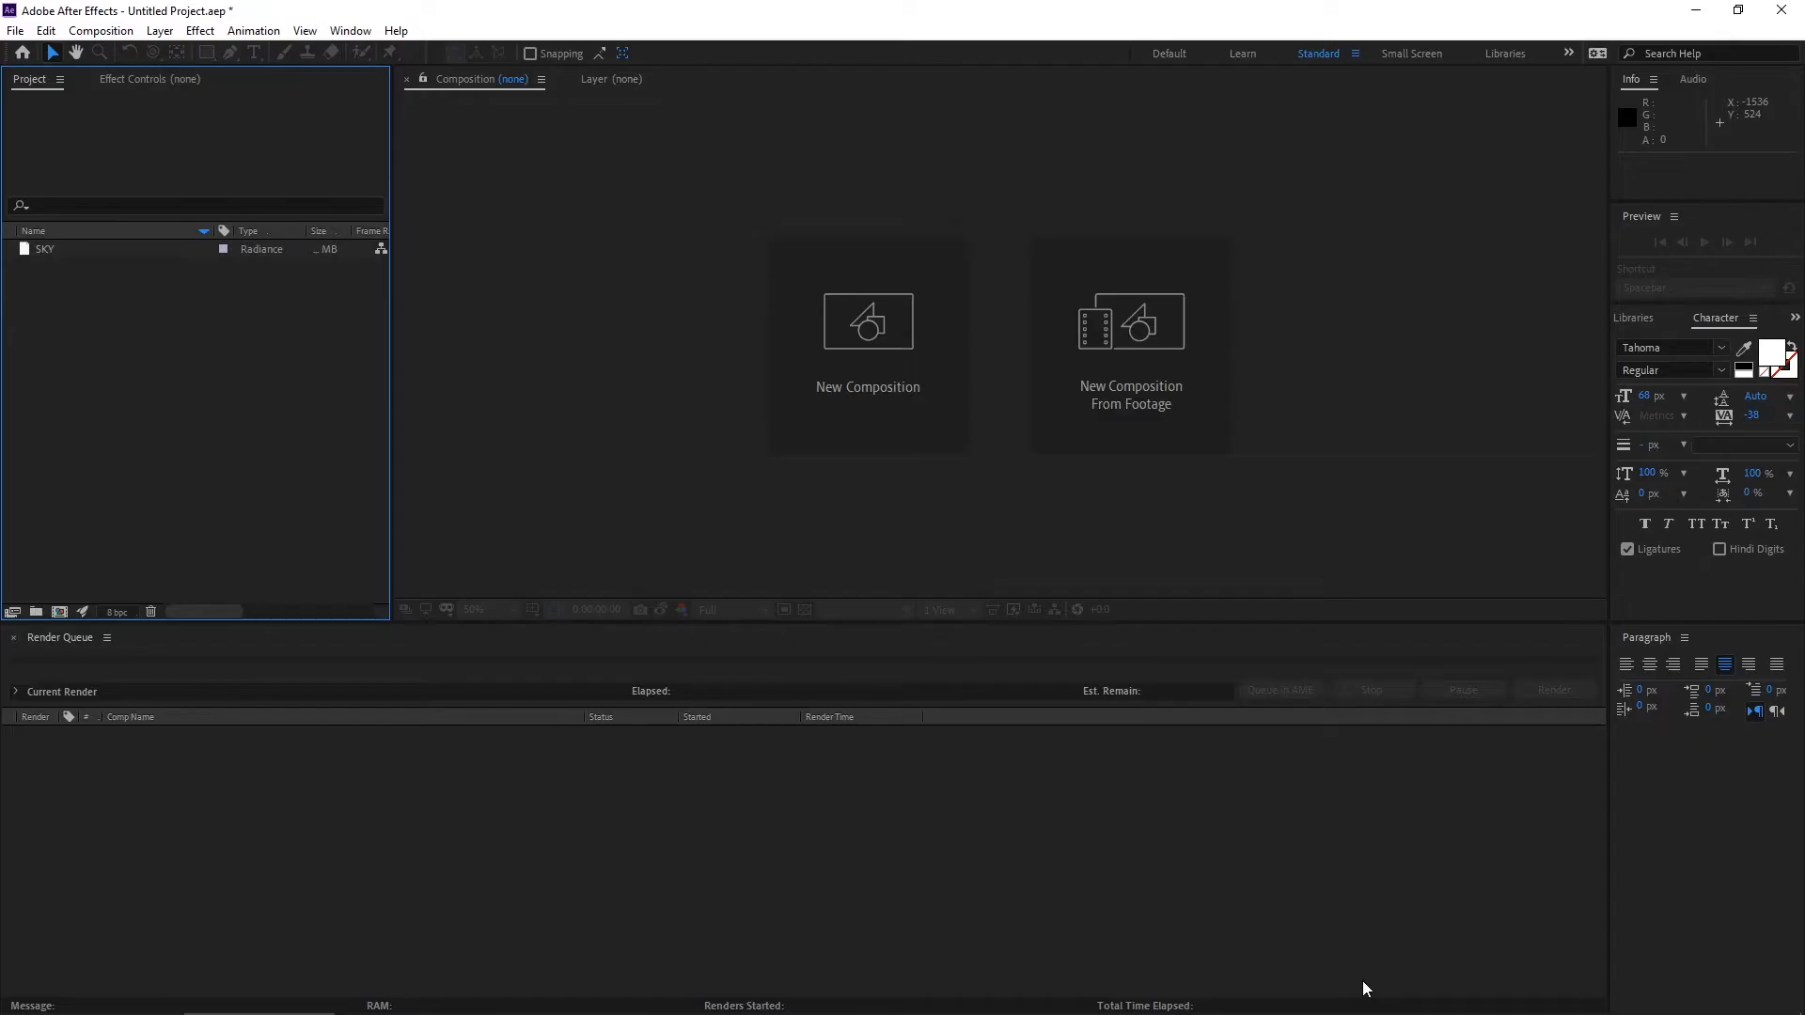
Create a new HDTV 1080 24 composition named Ocean.
{"action": "left_click", "coordinate": [867, 321]}
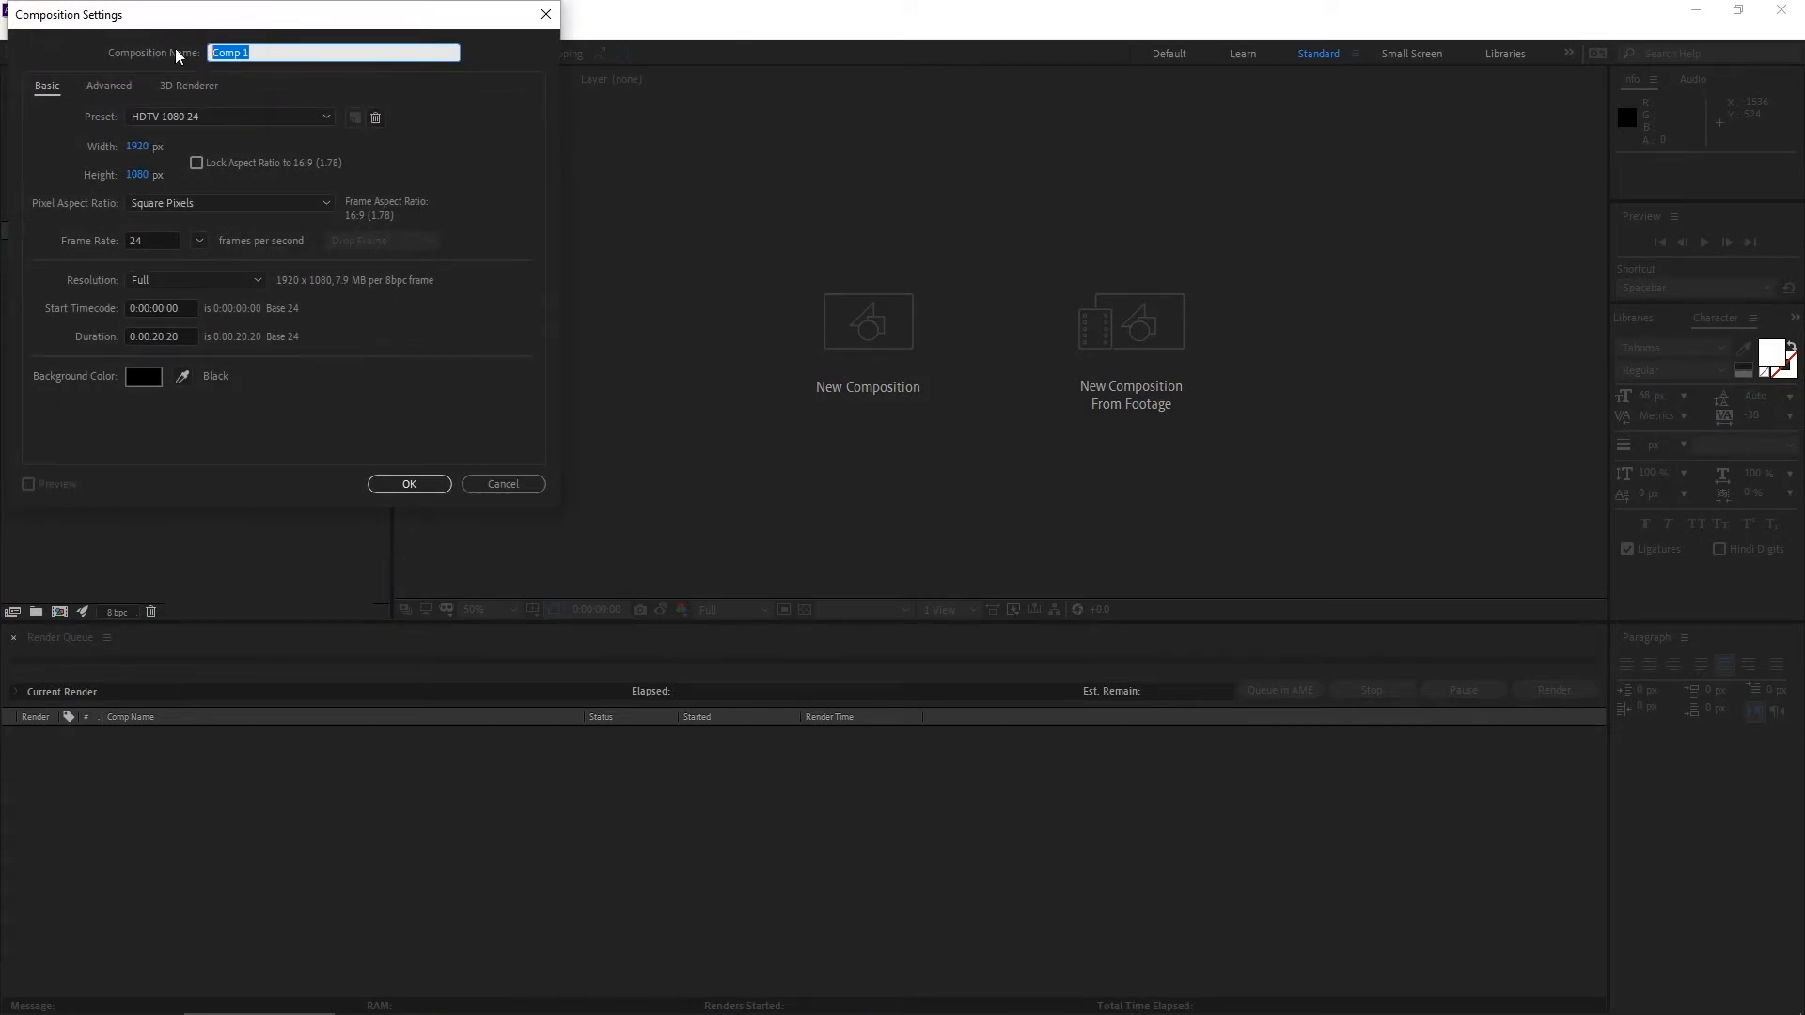
{"action": "type", "text": "Ocean"}
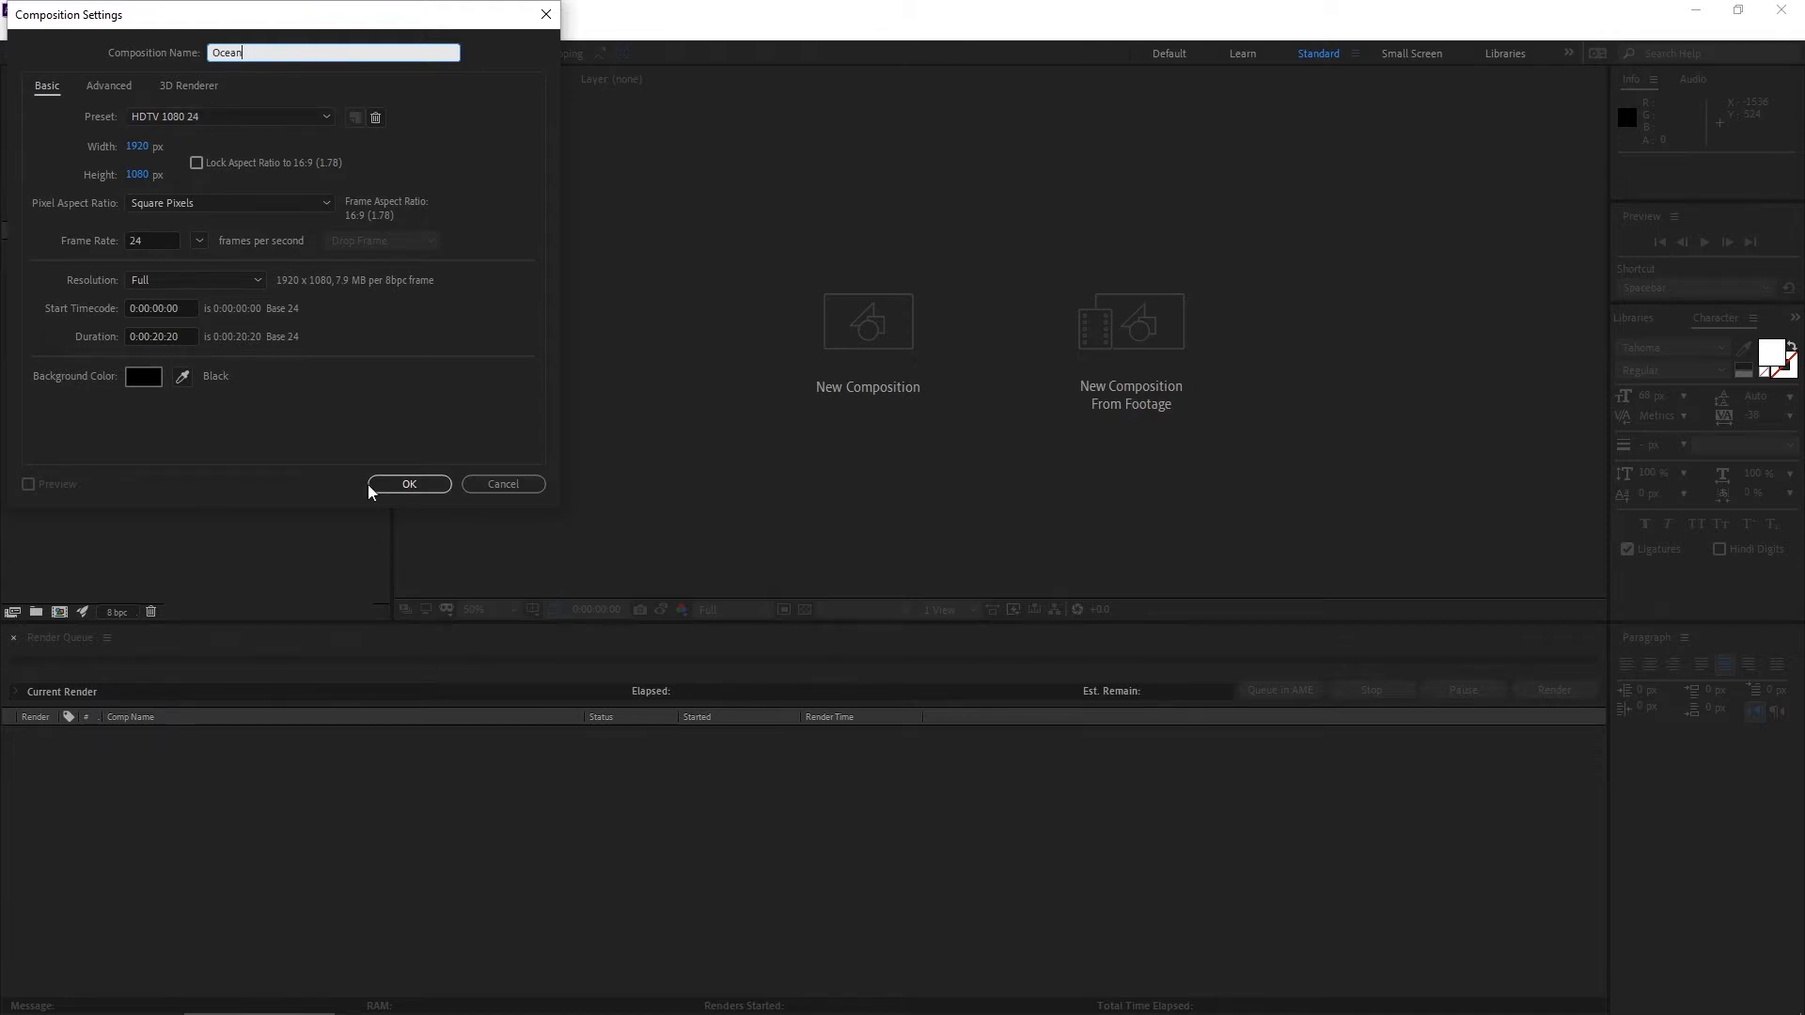
{"action": "left_click", "coordinate": [408, 484]}
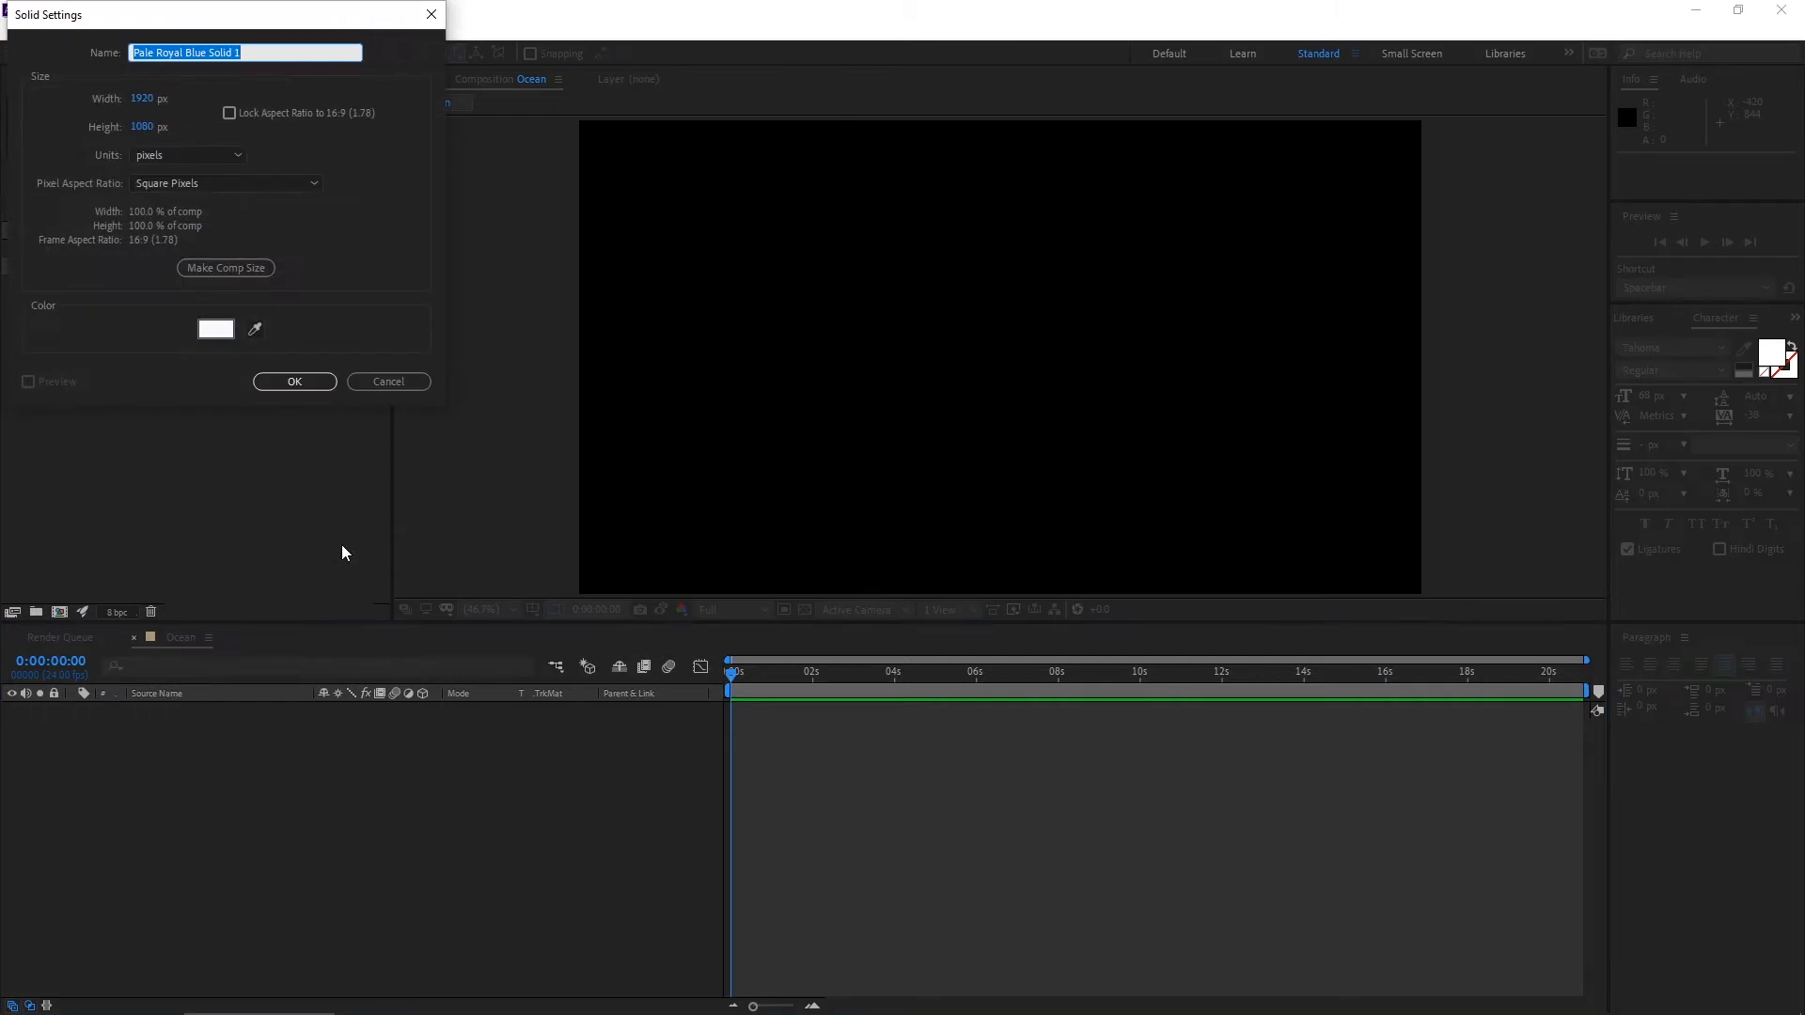
Add a full-frame solid layer named Element to the composition.
{"action": "type", "text": "Ele"}
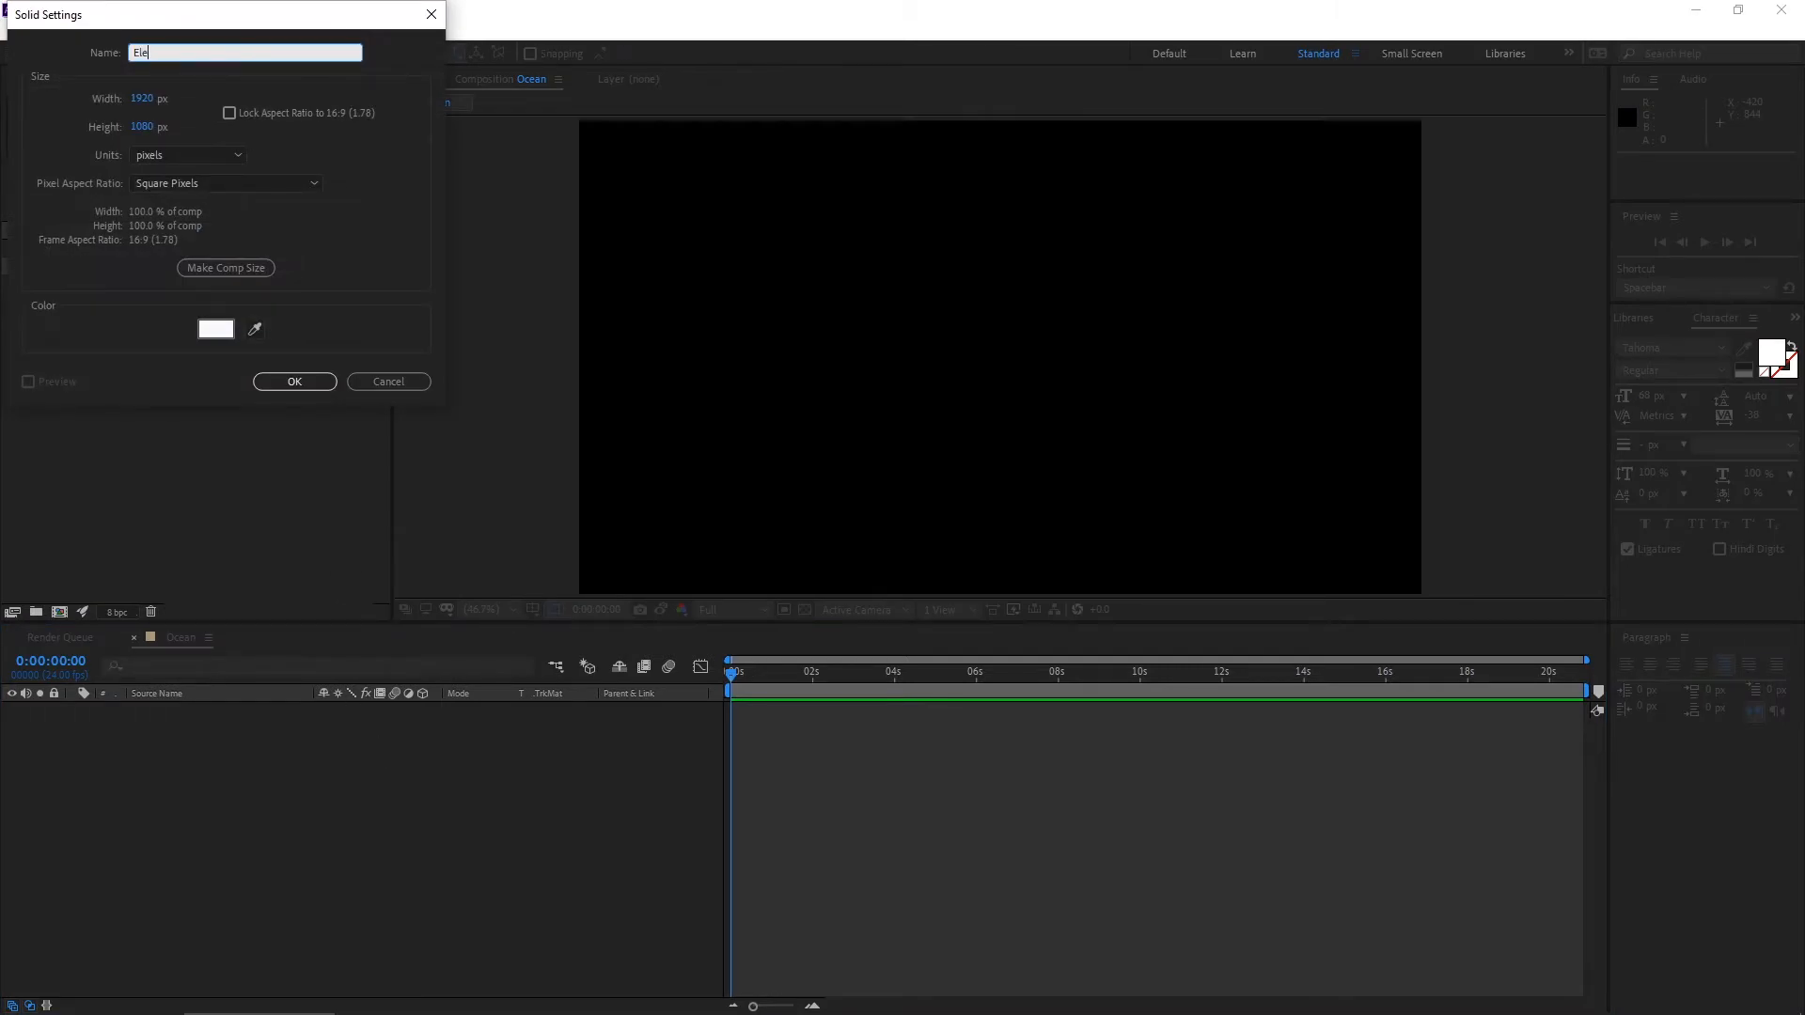
{"action": "type", "text": "ment"}
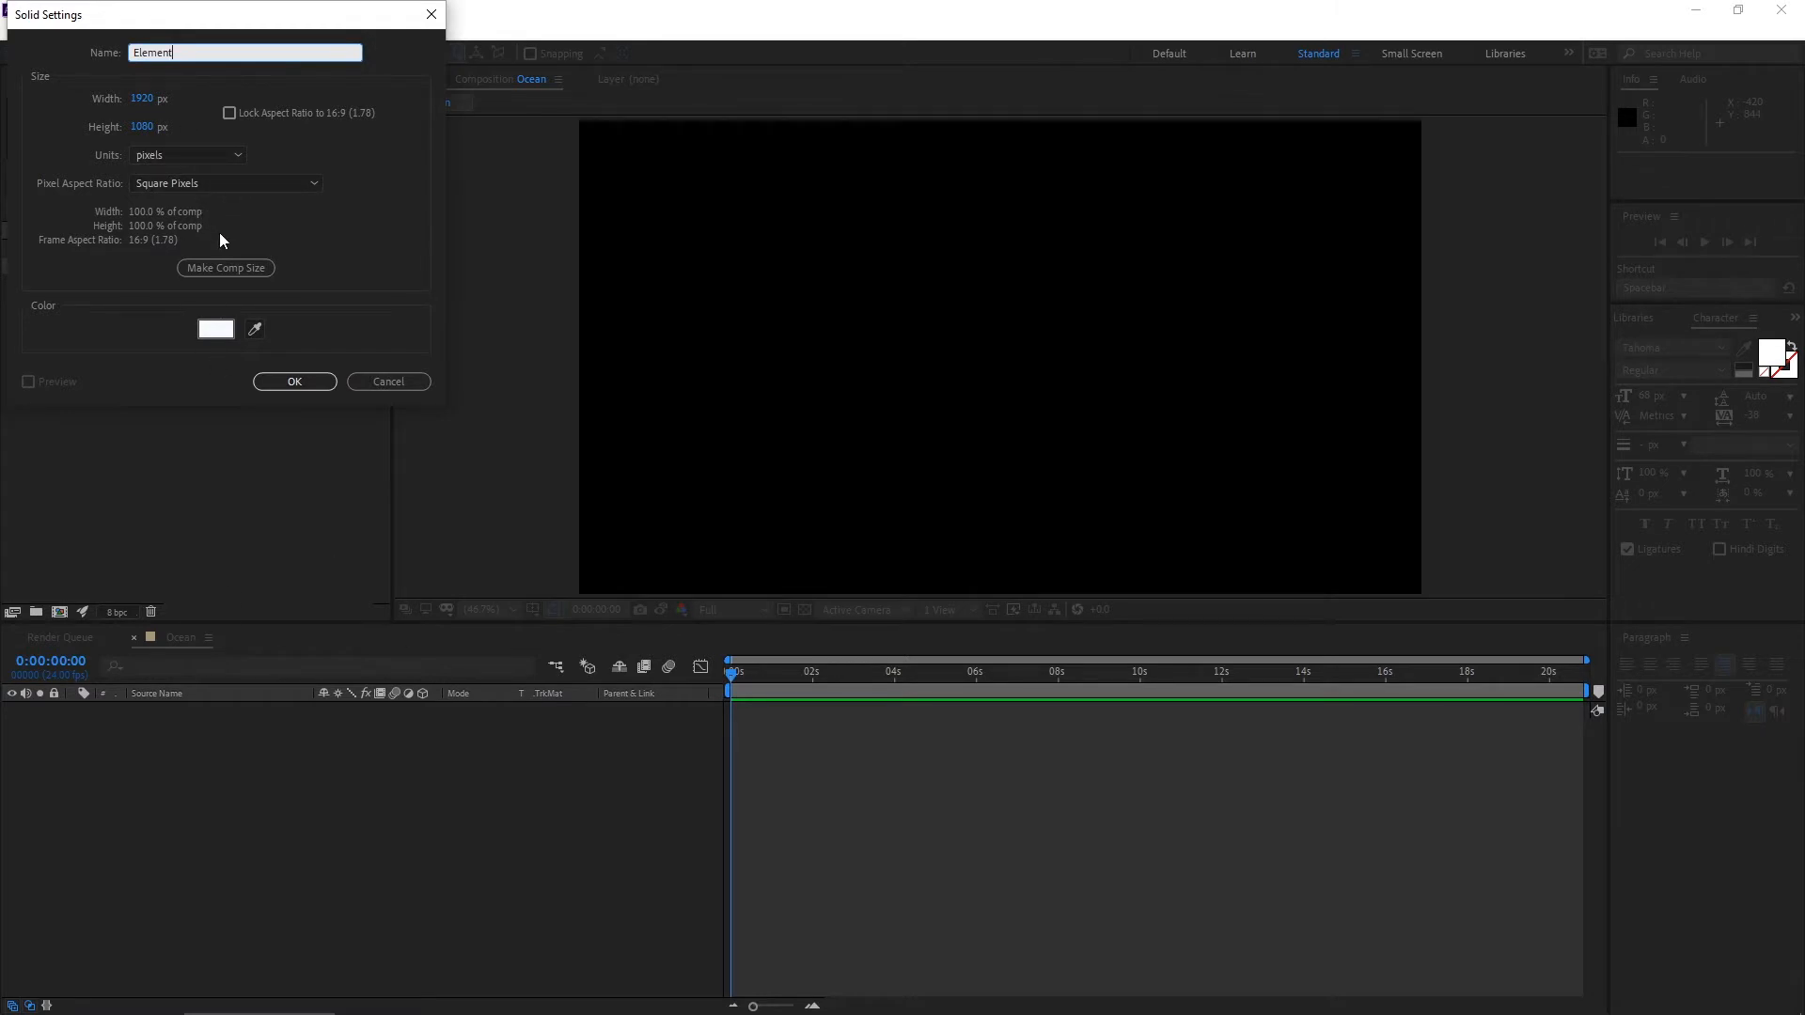
{"action": "left_click", "coordinate": [294, 382]}
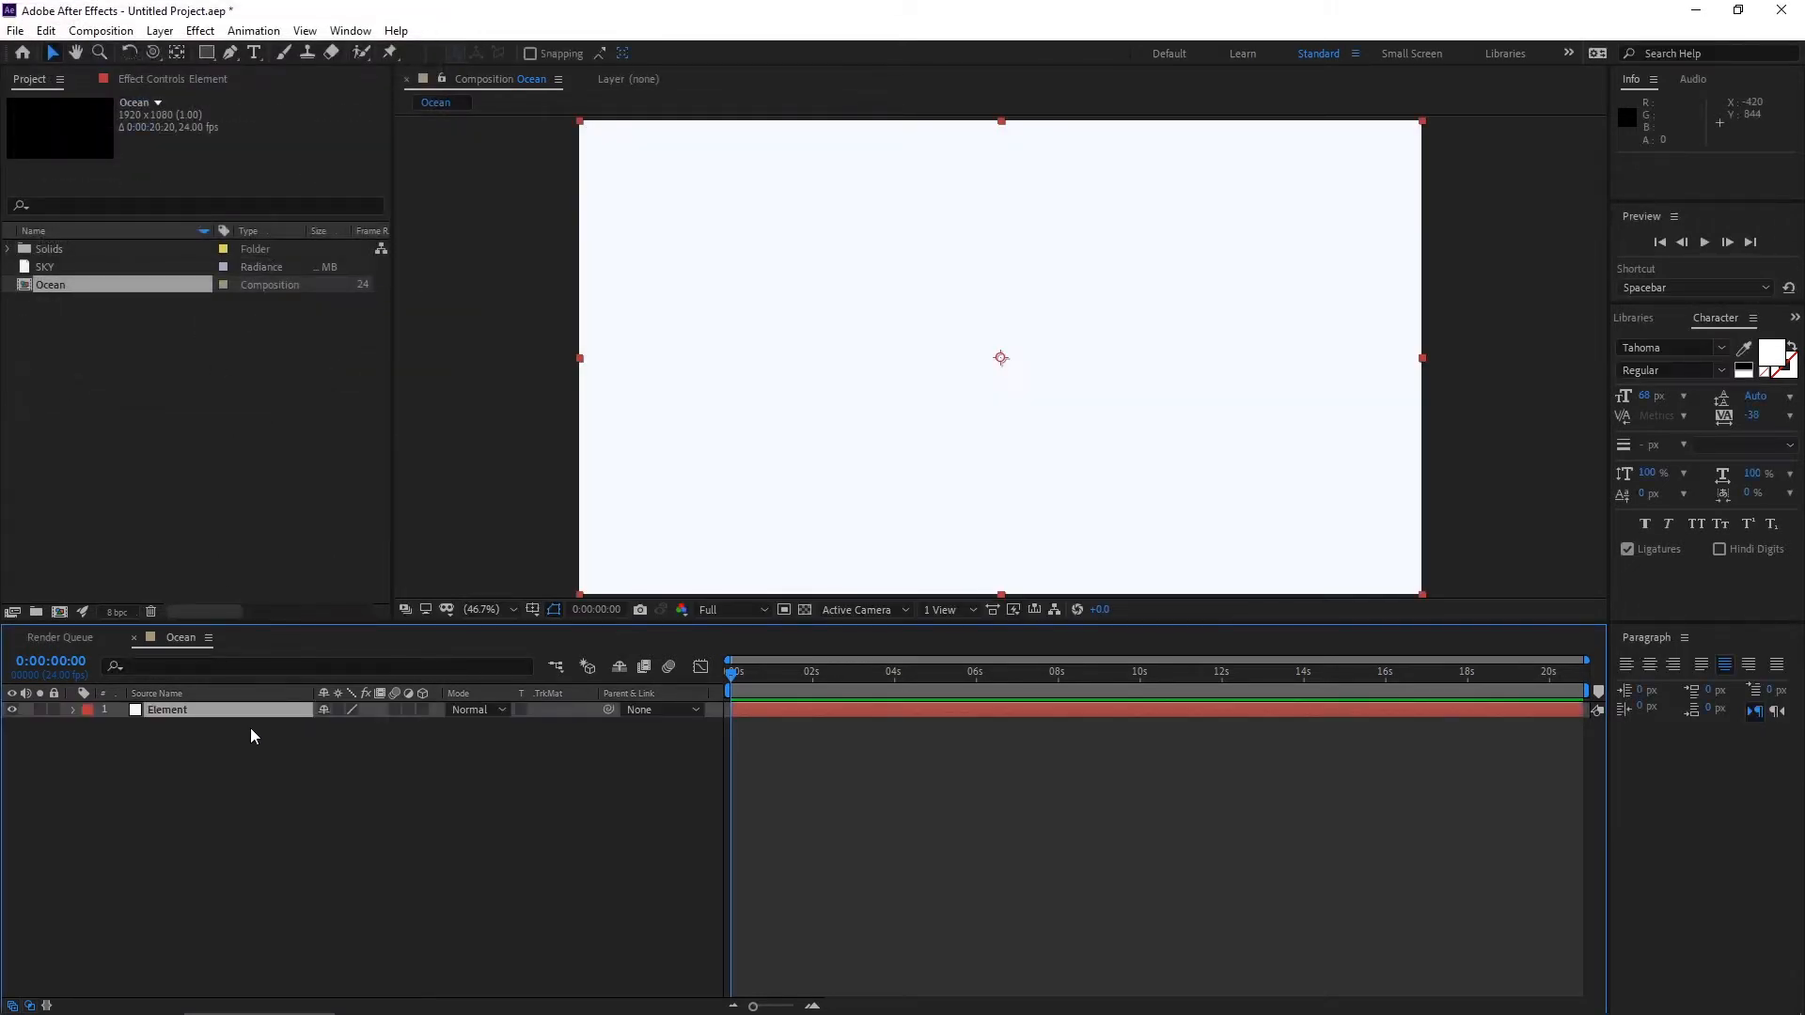
Find the Element effect in the effects search and apply it to the solid.
{"action": "type", "text": "eelem"}
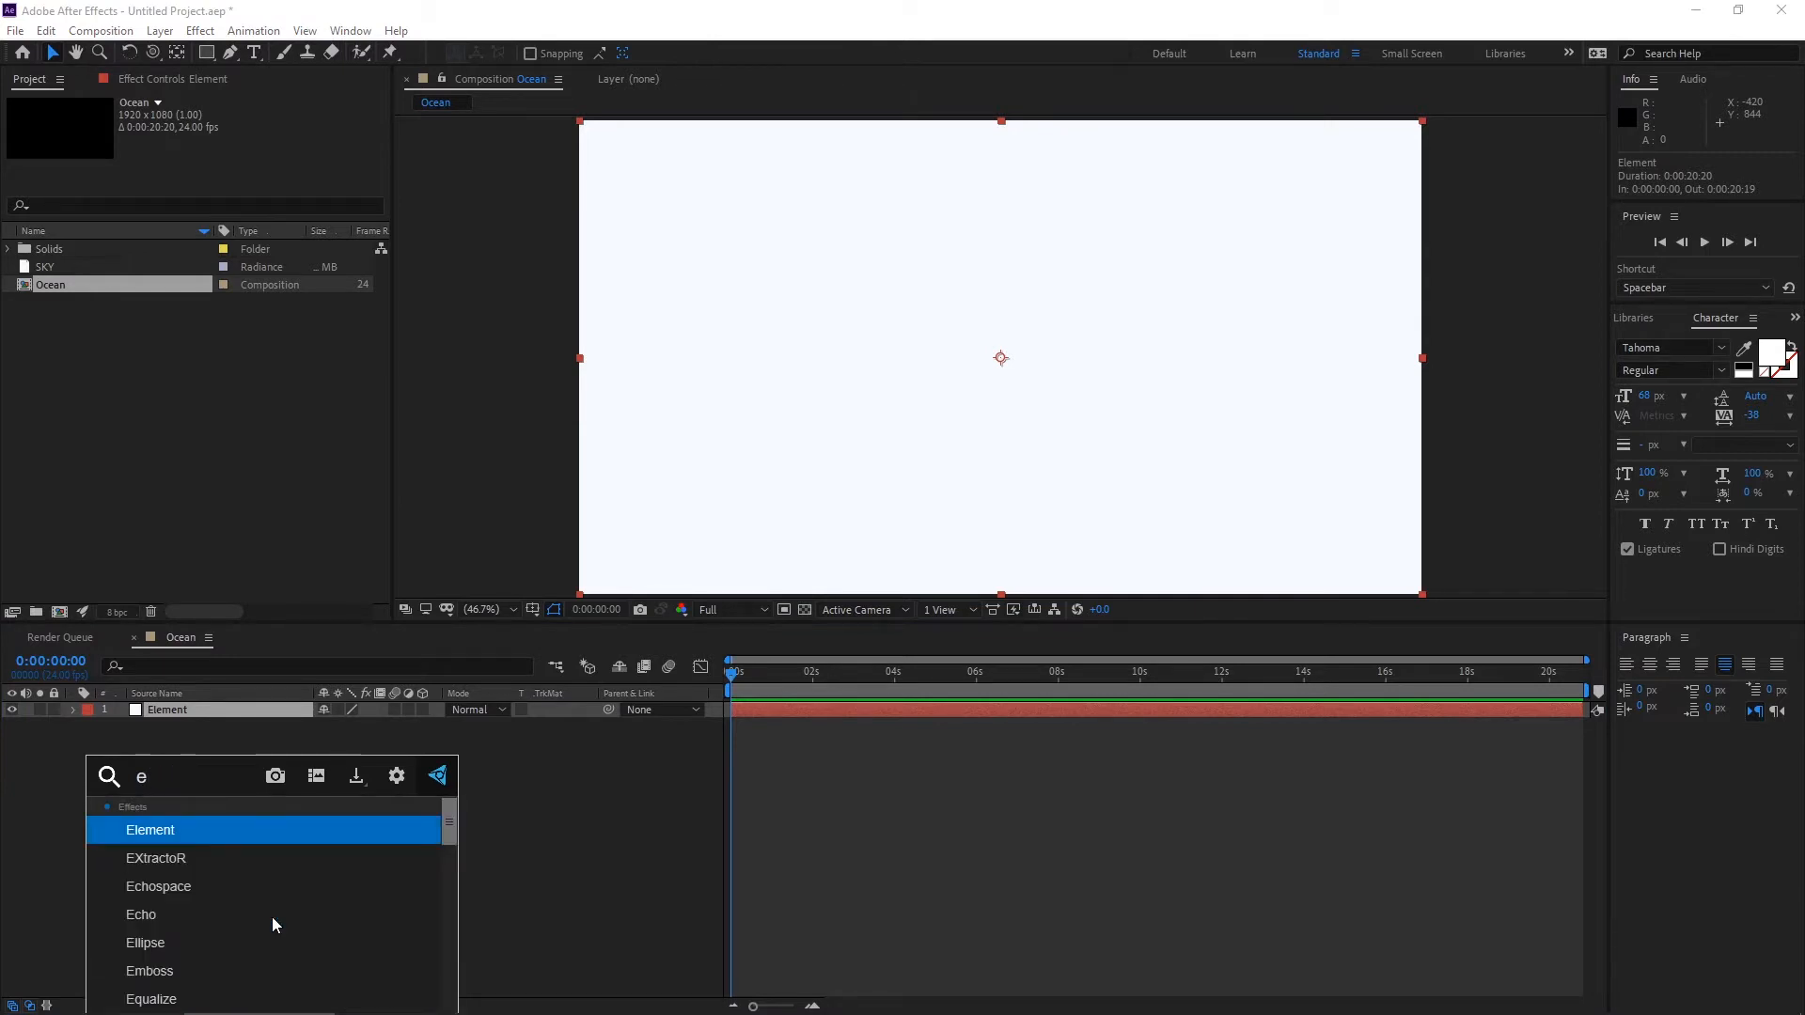
{"action": "type", "text": "le"}
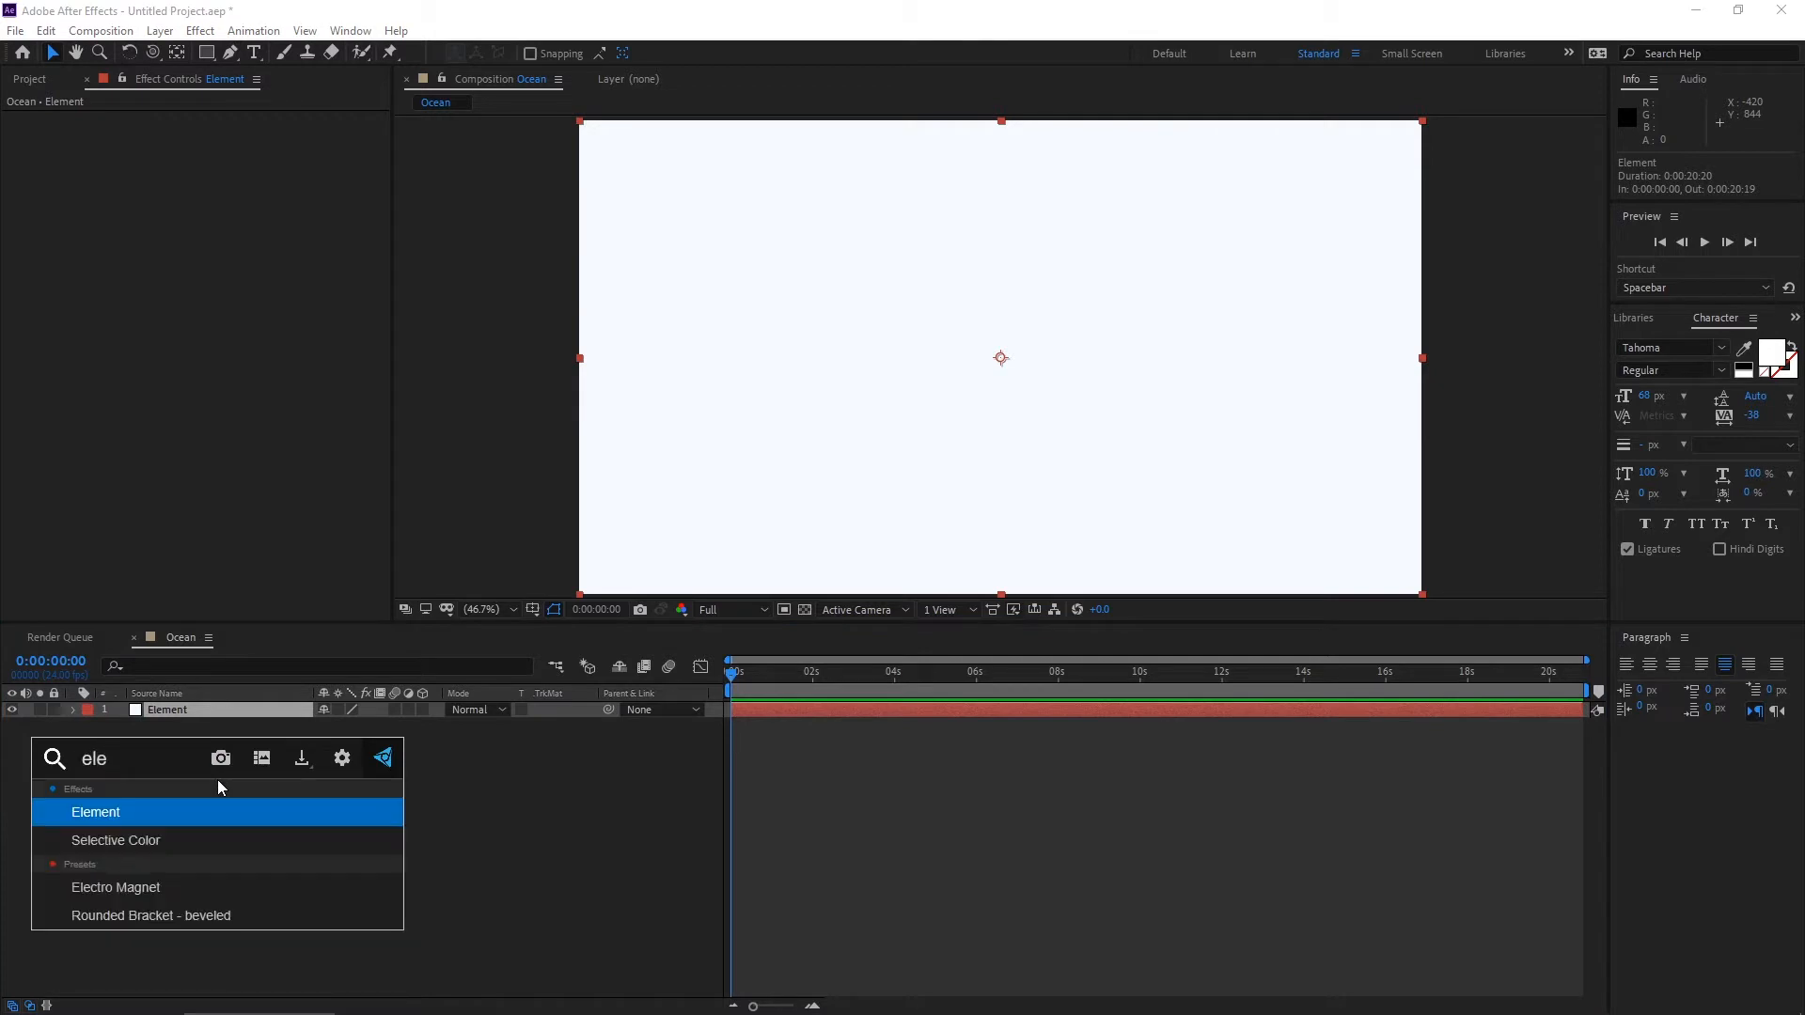
{"action": "double_click", "coordinate": [95, 812]}
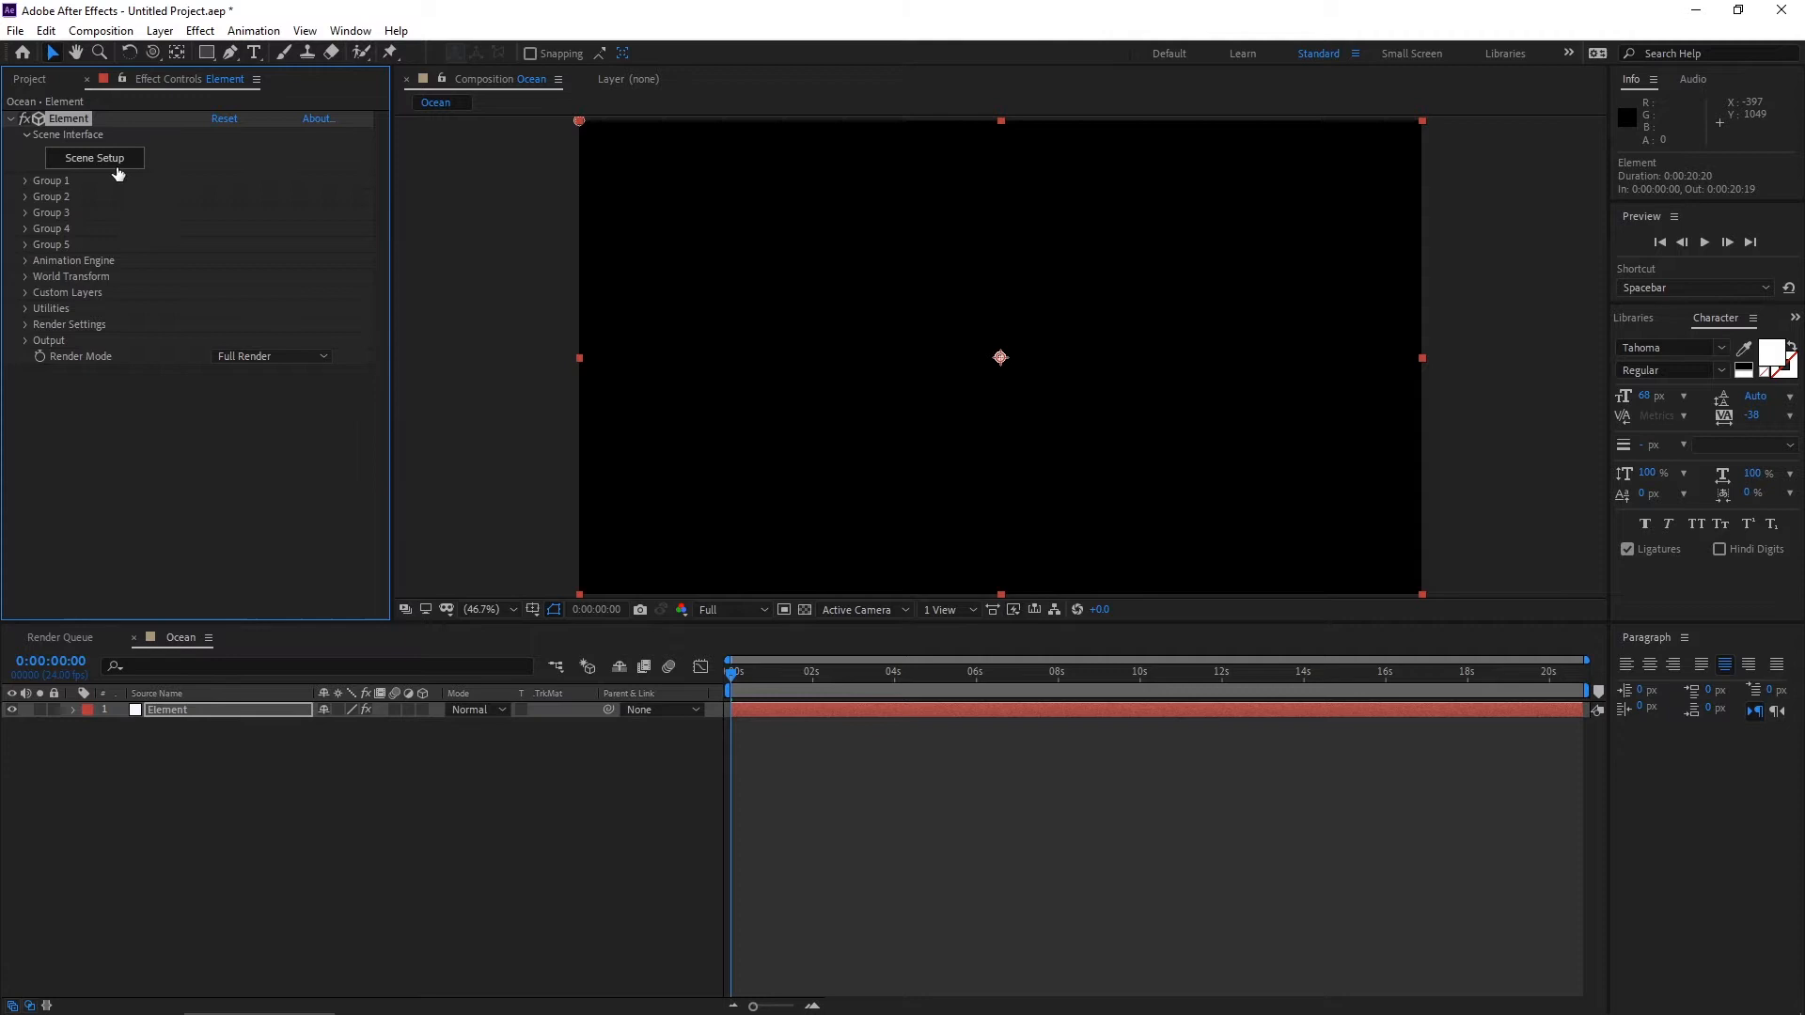
Enter Element 3D Scene Setup and start a File > Import > 3D Sequence.
{"action": "left_click", "coordinate": [94, 157]}
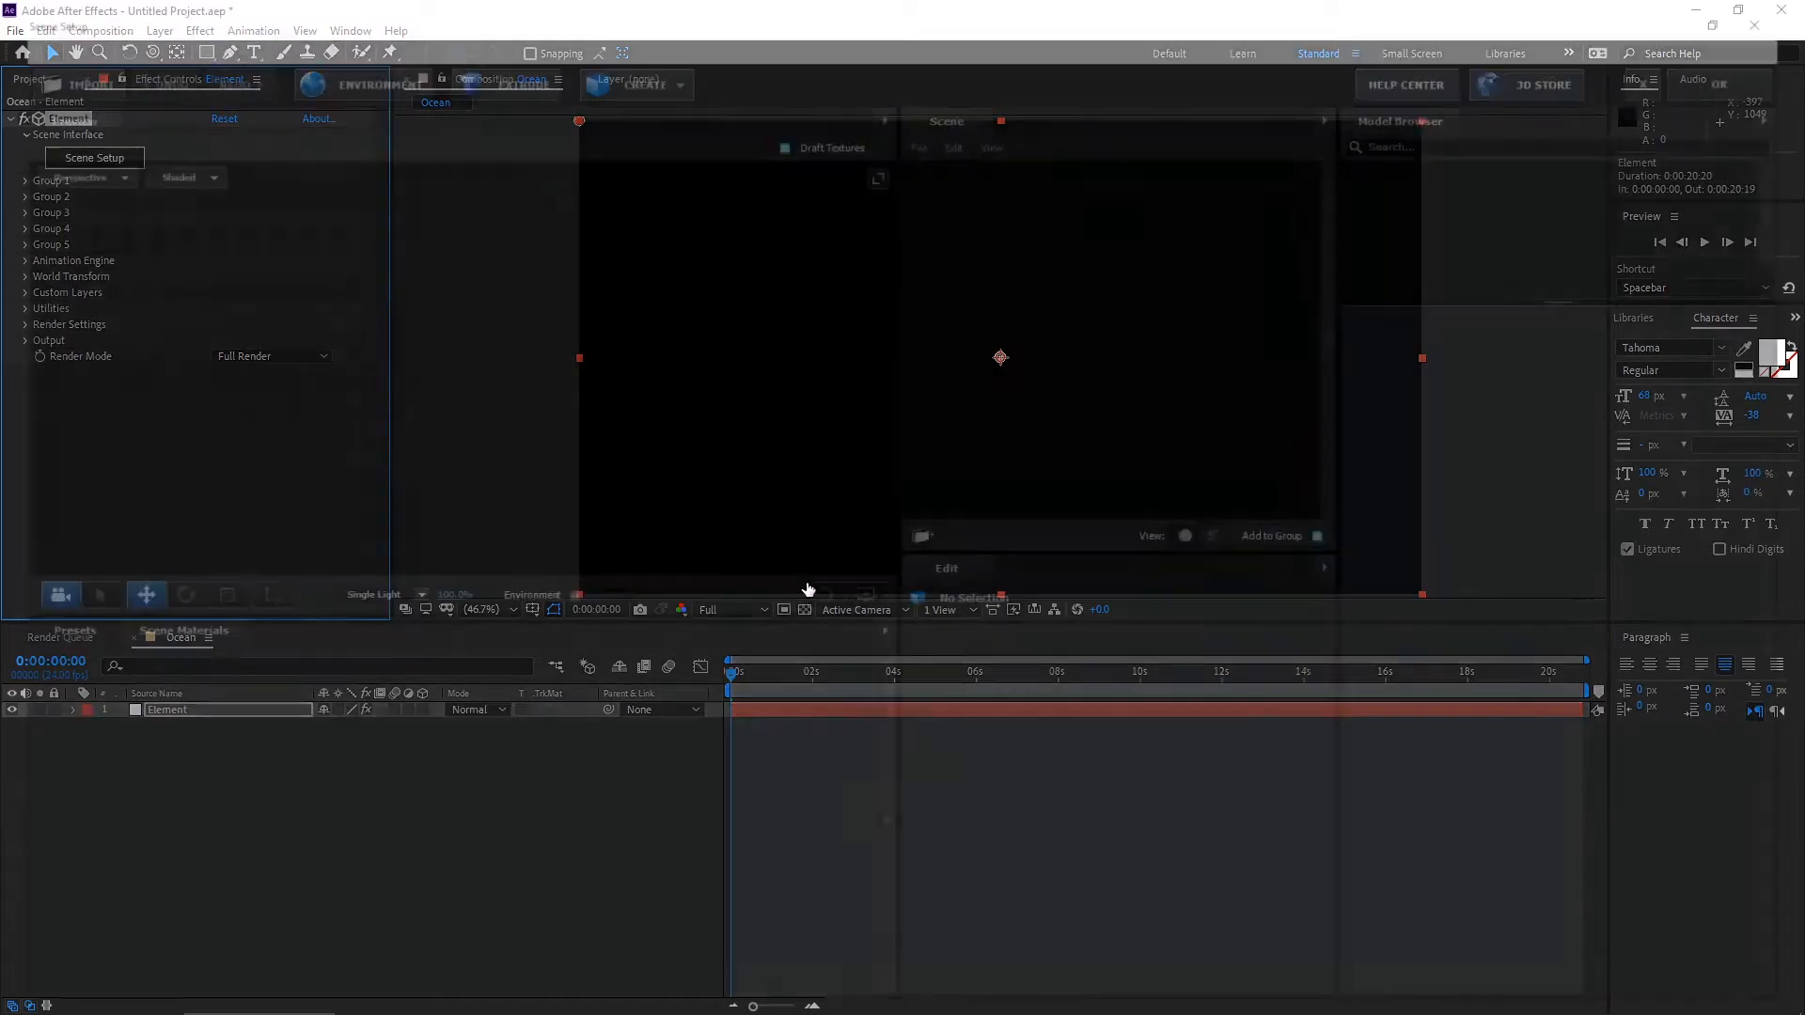
{"action": "left_click", "coordinate": [94, 158]}
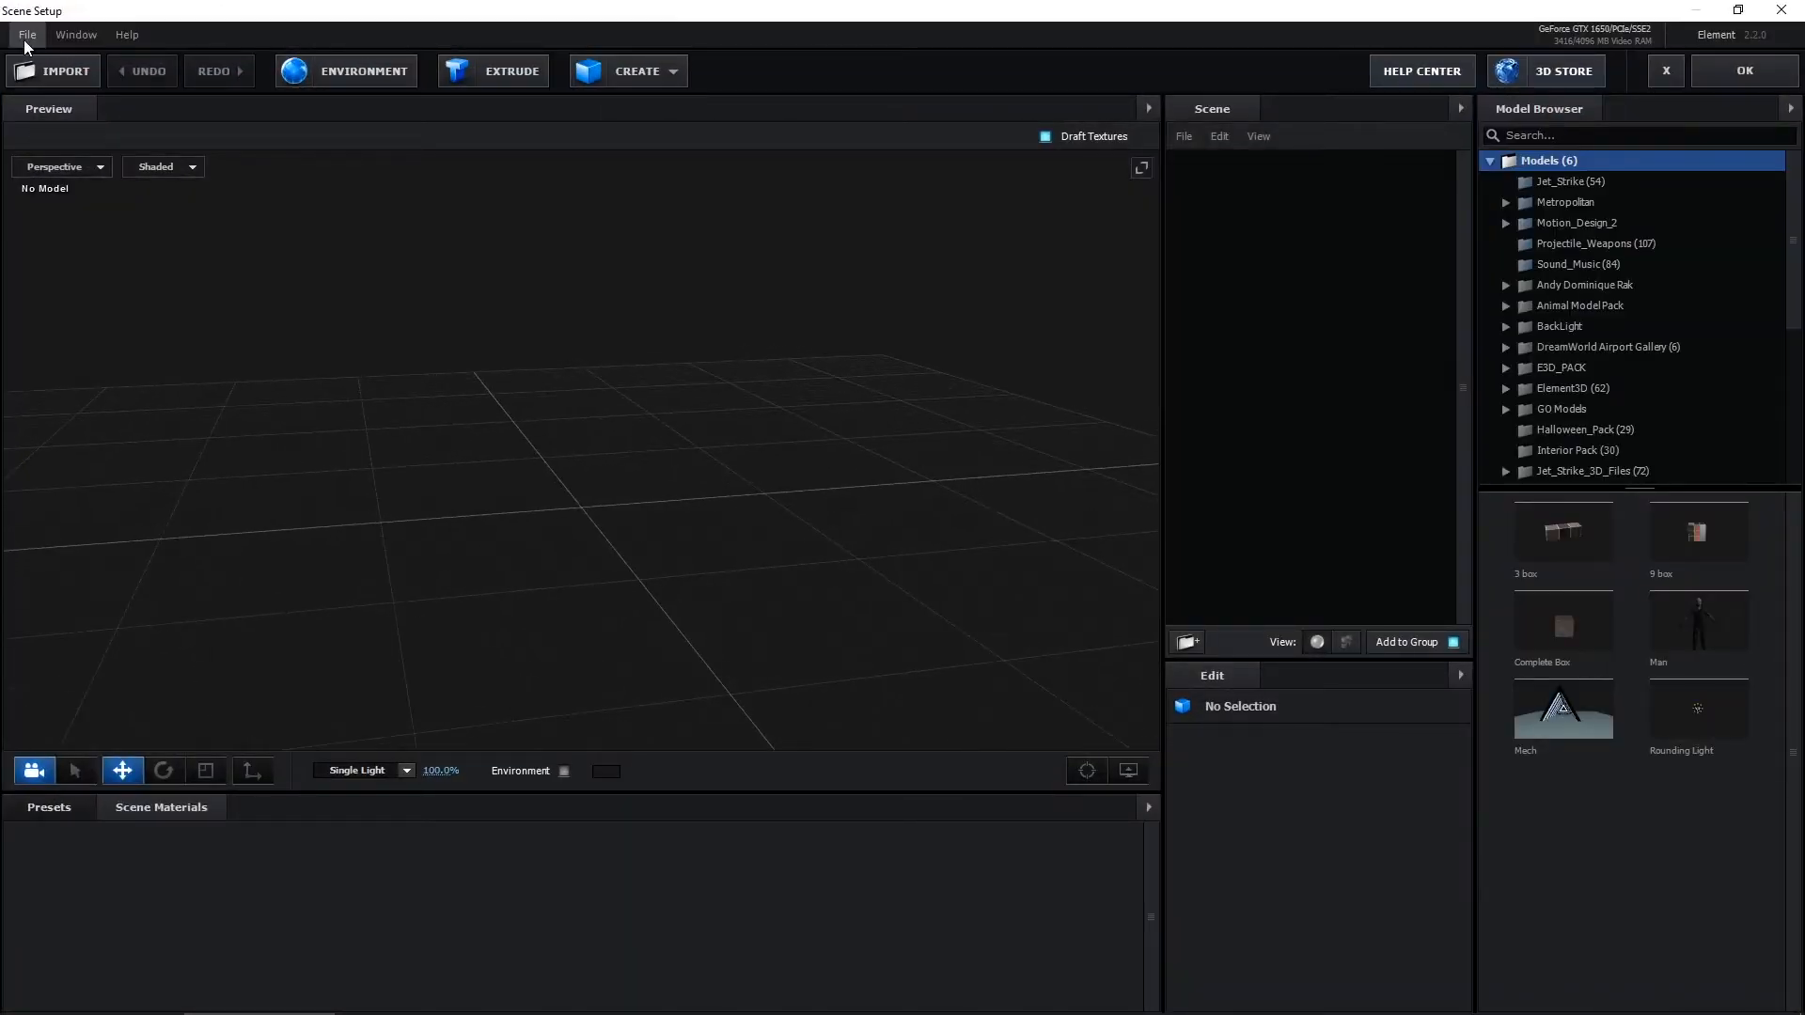
{"action": "left_click", "coordinate": [25, 34]}
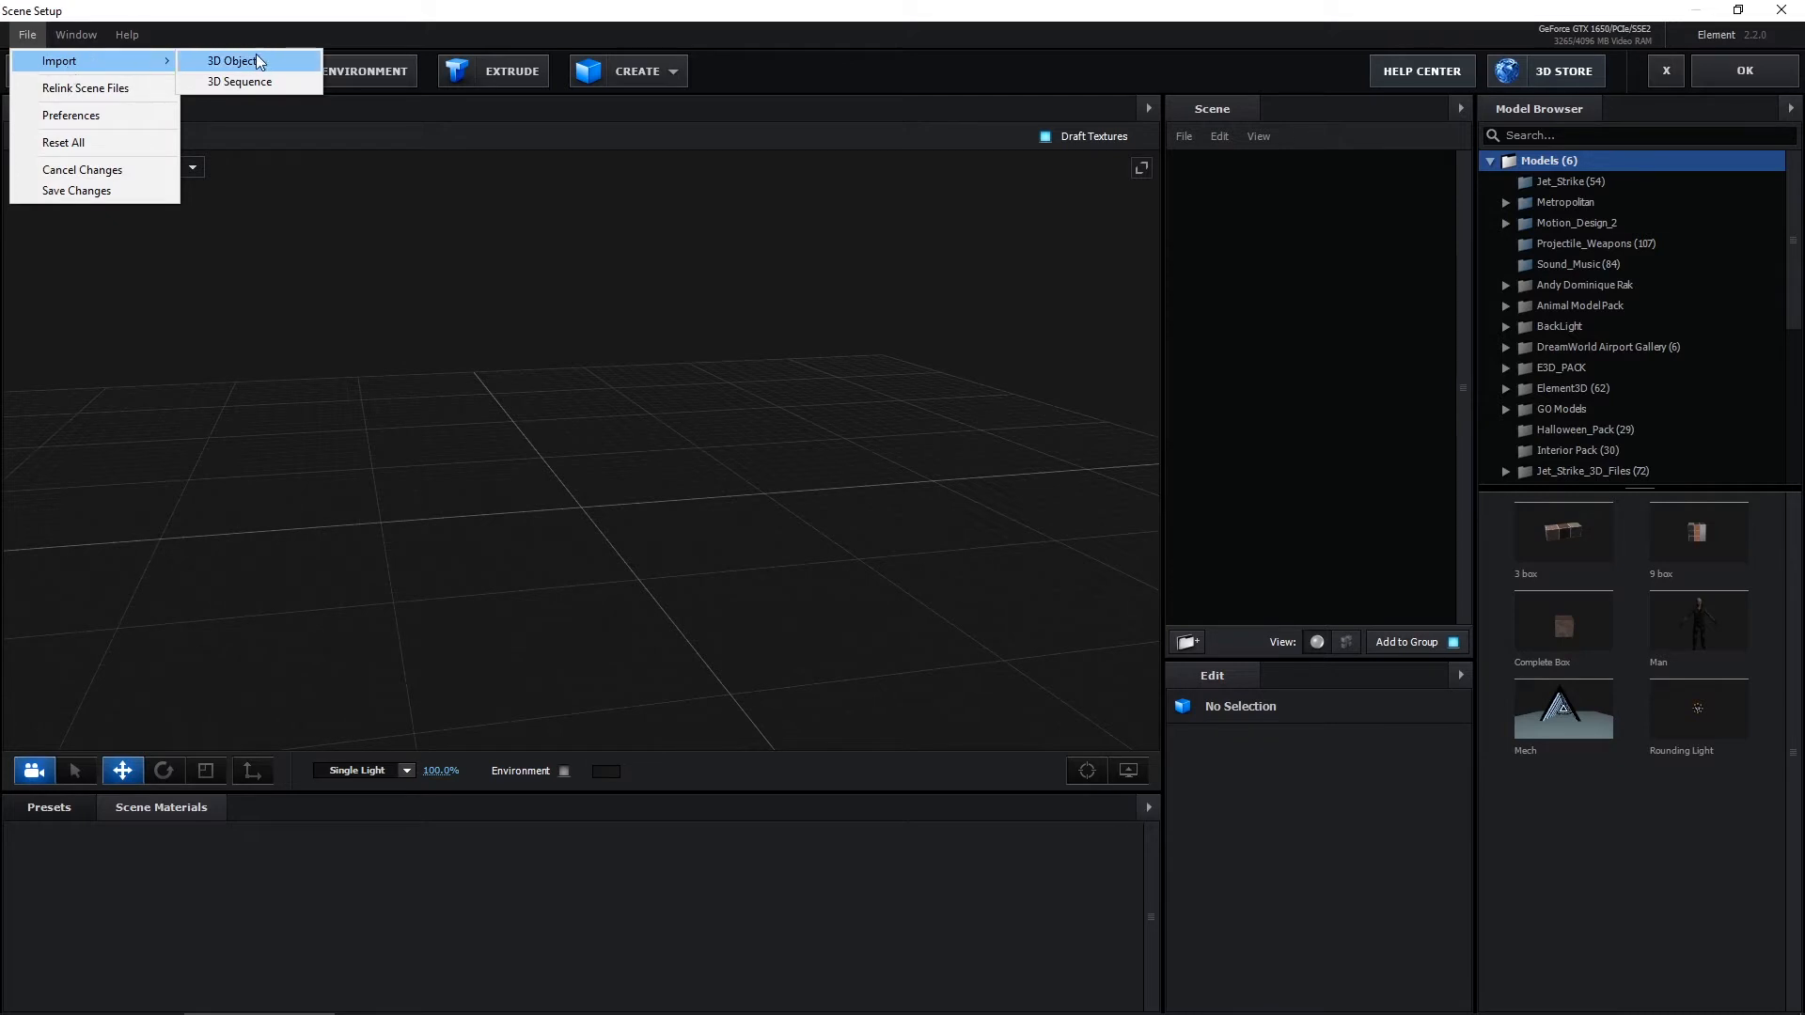
{"action": "mouse_move", "coordinate": [239, 80]}
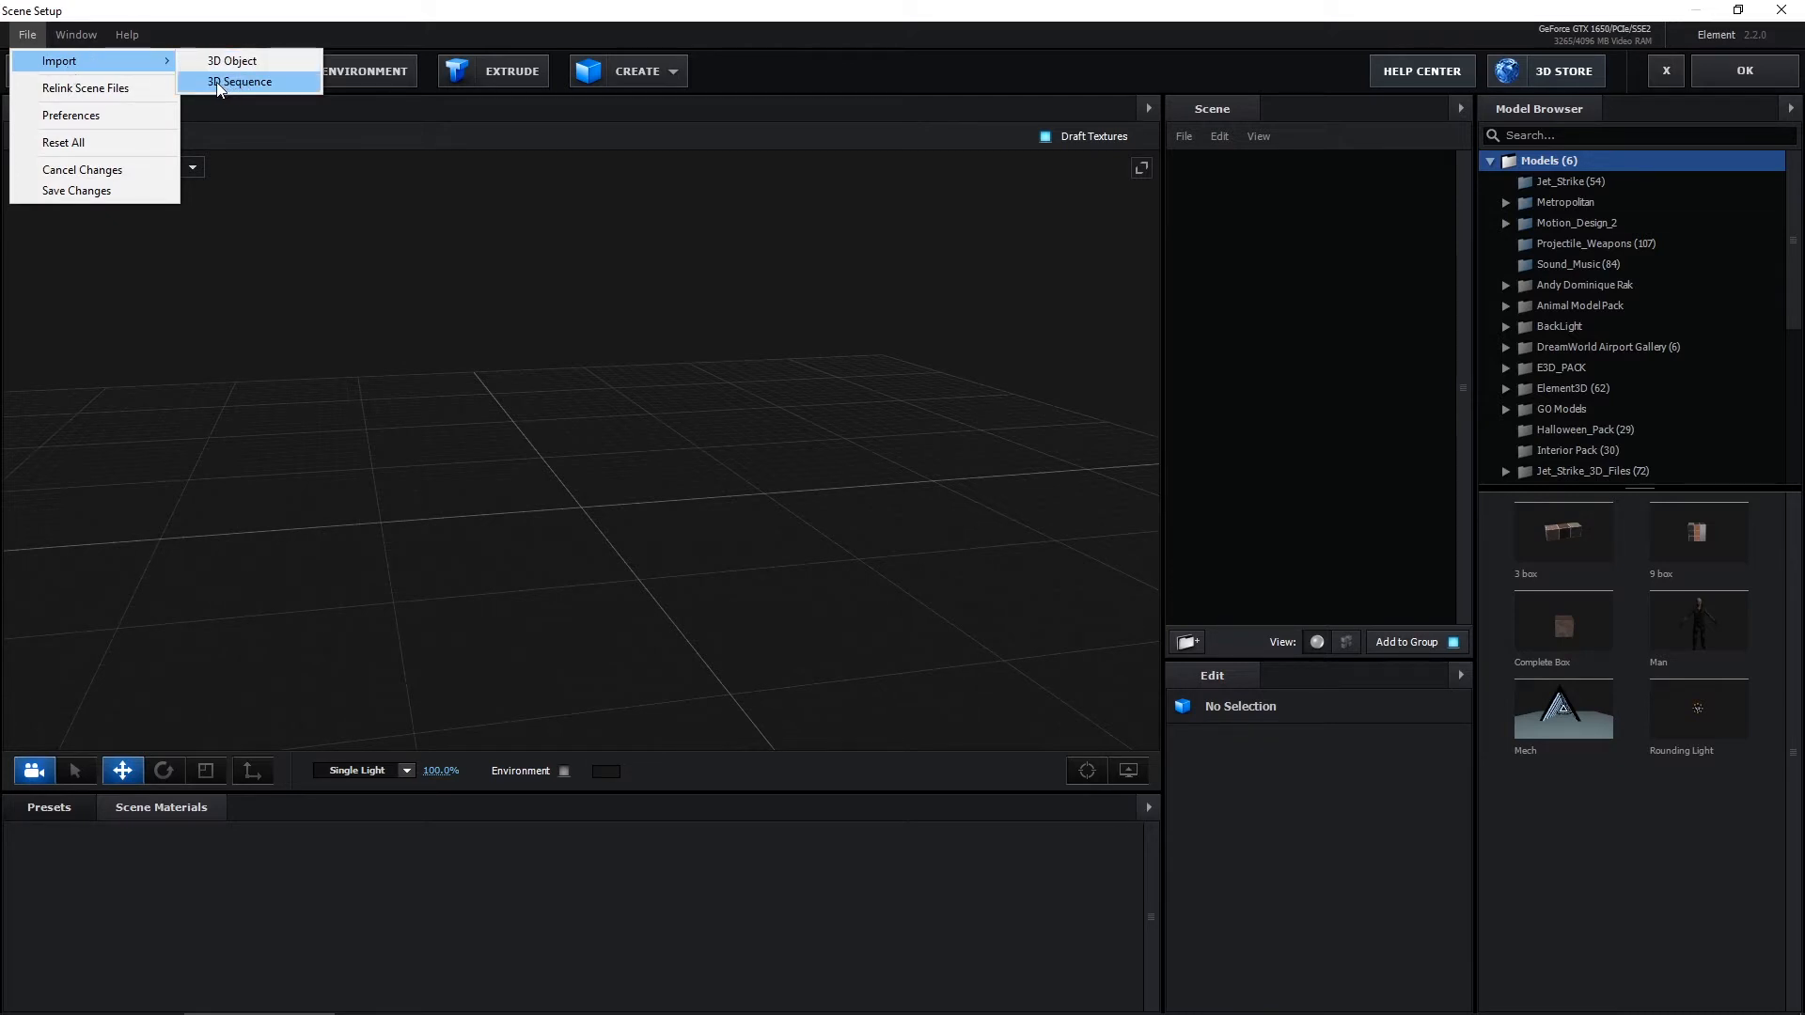
{"action": "left_click", "coordinate": [239, 80]}
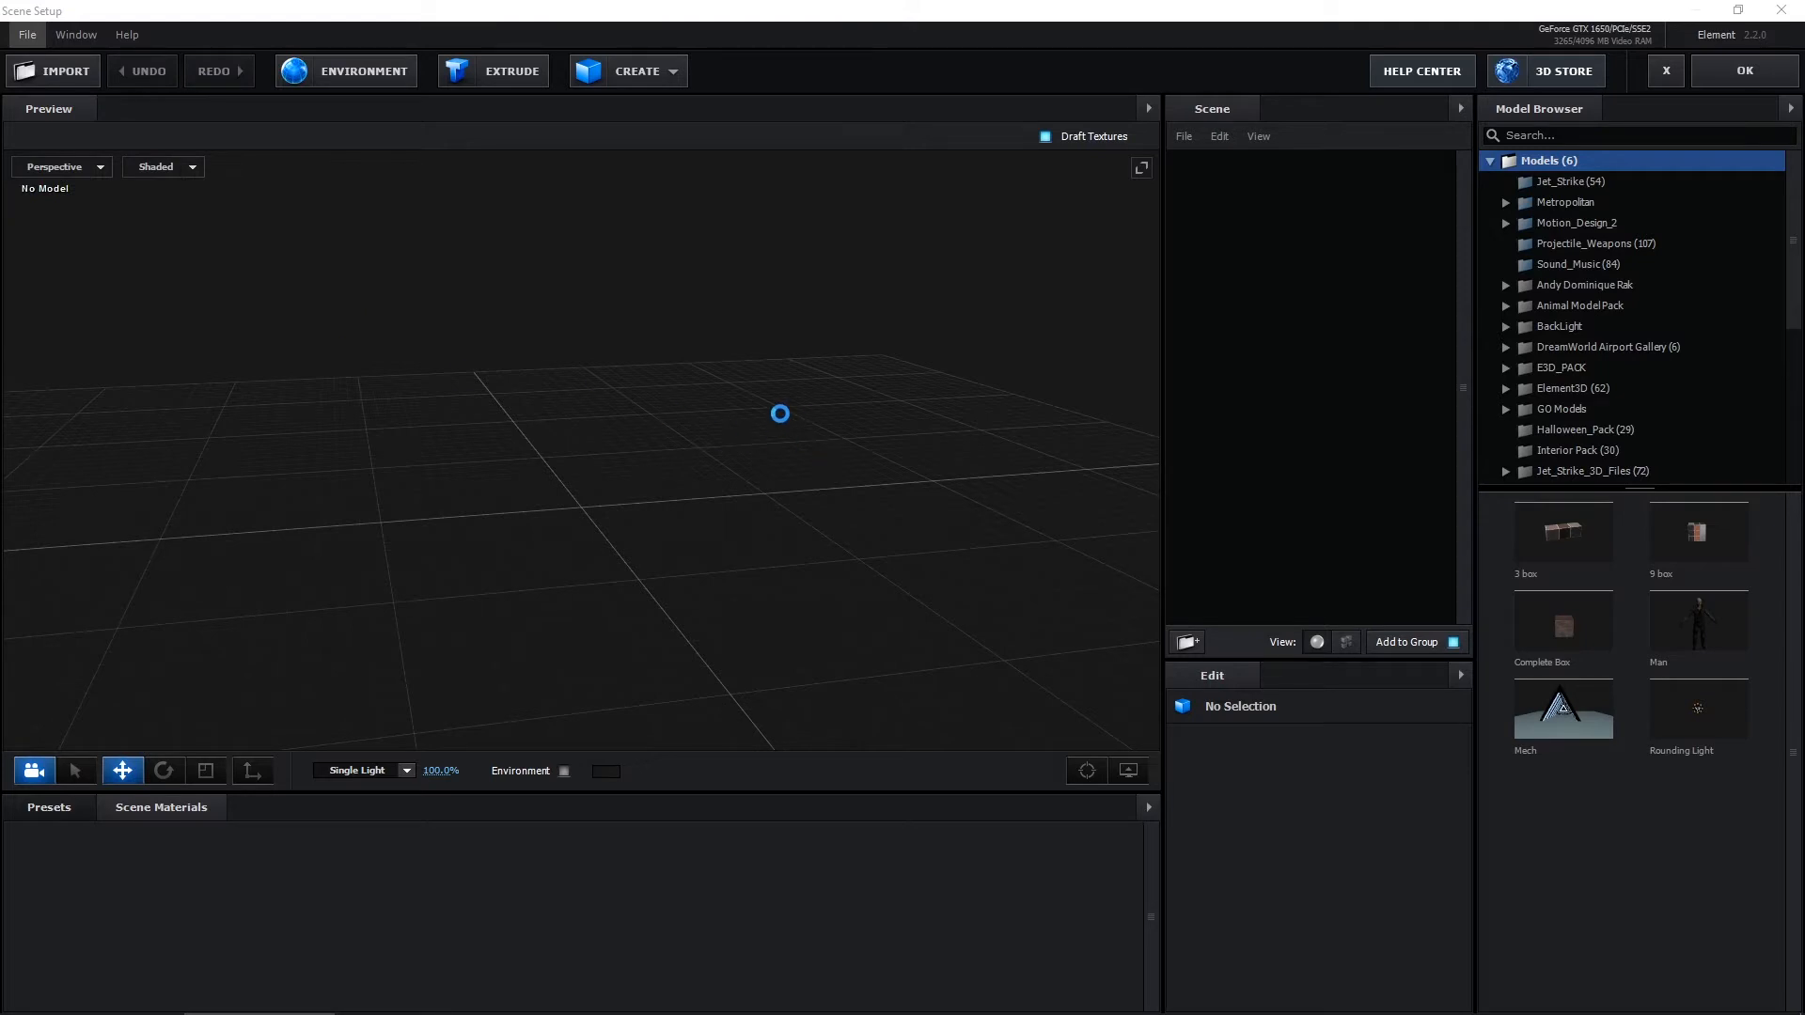
Import the 601-frame ocean_0 OBJ sequence, accepting the sequence import preferences.
{"action": "left_click", "coordinate": [53, 70]}
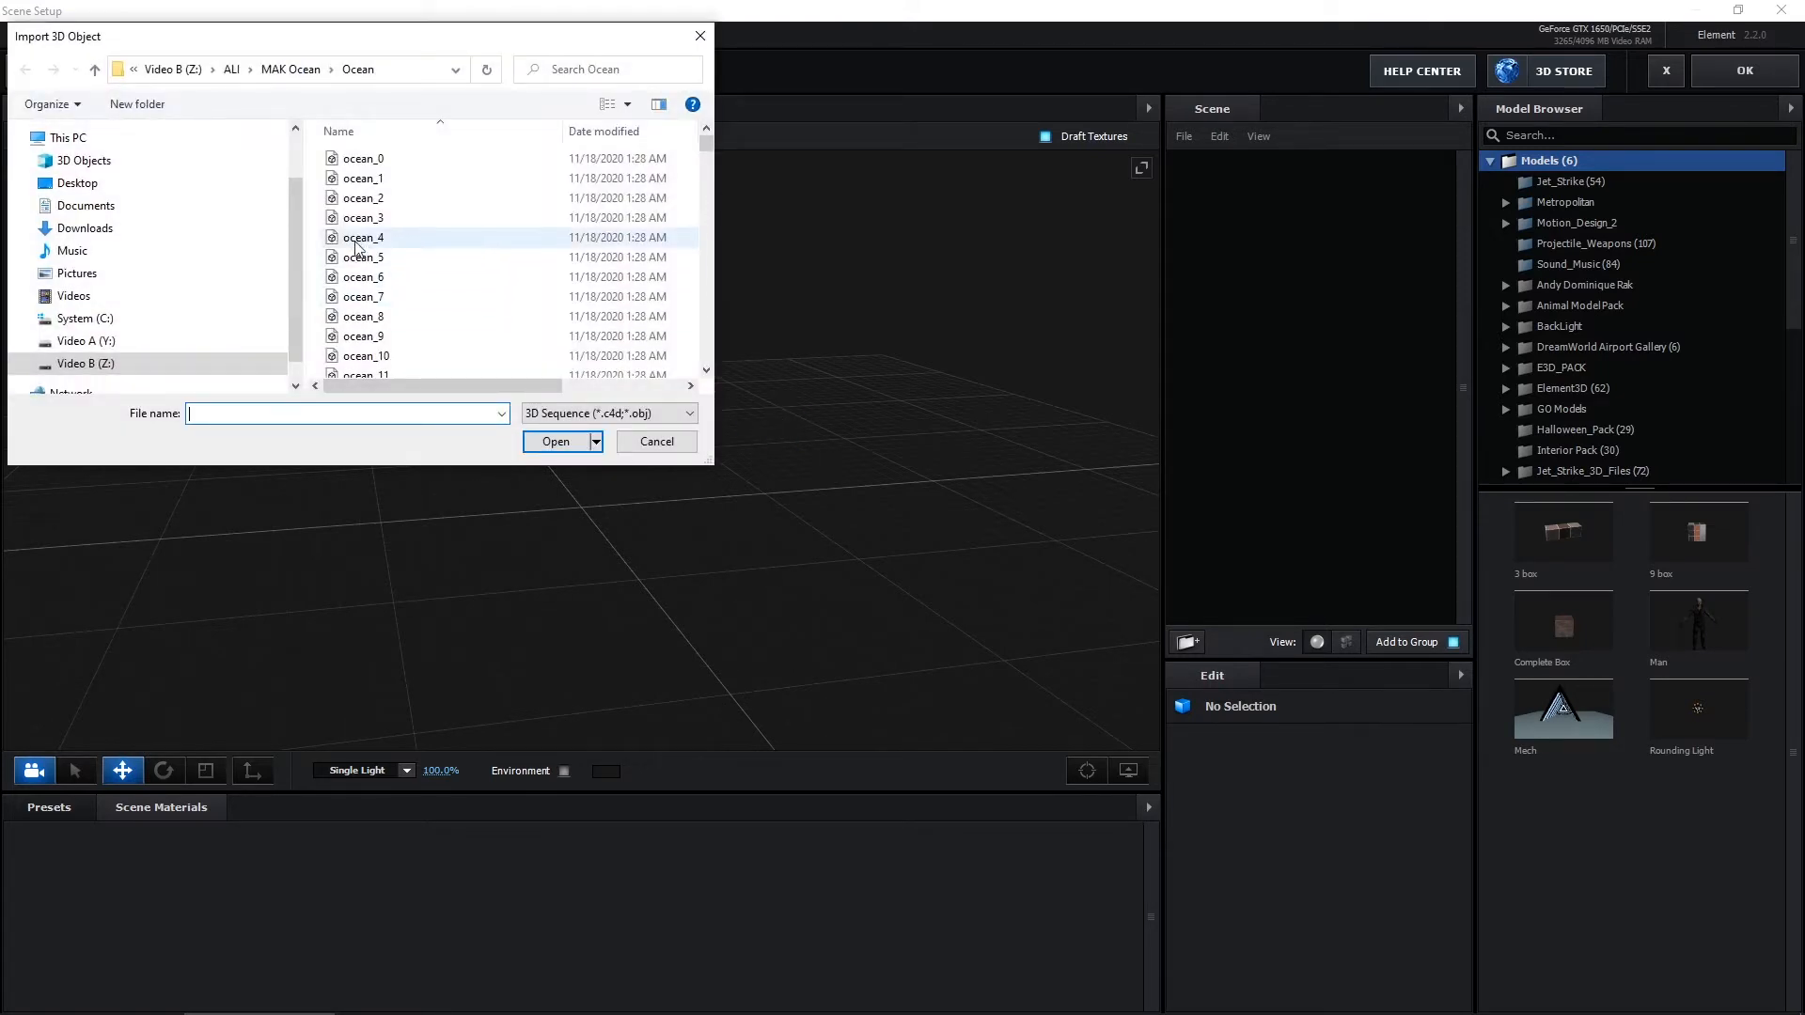
{"action": "left_click", "coordinate": [363, 158]}
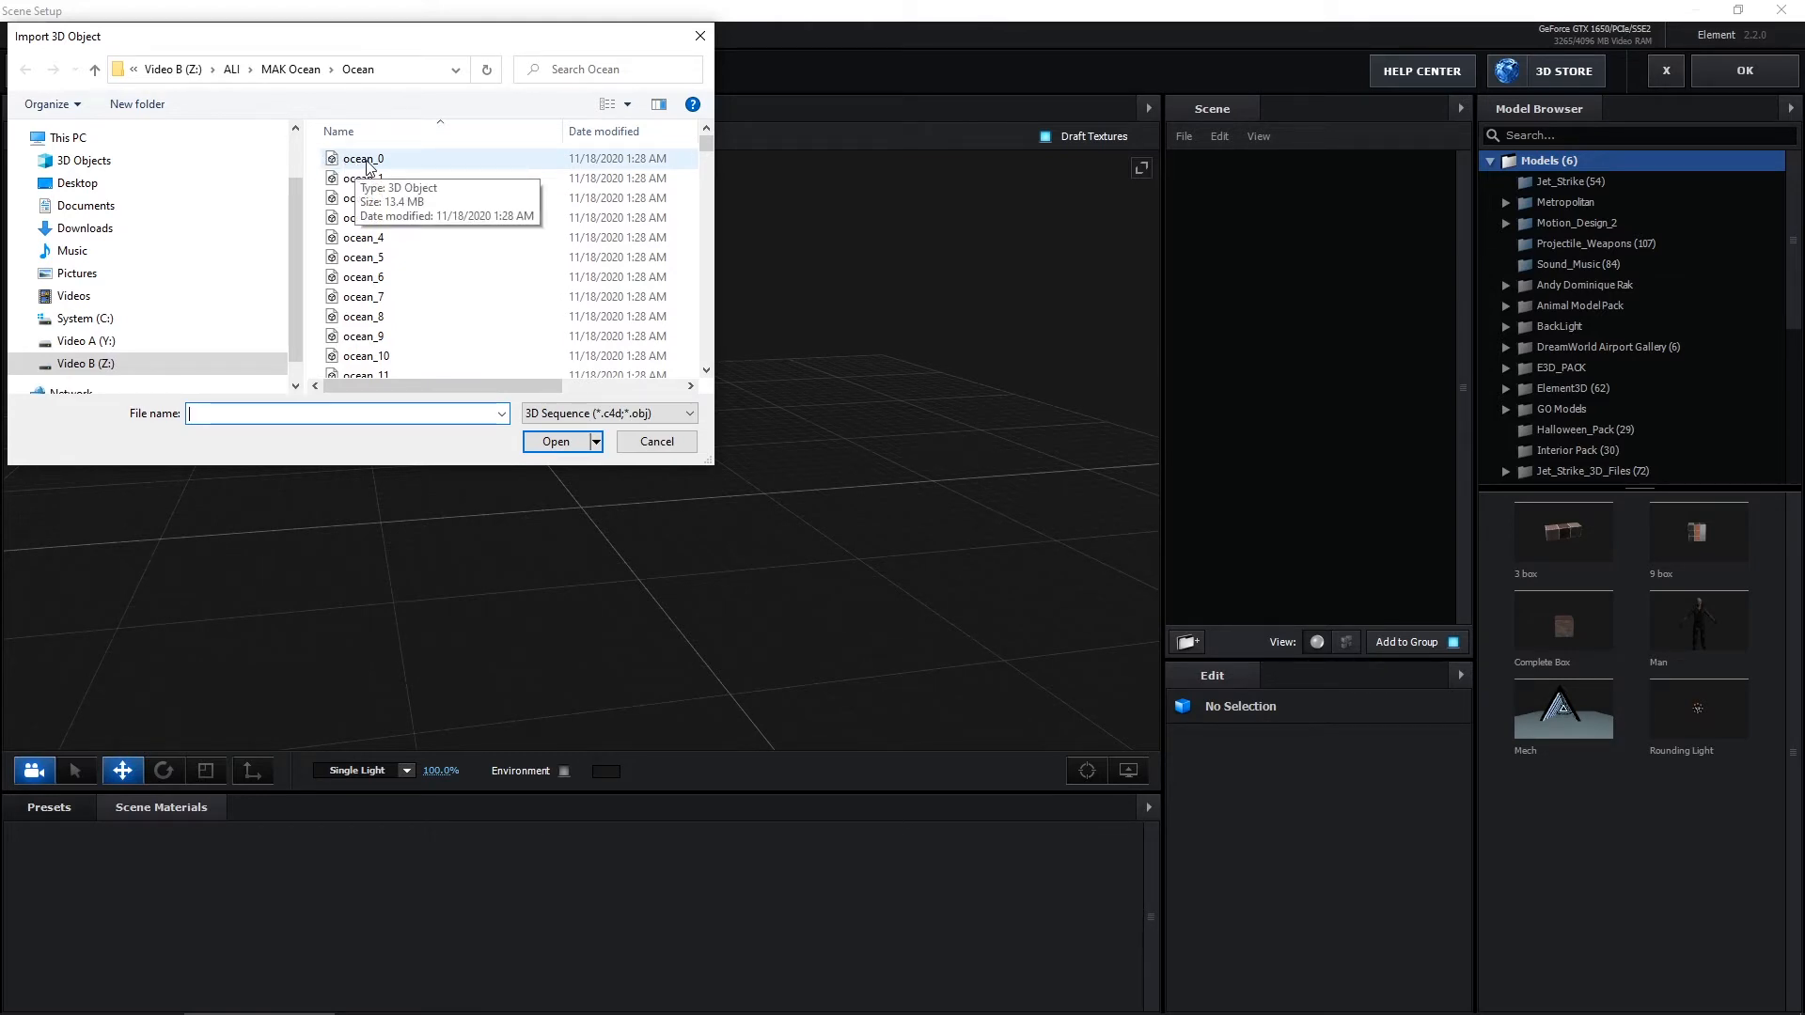
{"action": "left_click", "coordinate": [363, 158]}
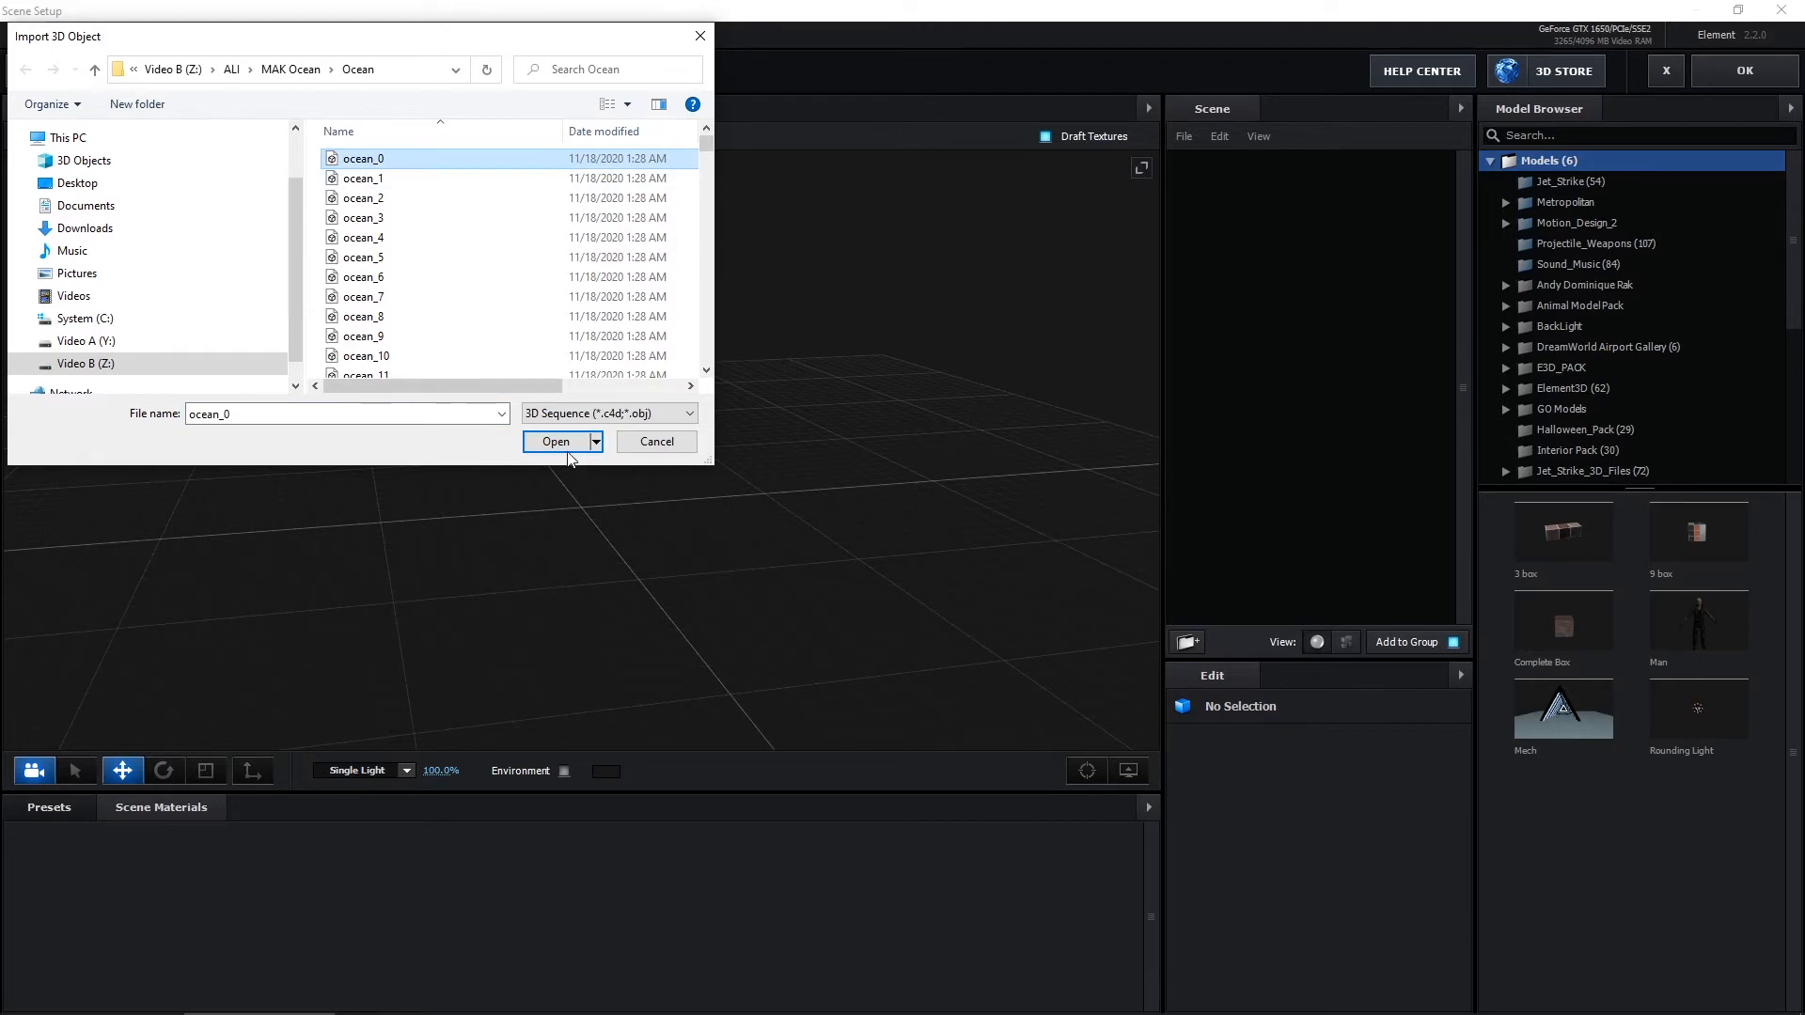
{"action": "left_click", "coordinate": [557, 442]}
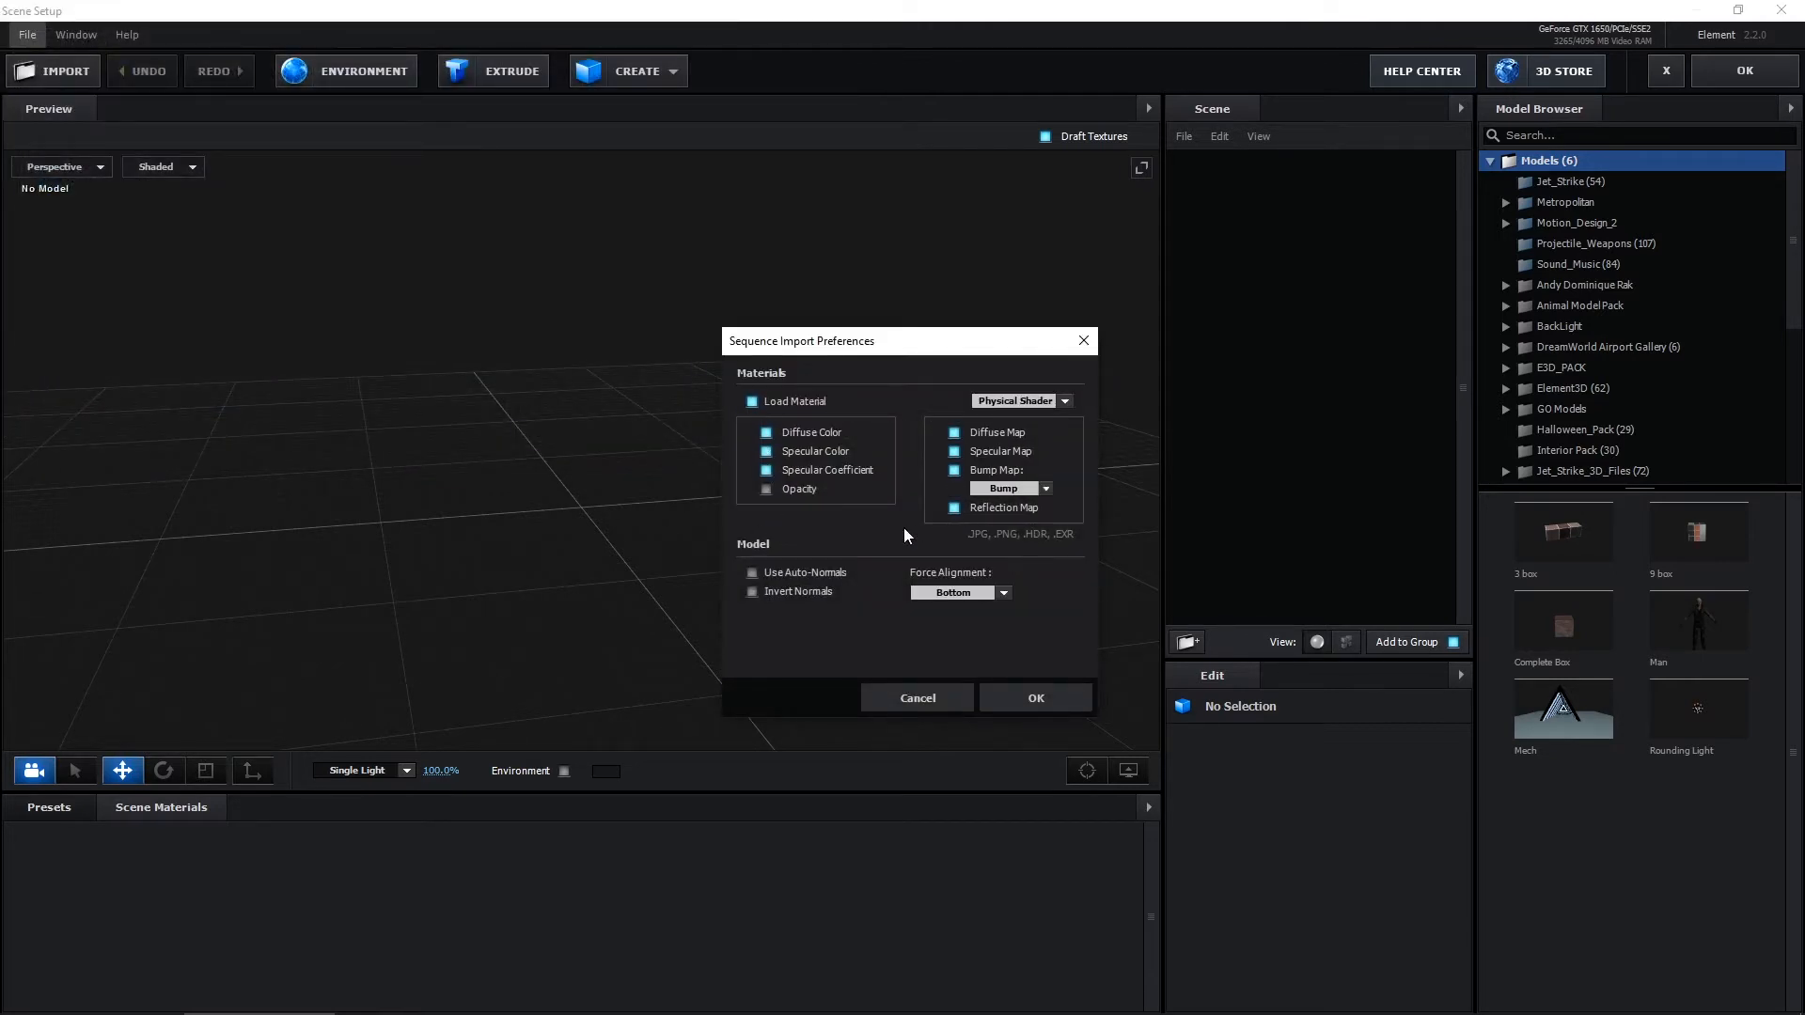
{"action": "left_click", "coordinate": [1032, 696]}
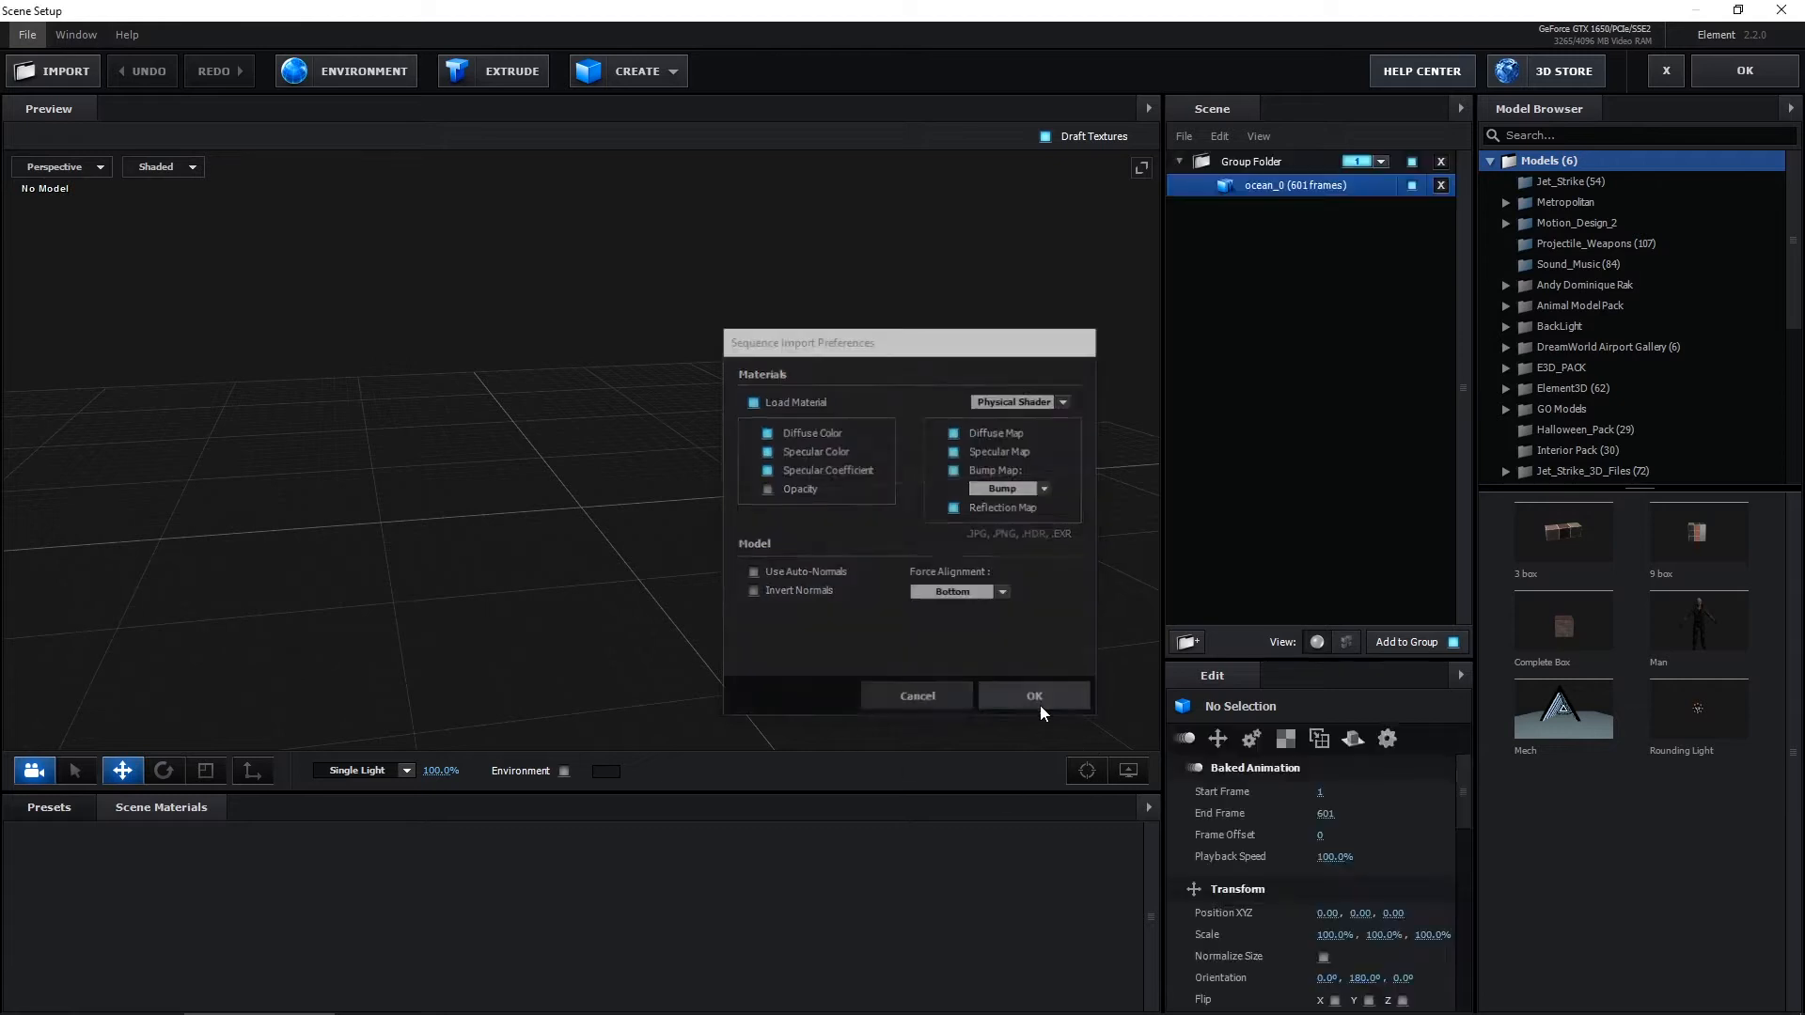
{"action": "left_click", "coordinate": [1032, 696]}
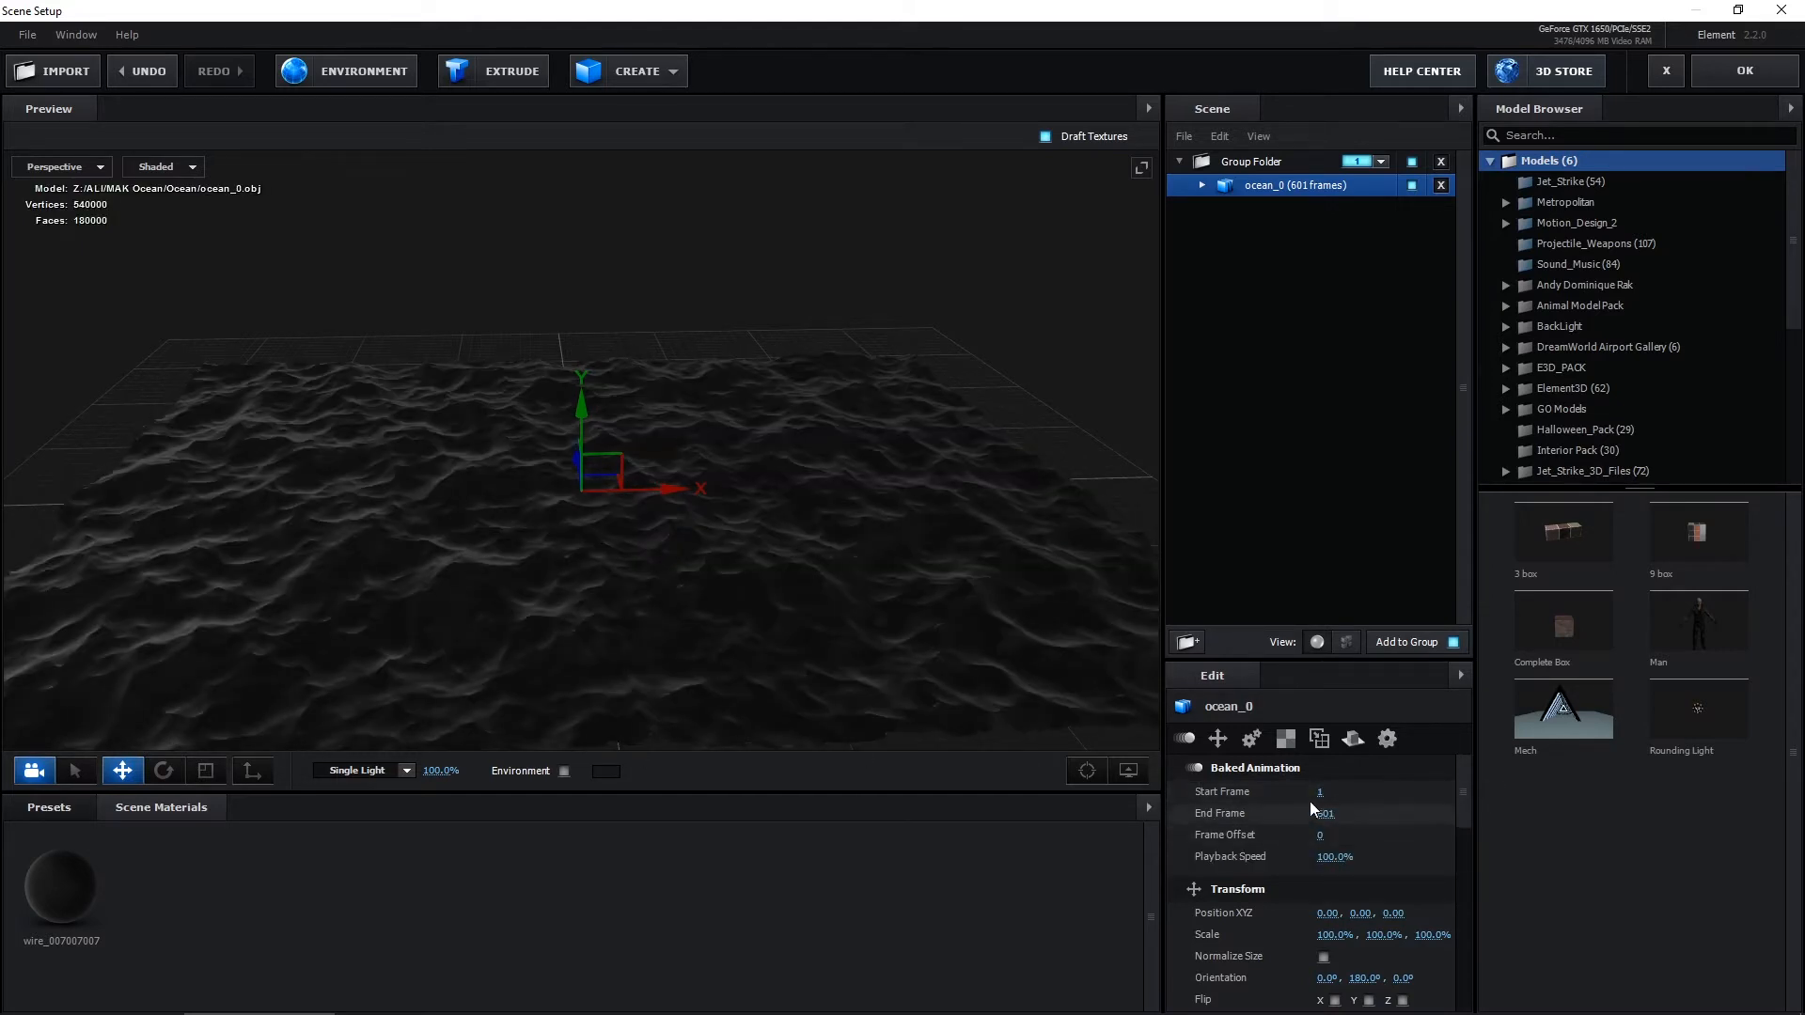
Apply the Ocean preset material to ocean_0 and return the scene to the composition.
{"action": "left_click", "coordinate": [49, 807]}
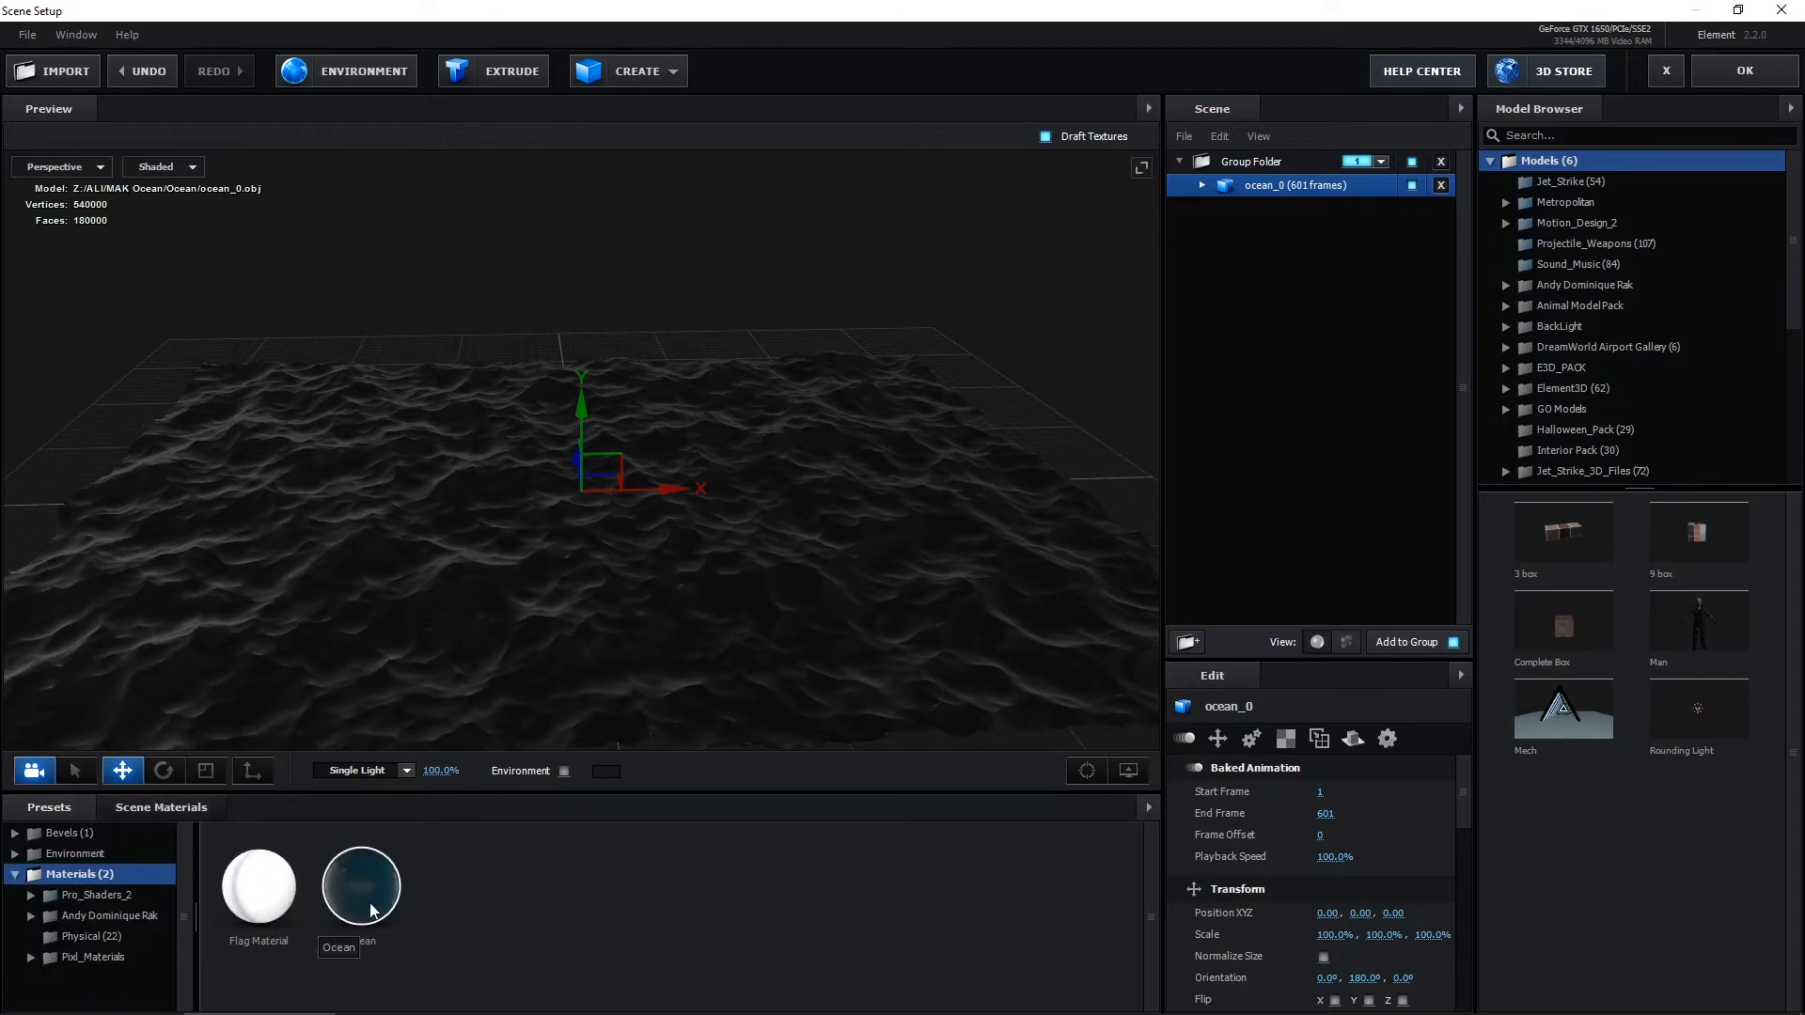
{"action": "mouse_move", "coordinate": [427, 767]}
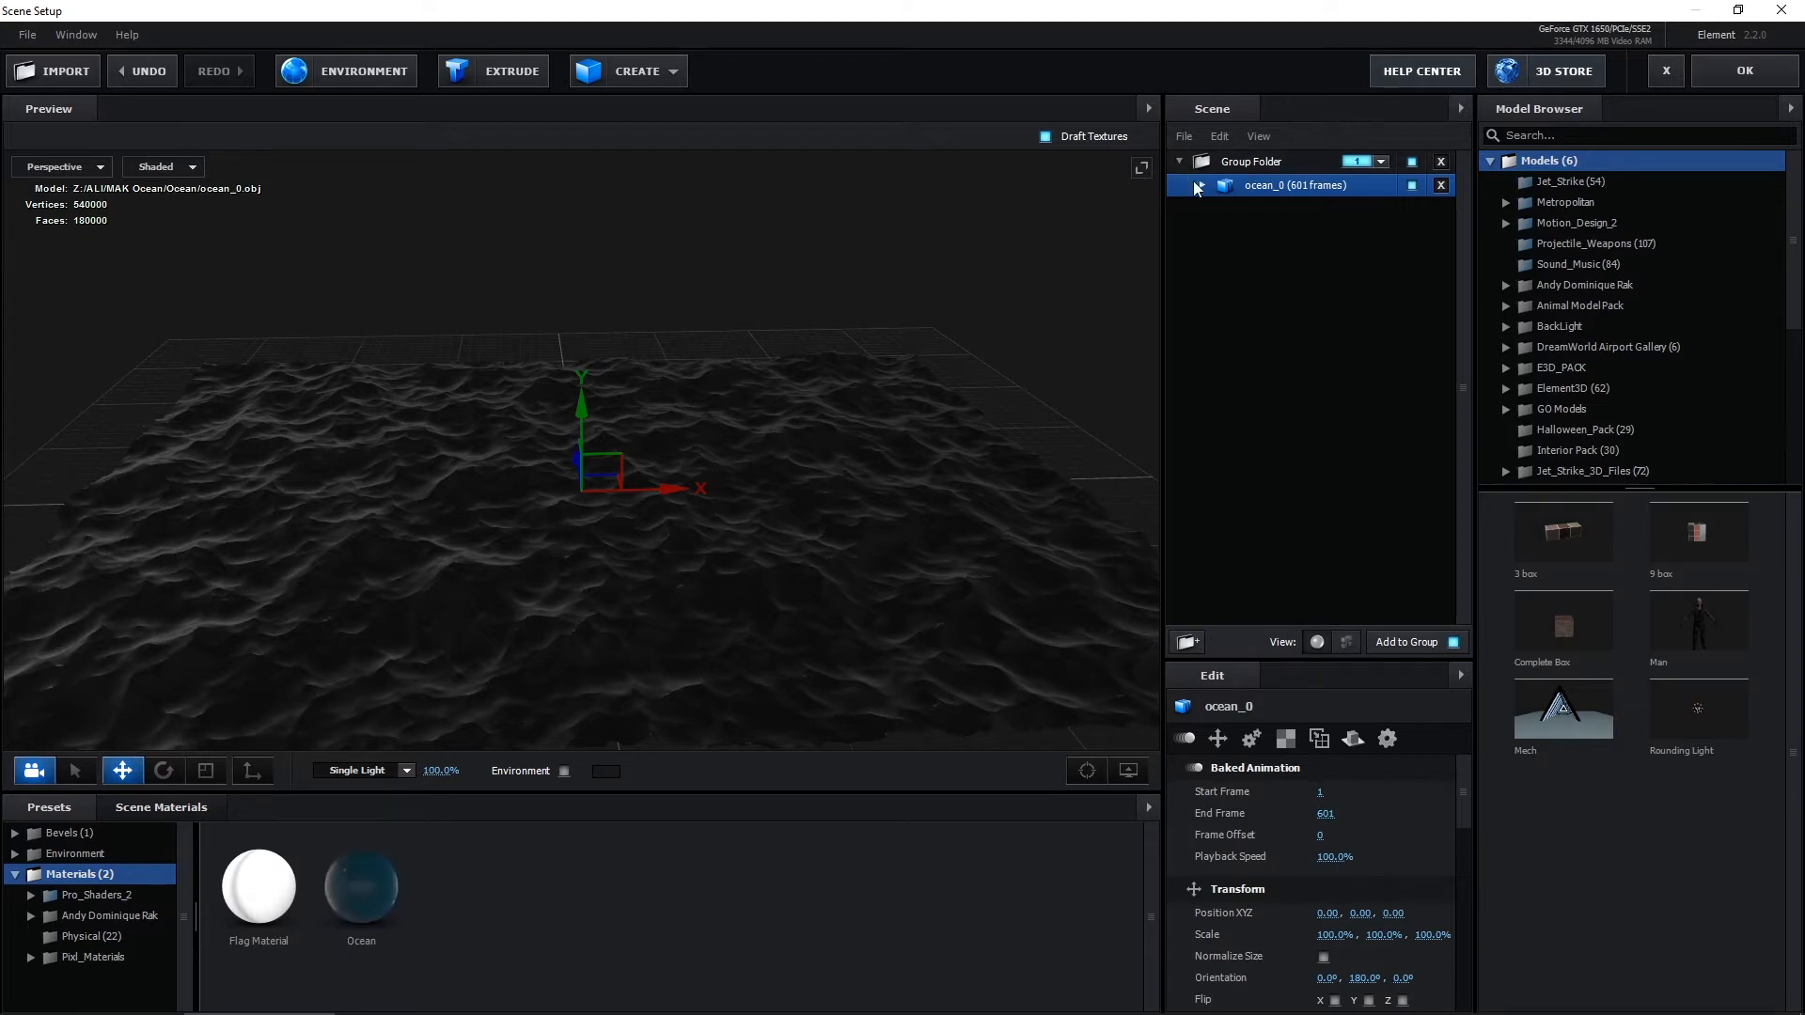
{"action": "left_click", "coordinate": [1201, 186]}
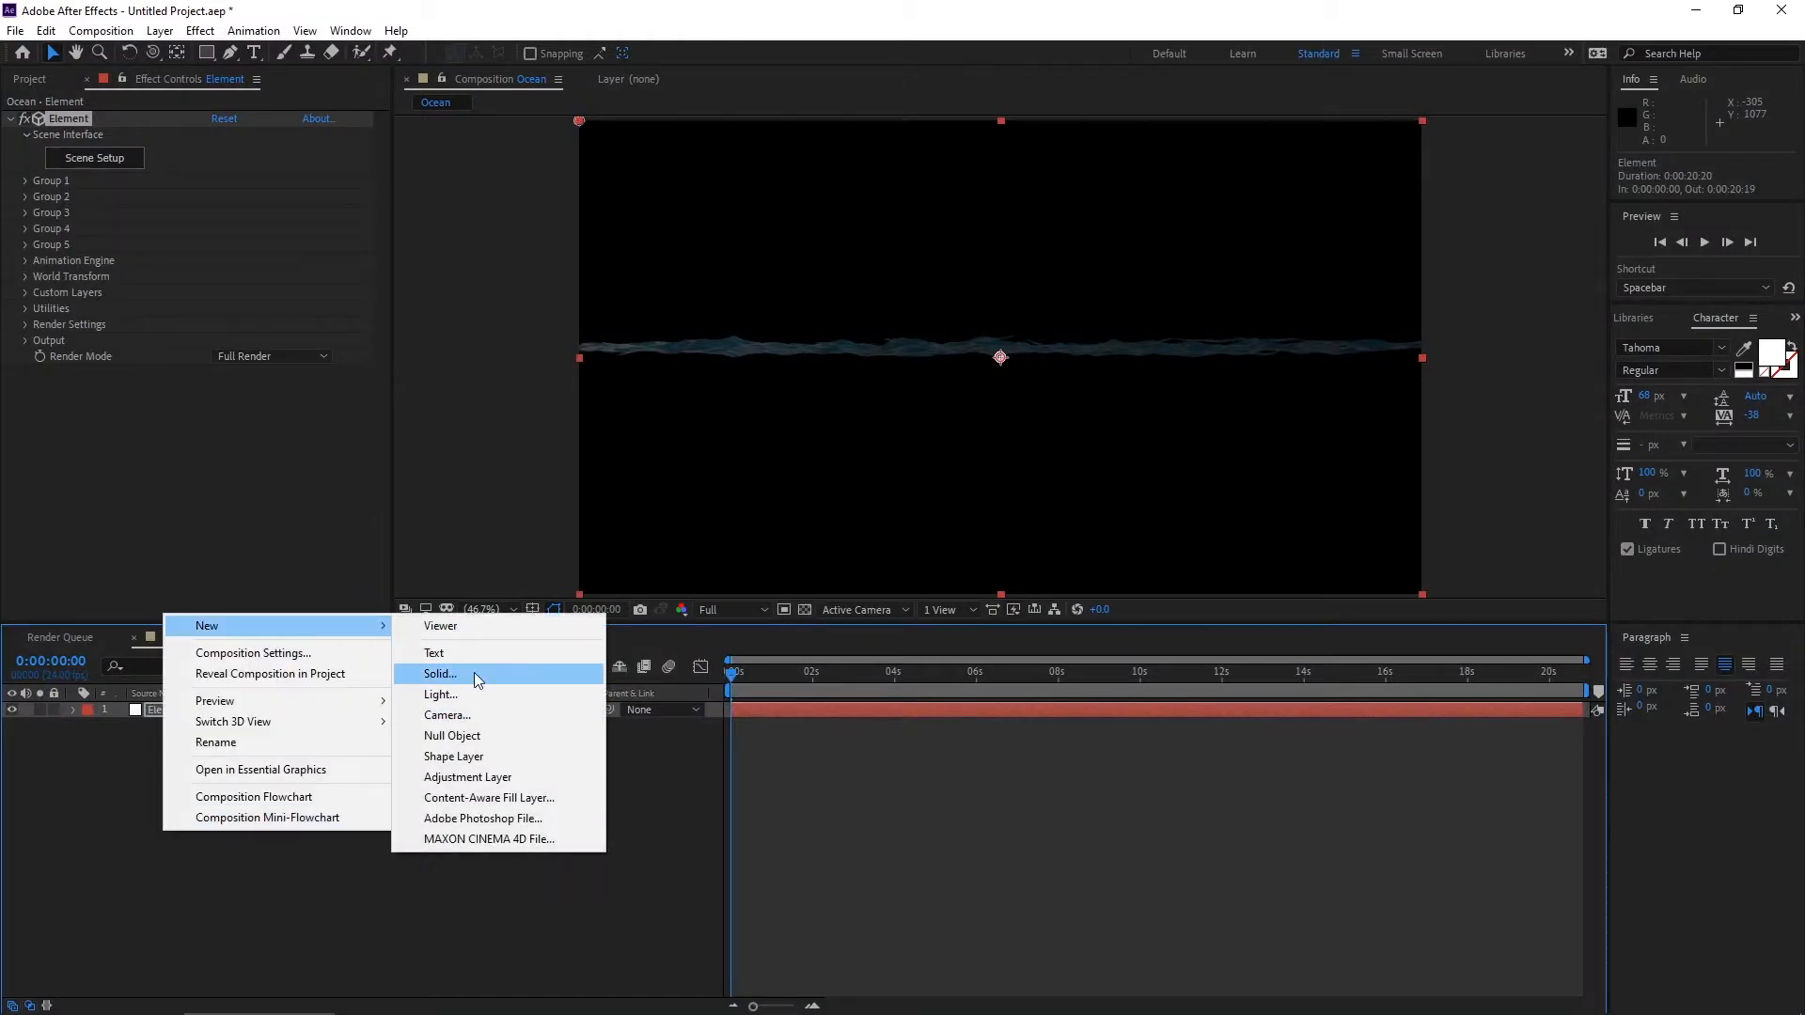
Add a full-frame medium blue solid, colour 6EA4F4, above the Element layer.
{"action": "left_click", "coordinate": [438, 673]}
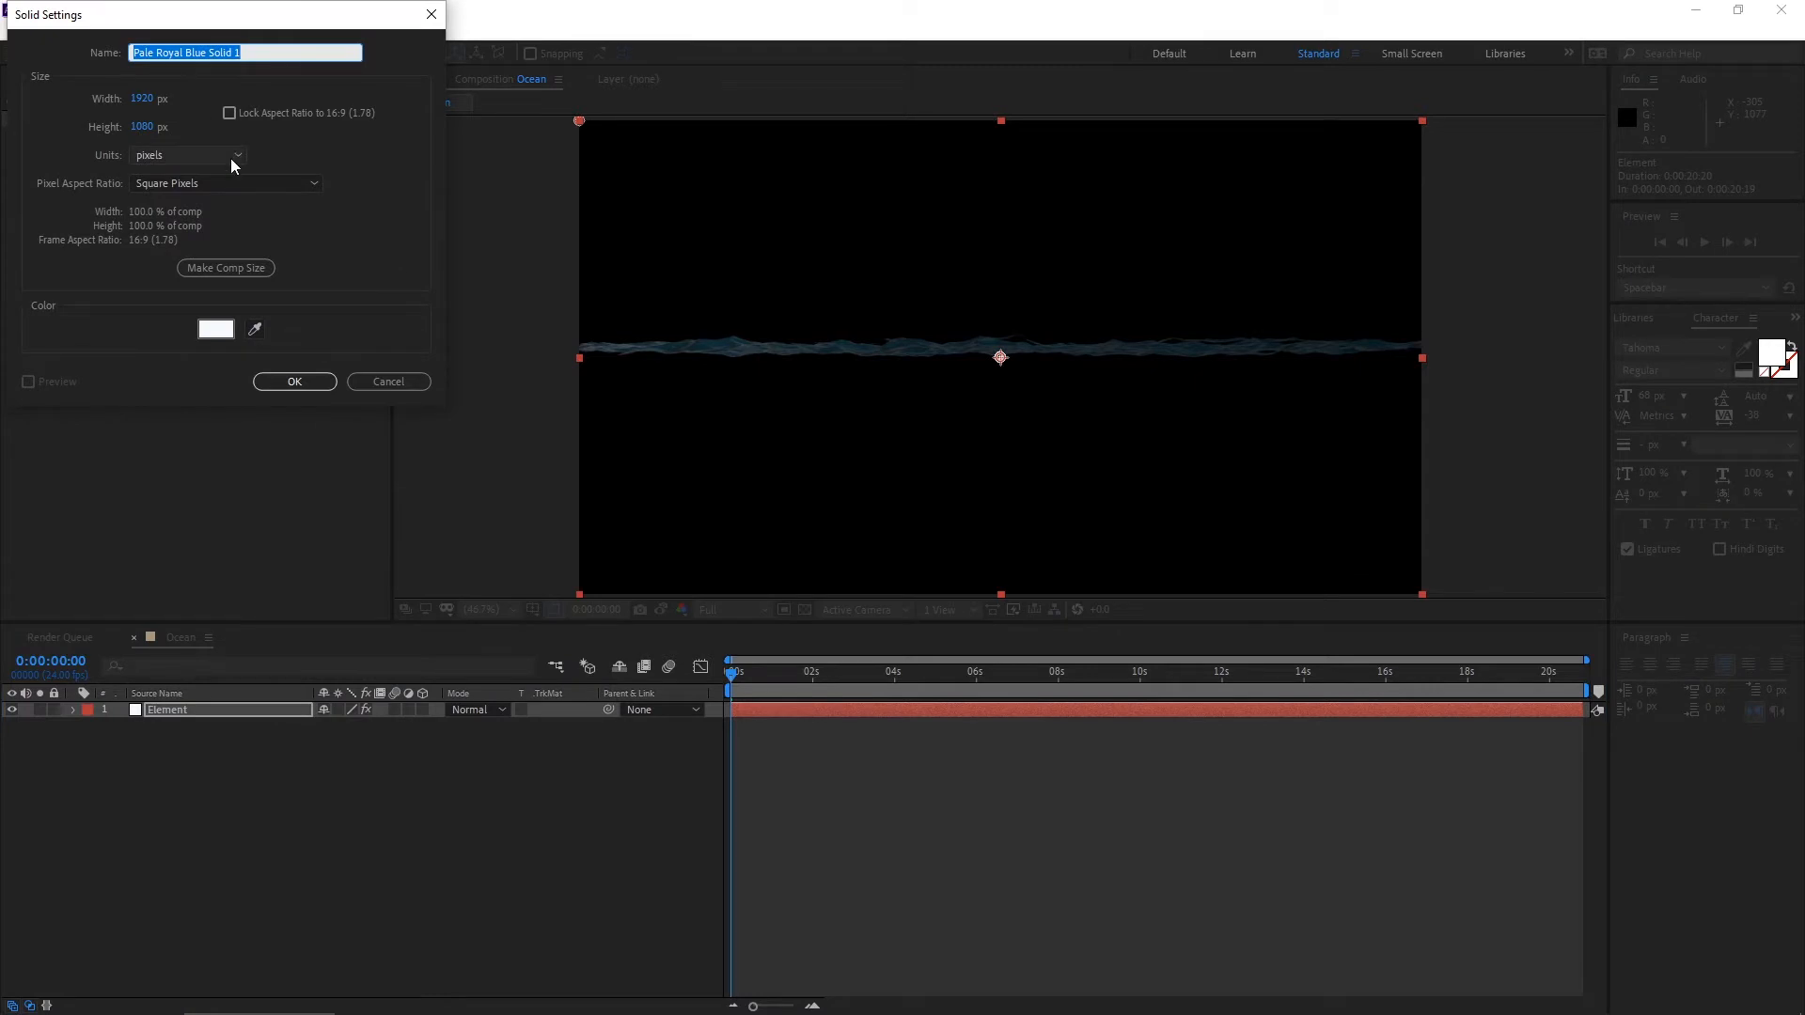
{"action": "left_click", "coordinate": [214, 329]}
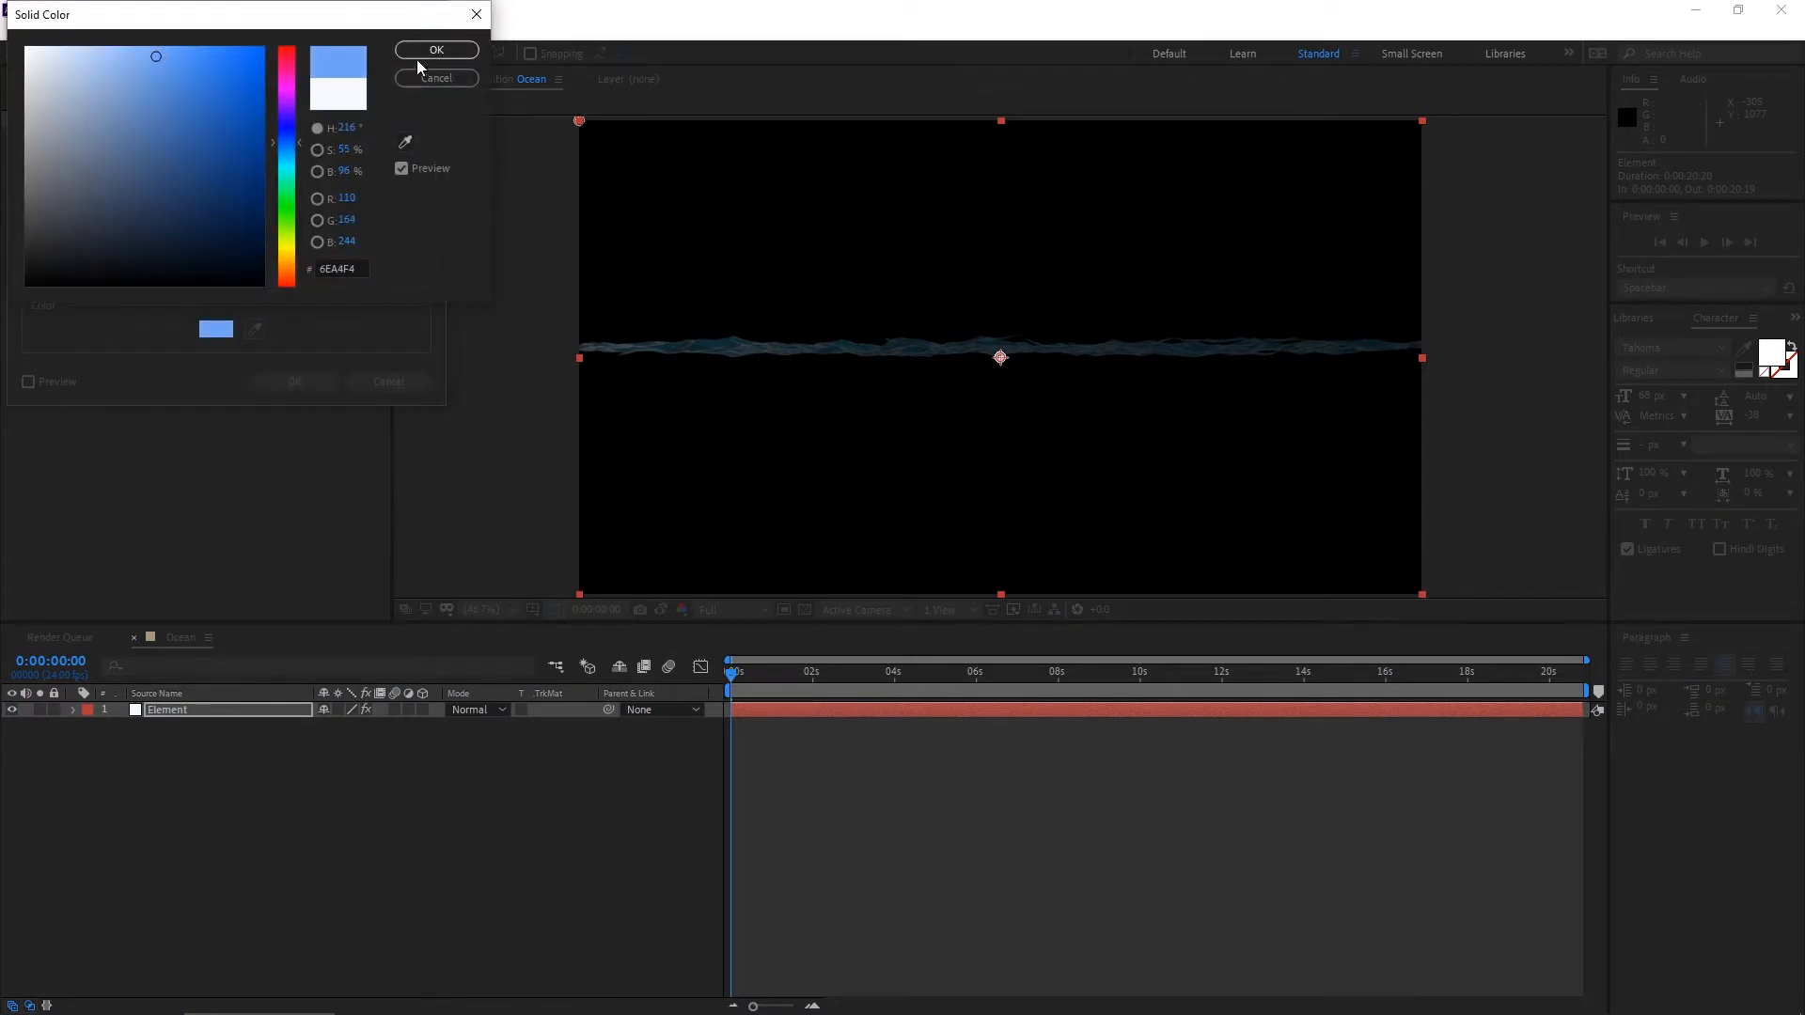
{"action": "left_click", "coordinate": [436, 49]}
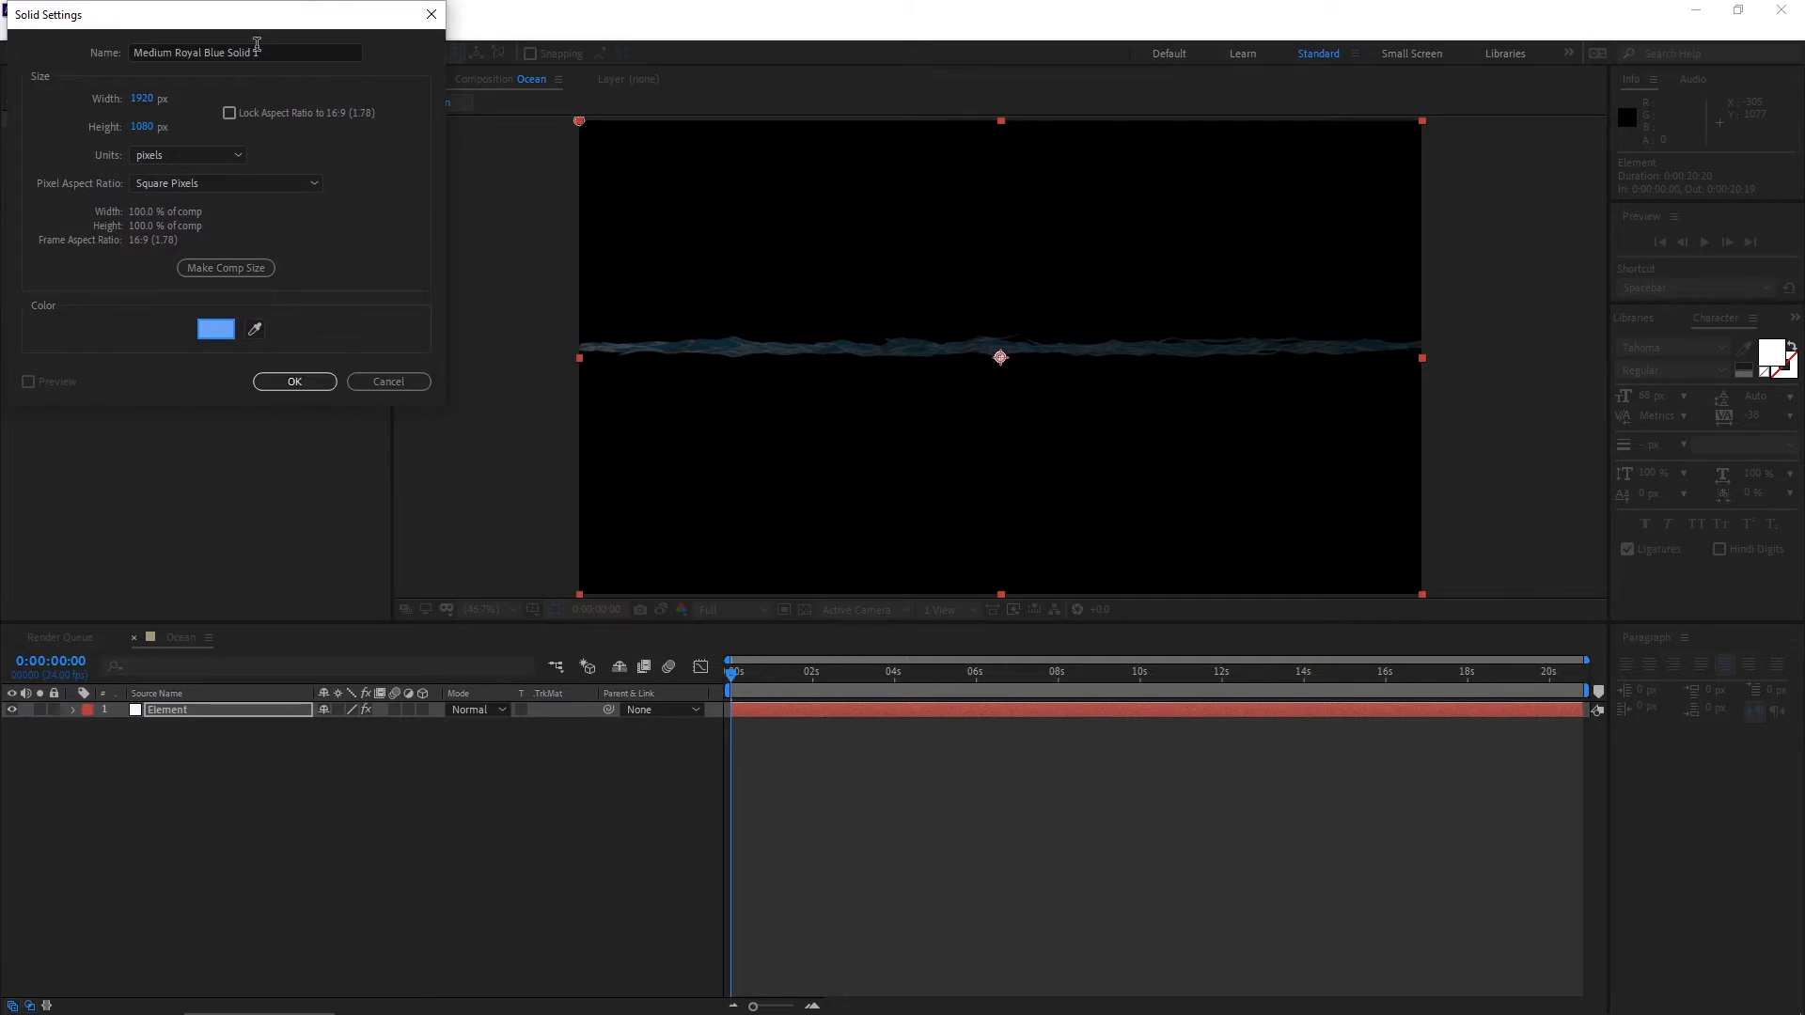
{"action": "left_click", "coordinate": [293, 382]}
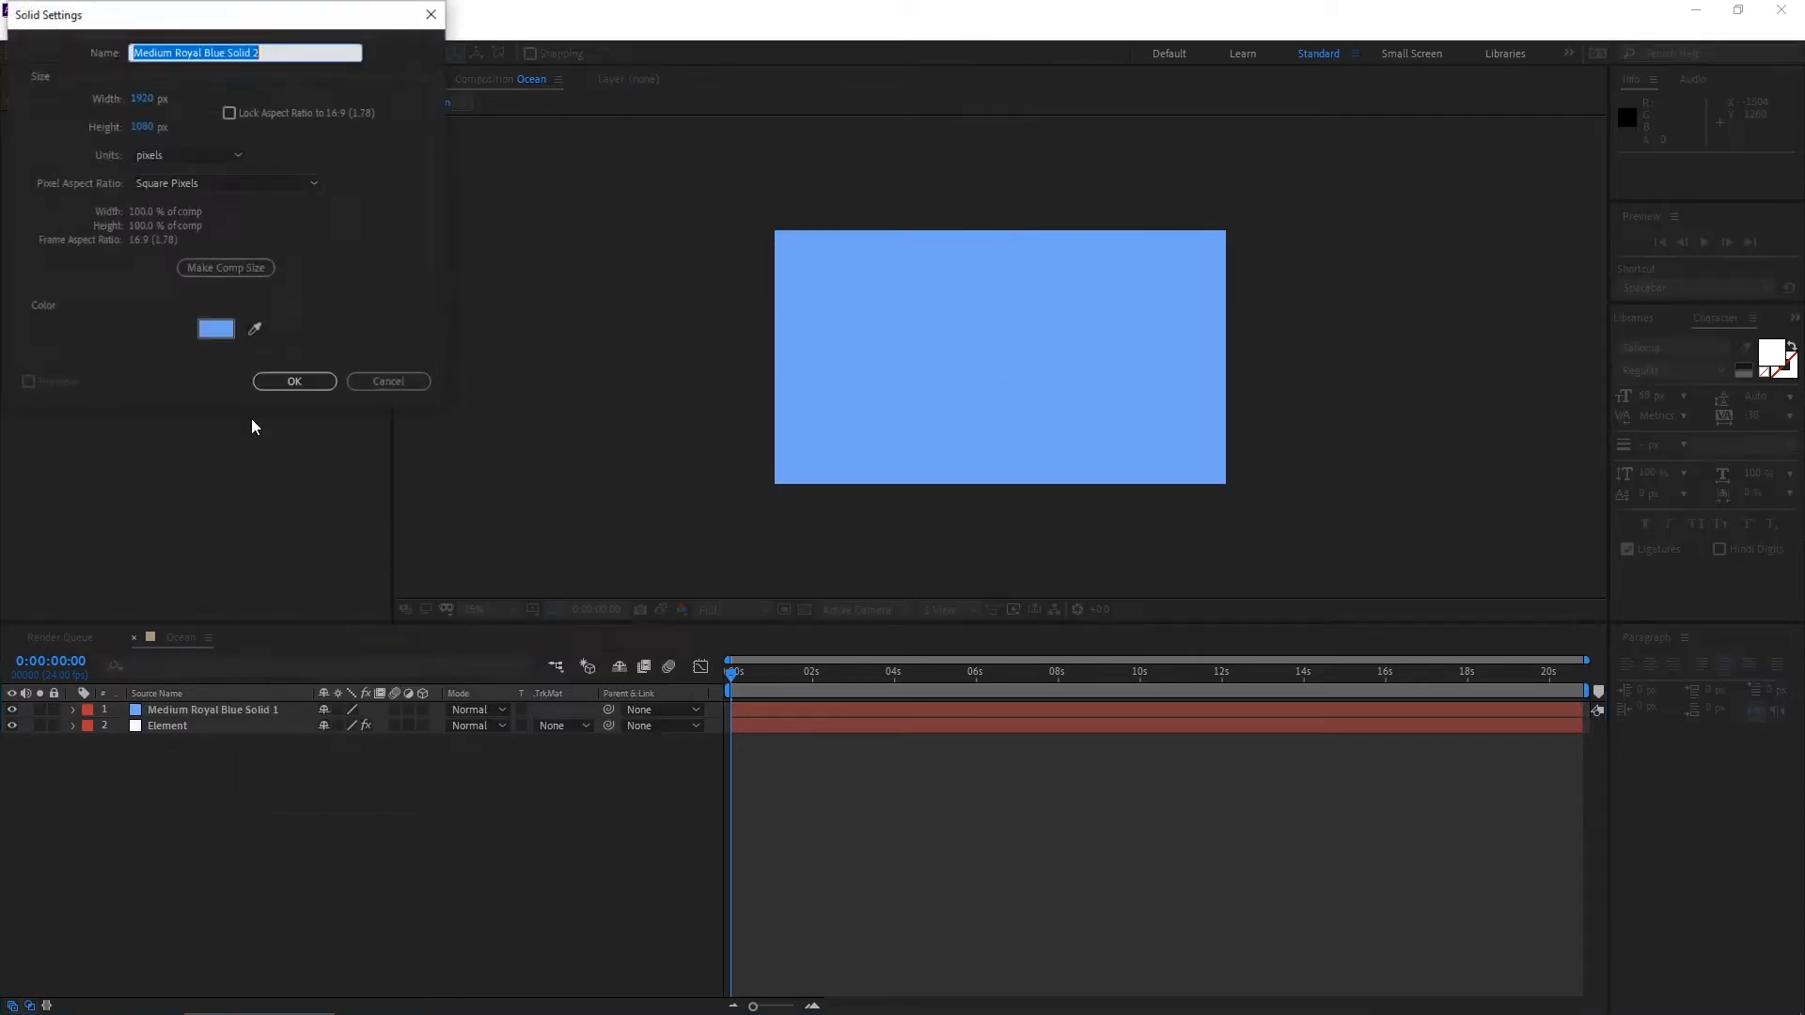
Add a second full-frame pale gray solid, colour 616264.
{"action": "left_click", "coordinate": [214, 329]}
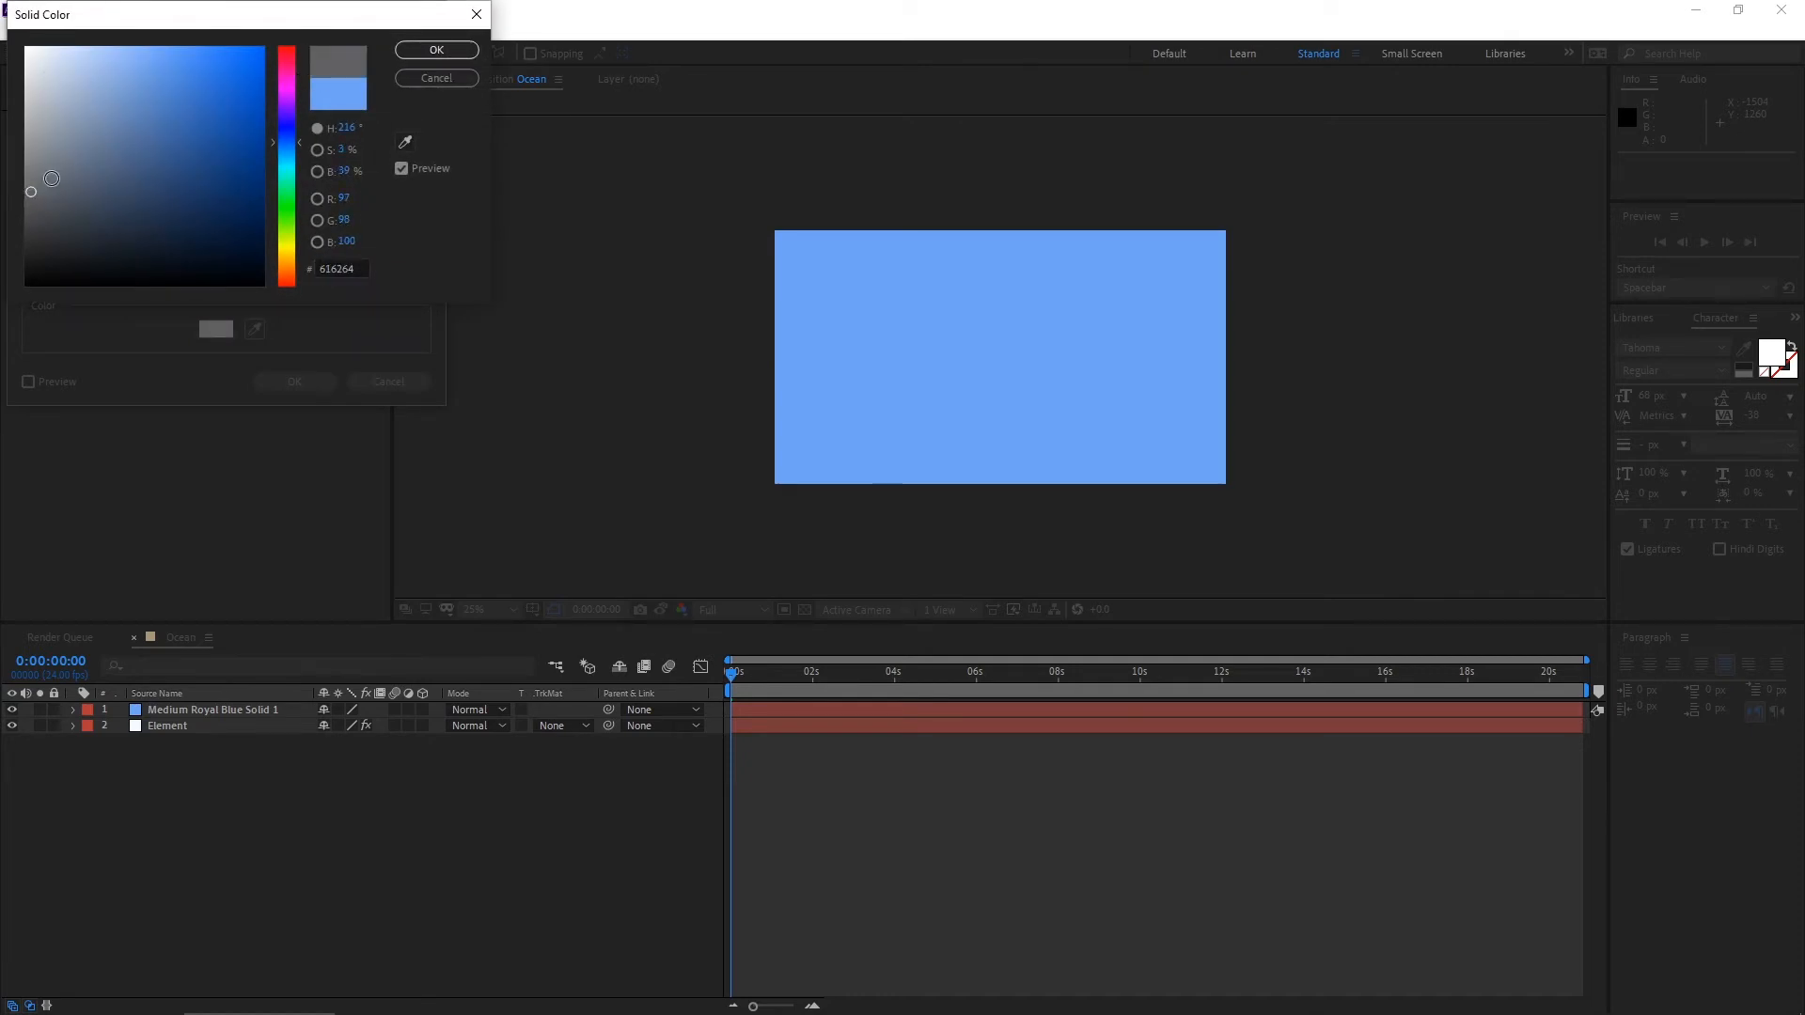
{"action": "left_click", "coordinate": [434, 48]}
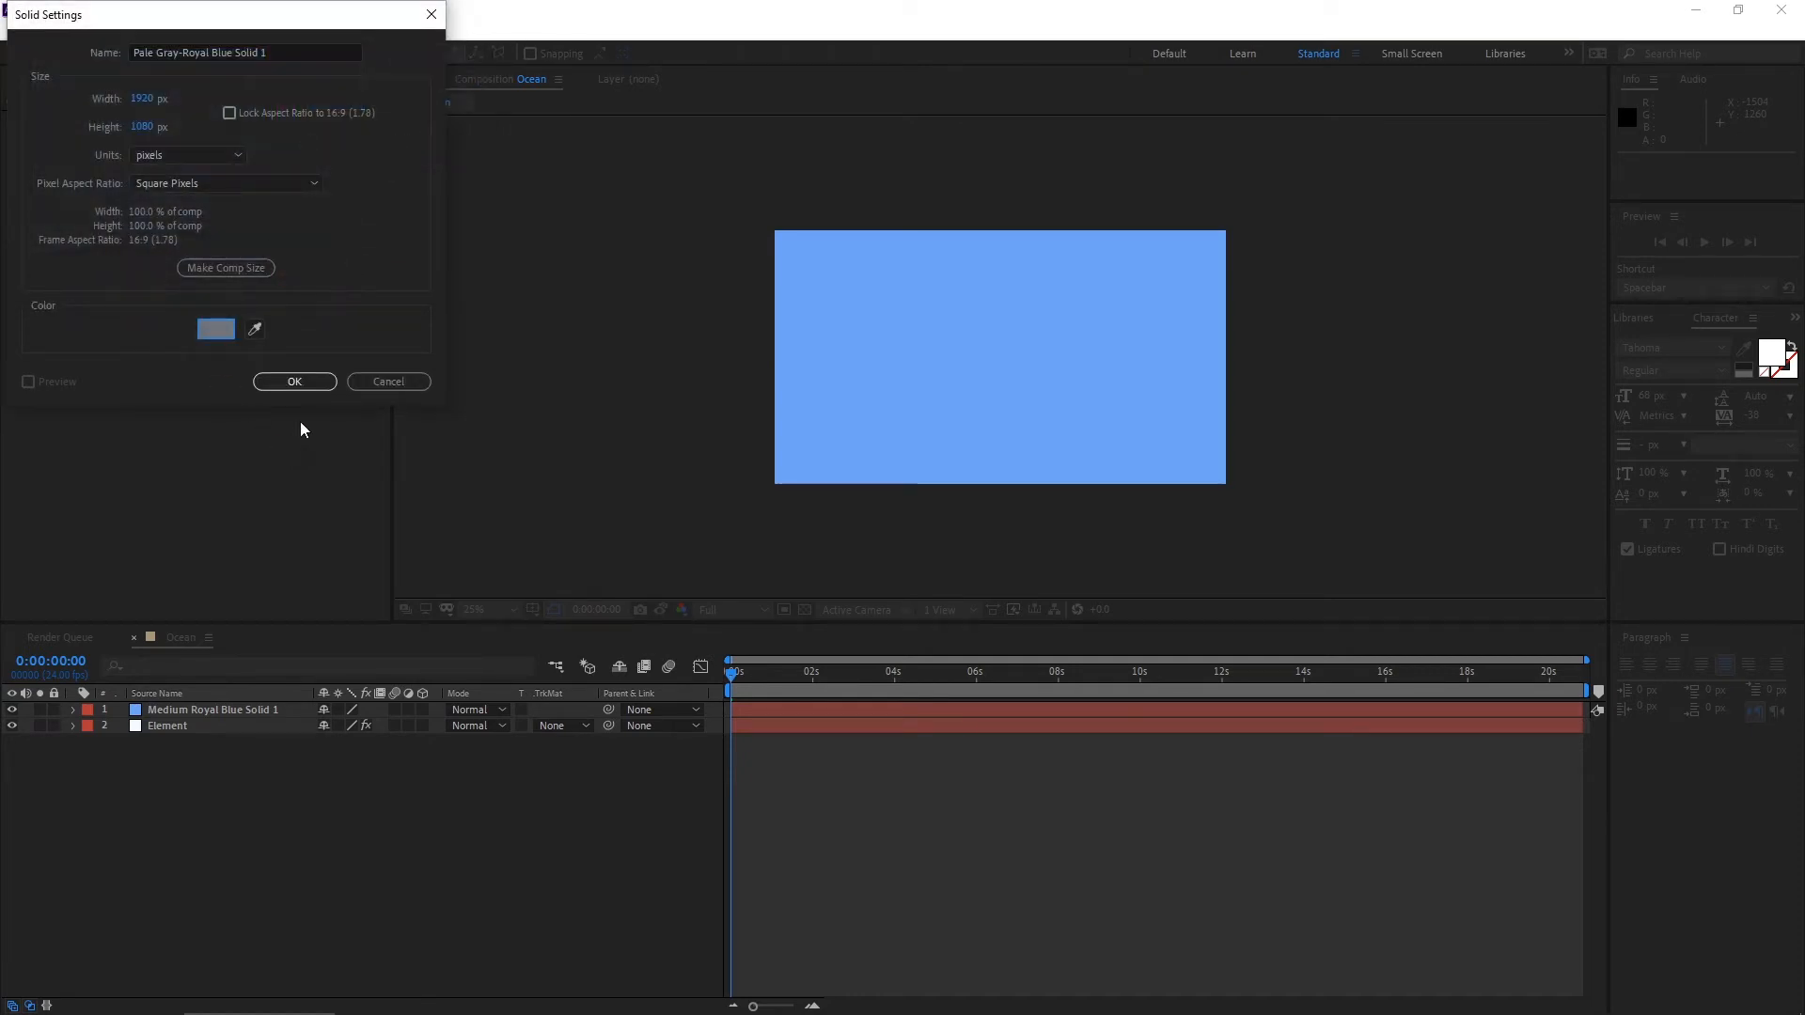
{"action": "left_click", "coordinate": [294, 382]}
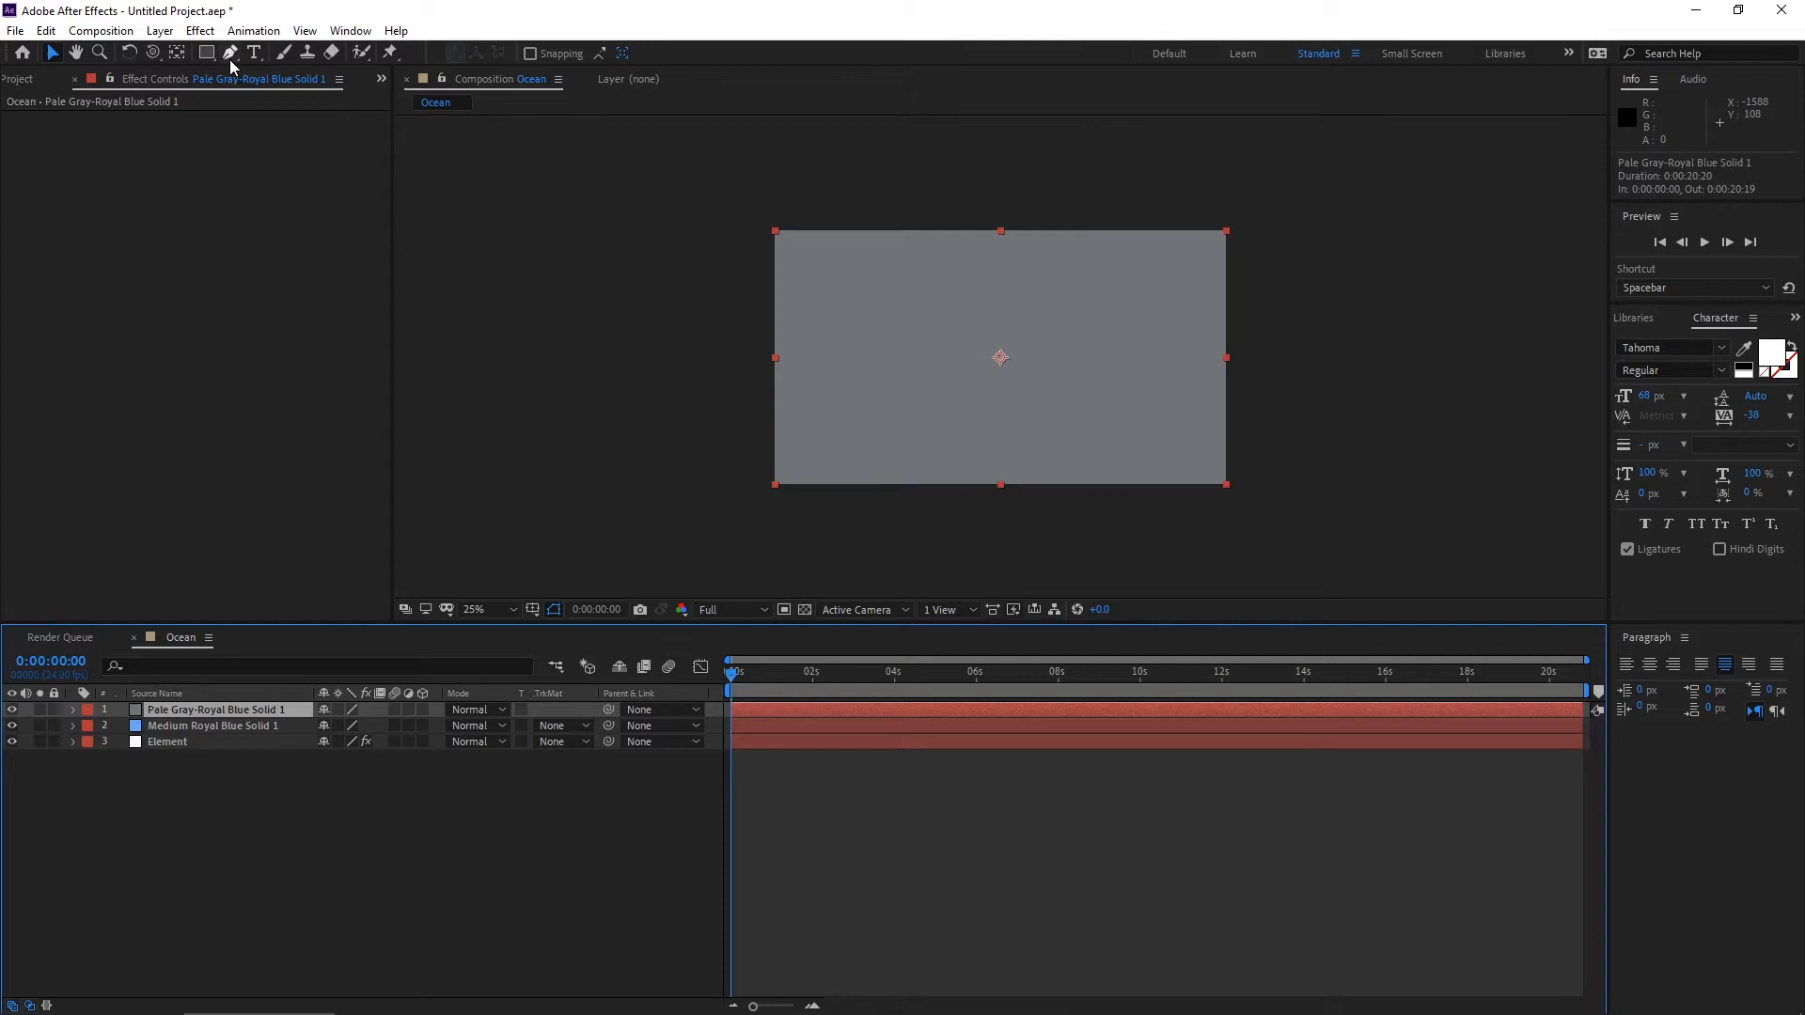
Draw a closed freeform Pen mask on the gray solid and raise Mask 1's feather into a soft cloud.
{"action": "left_click", "coordinate": [228, 52]}
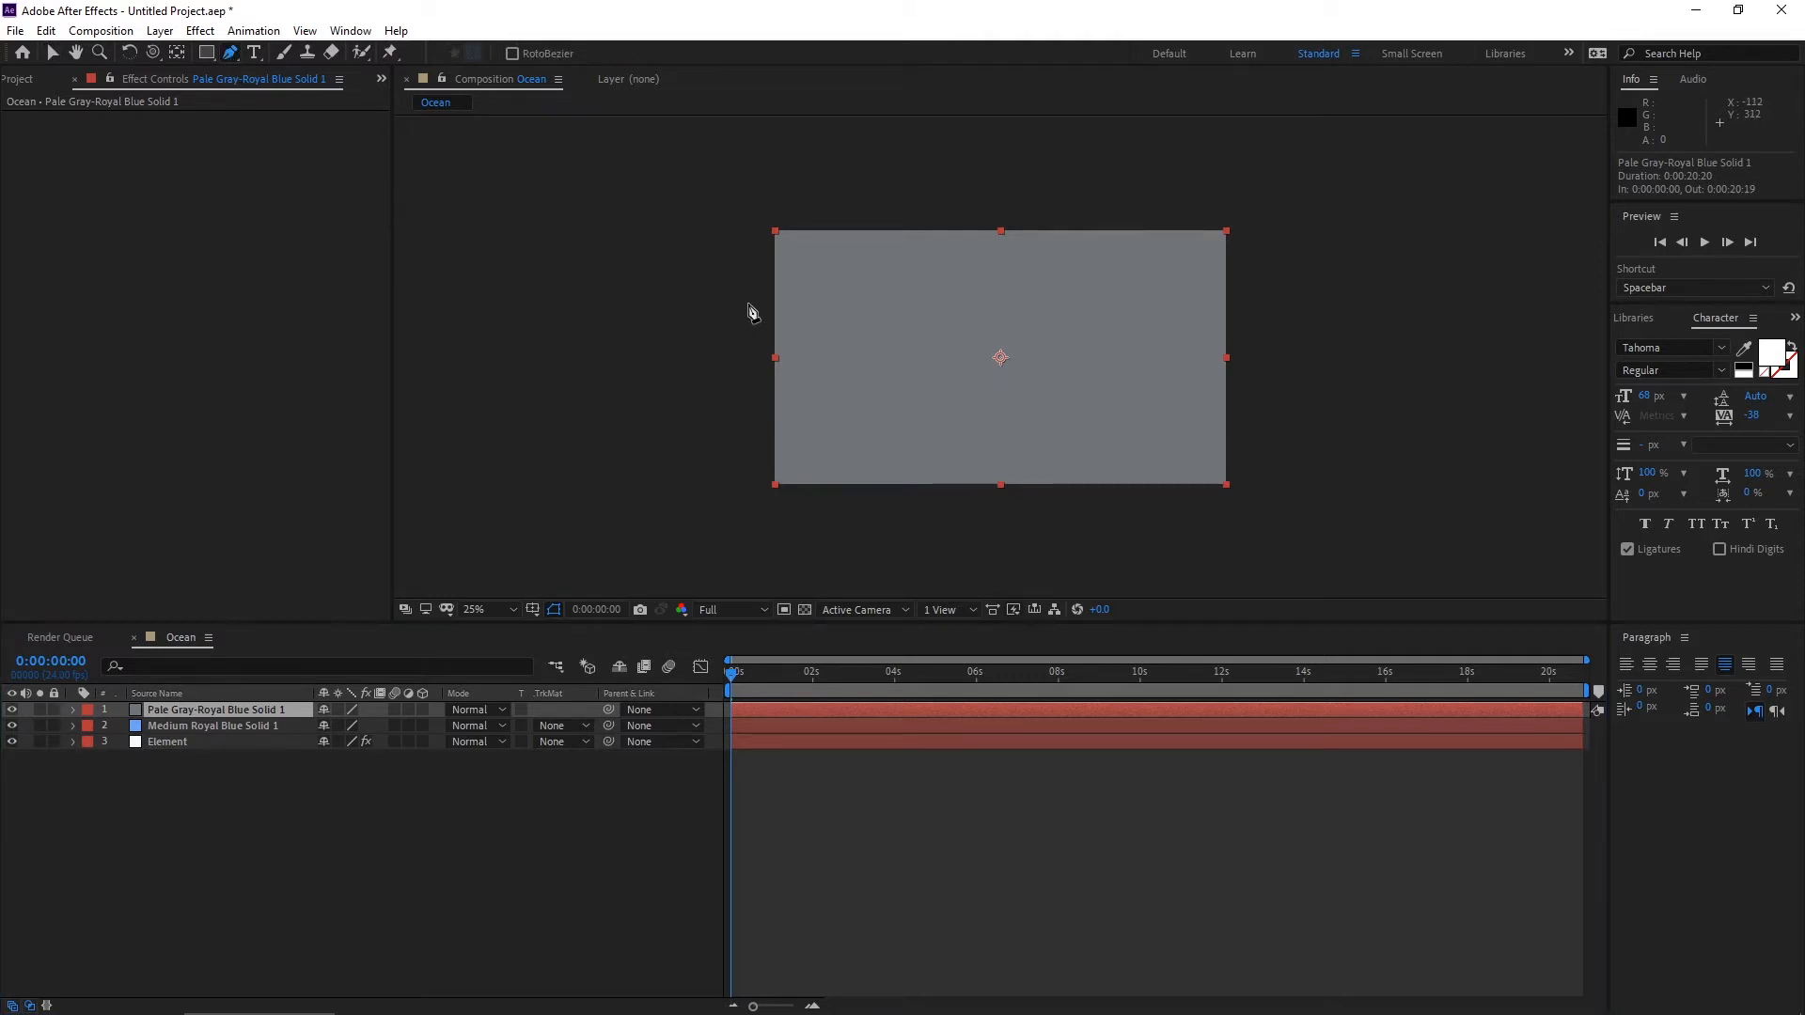
{"action": "left_click_drag", "start_coordinate": [741, 284], "coordinate": [921, 317]}
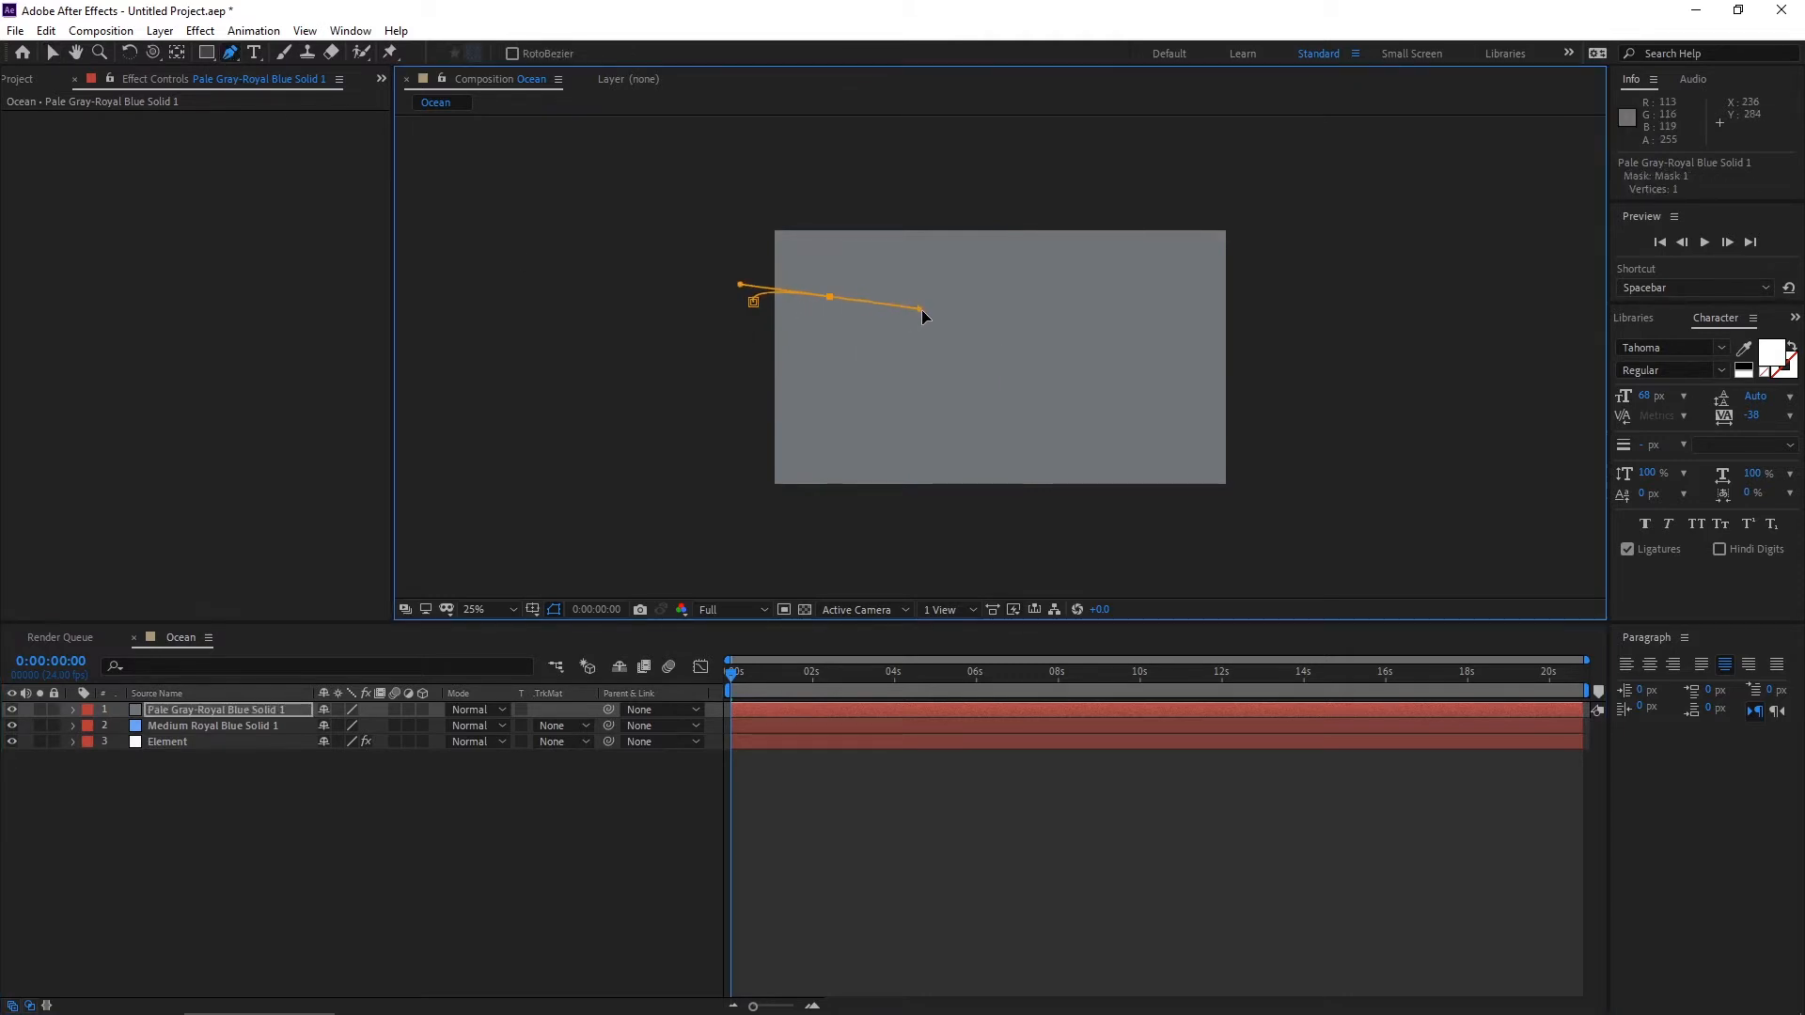
{"action": "left_click", "coordinate": [1198, 350]}
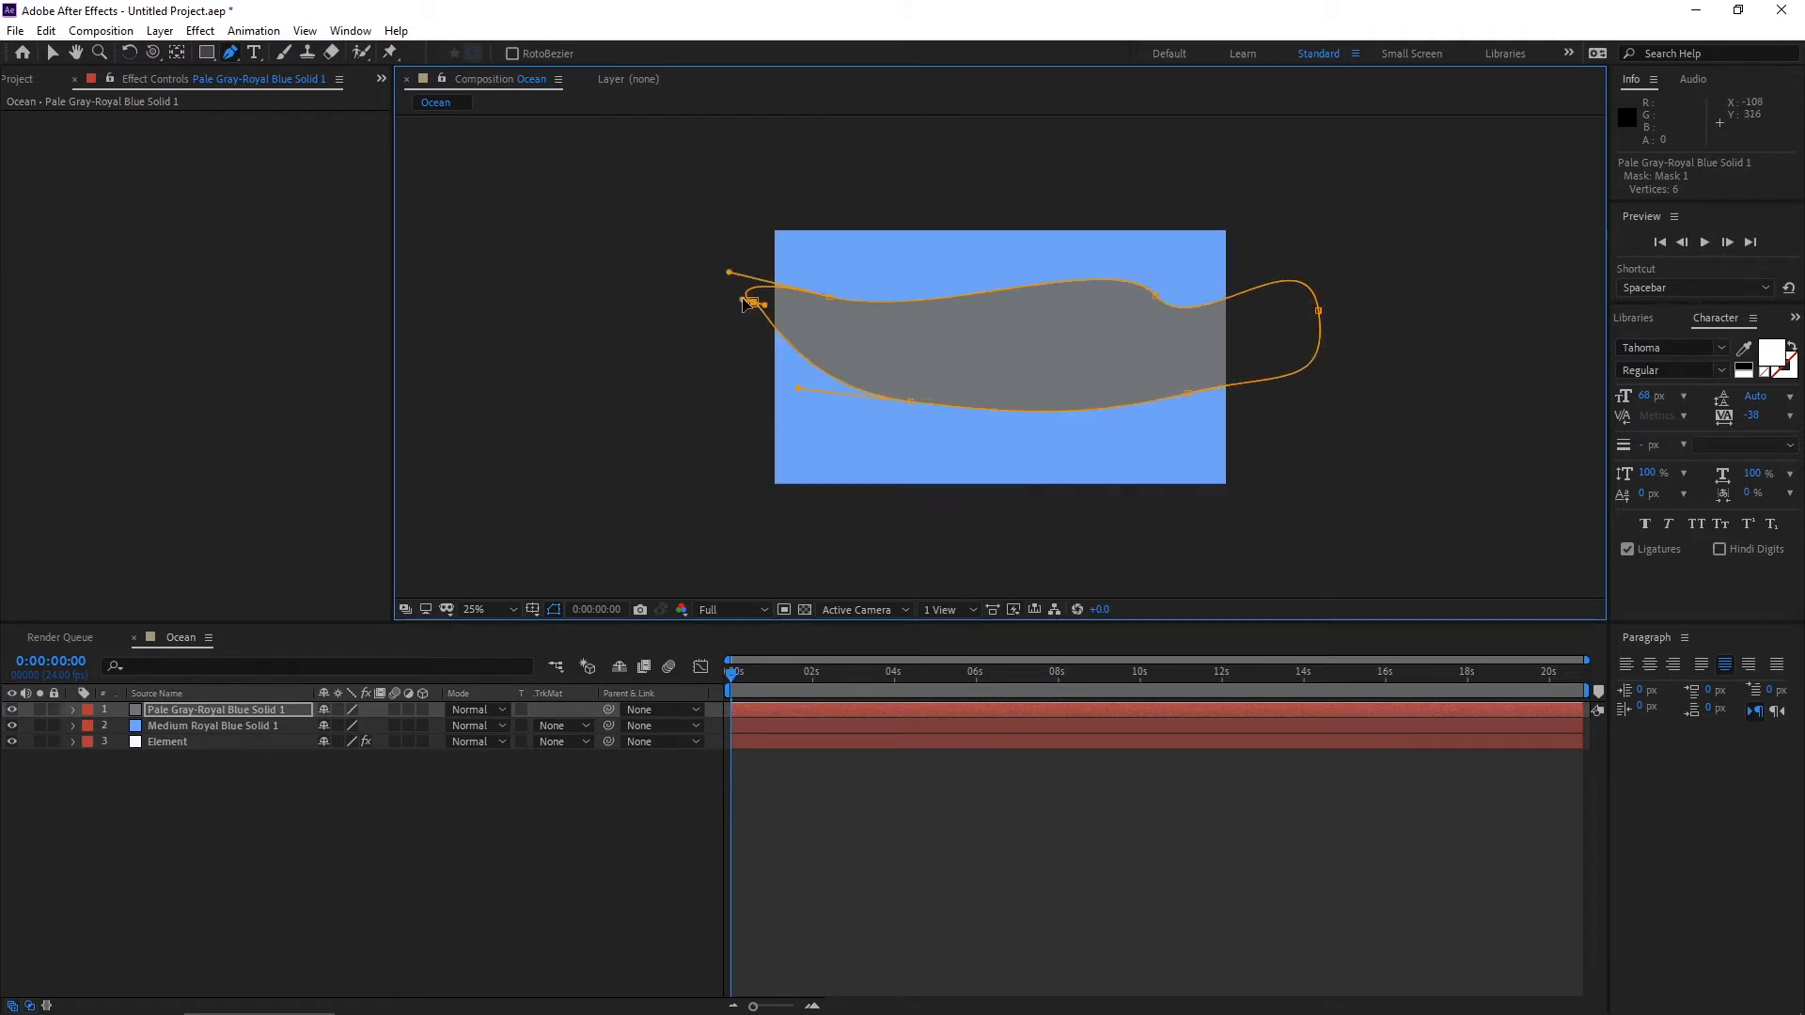
{"action": "left_click_drag", "start_coordinate": [748, 301], "coordinate": [742, 310]}
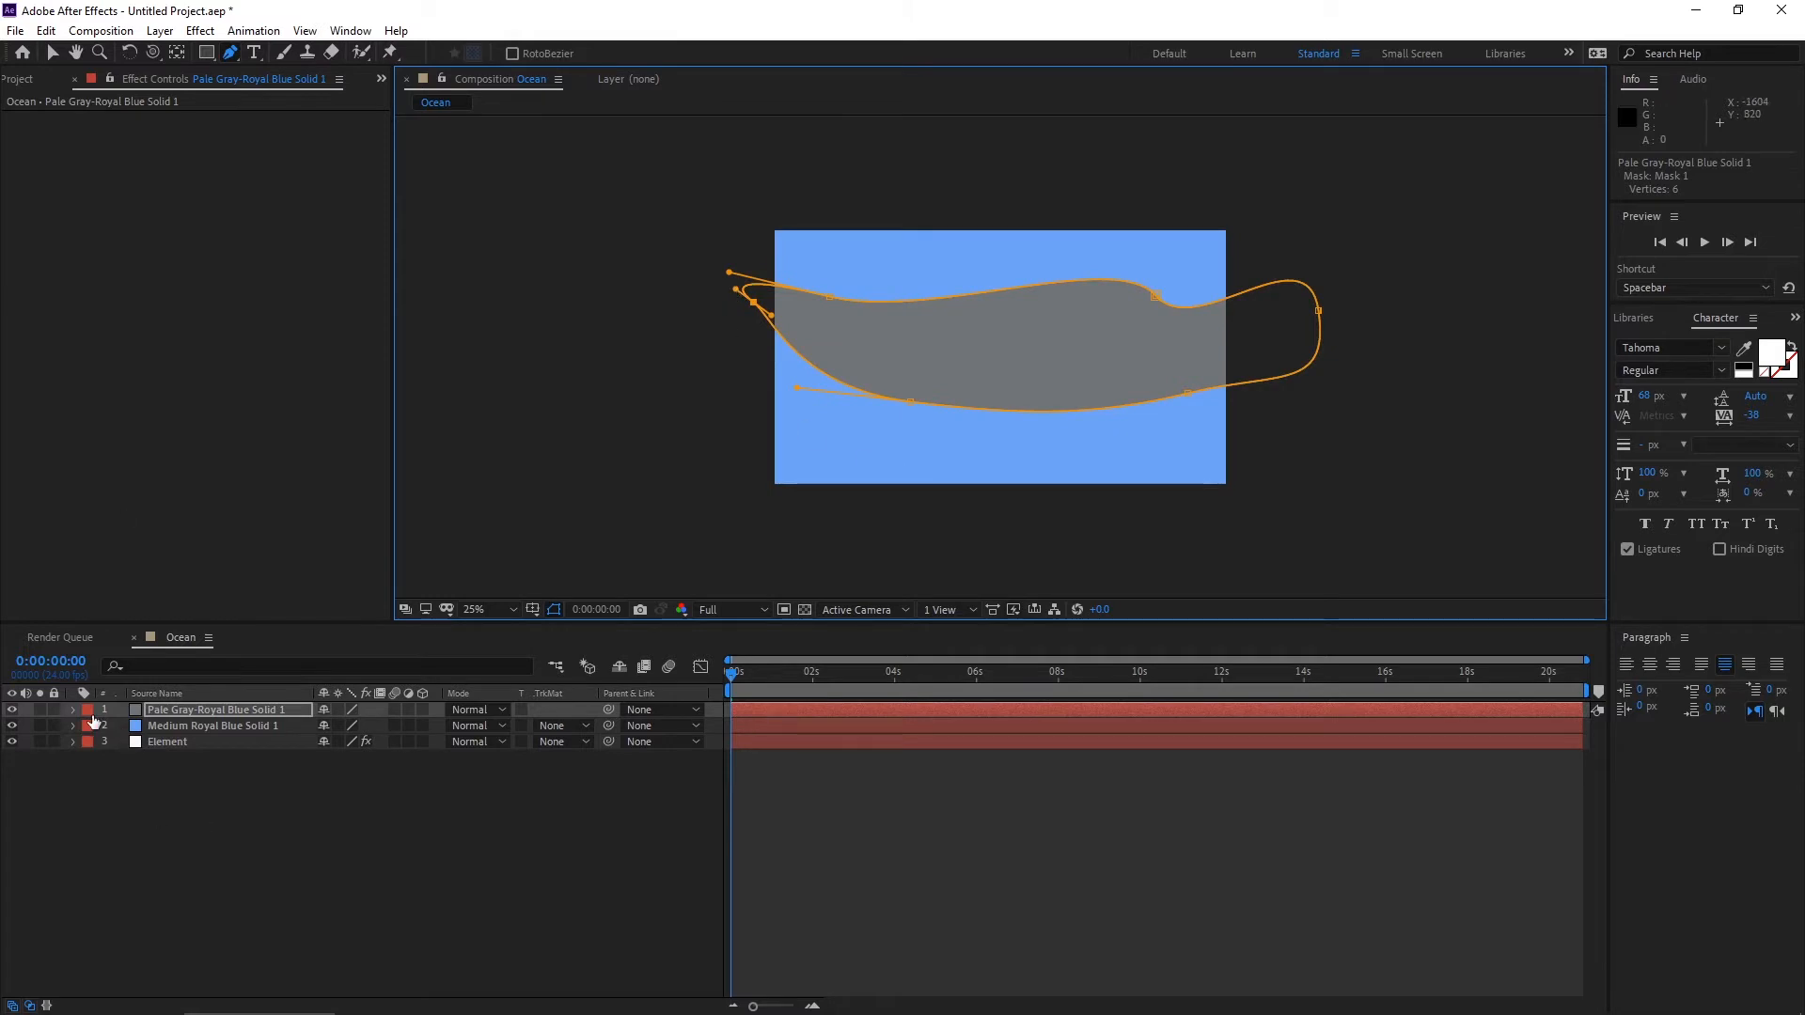
{"action": "left_click", "coordinate": [73, 709]}
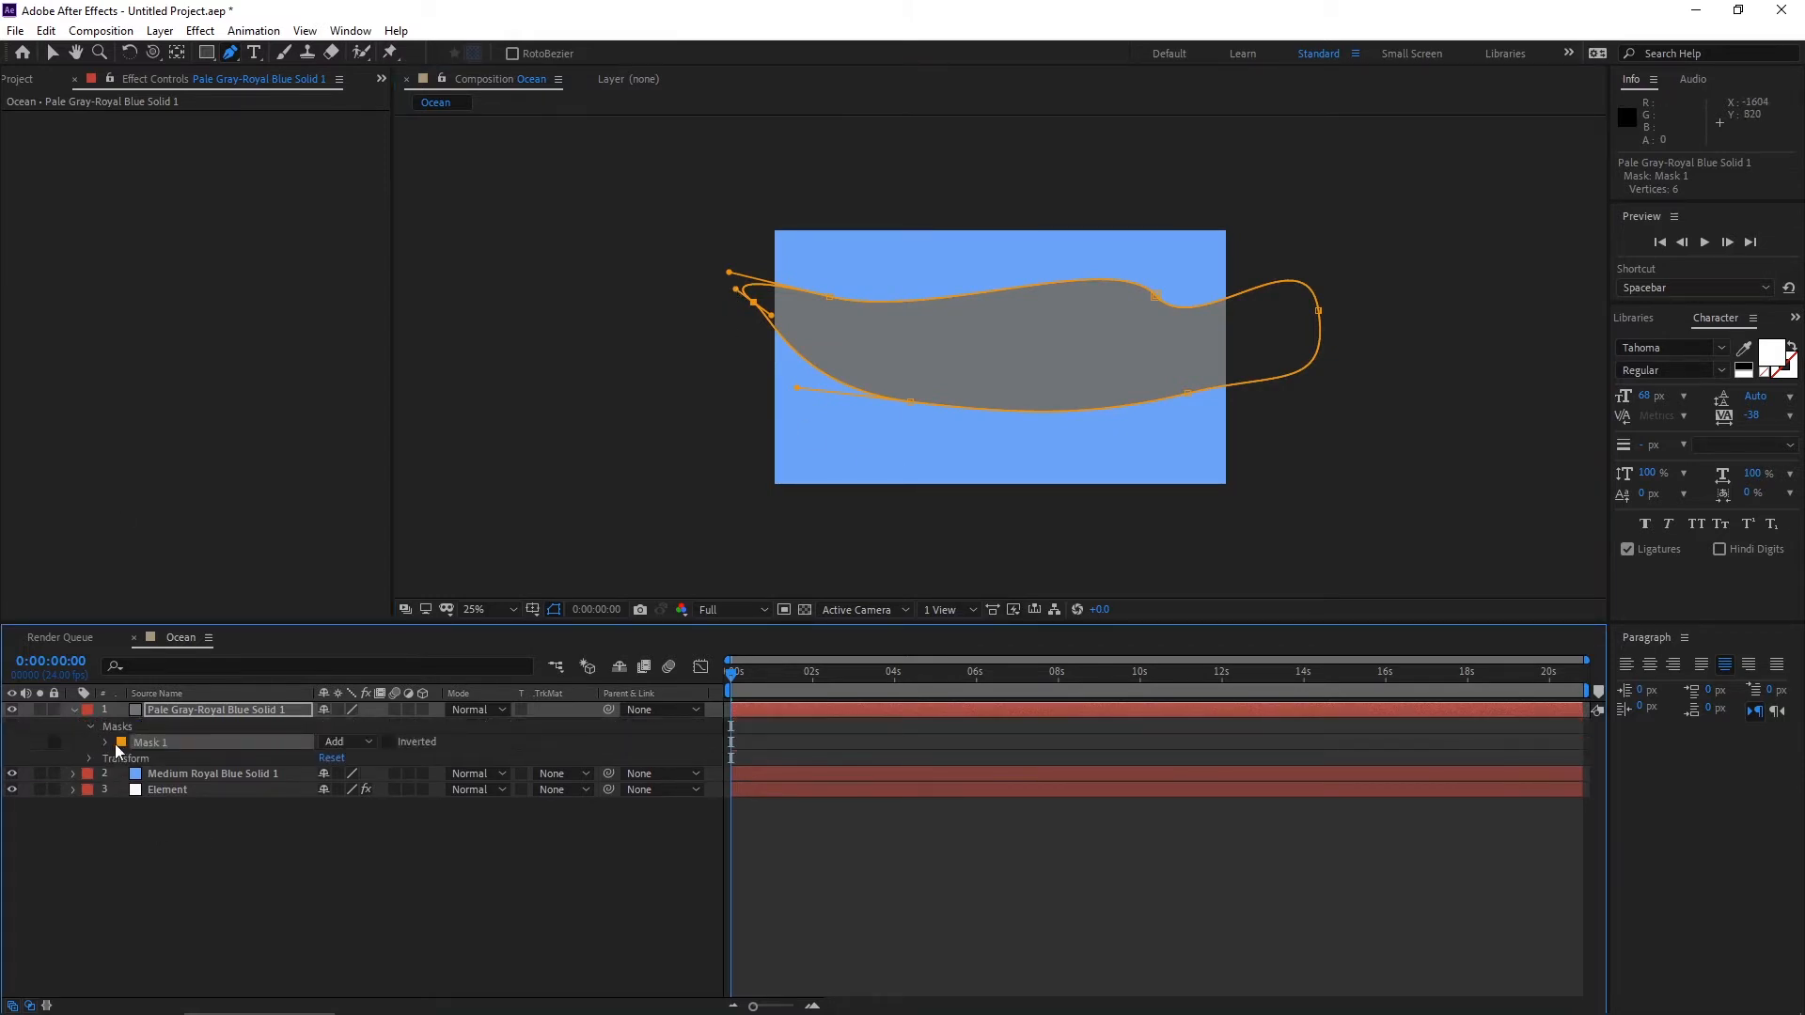
{"action": "left_click", "coordinate": [105, 743]}
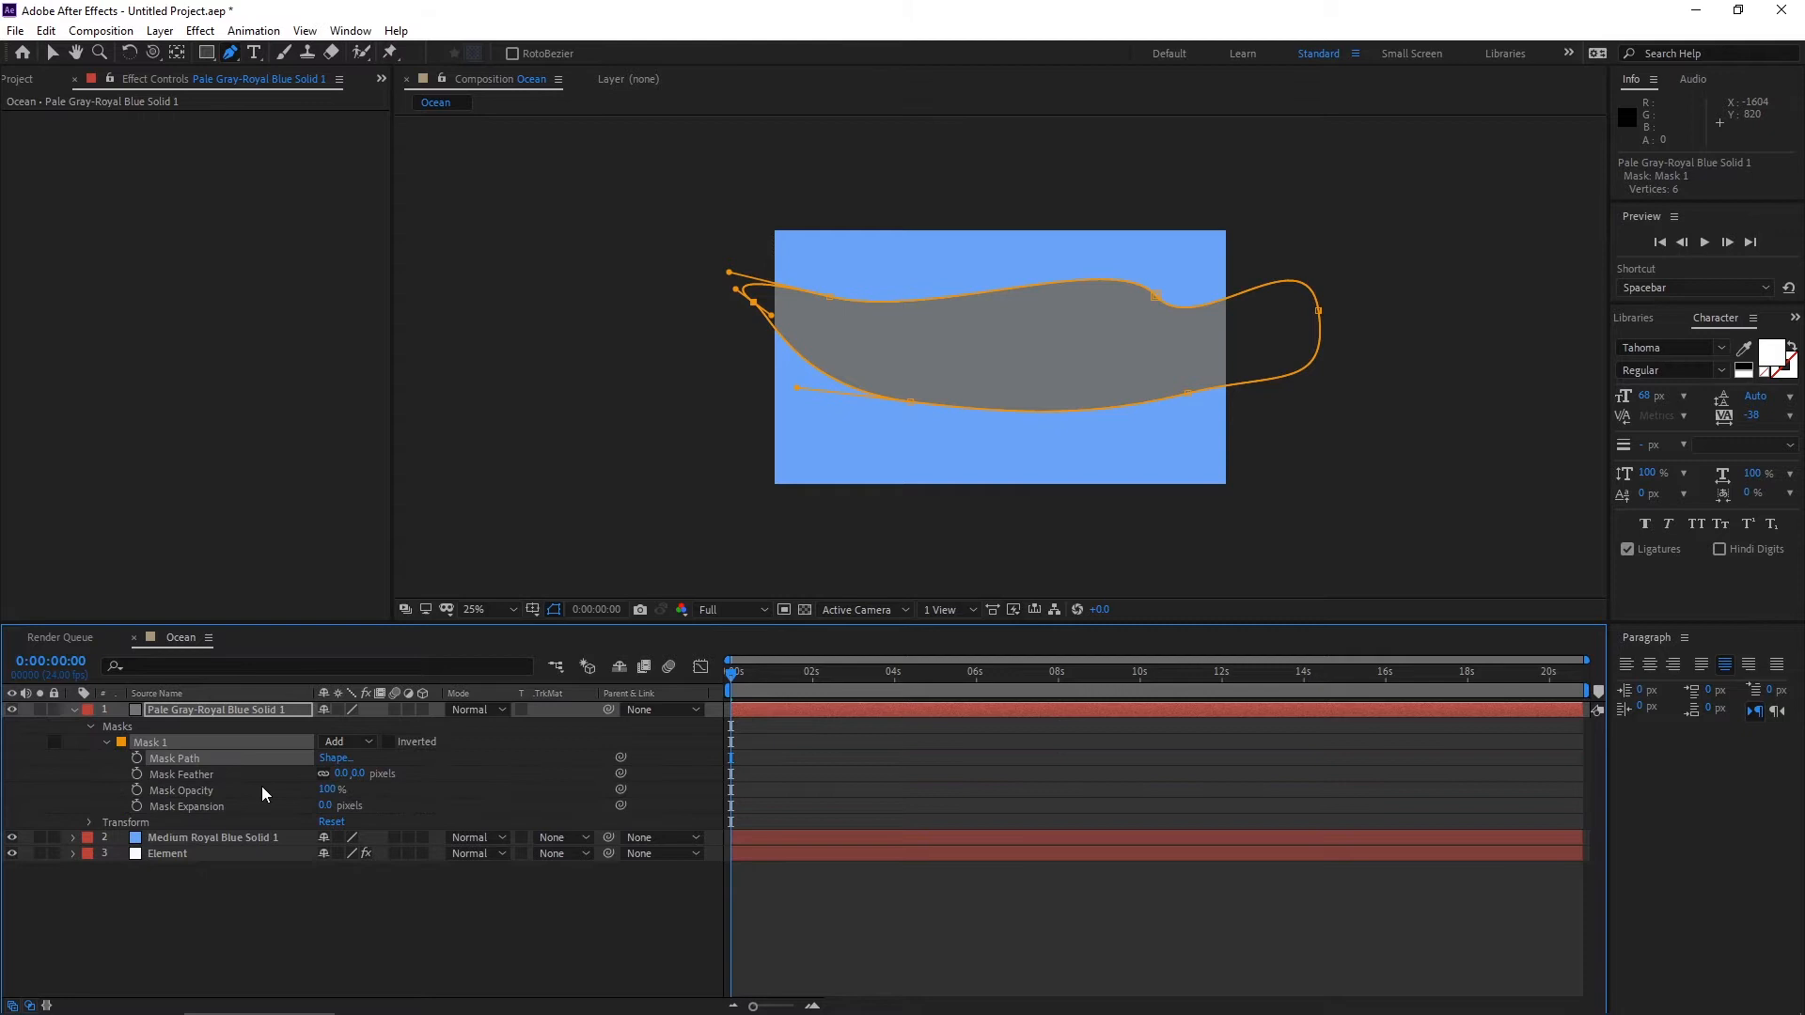
{"action": "mouse_move", "coordinate": [369, 786]}
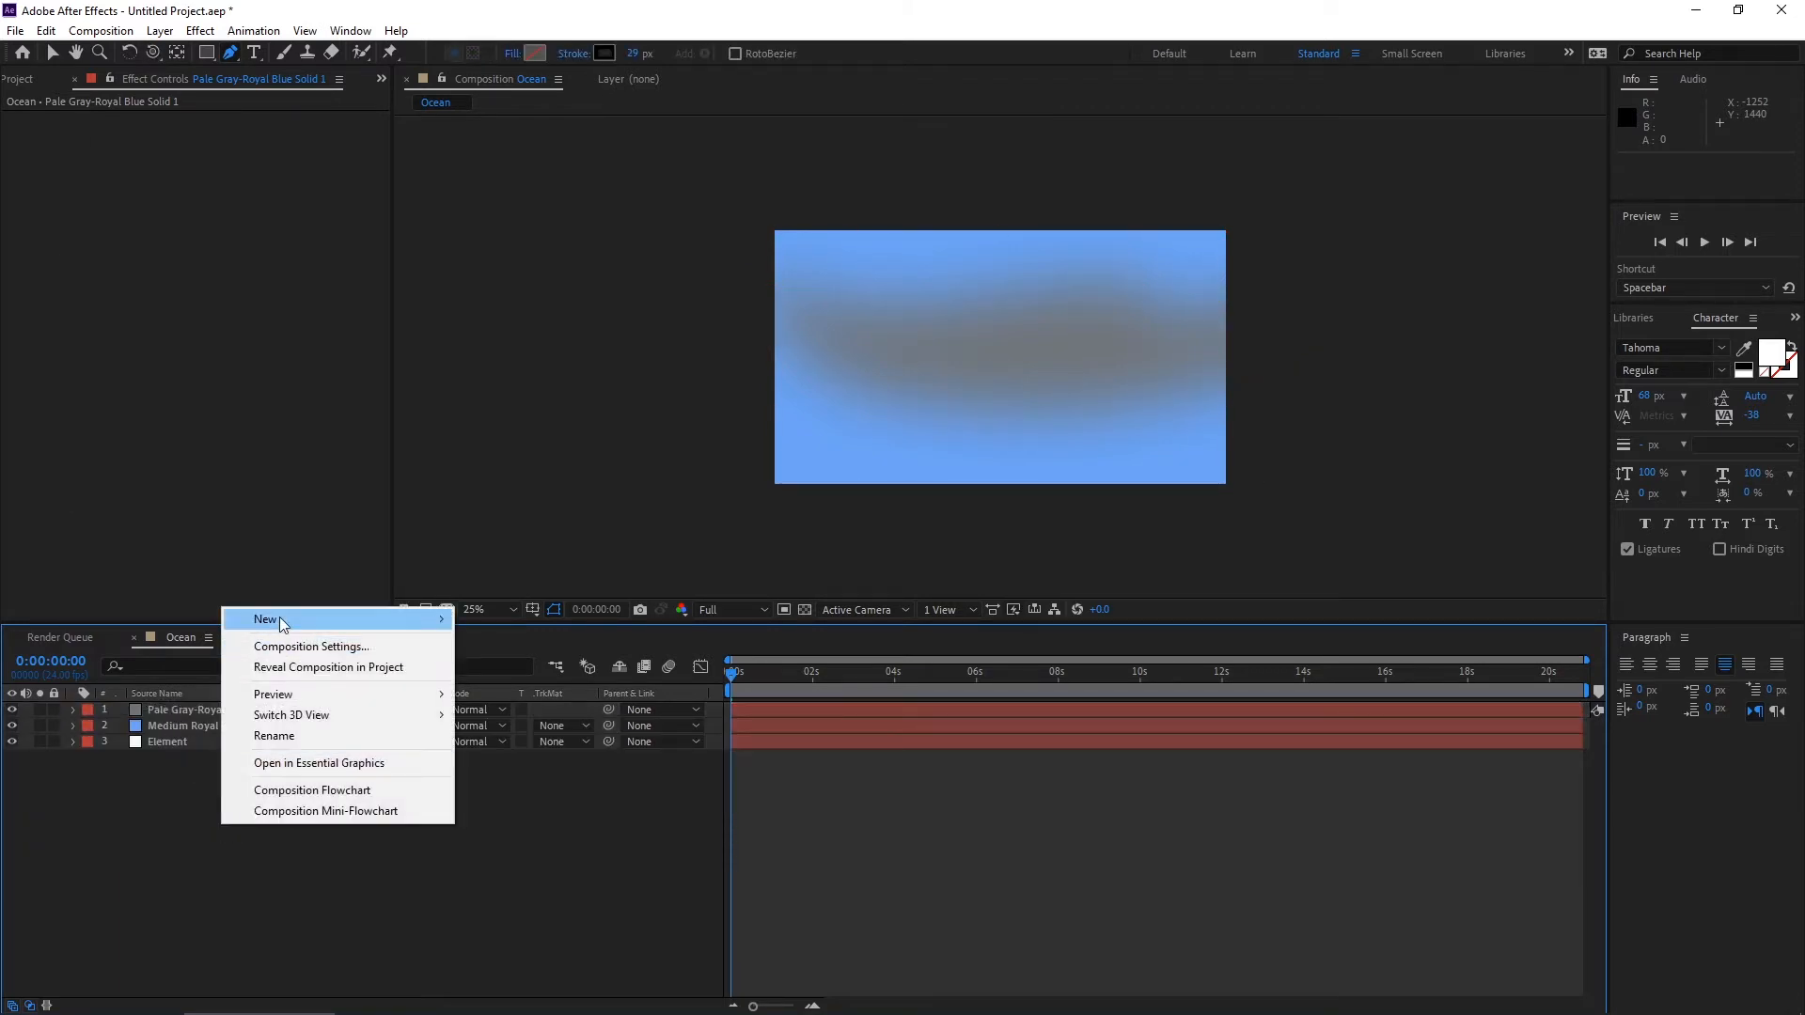
Add a new white solid layer at the top of the composition.
{"action": "left_click", "coordinate": [266, 618]}
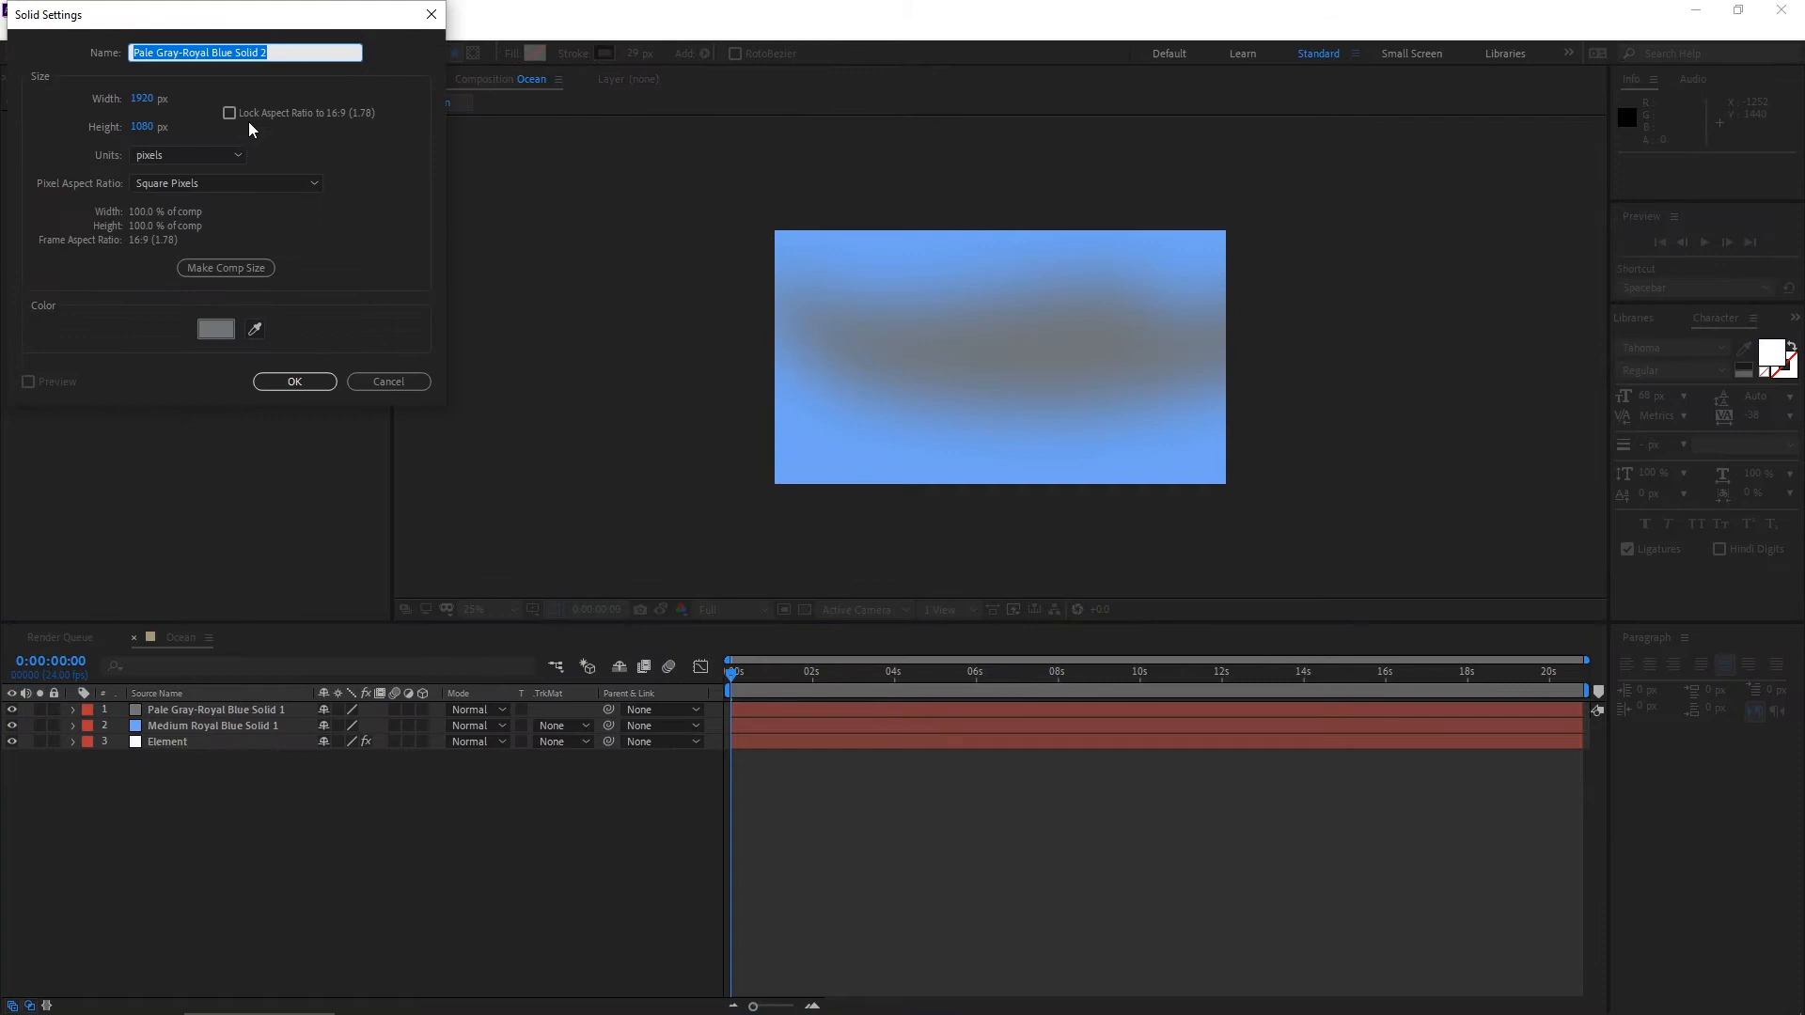
{"action": "left_click", "coordinate": [214, 327]}
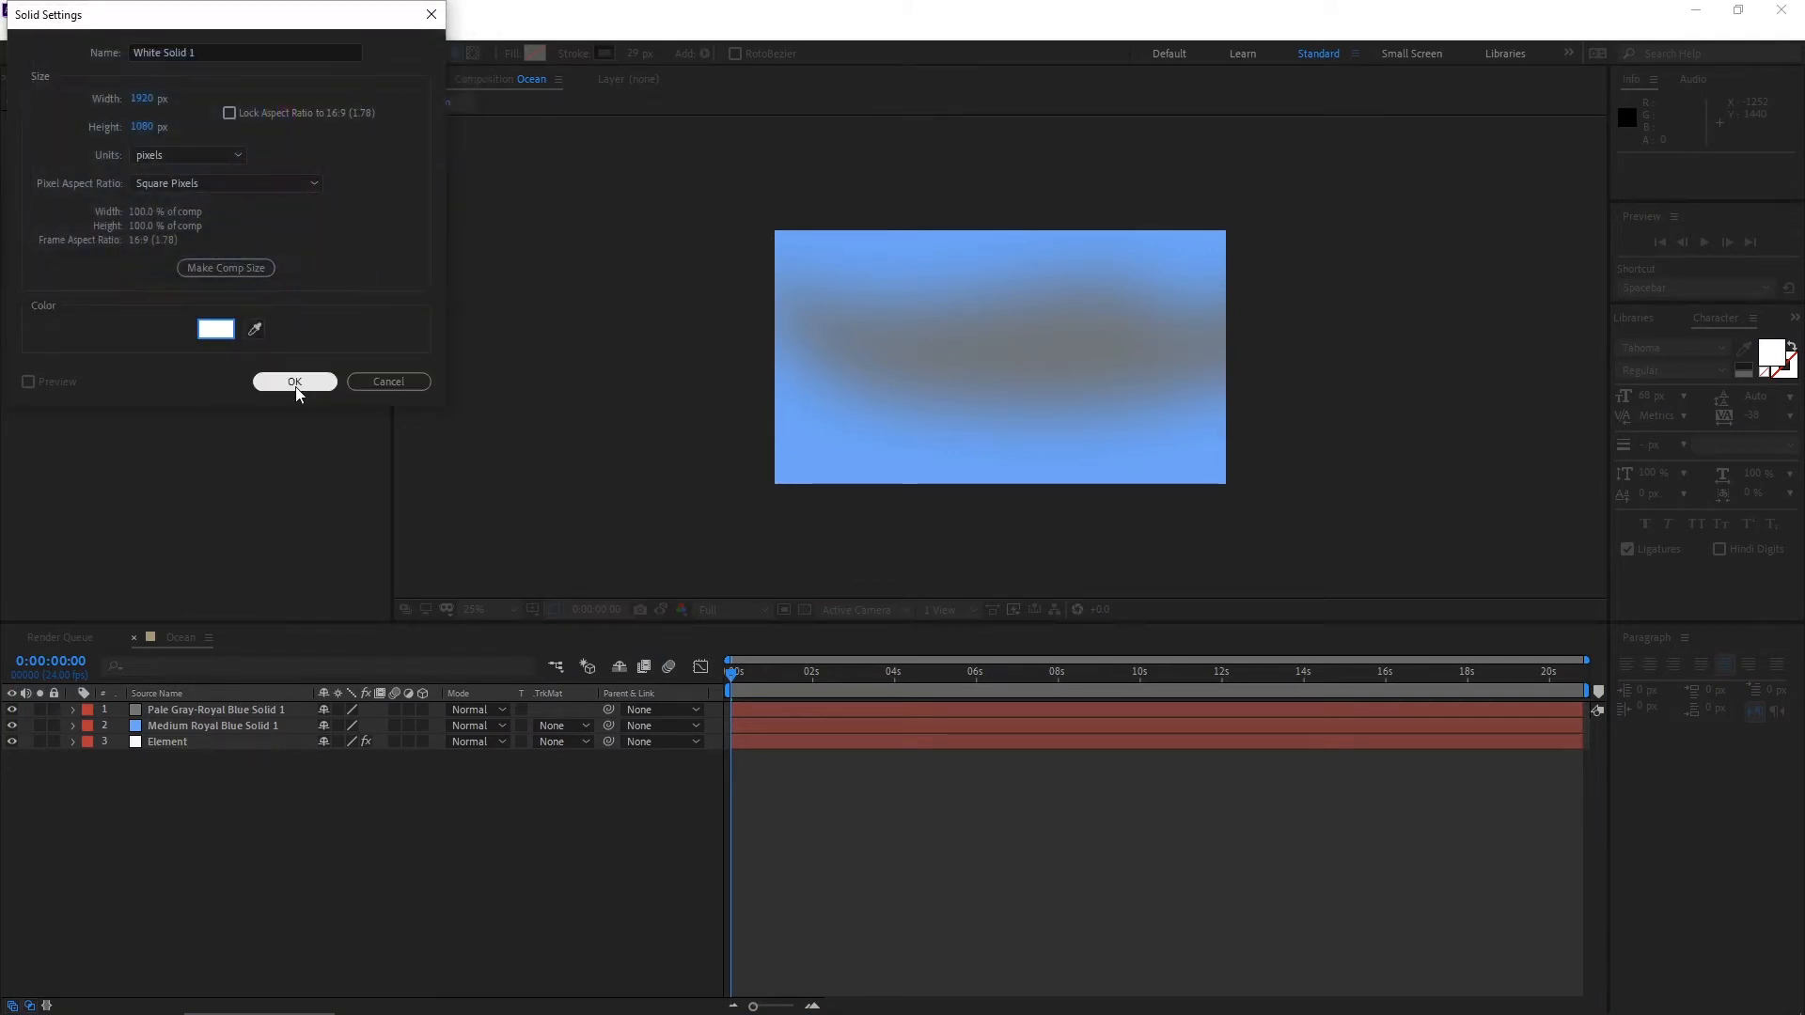
{"action": "left_click", "coordinate": [294, 382]}
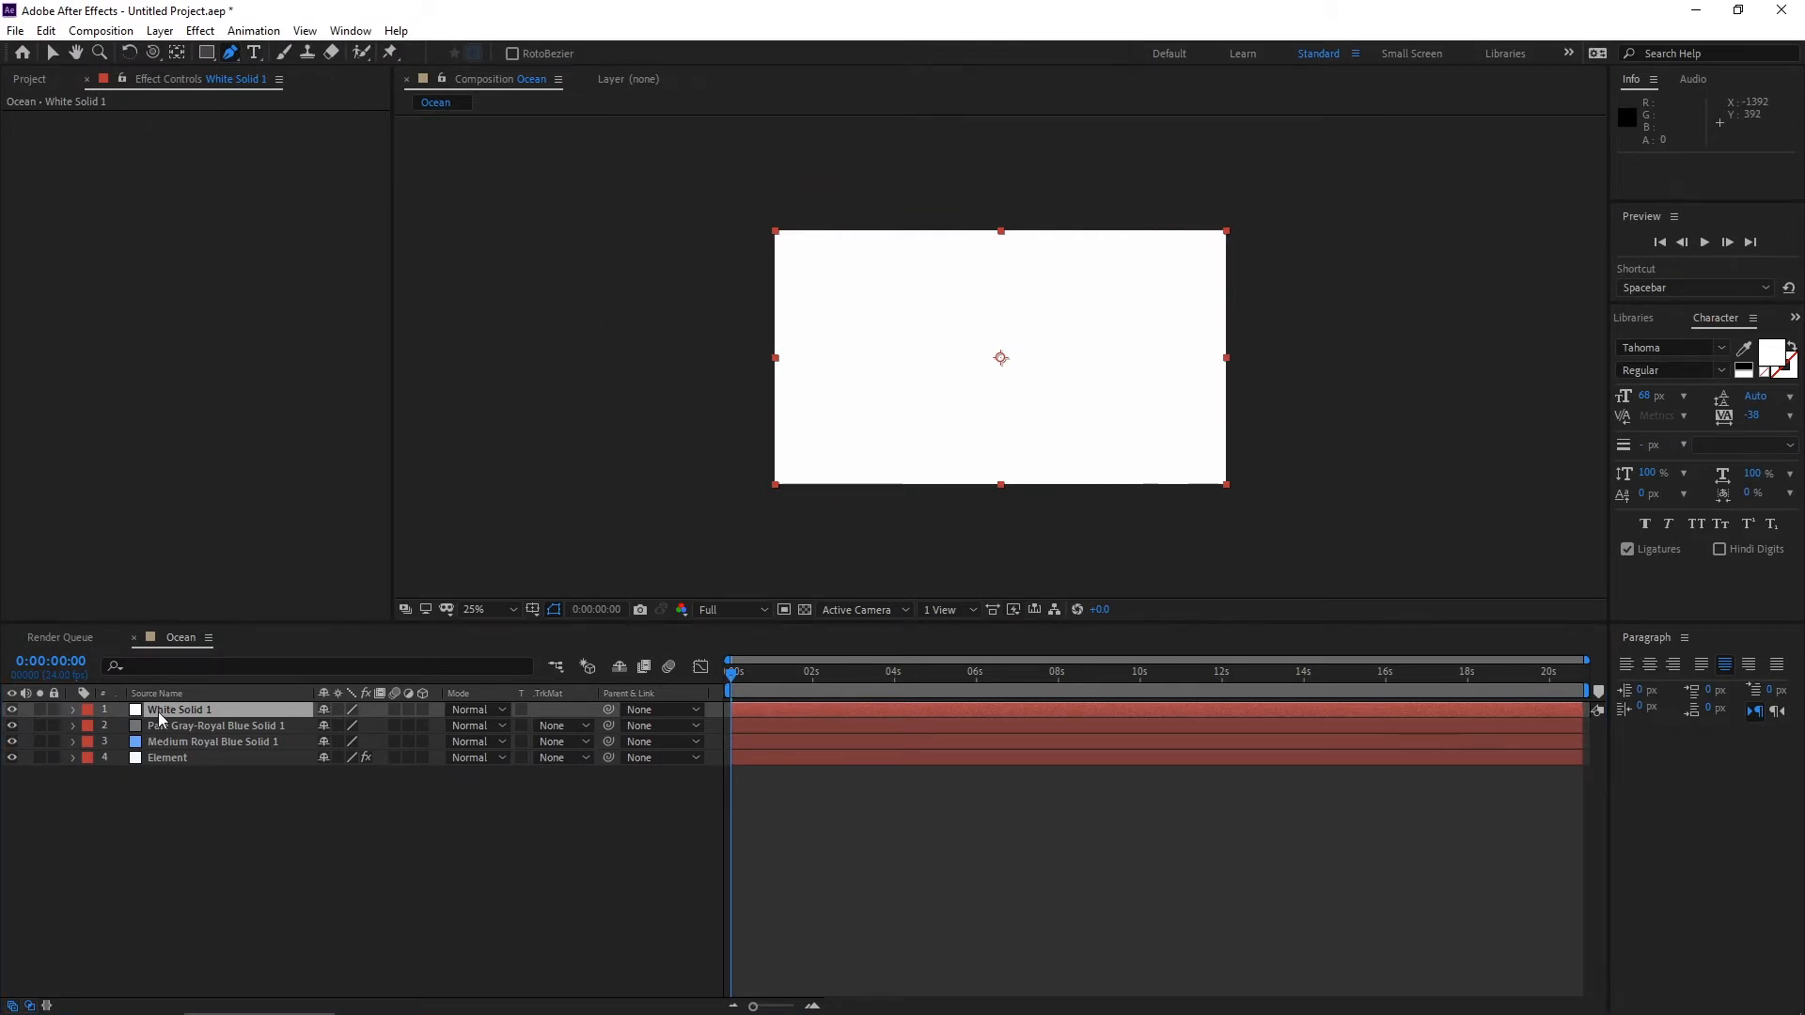
{"action": "mouse_move", "coordinate": [763, 276]}
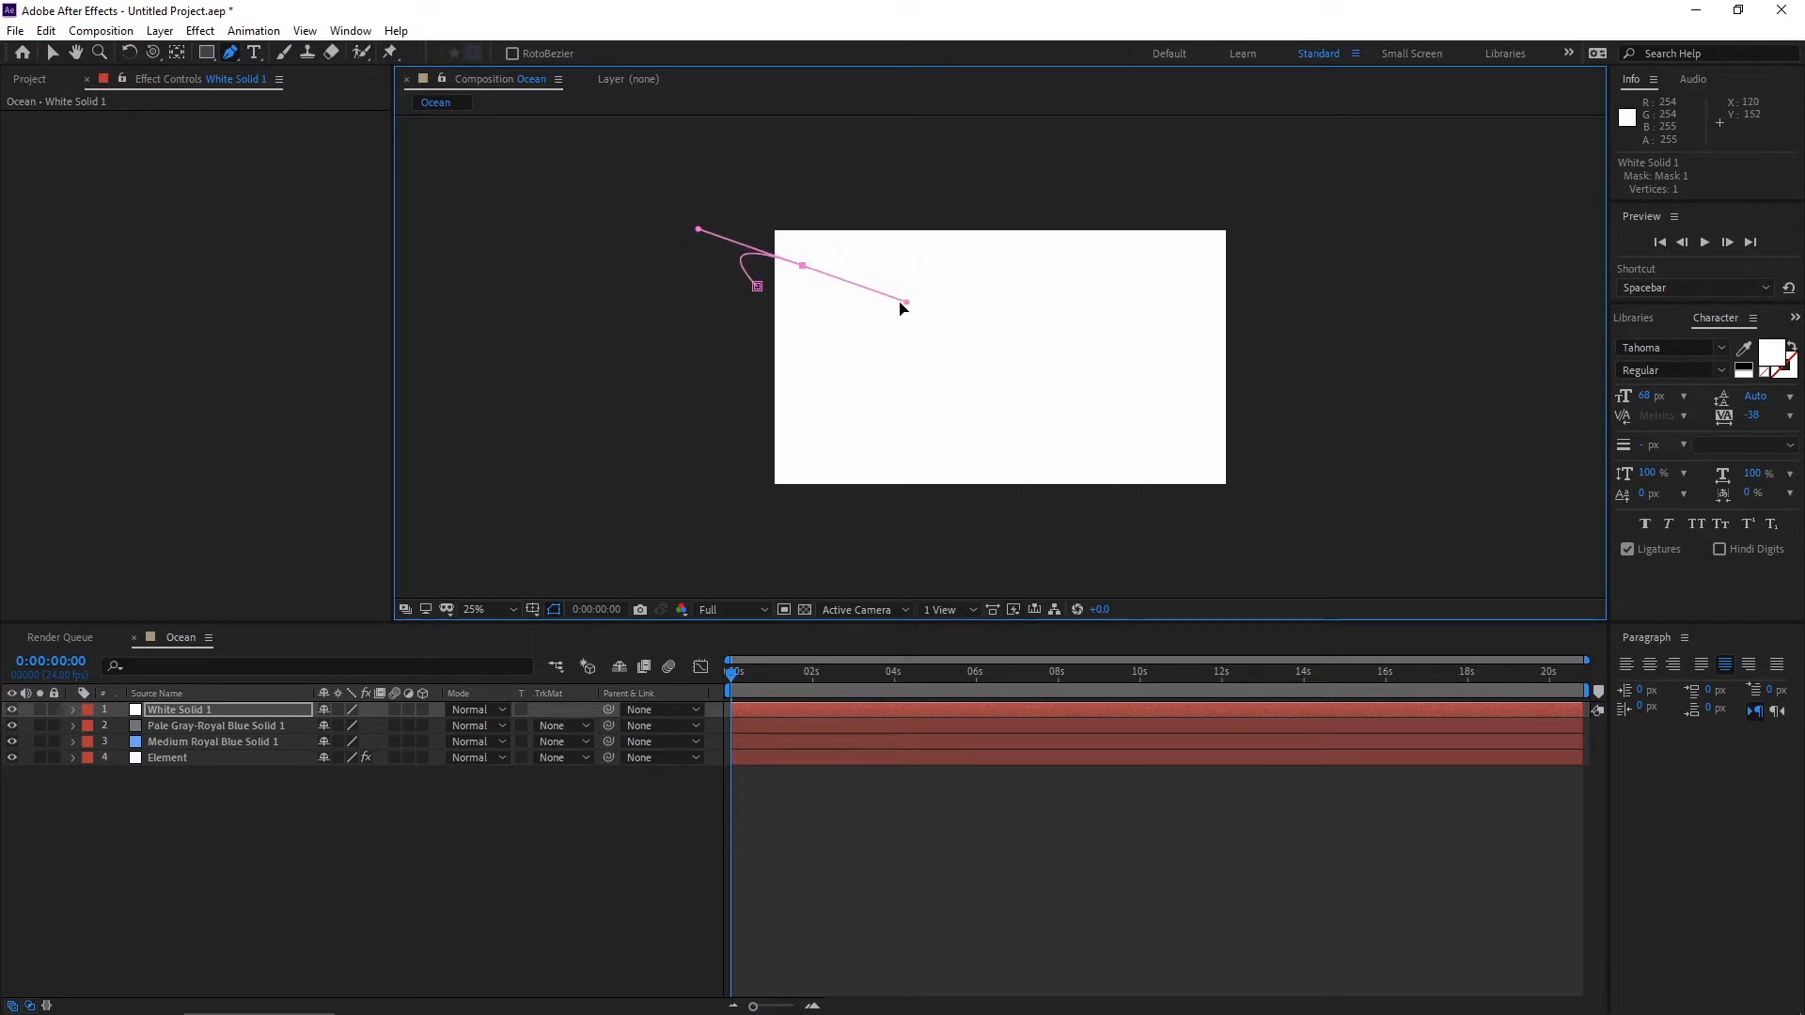
Mask the white solid with a freeform Pen shape and feather it into a soft cloud.
{"action": "left_click", "coordinate": [1243, 307]}
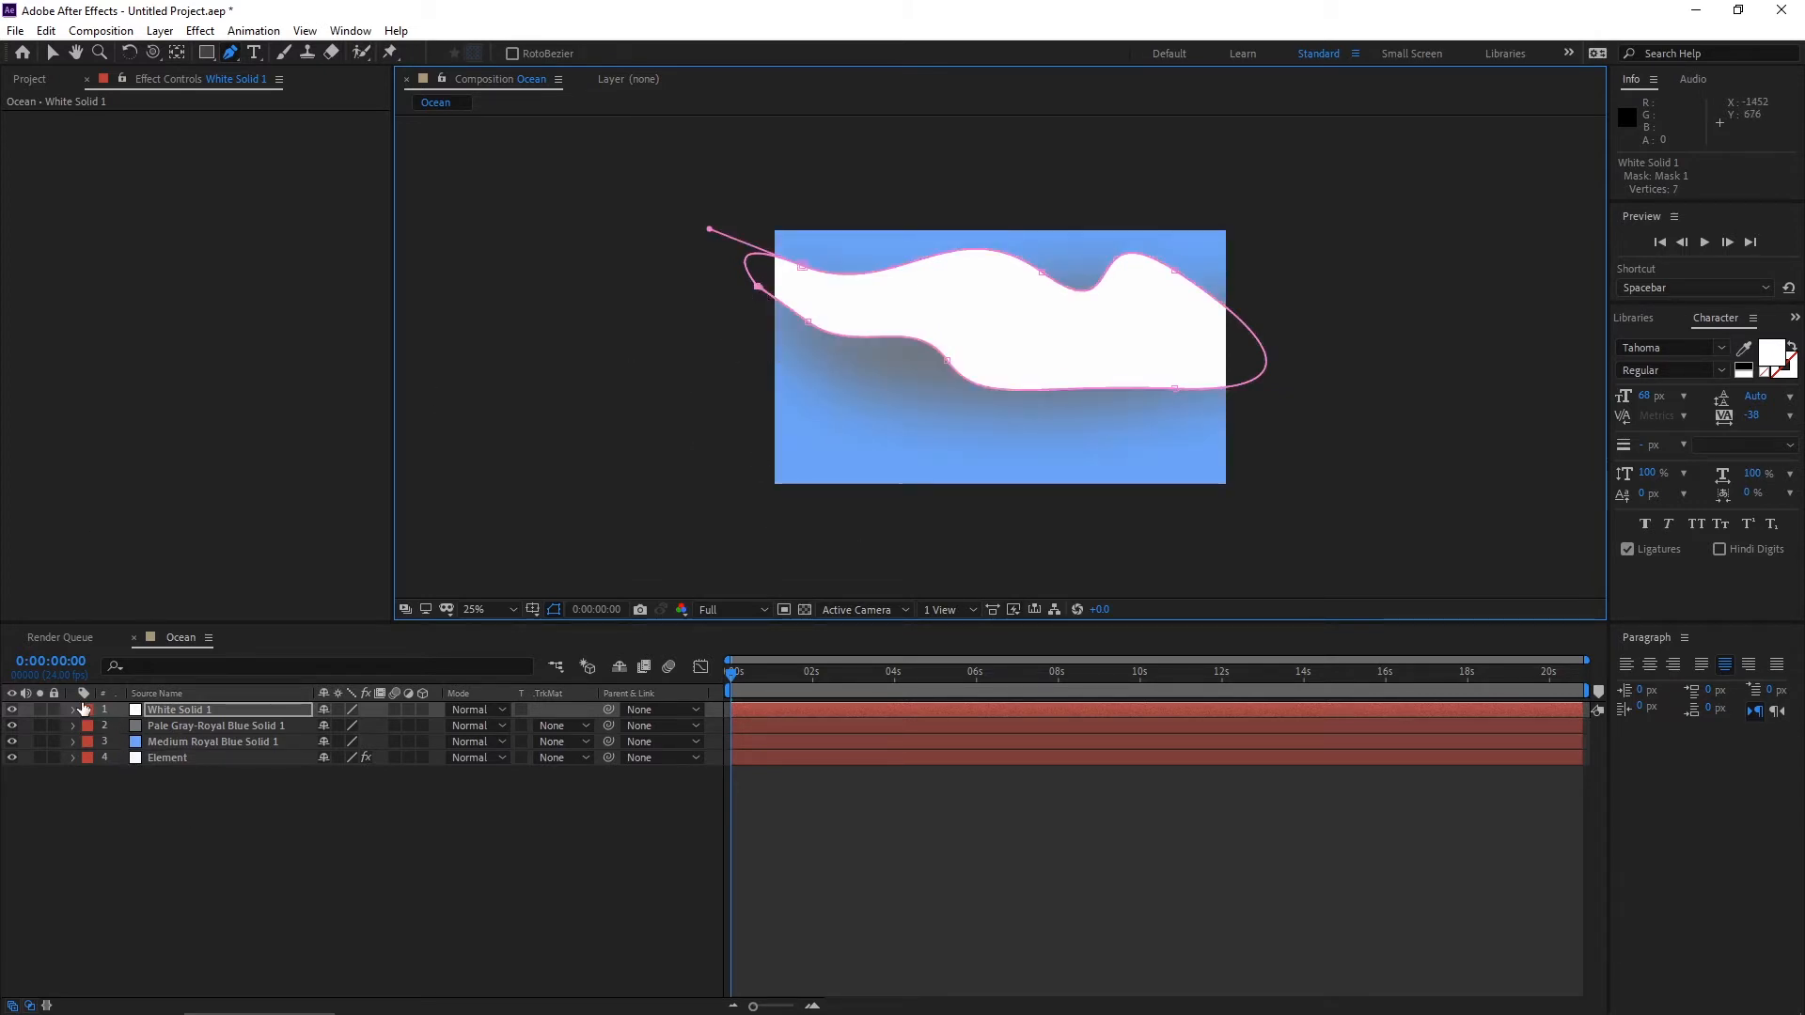
{"action": "left_click", "coordinate": [73, 709]}
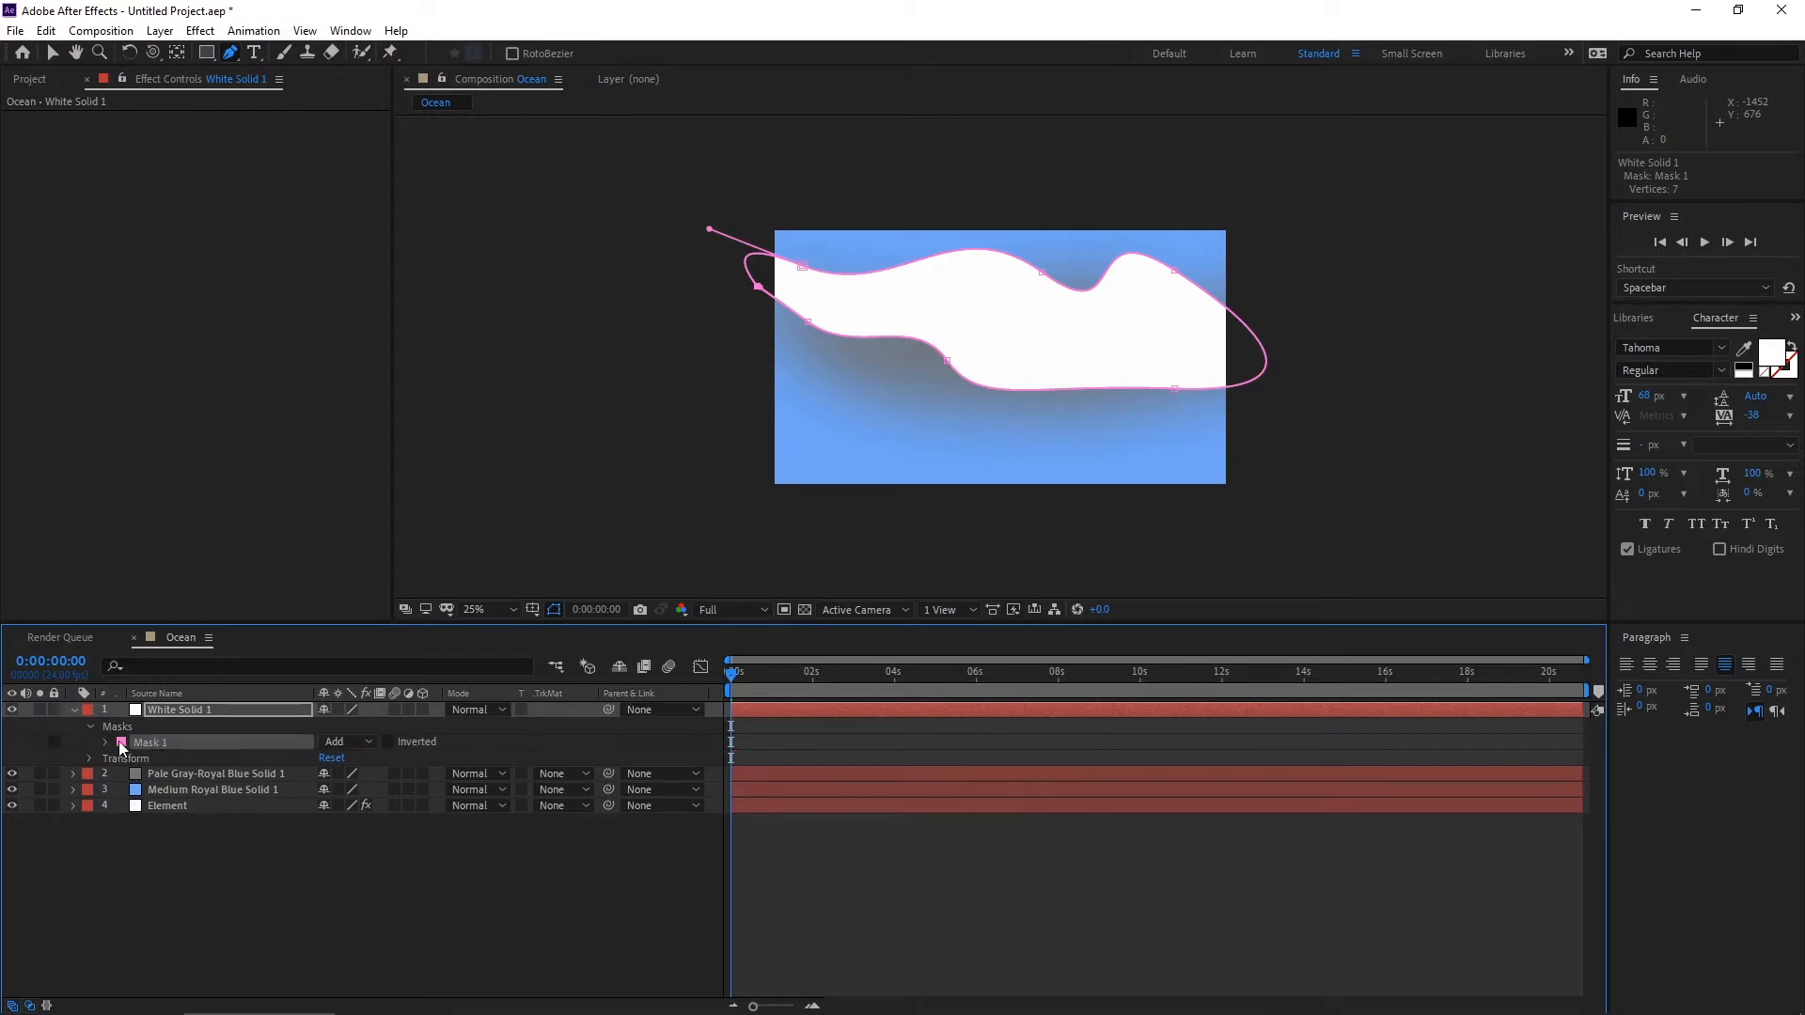
{"action": "left_click", "coordinate": [105, 743]}
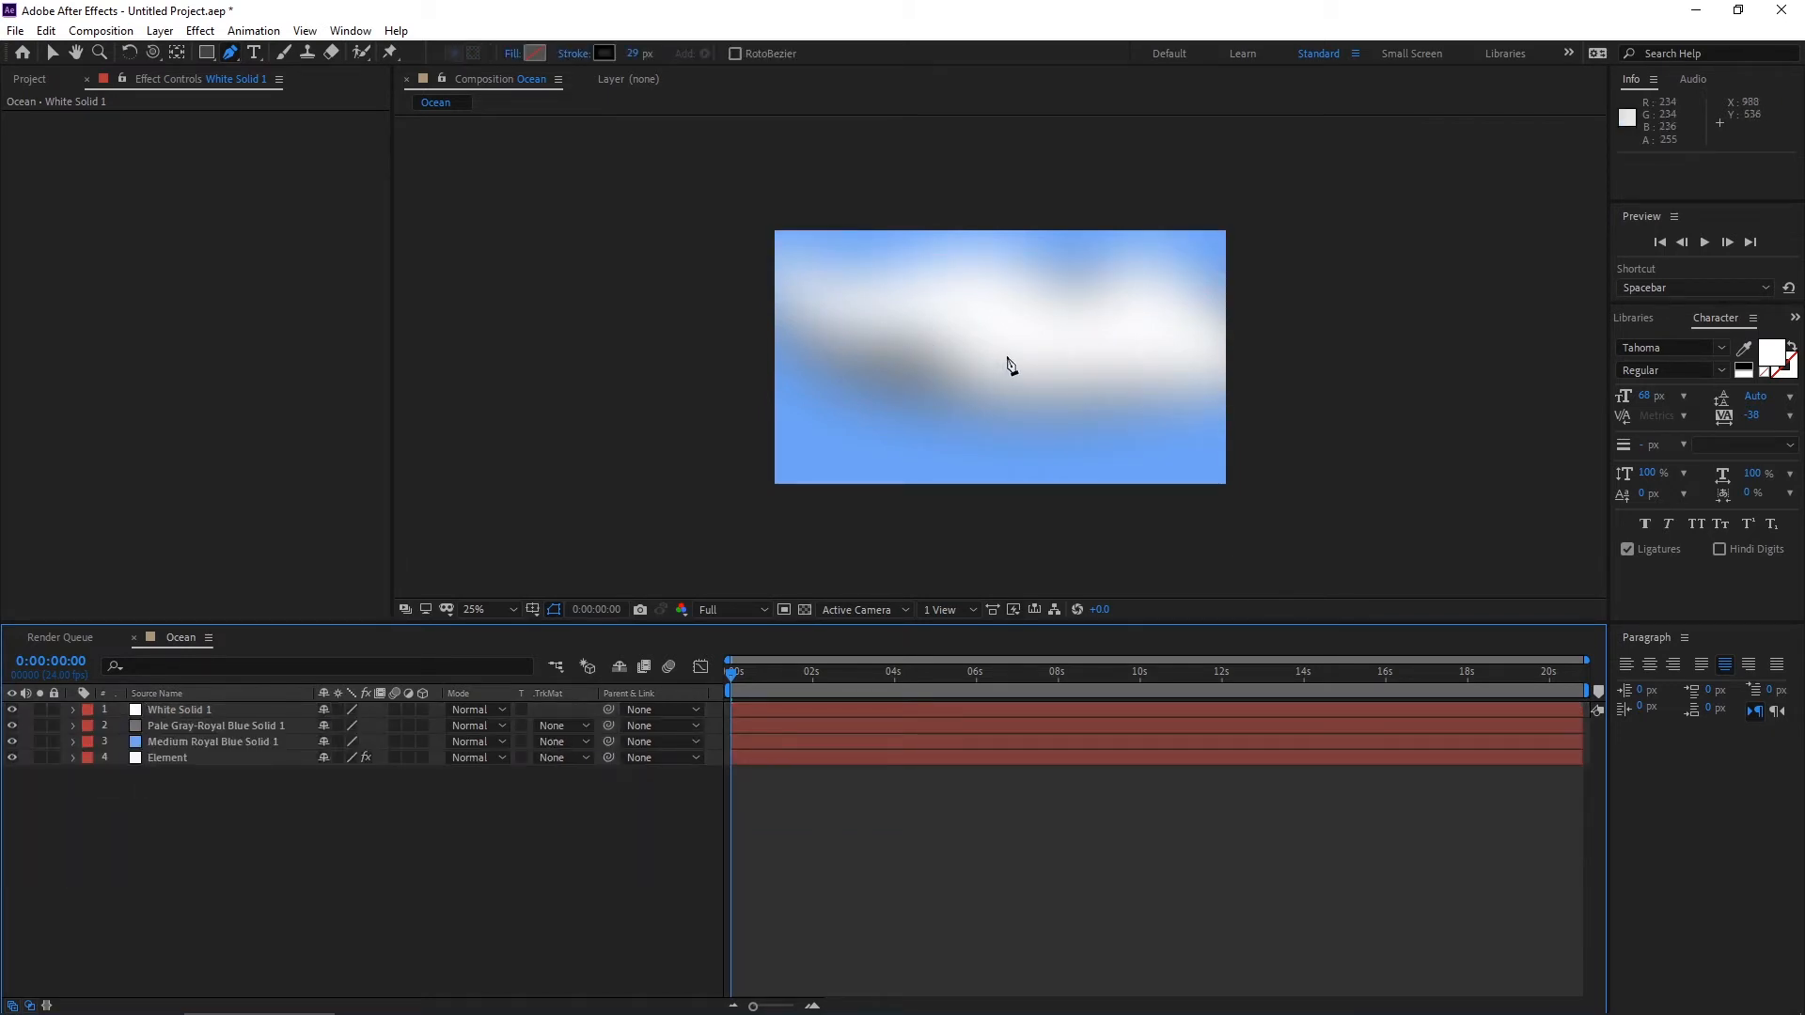
{"action": "mouse_move", "coordinate": [982, 335]}
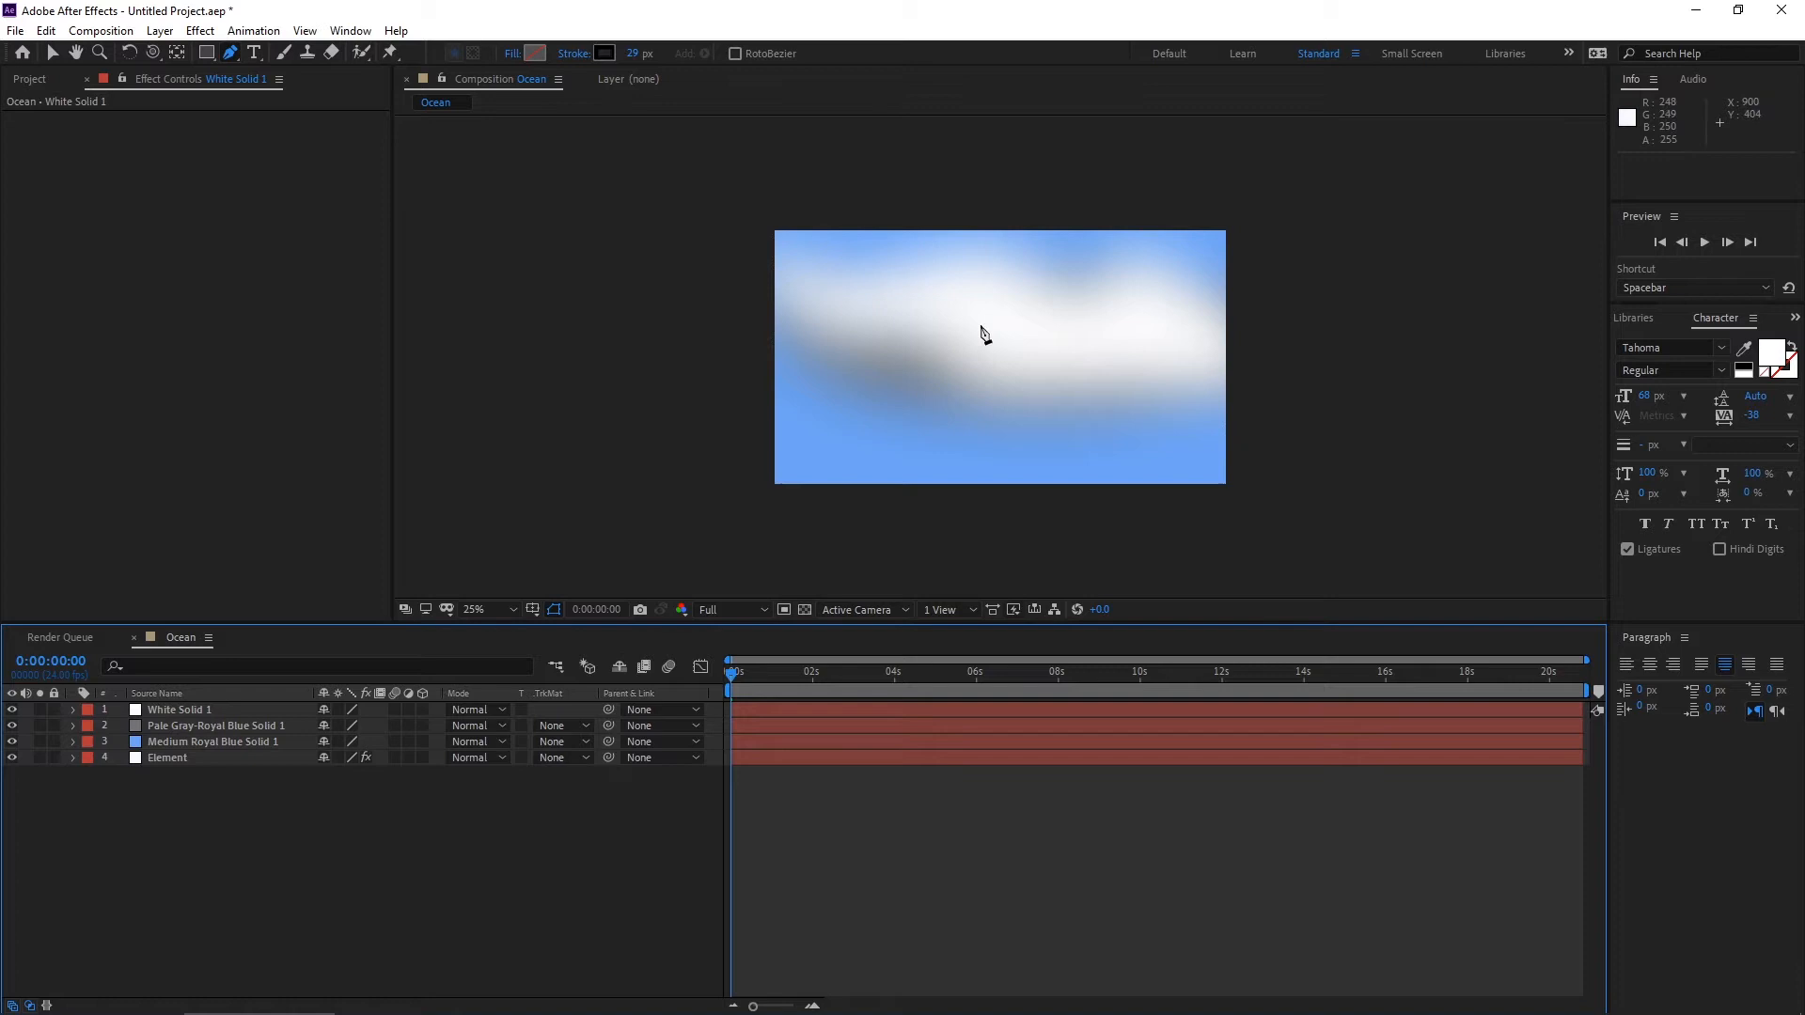
{"action": "left_click", "coordinate": [178, 709]}
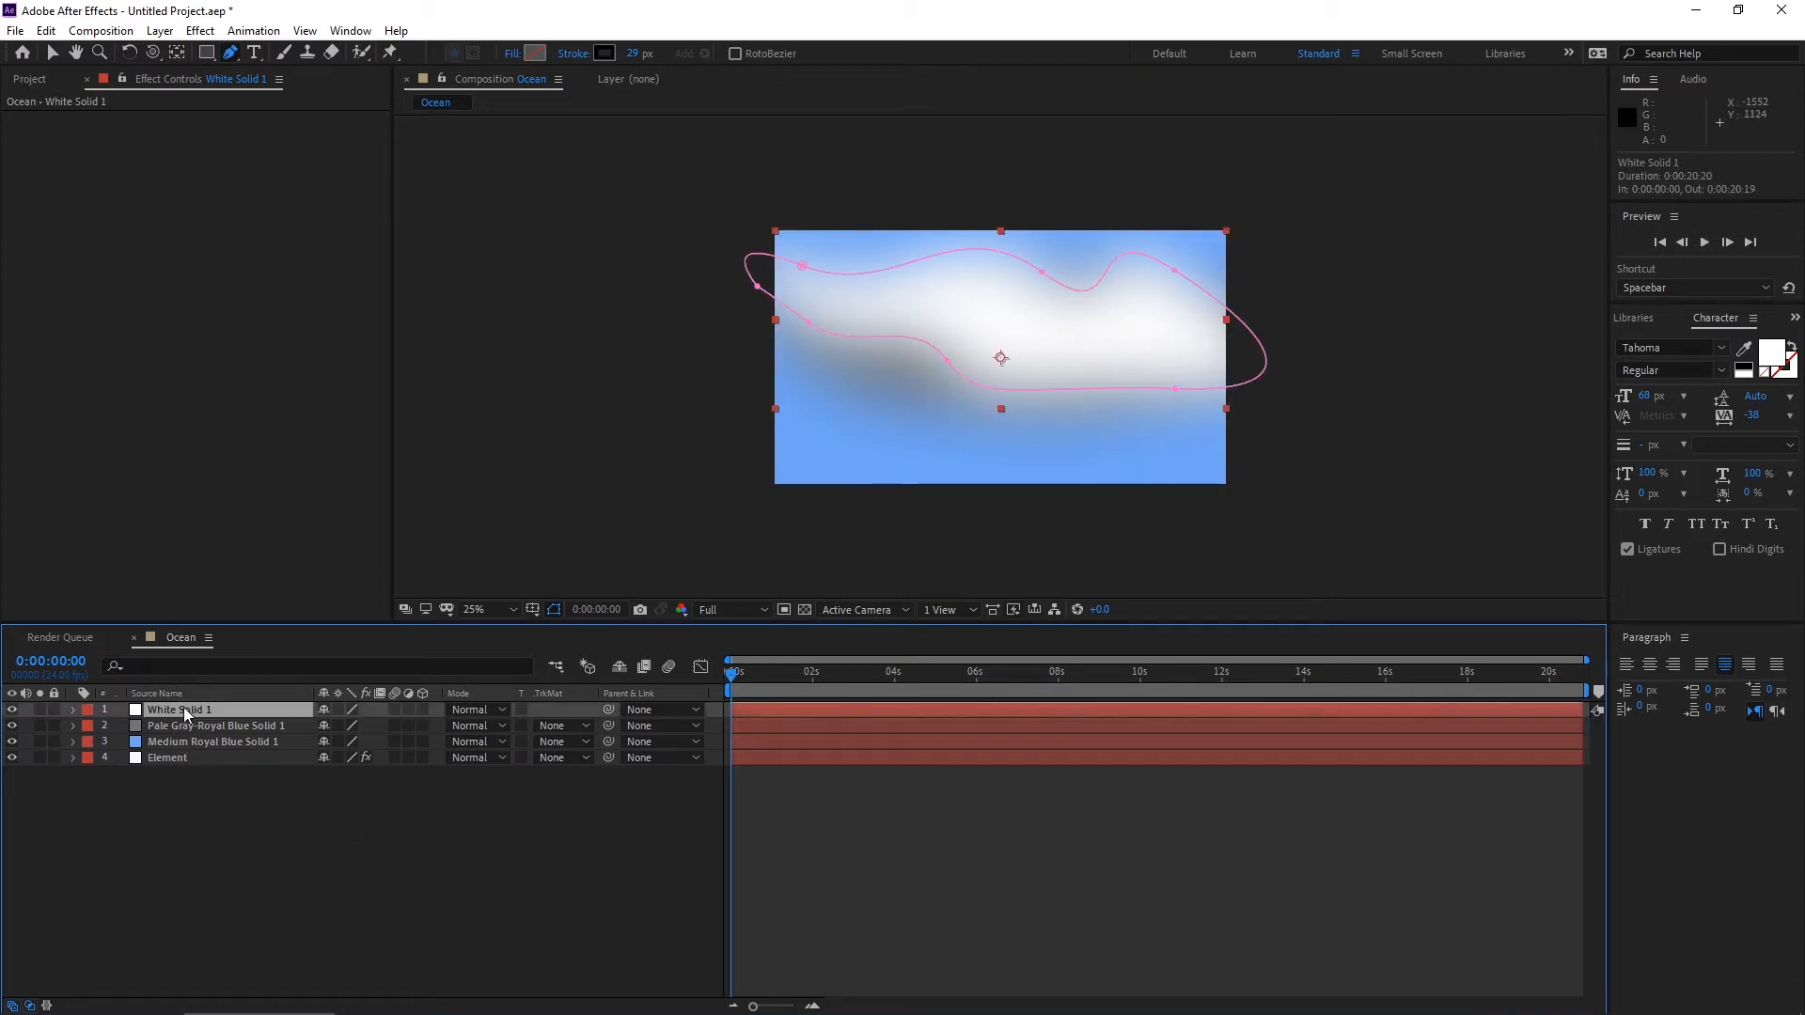
Pre-compose the three sky solids into a precomposition named BG beneath Element.
{"action": "left_click", "coordinate": [214, 726]}
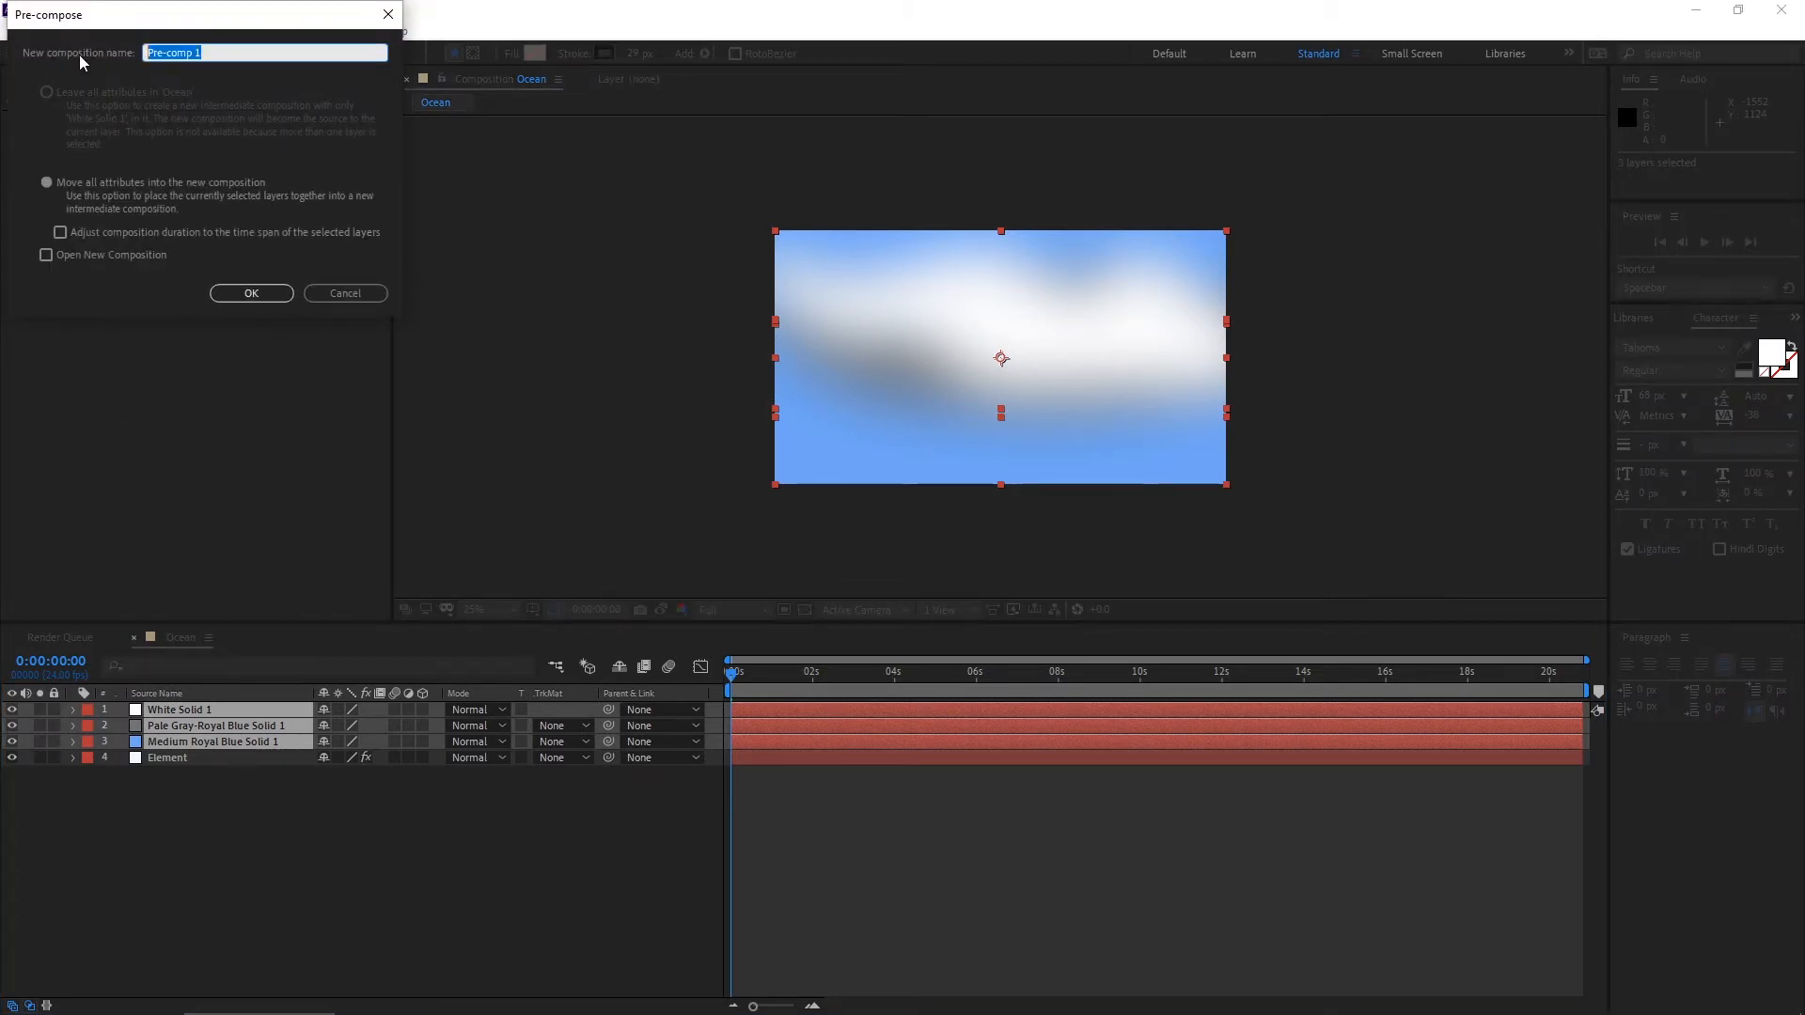
{"action": "type", "text": "BG"}
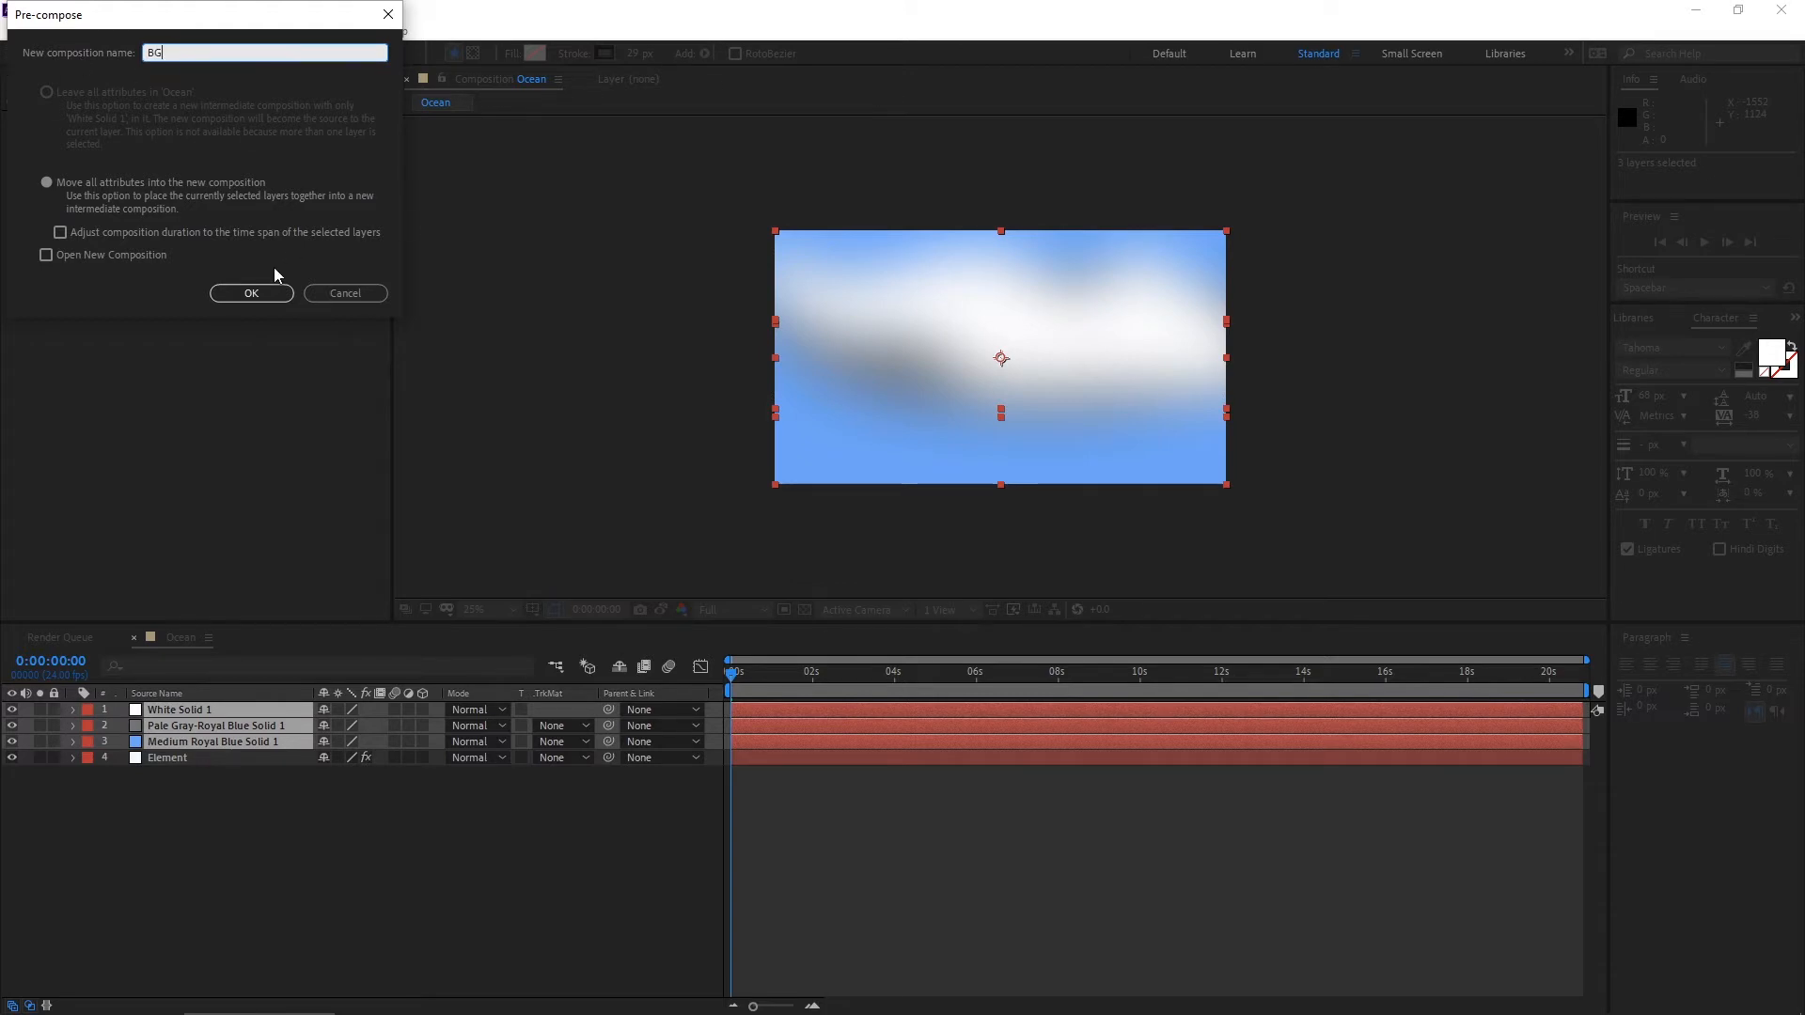
{"action": "left_click", "coordinate": [250, 293]}
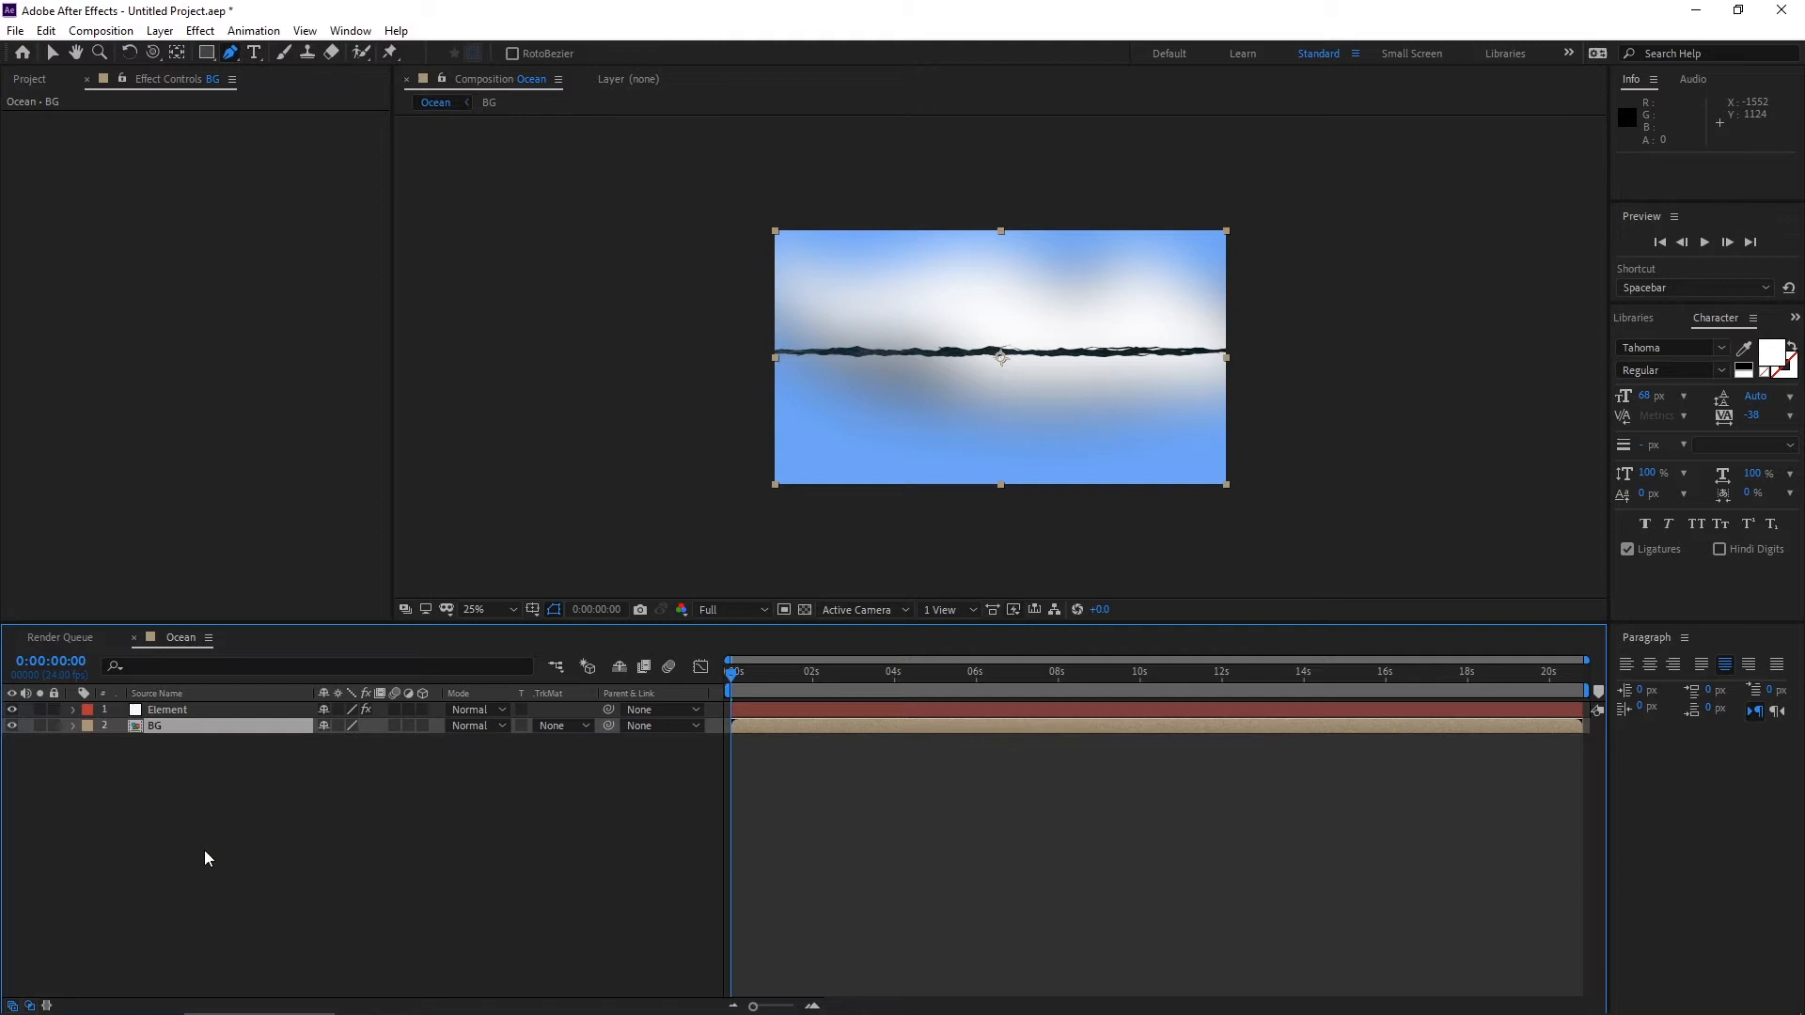
{"action": "mouse_move", "coordinate": [192, 757]}
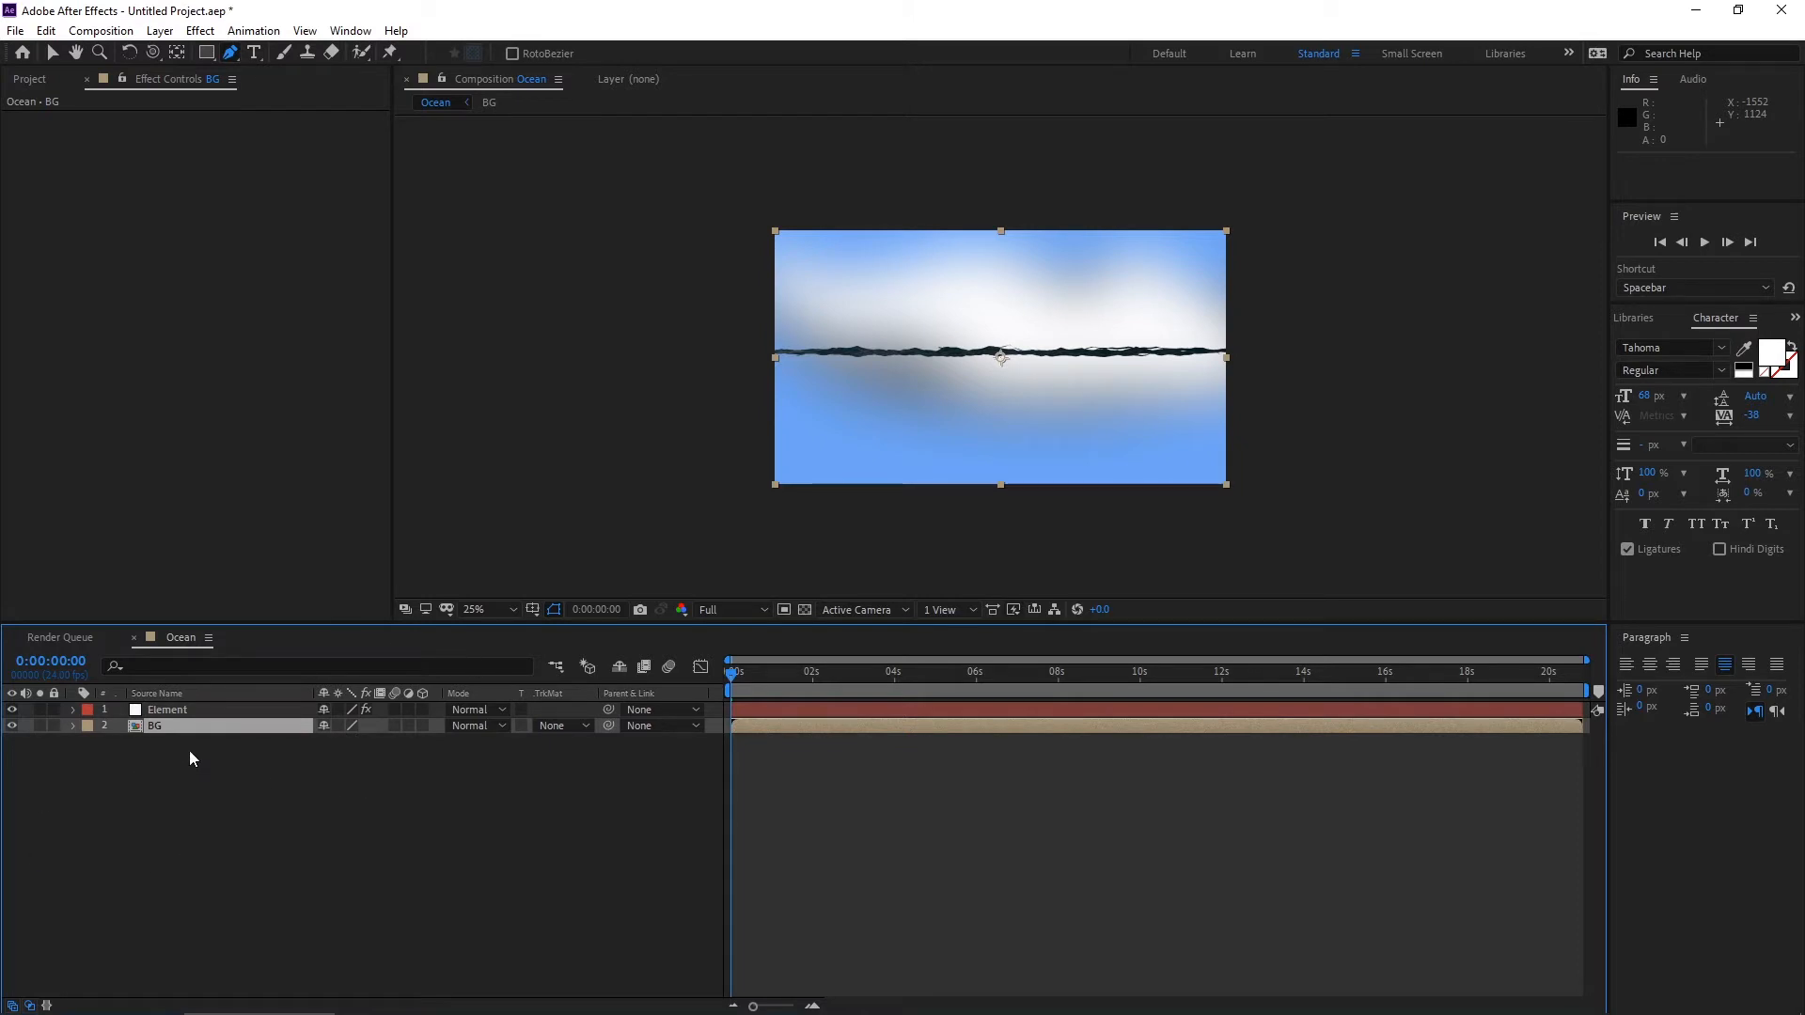
Place the SKY panorama as a 3D layer below Element and lower it so more clouds show.
{"action": "left_click", "coordinate": [30, 79]}
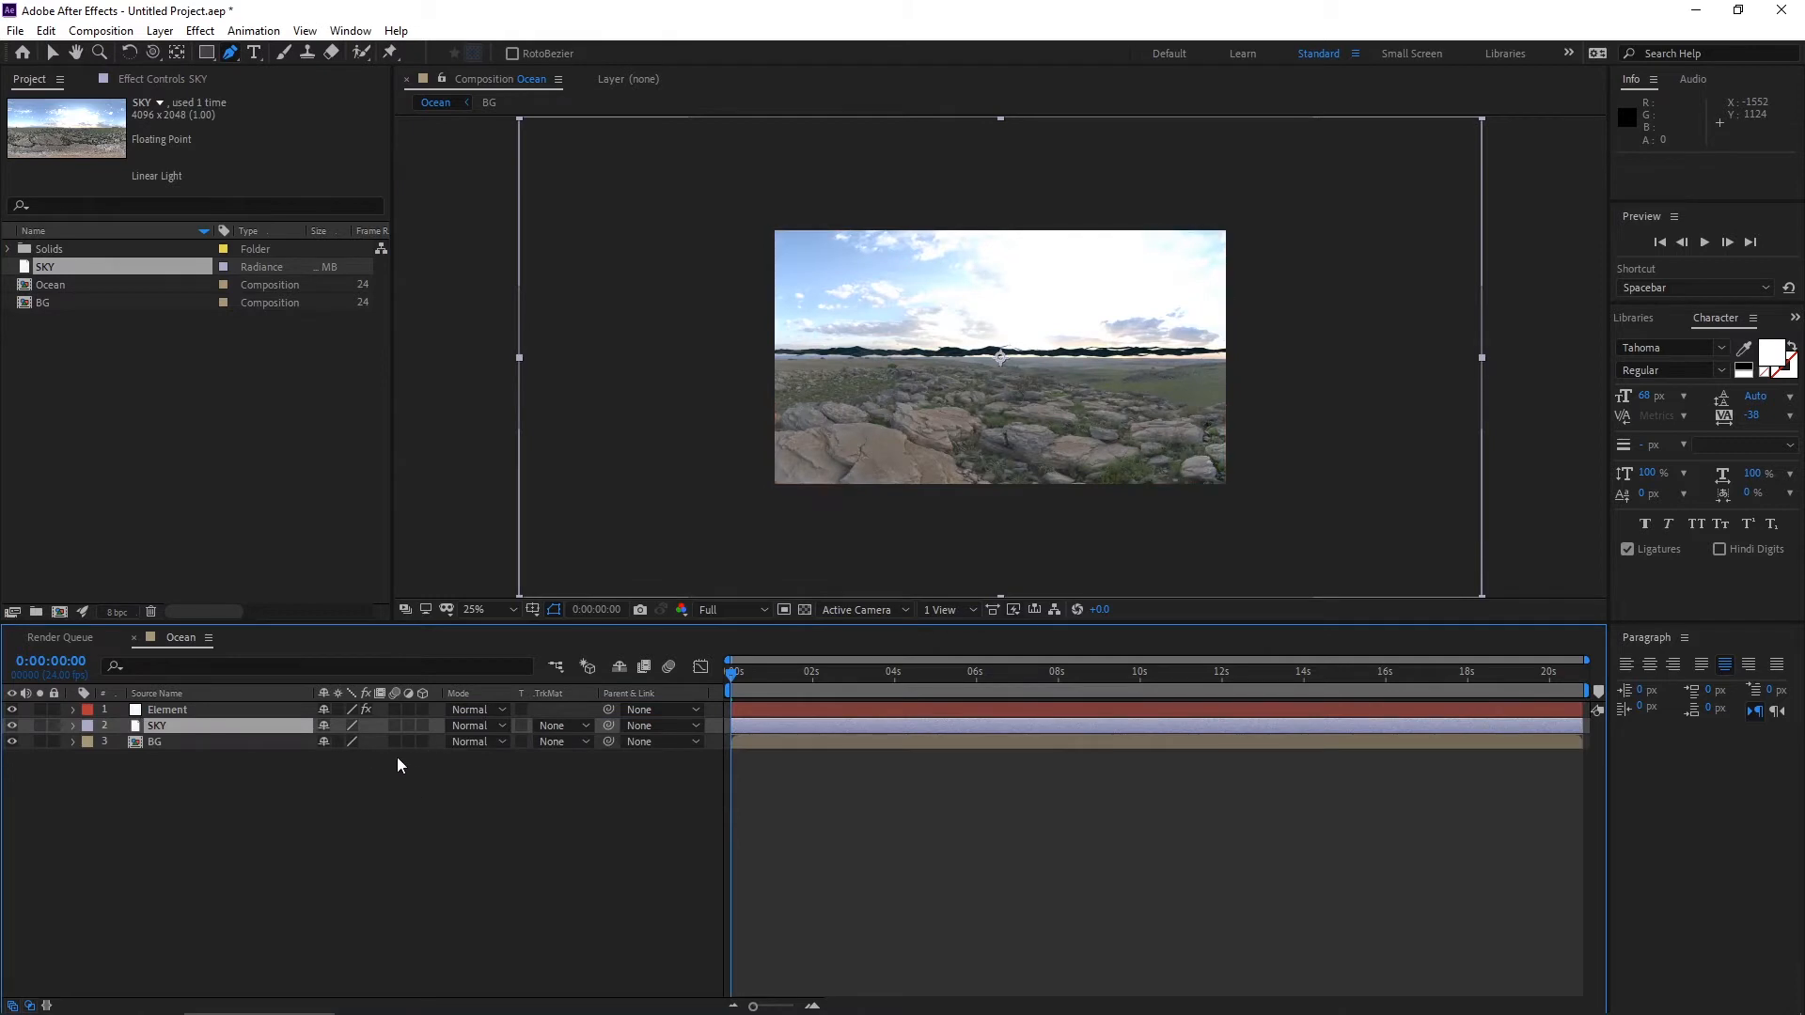
{"action": "mouse_move", "coordinate": [1003, 516]}
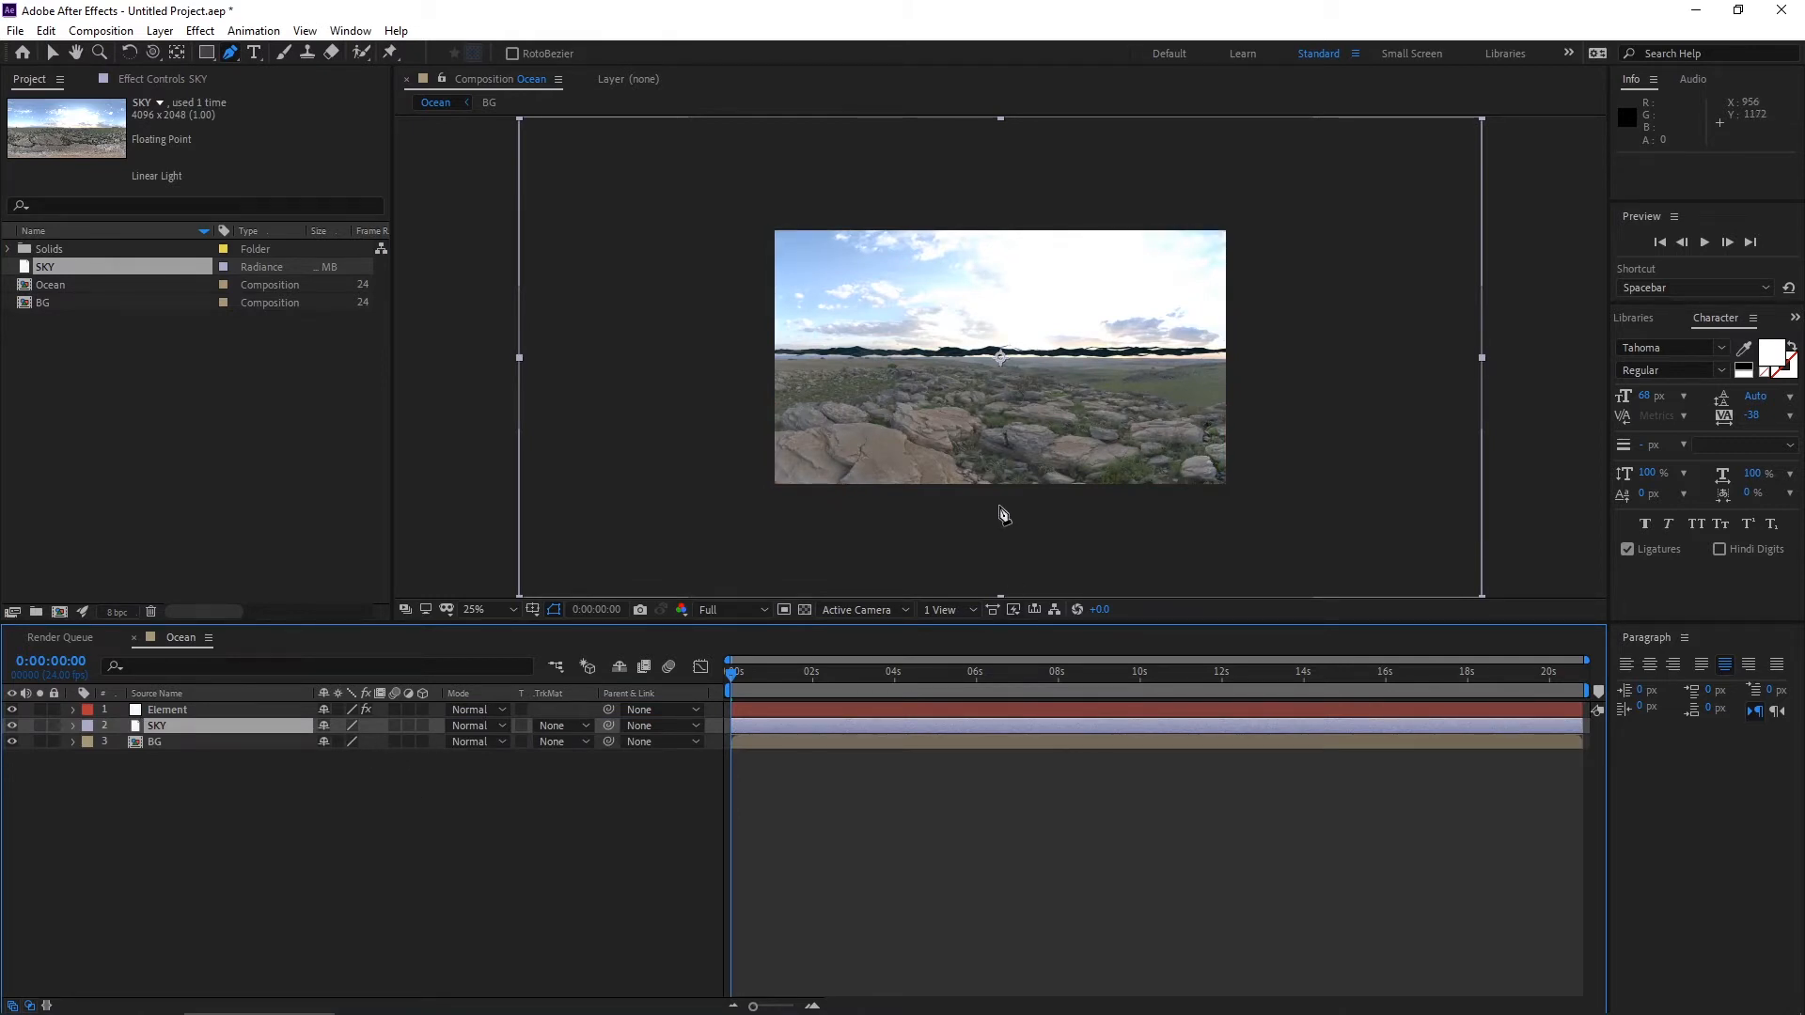
{"action": "left_click", "coordinate": [53, 52]}
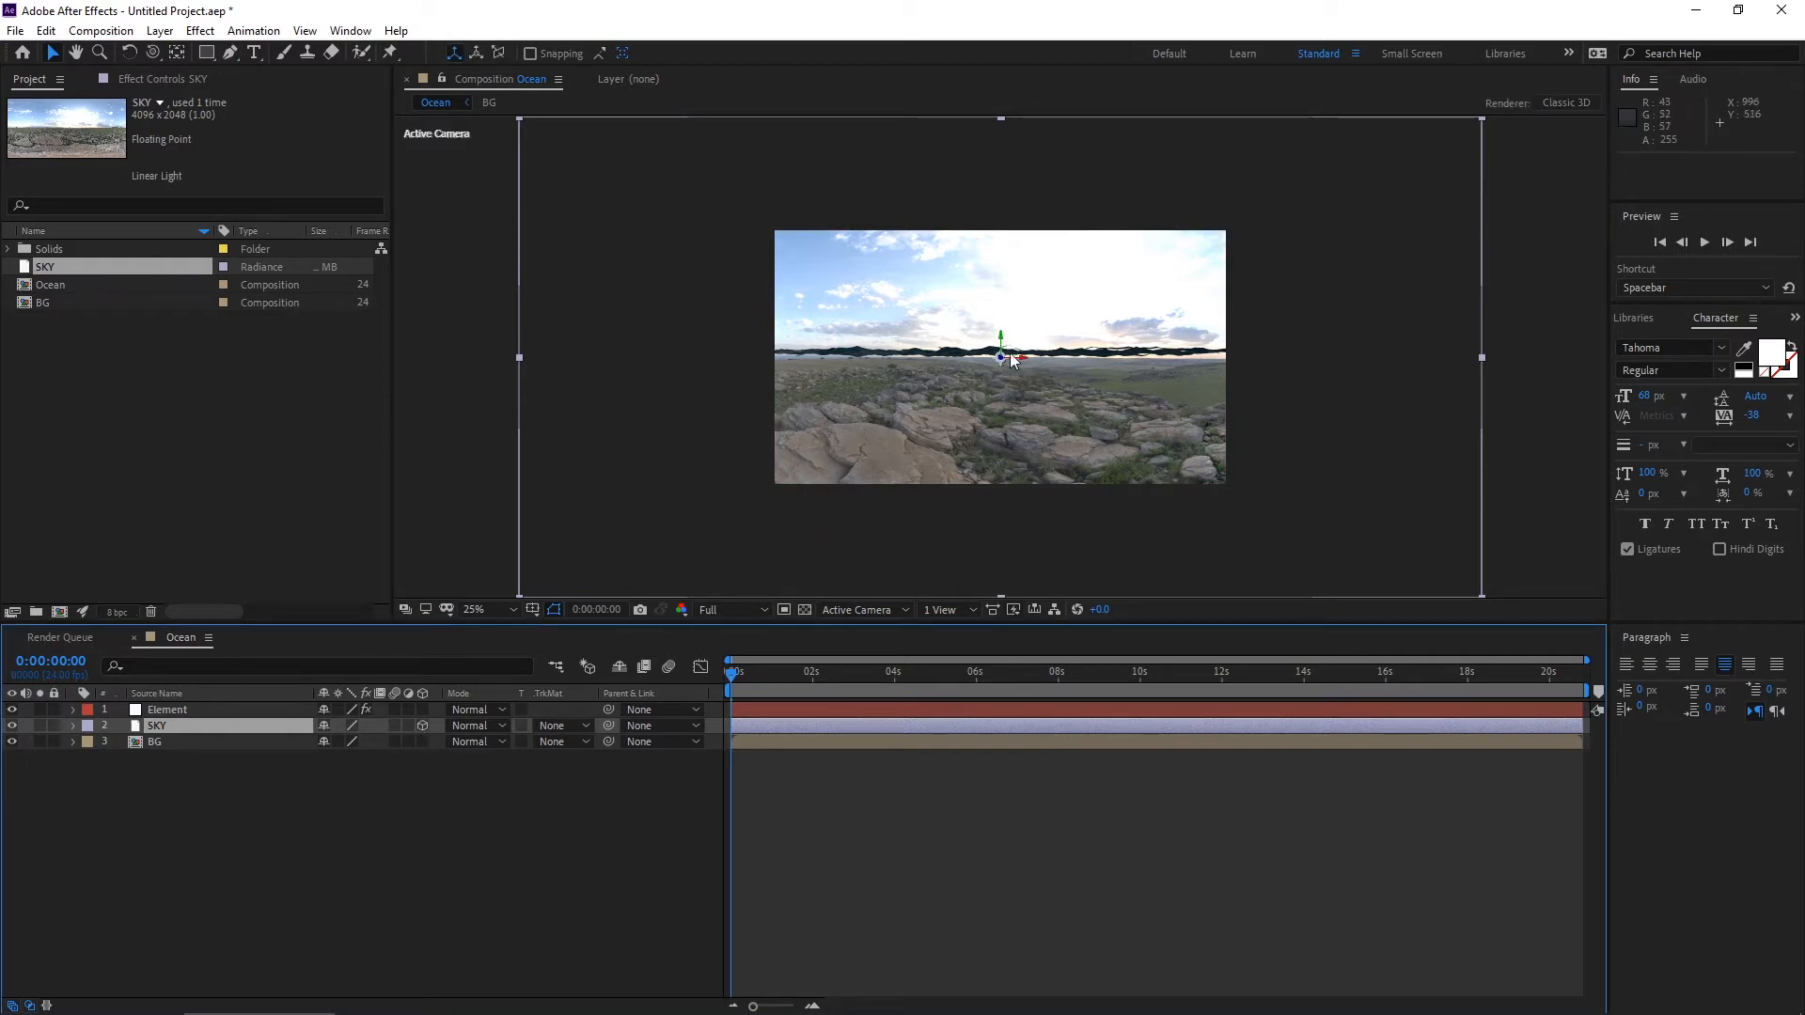
{"action": "left_click_drag", "start_coordinate": [1003, 357], "coordinate": [921, 357]}
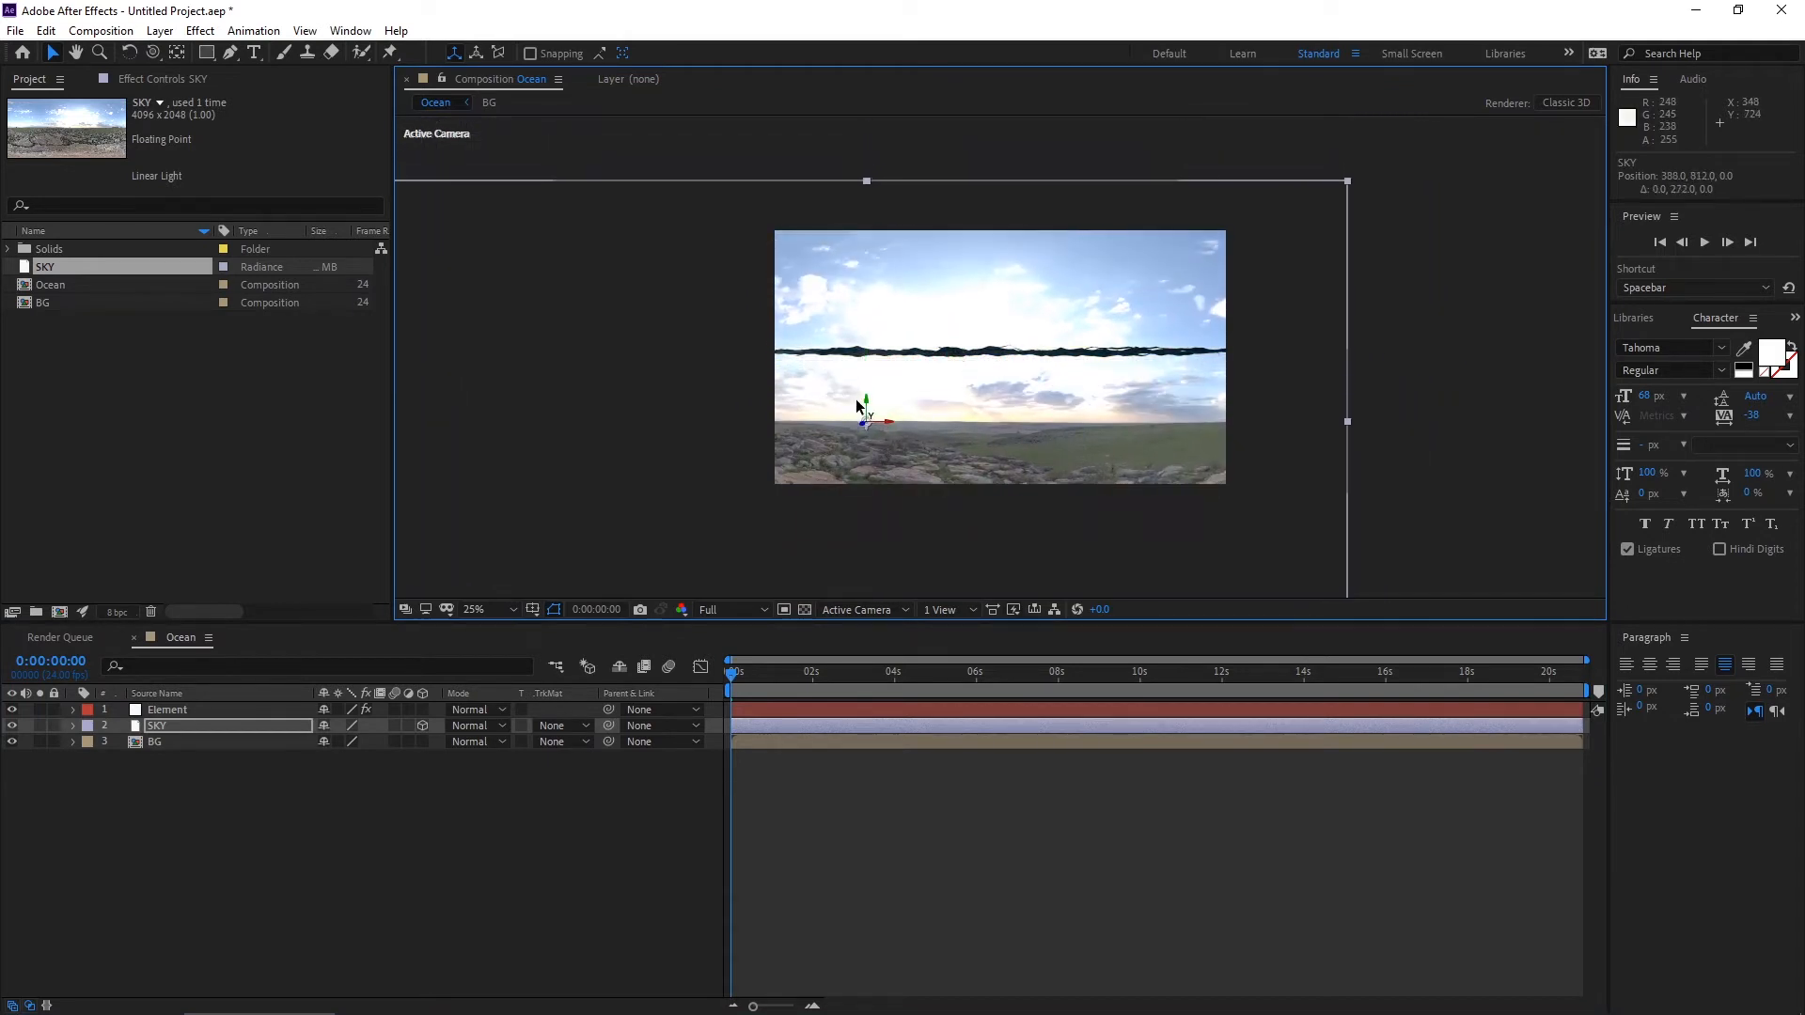
{"action": "left_click_drag", "start_coordinate": [861, 408], "coordinate": [841, 382]}
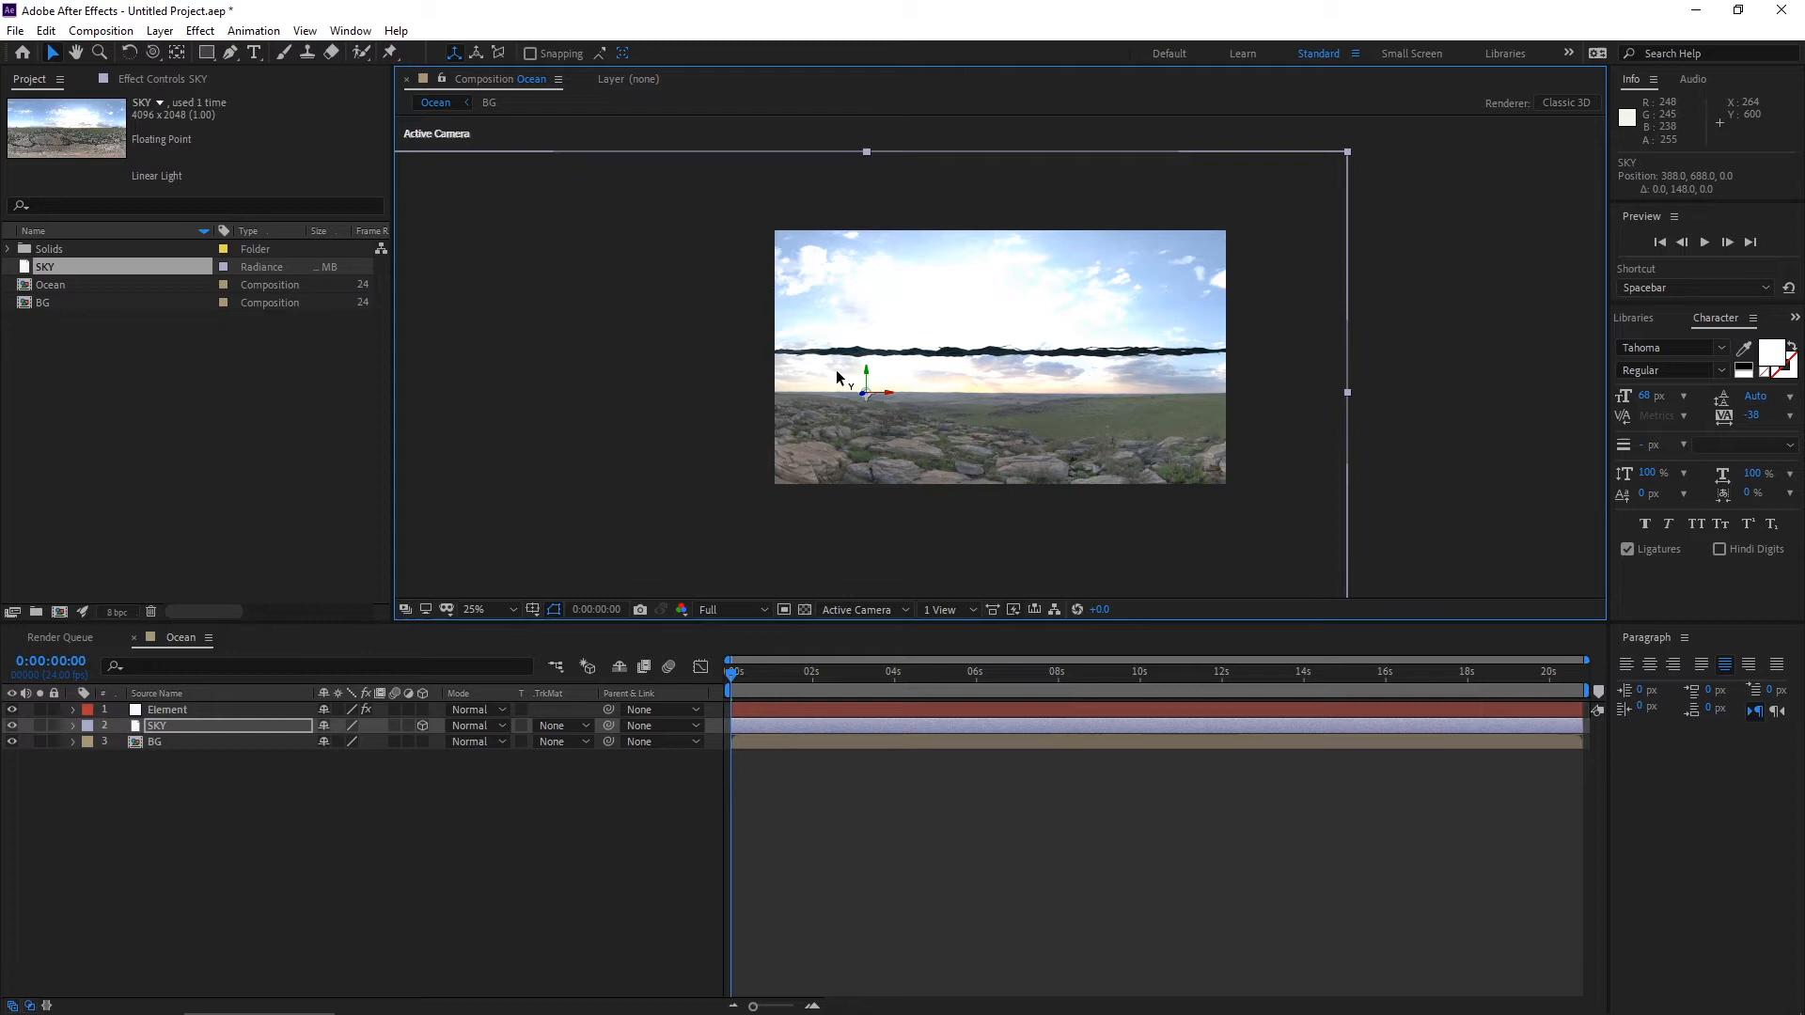
{"action": "mouse_move", "coordinate": [549, 692]}
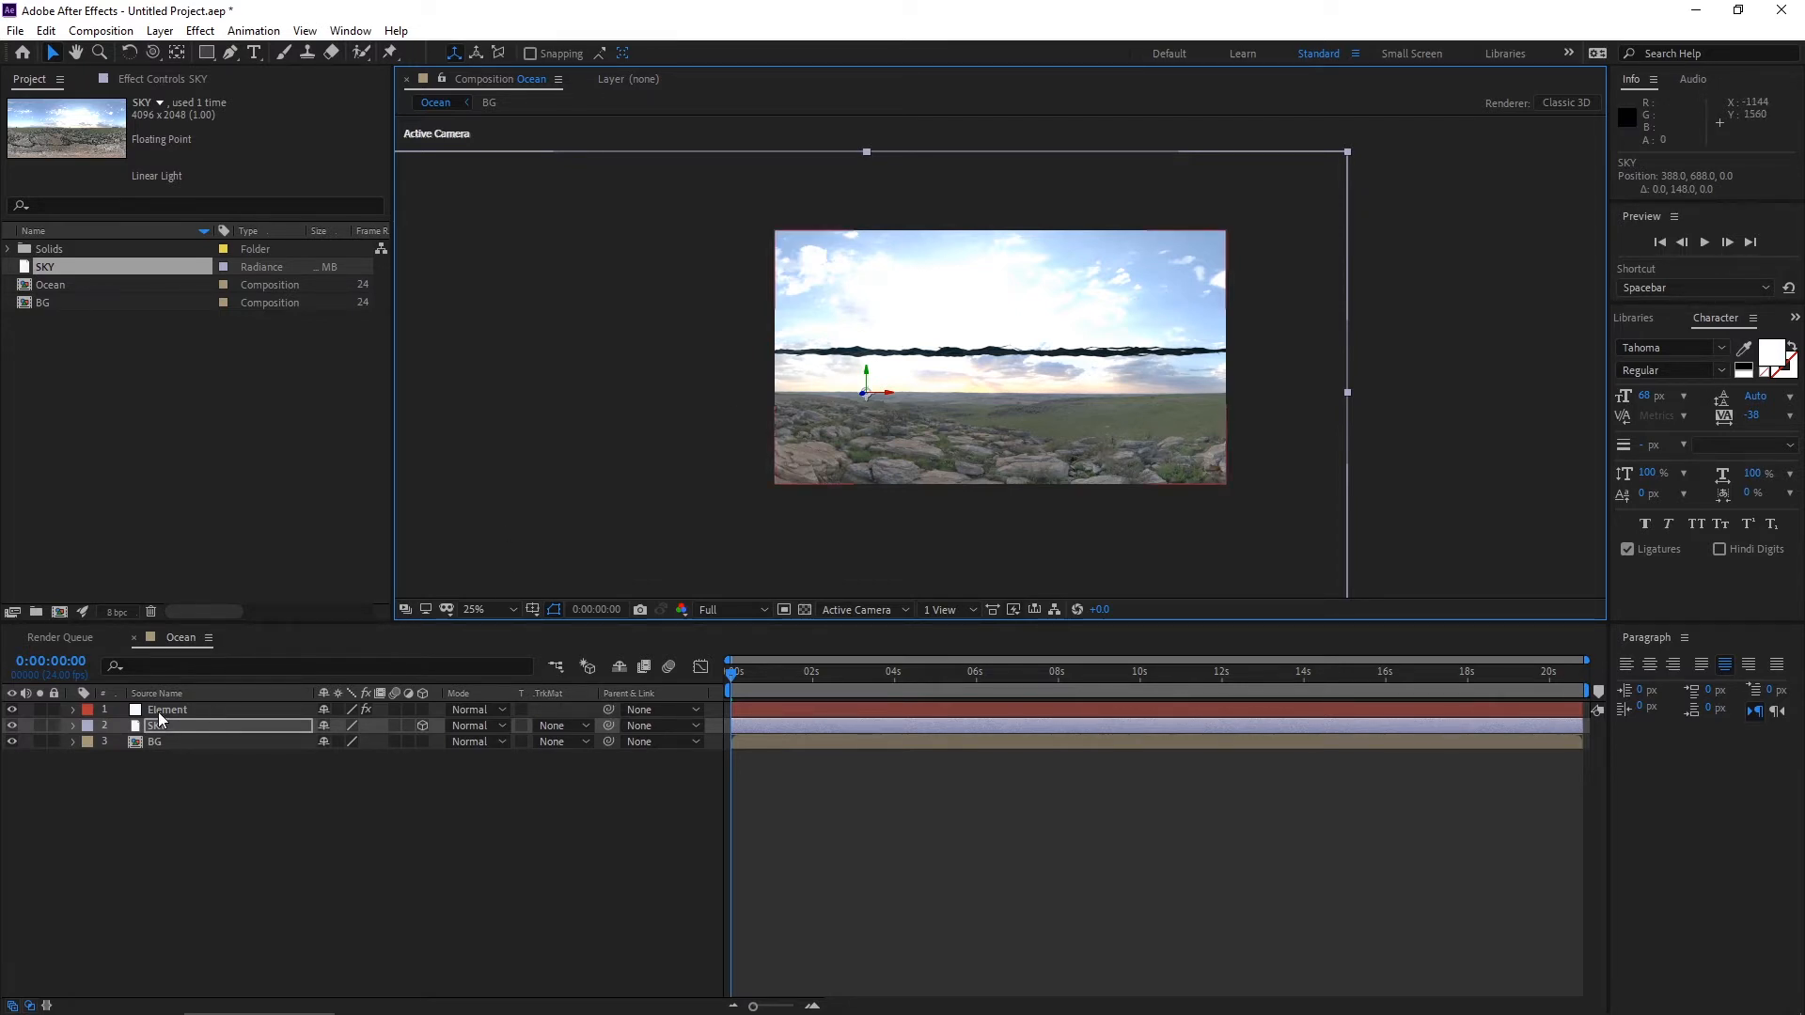
Add a new camera with its zoom lengthened to 1050 mm.
{"action": "right_click", "coordinate": [162, 721]}
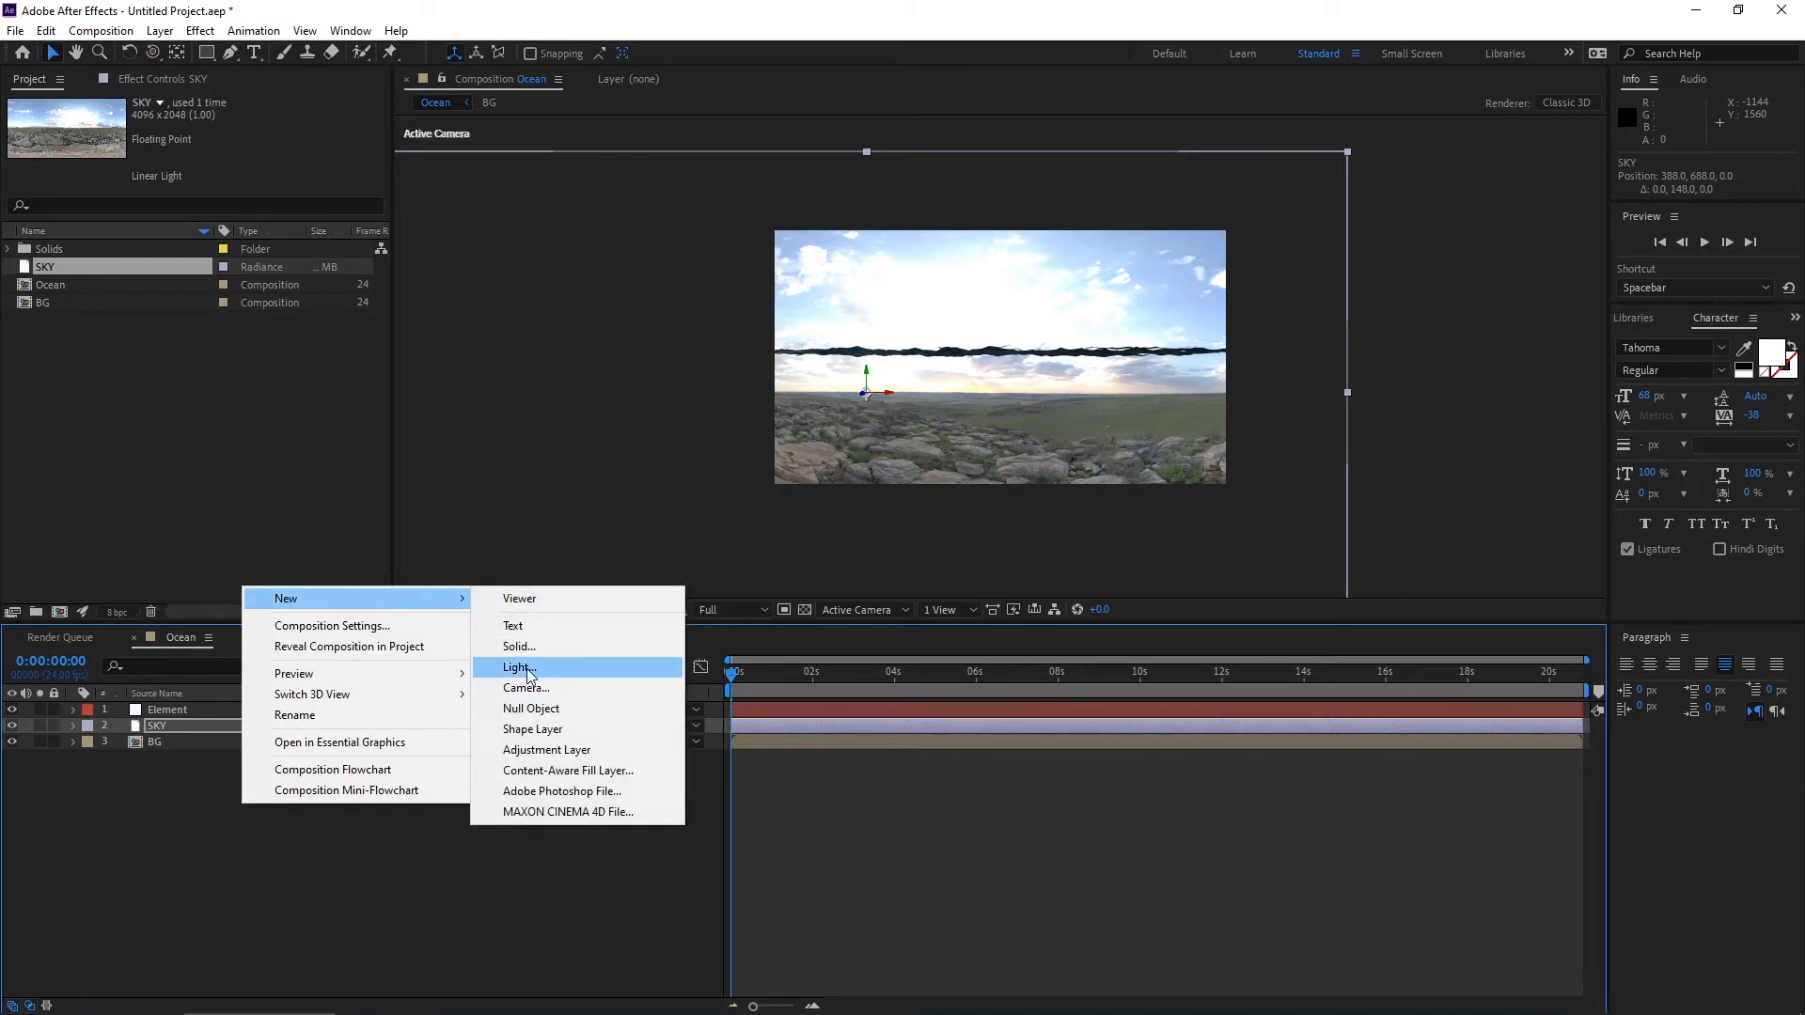
{"action": "left_click", "coordinate": [517, 668]}
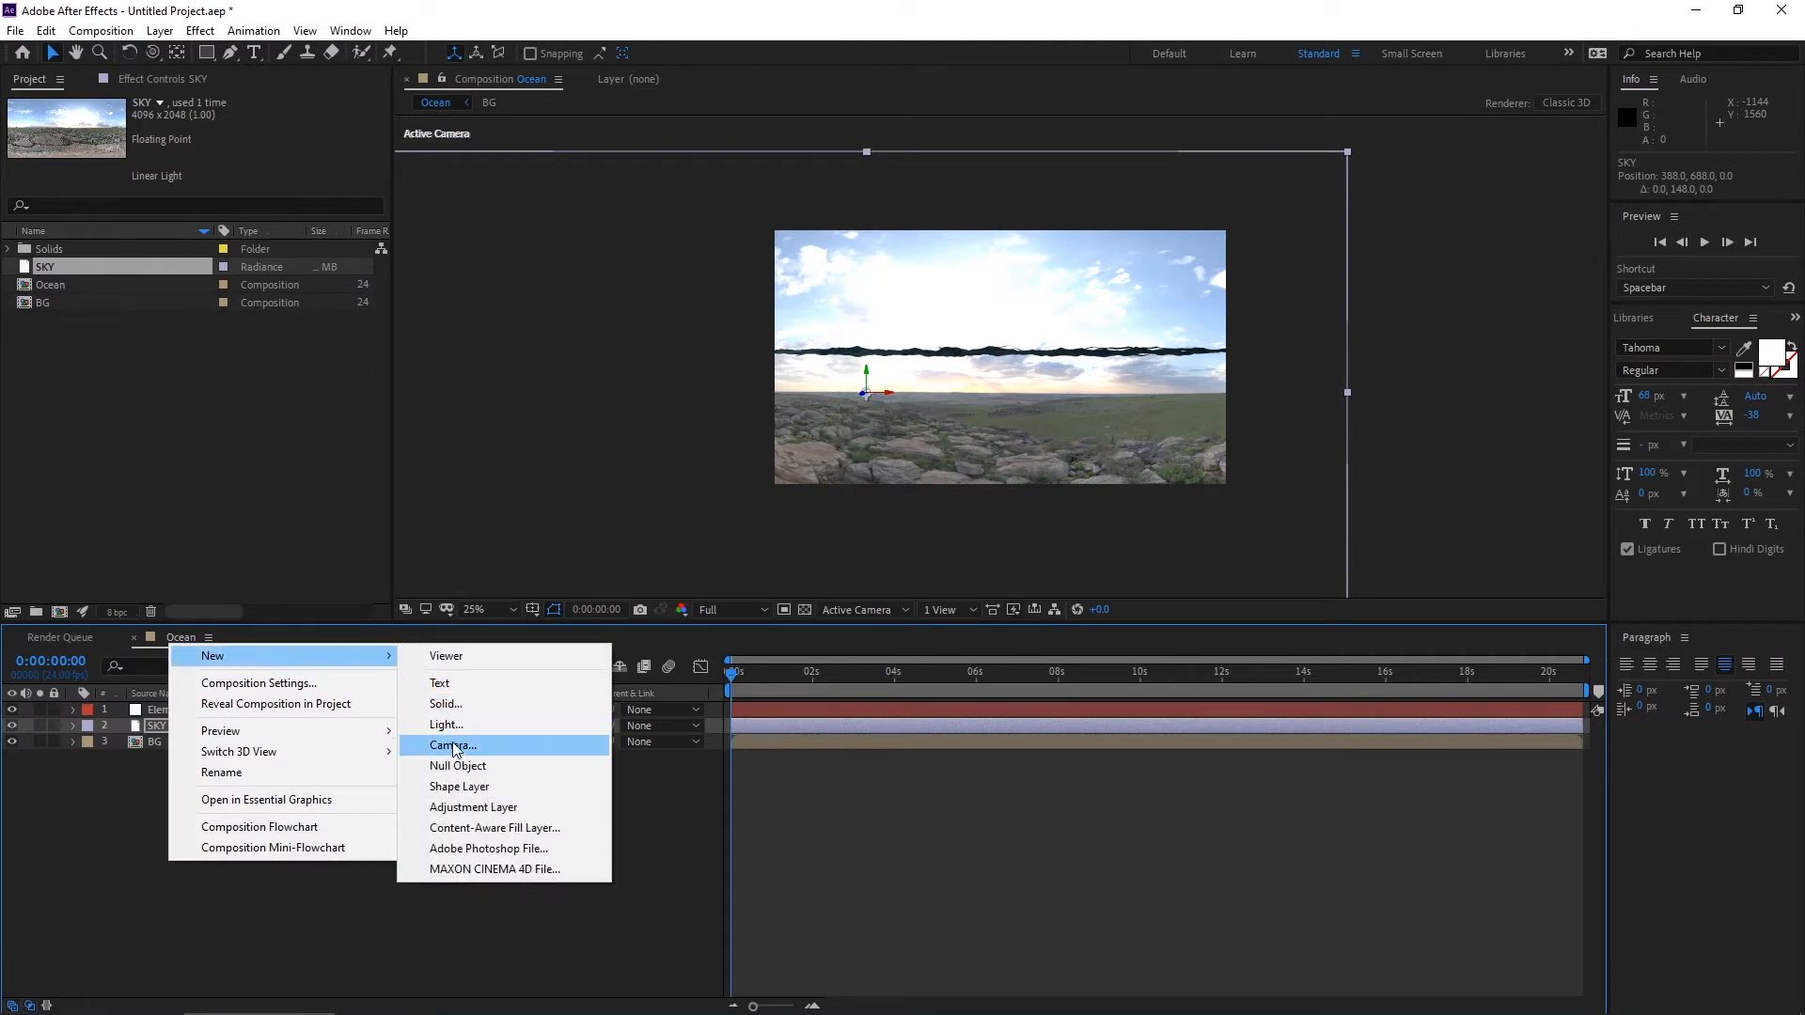
{"action": "left_click", "coordinate": [449, 745]}
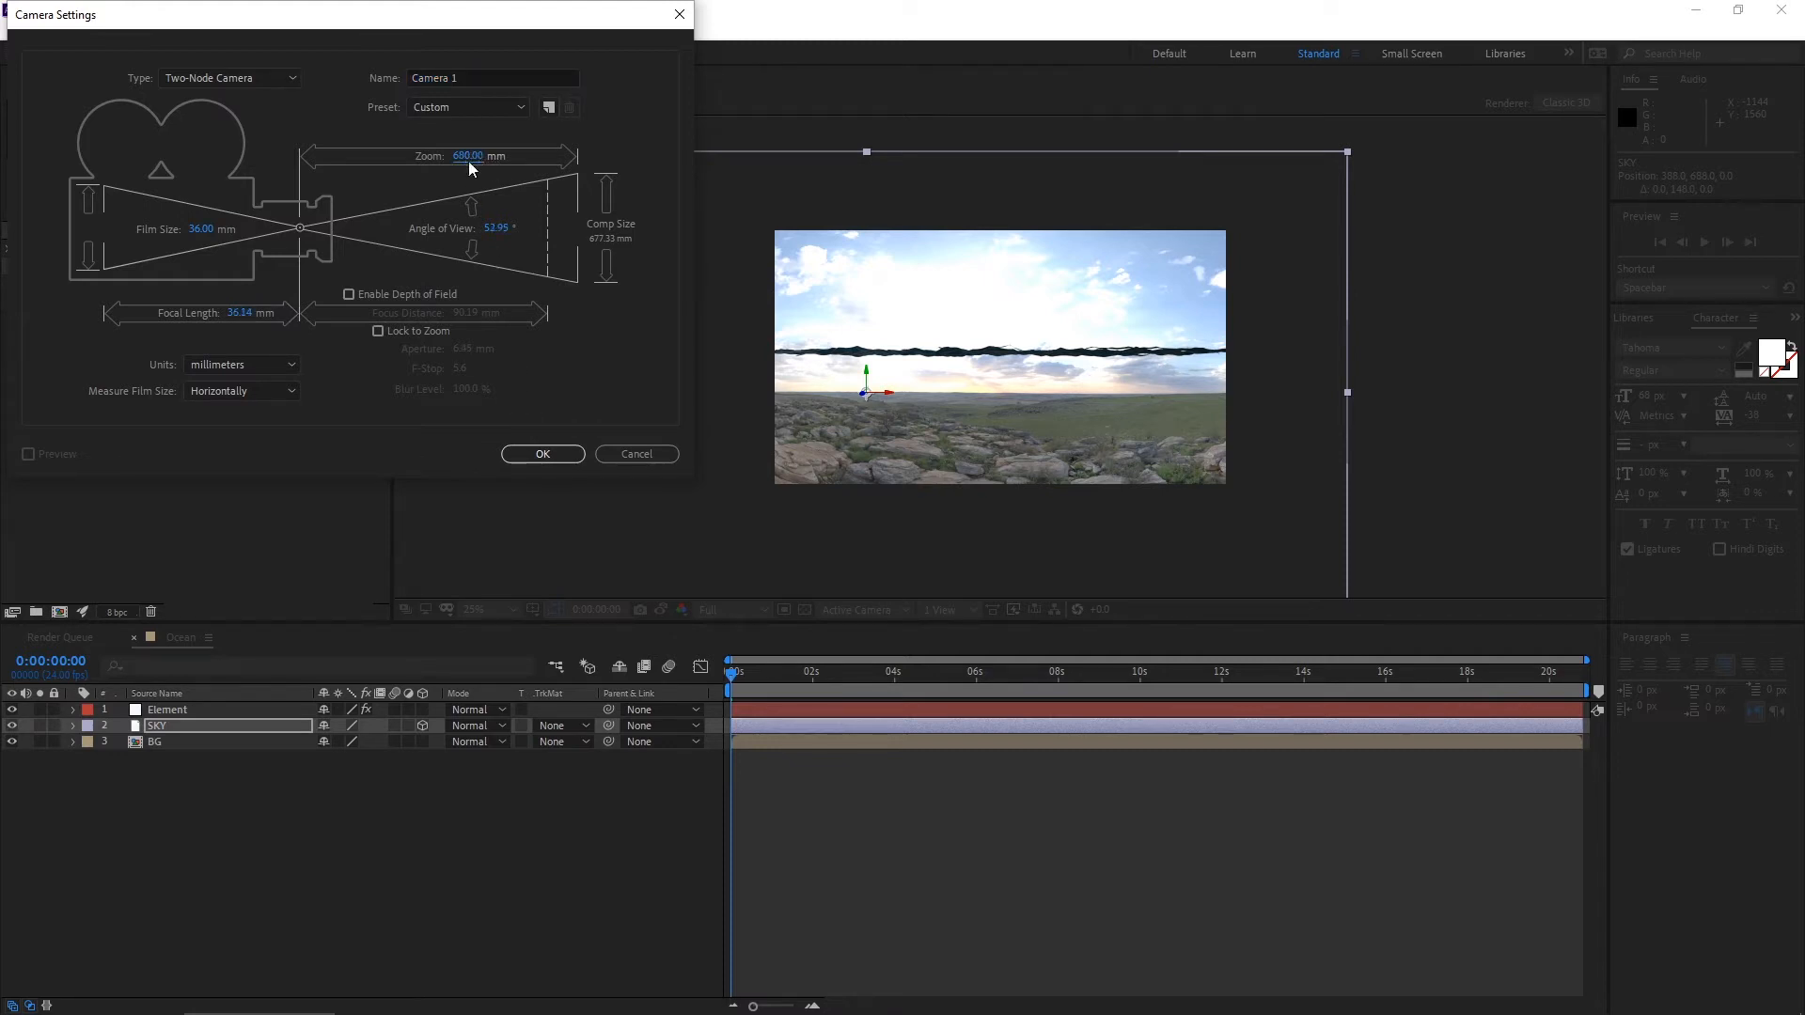
{"action": "left_click_drag", "start_coordinate": [468, 156], "coordinate": [506, 156]}
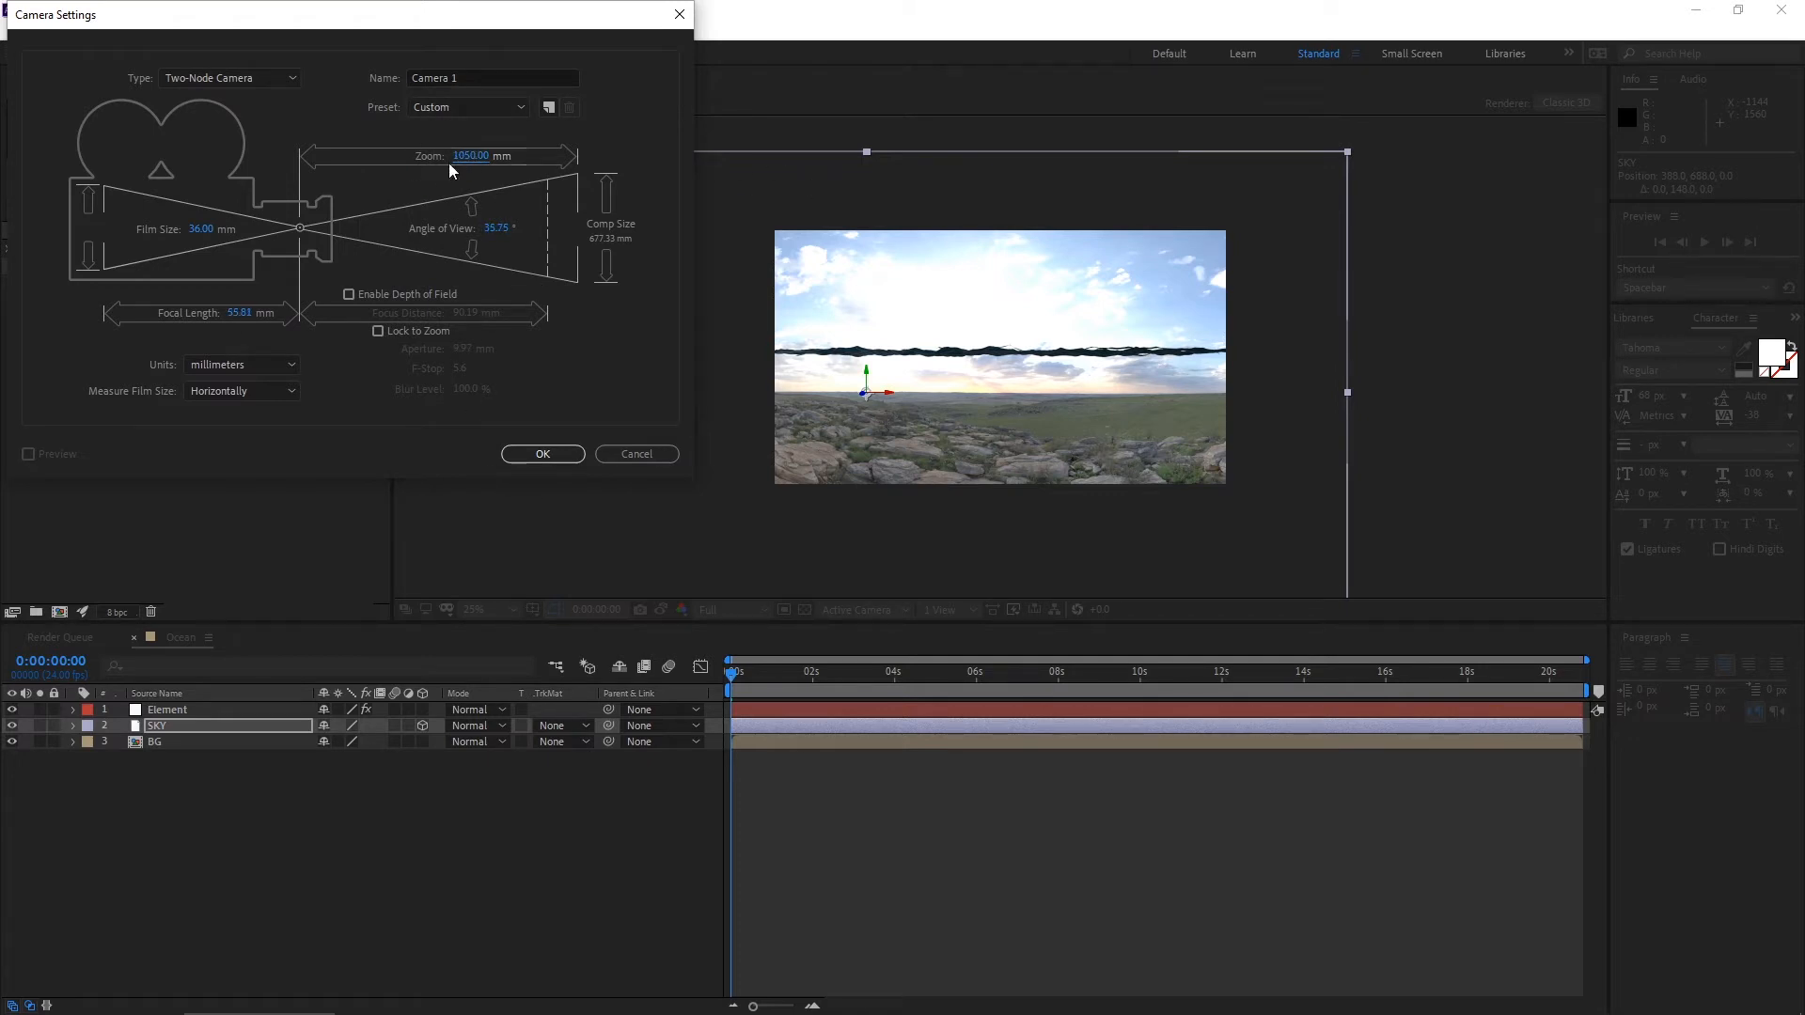
{"action": "left_click", "coordinate": [542, 453]}
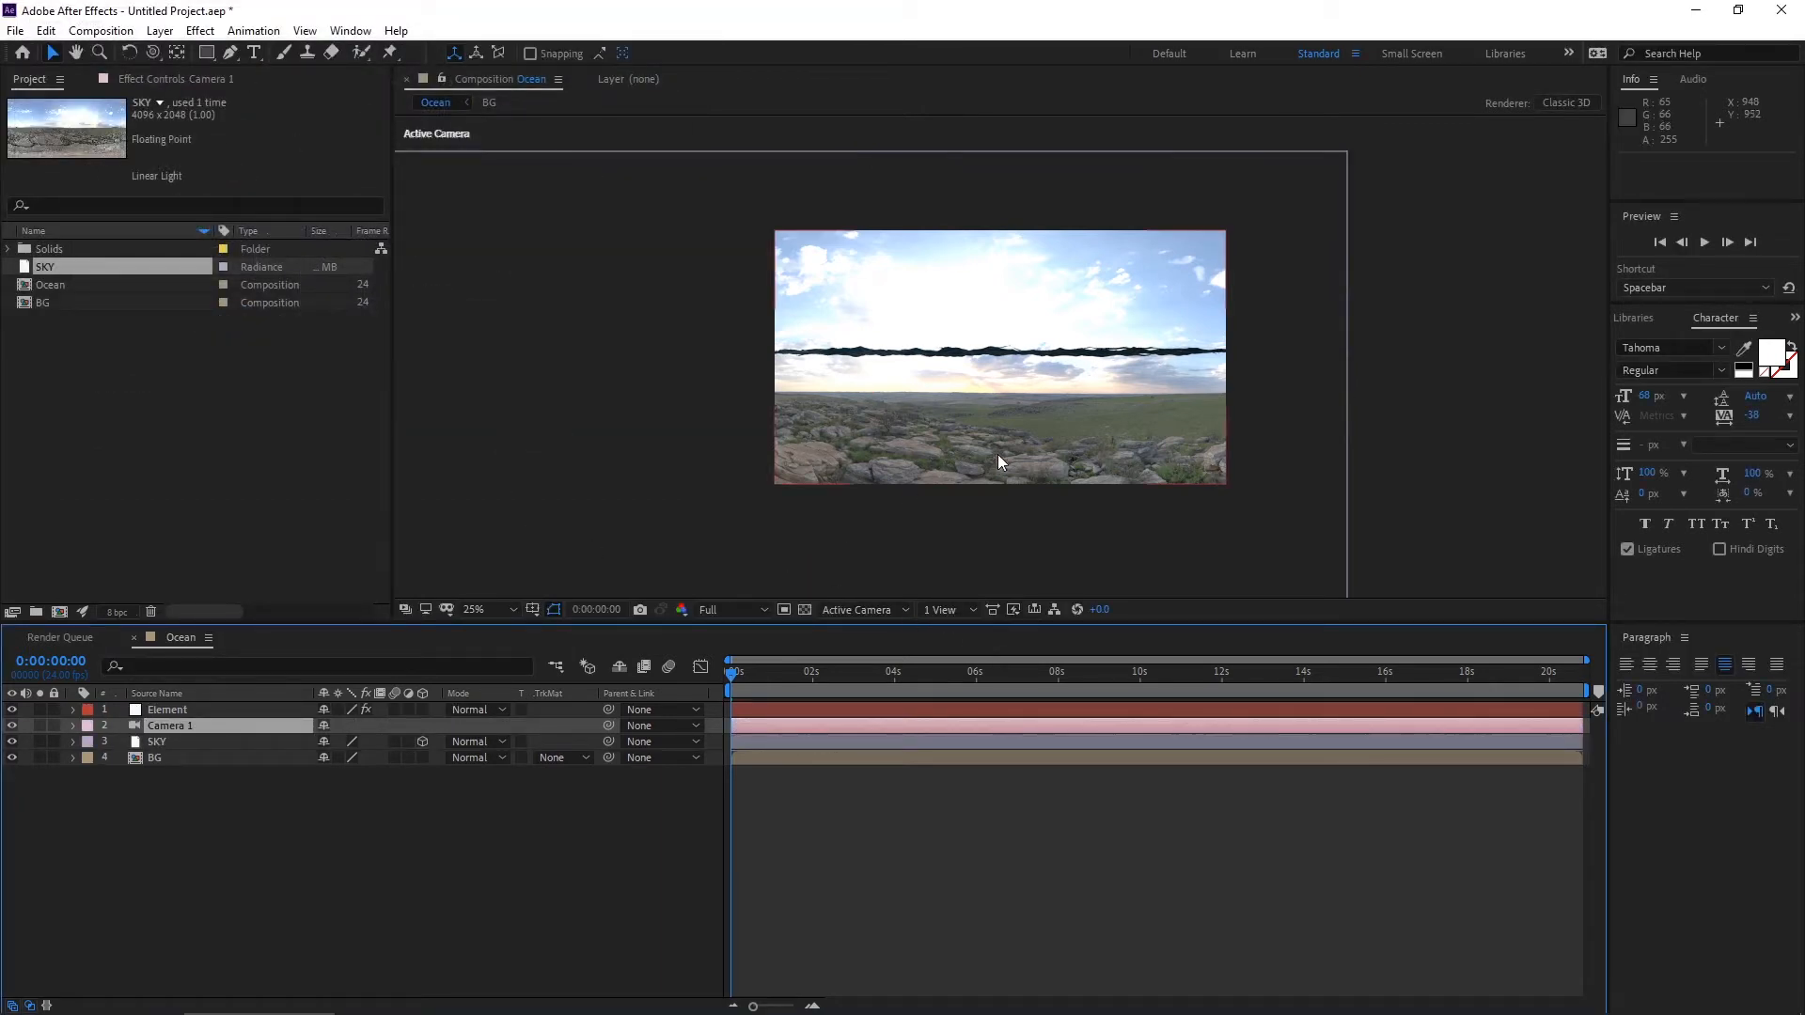
{"action": "mouse_move", "coordinate": [955, 433]}
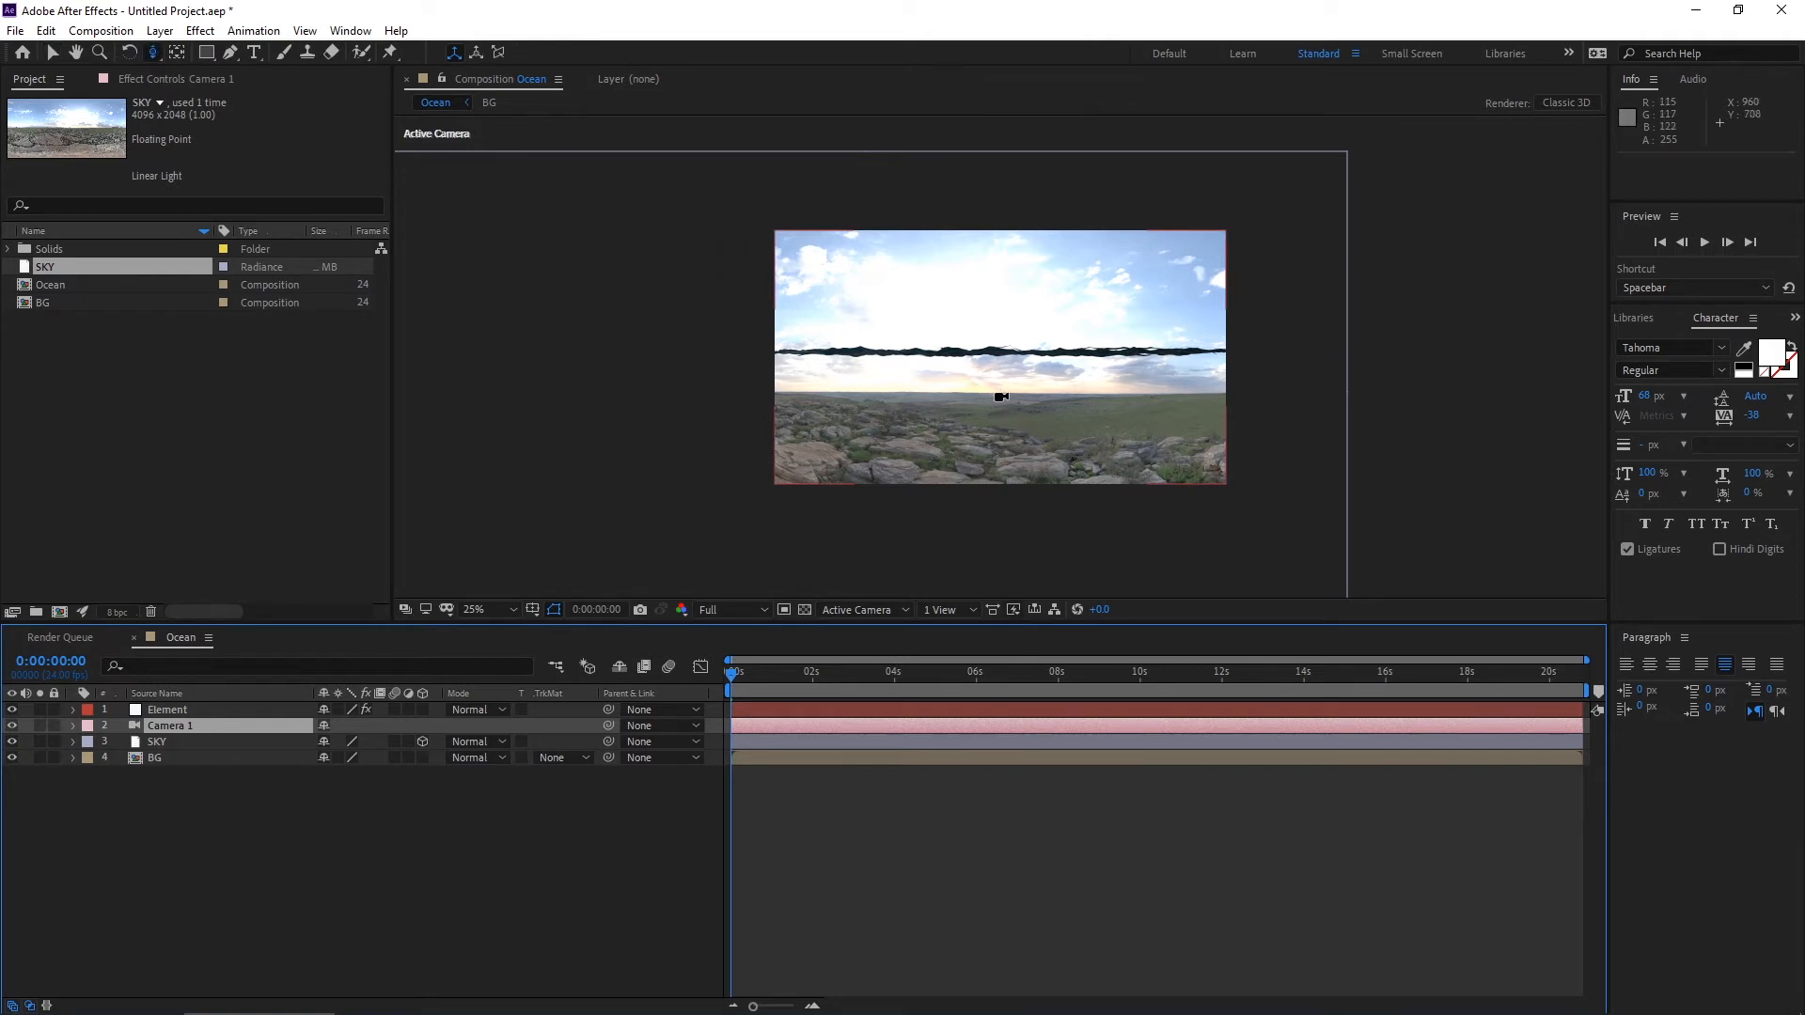
Orbit the camera to look along the ocean and select the Element ocean layer.
{"action": "left_click_drag", "start_coordinate": [999, 397], "coordinate": [1003, 453]}
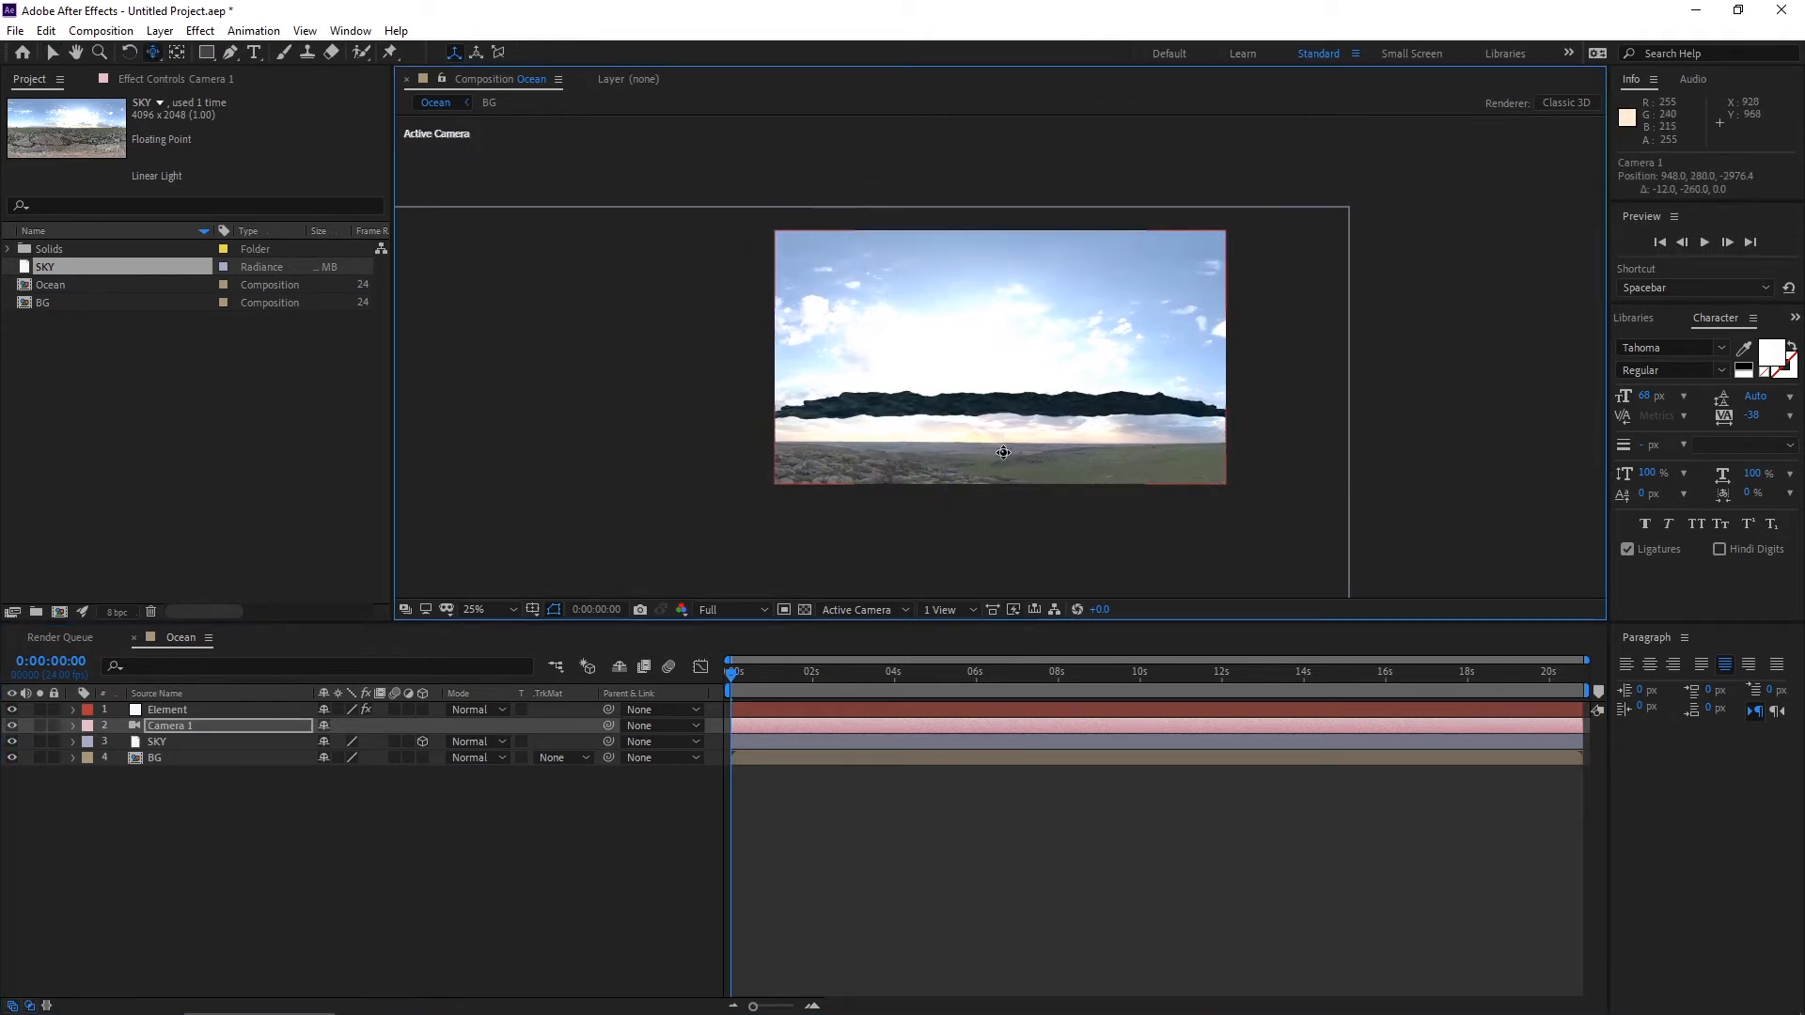
{"action": "left_click_drag", "start_coordinate": [1004, 451], "coordinate": [999, 489]}
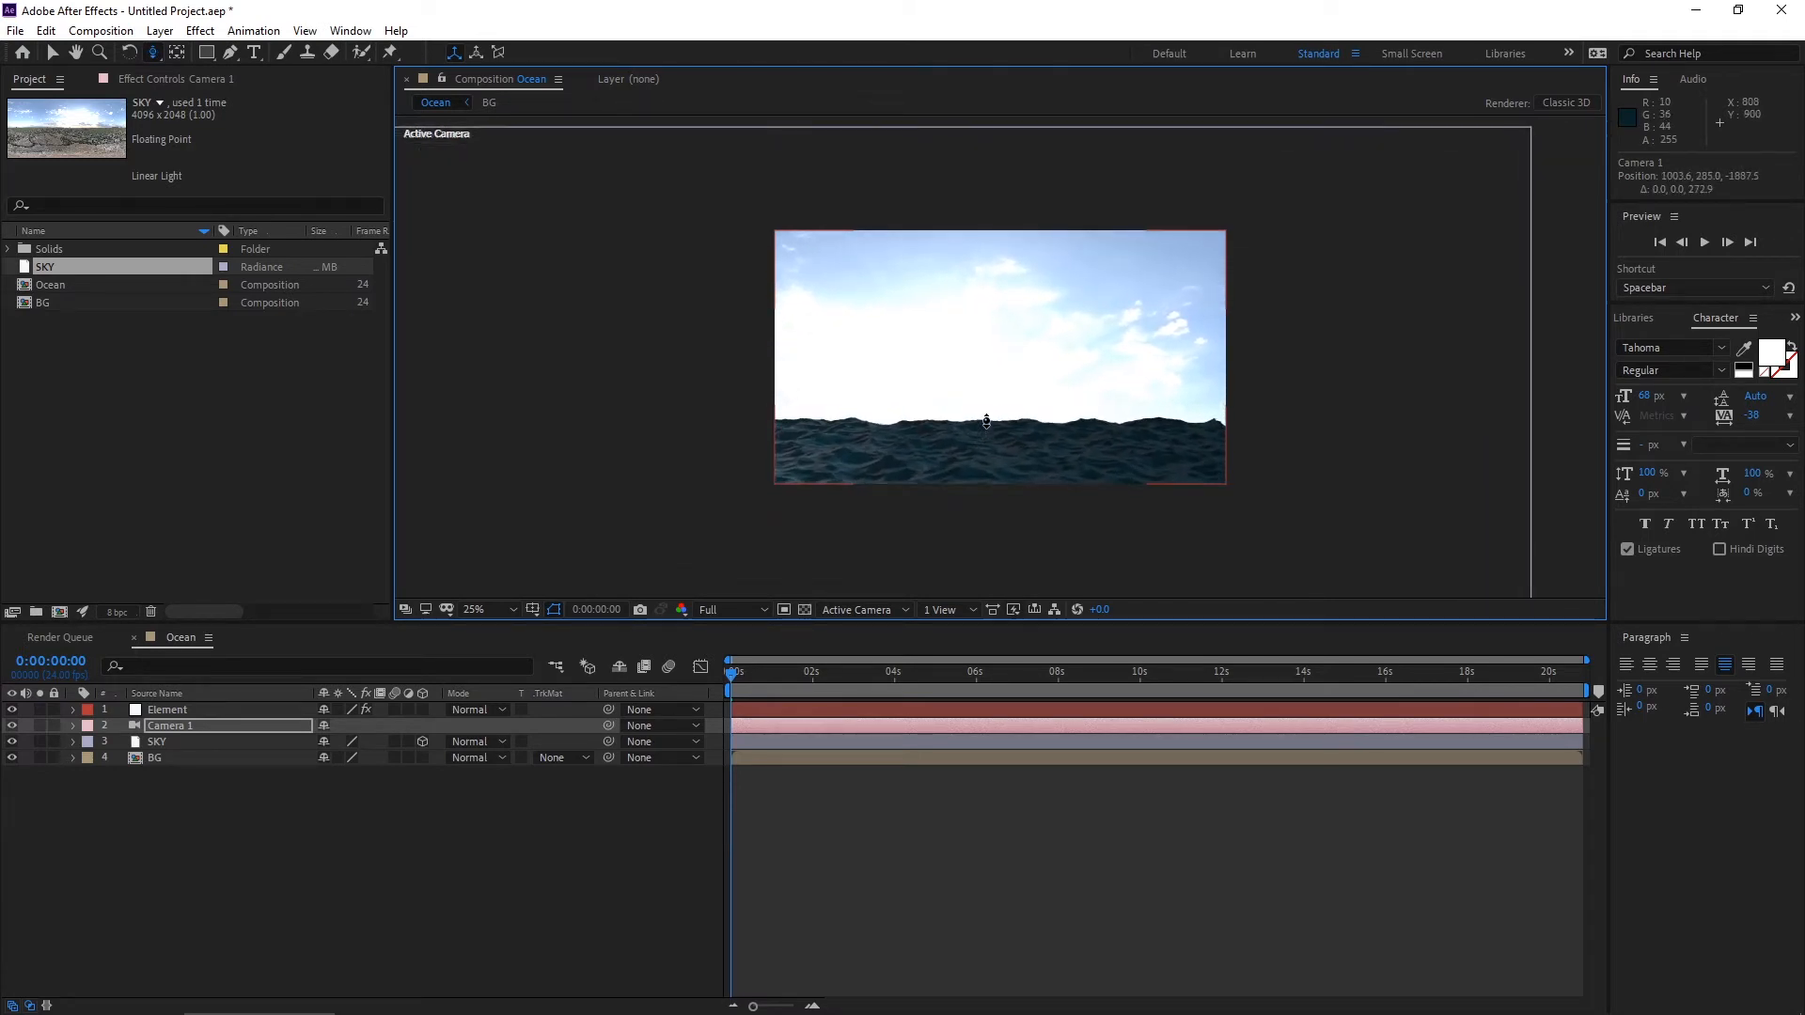
{"action": "left_click", "coordinate": [168, 709]}
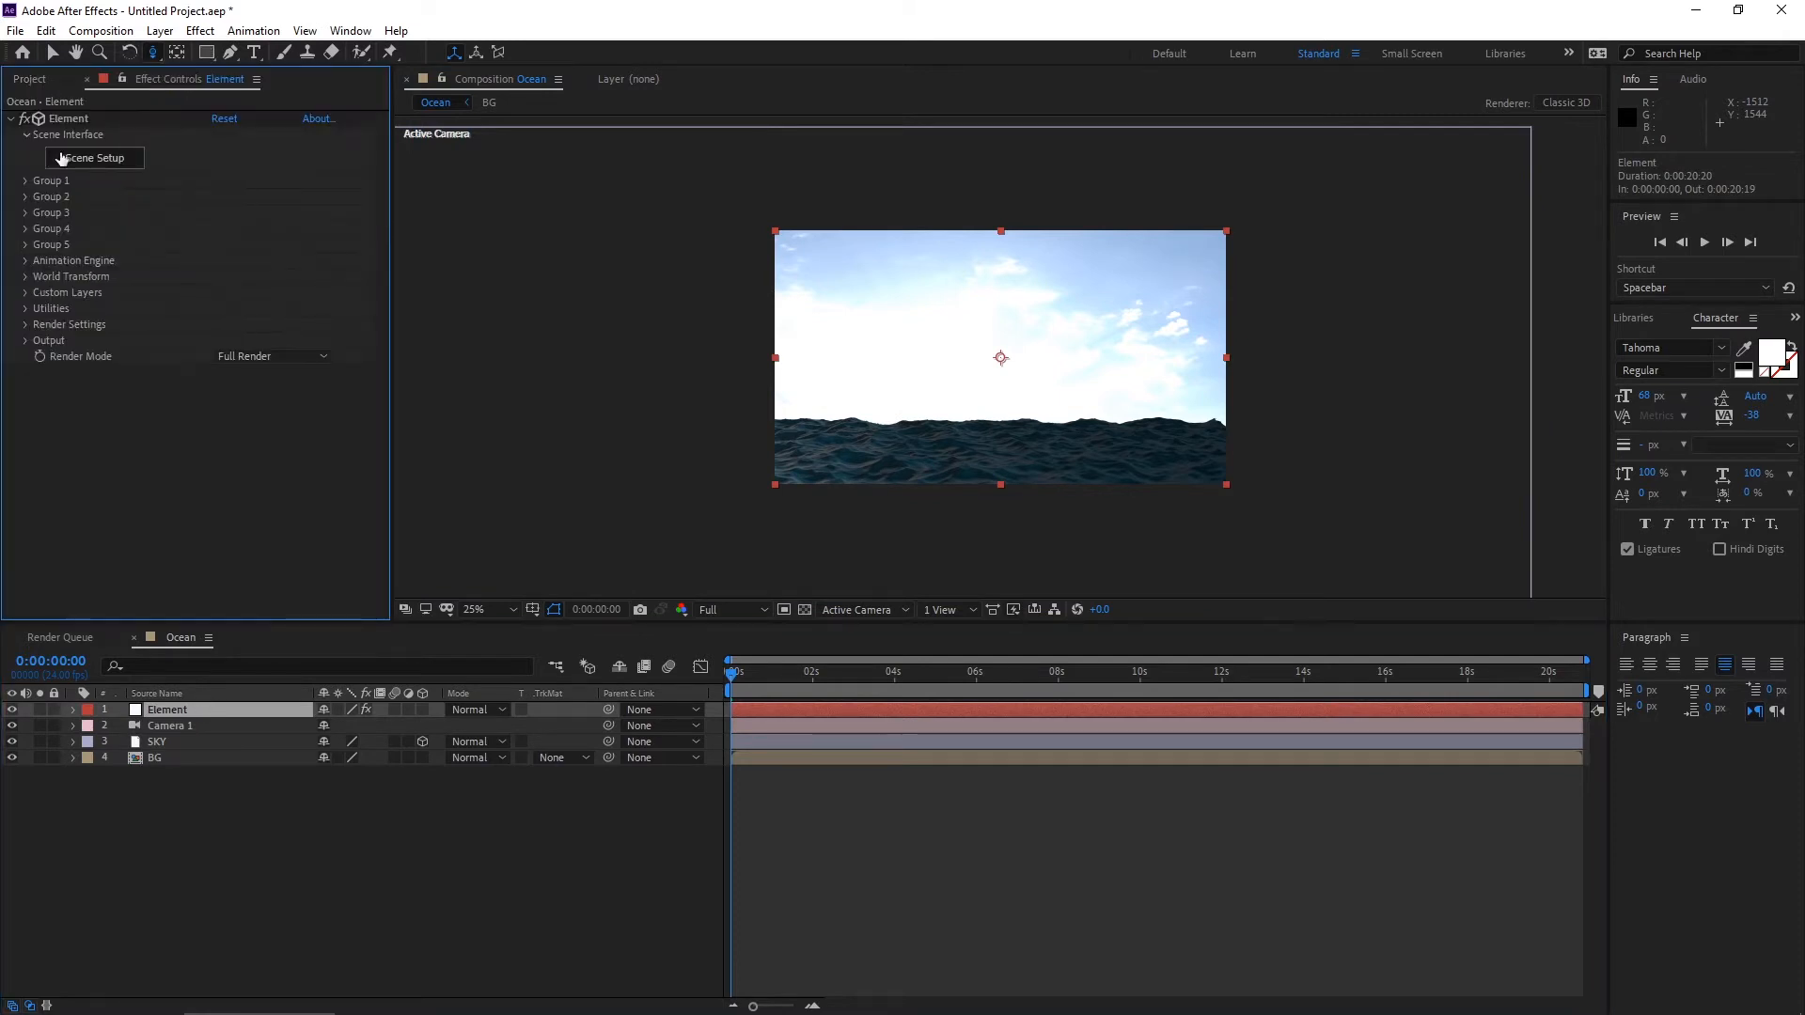
Raise Group 1 Particle Look > Particle Size from 10.00 to 12.50 so the waves grow.
{"action": "left_click", "coordinate": [24, 180]}
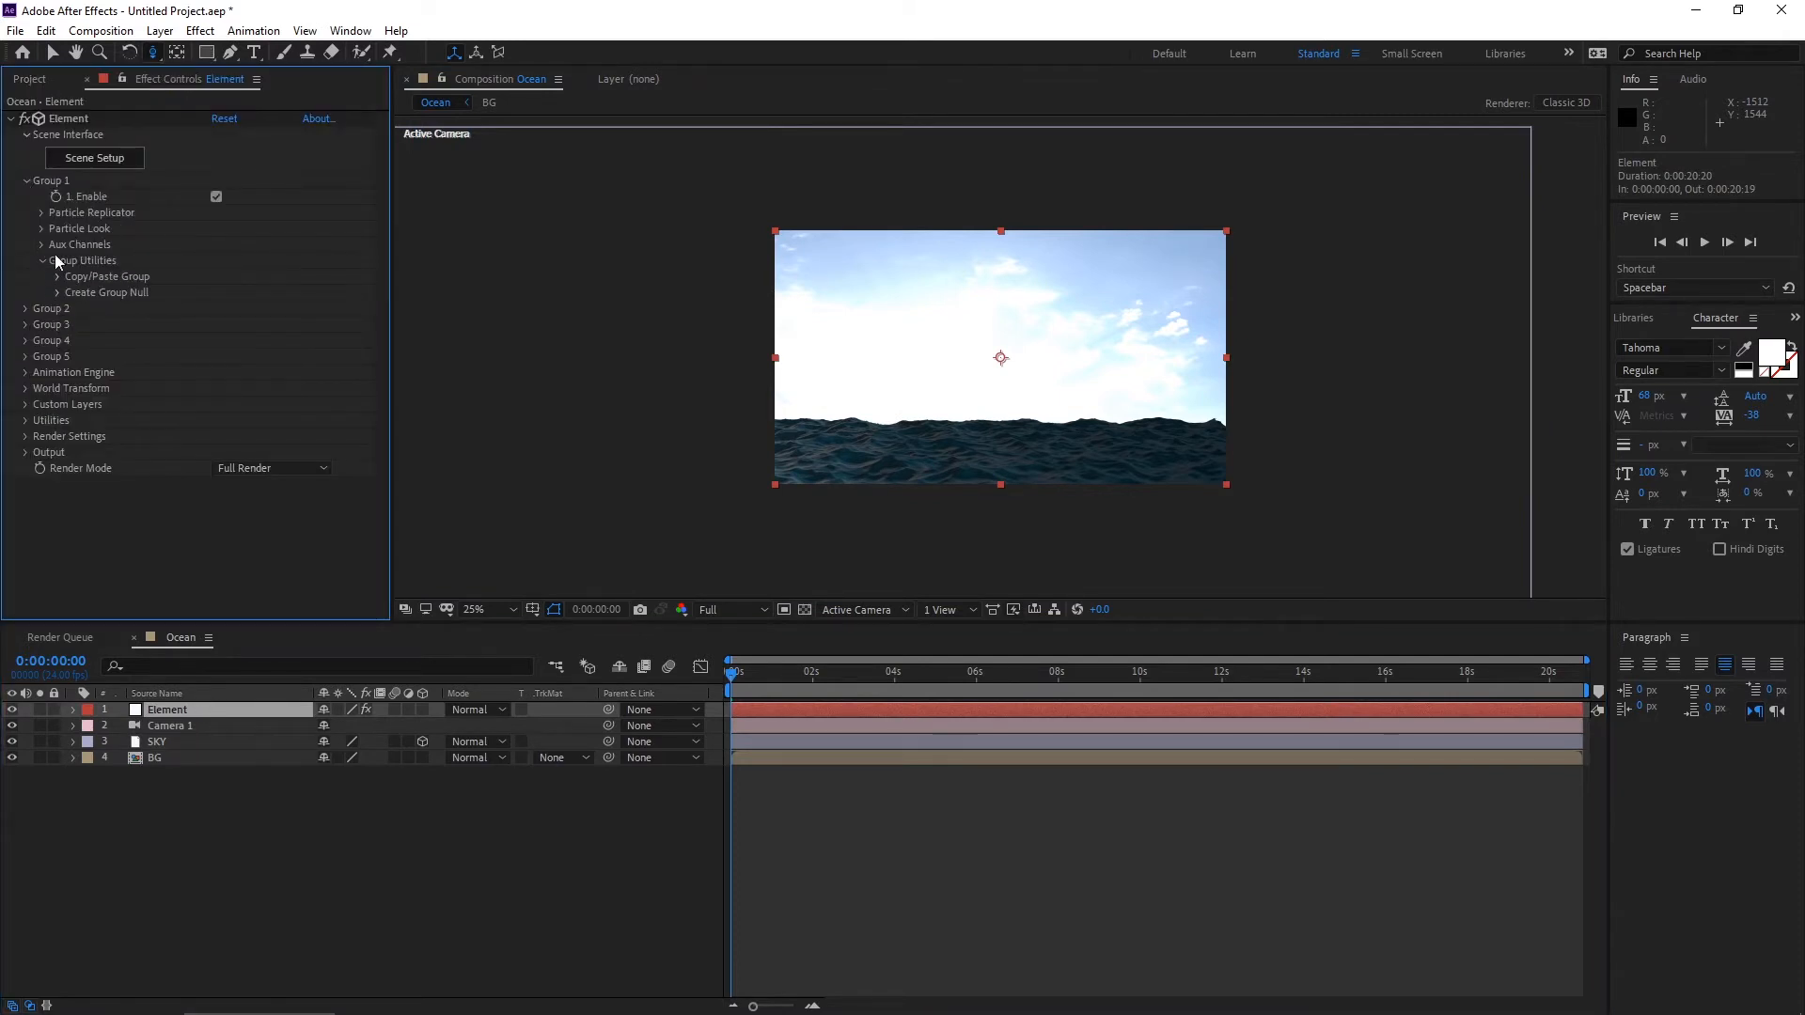
{"action": "left_click", "coordinate": [42, 227]}
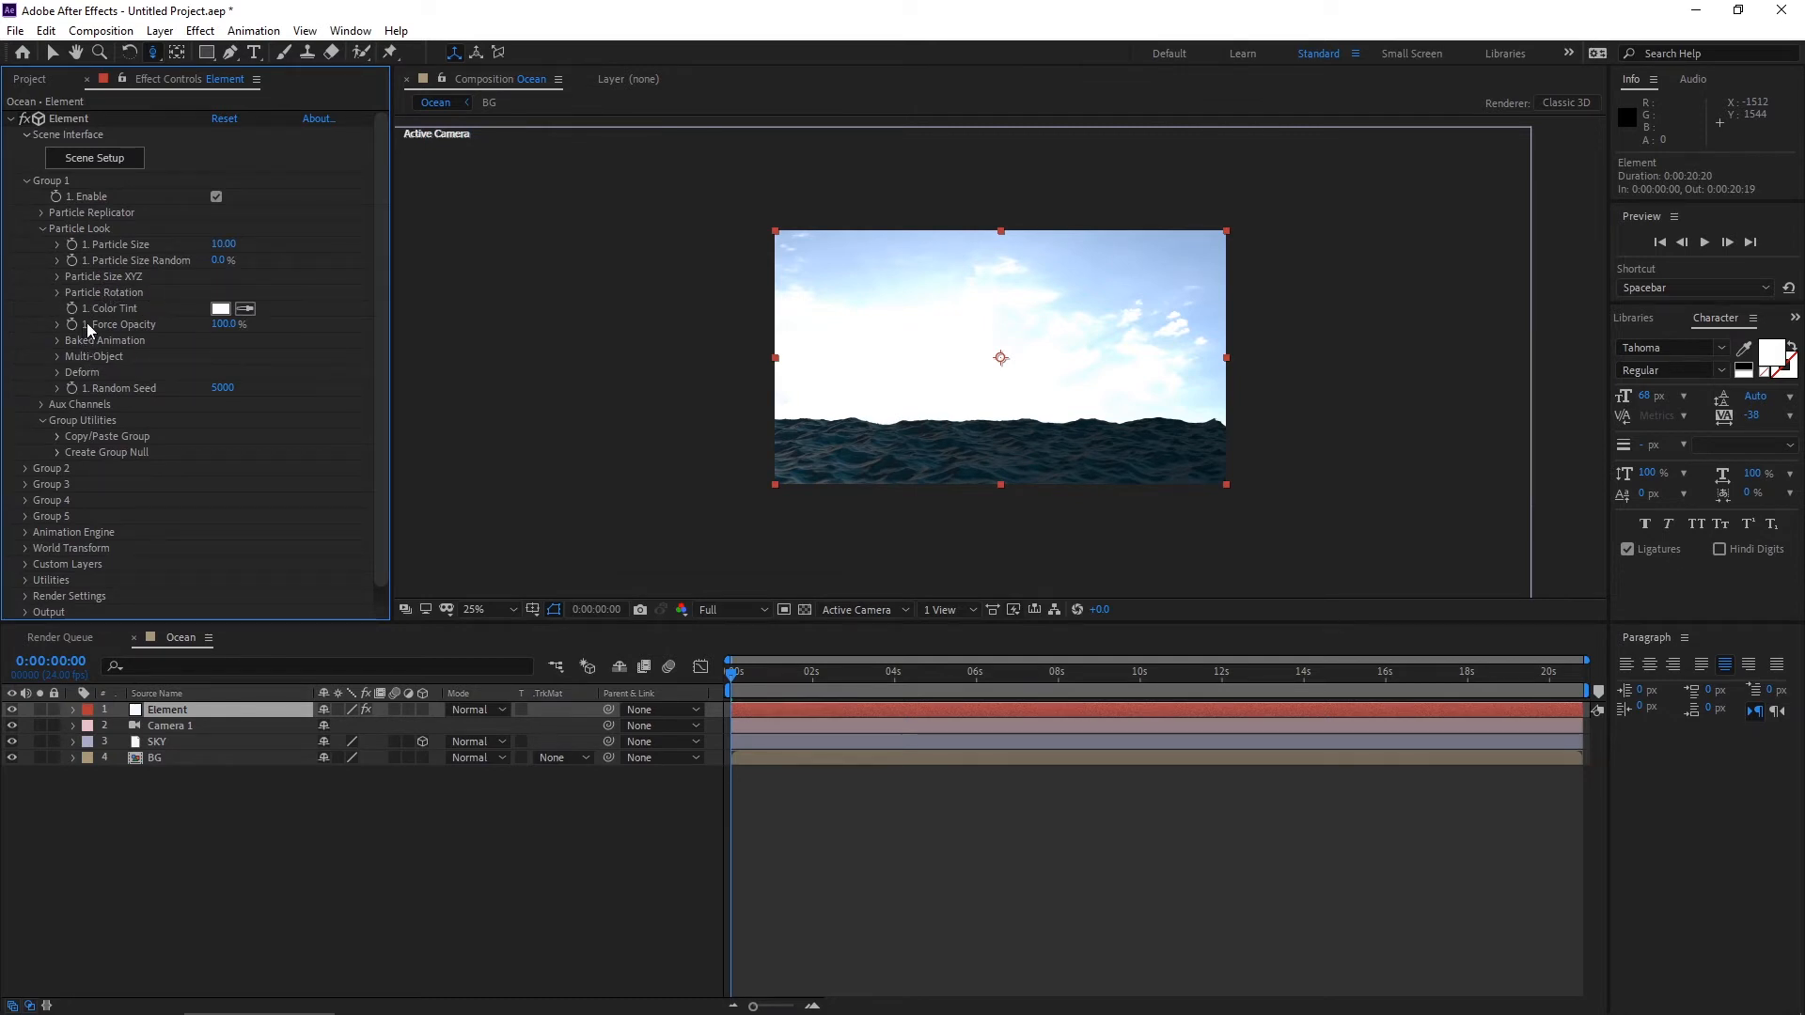
{"action": "left_click", "coordinate": [58, 276]}
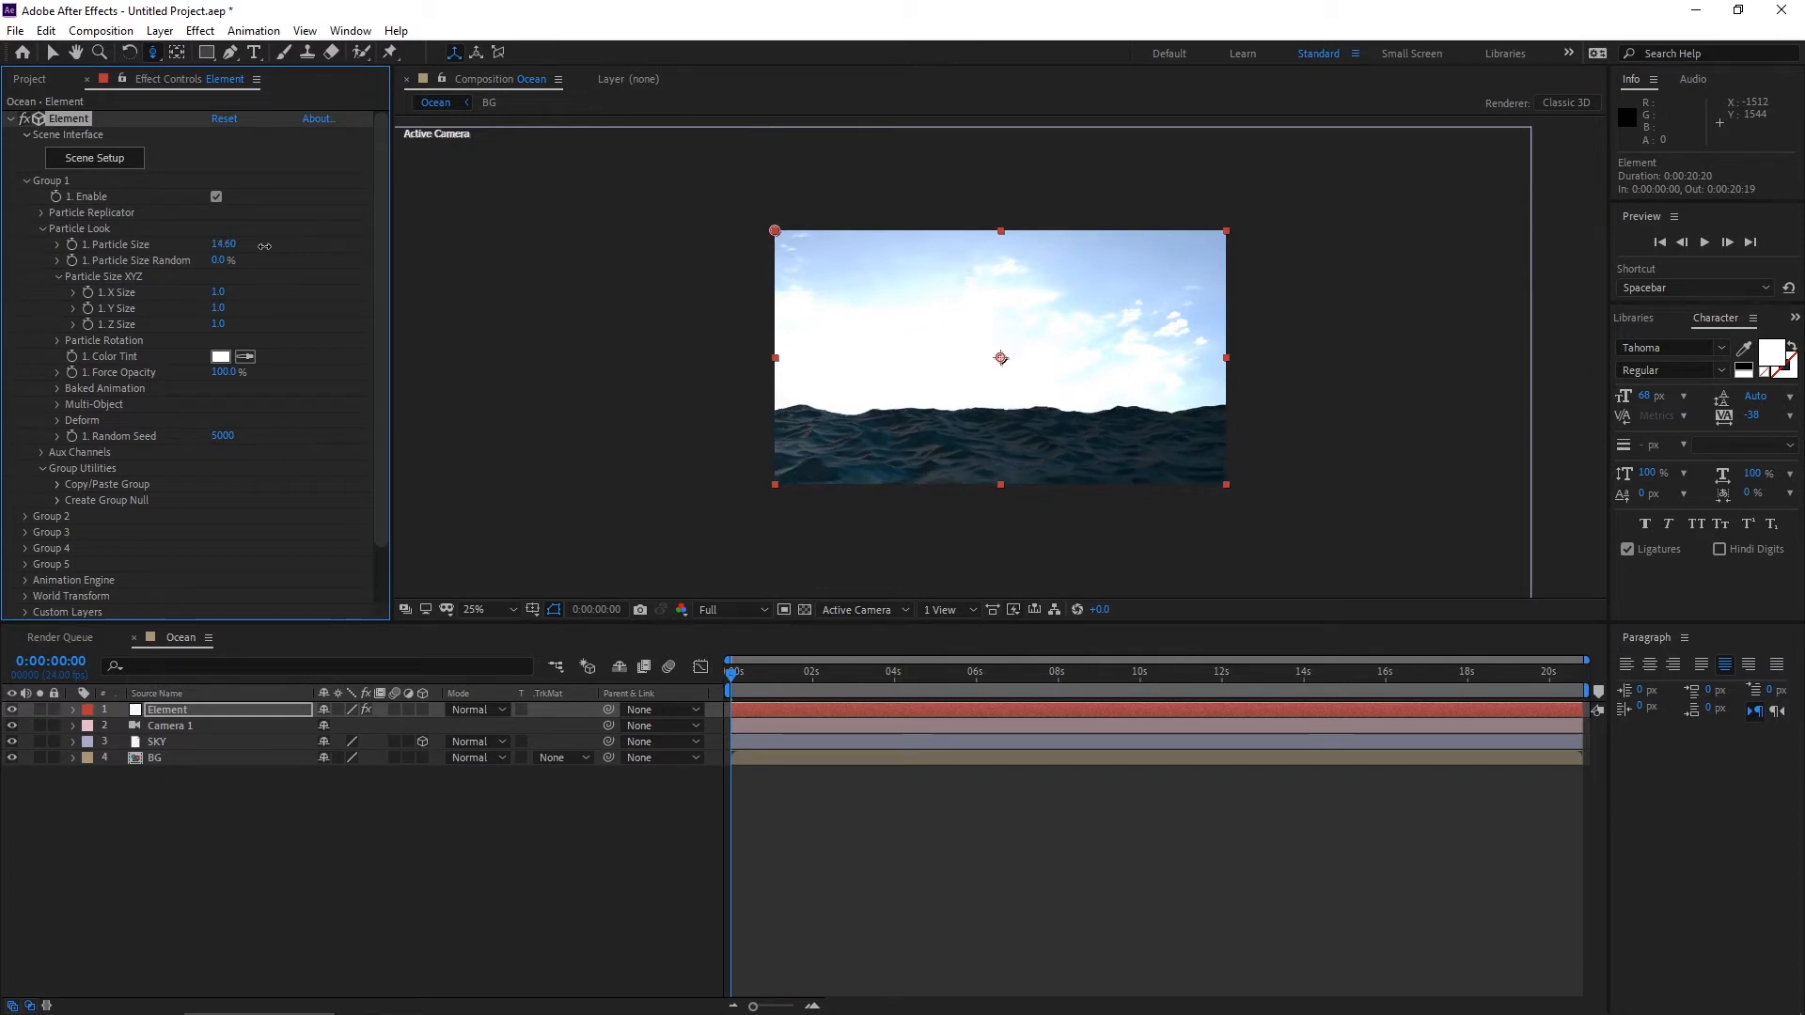
{"action": "left_click_drag", "start_coordinate": [224, 243], "coordinate": [218, 248]}
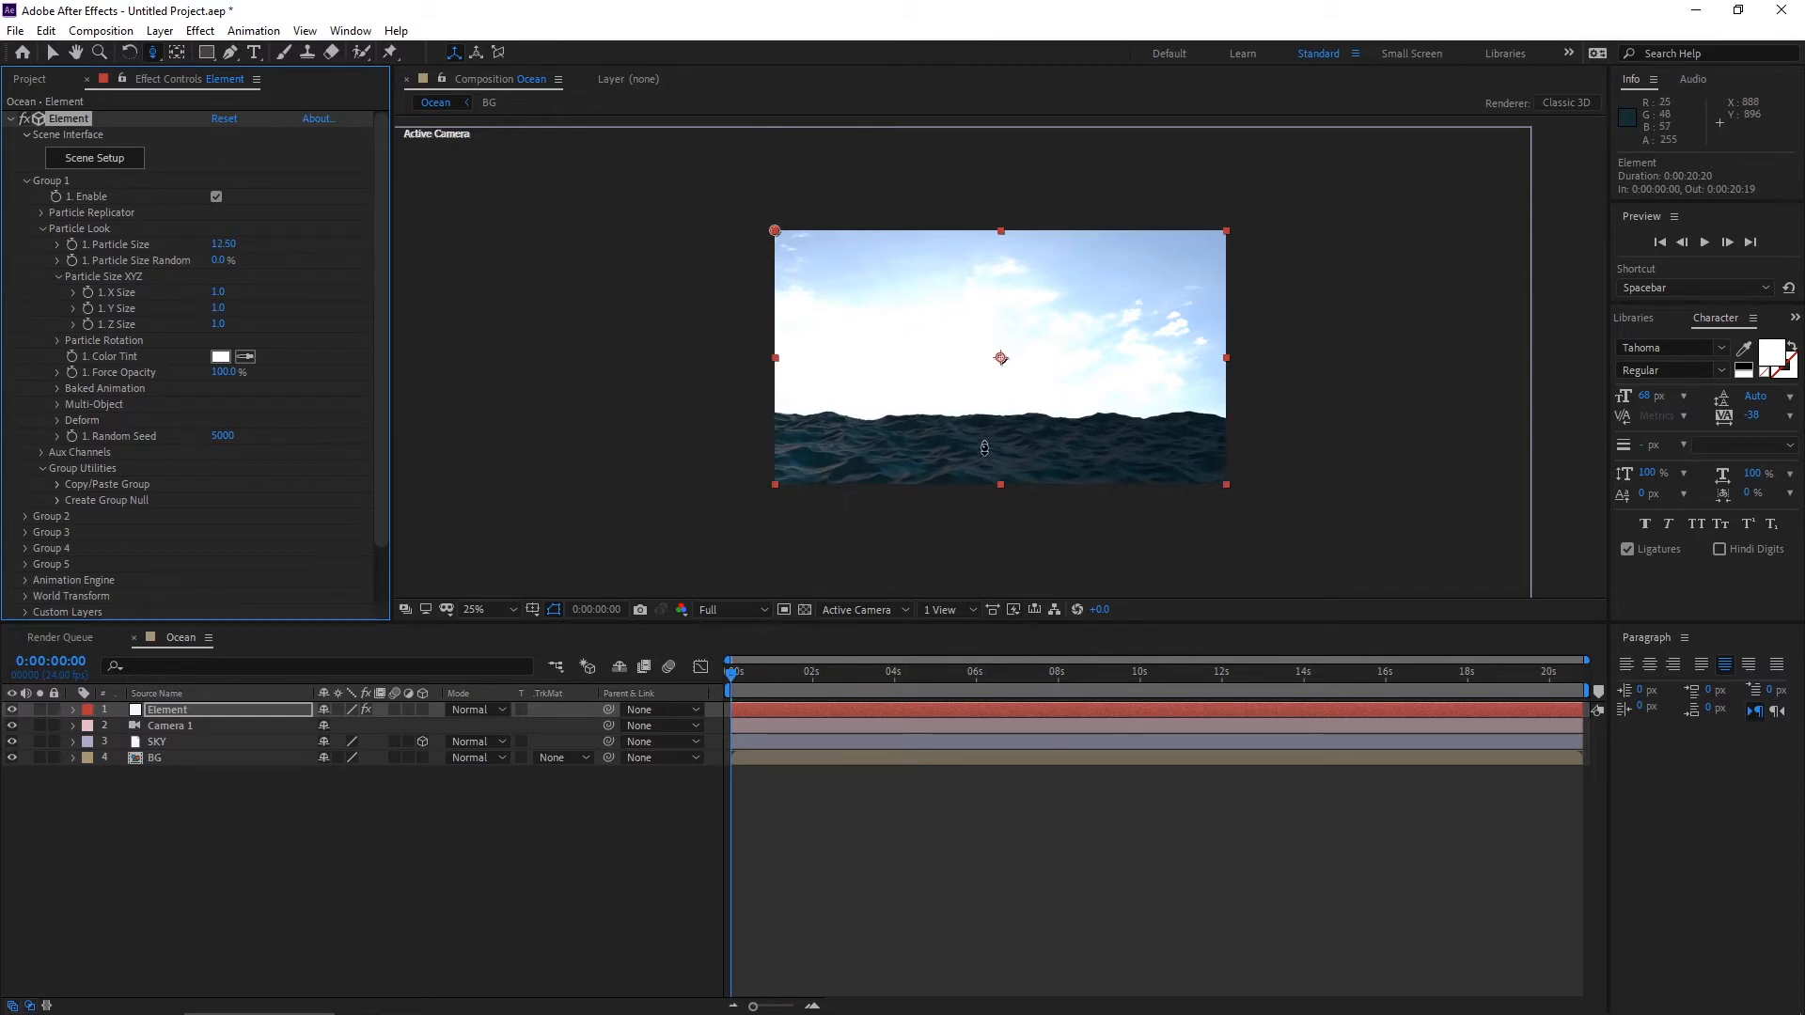
{"action": "left_click", "coordinate": [170, 725]}
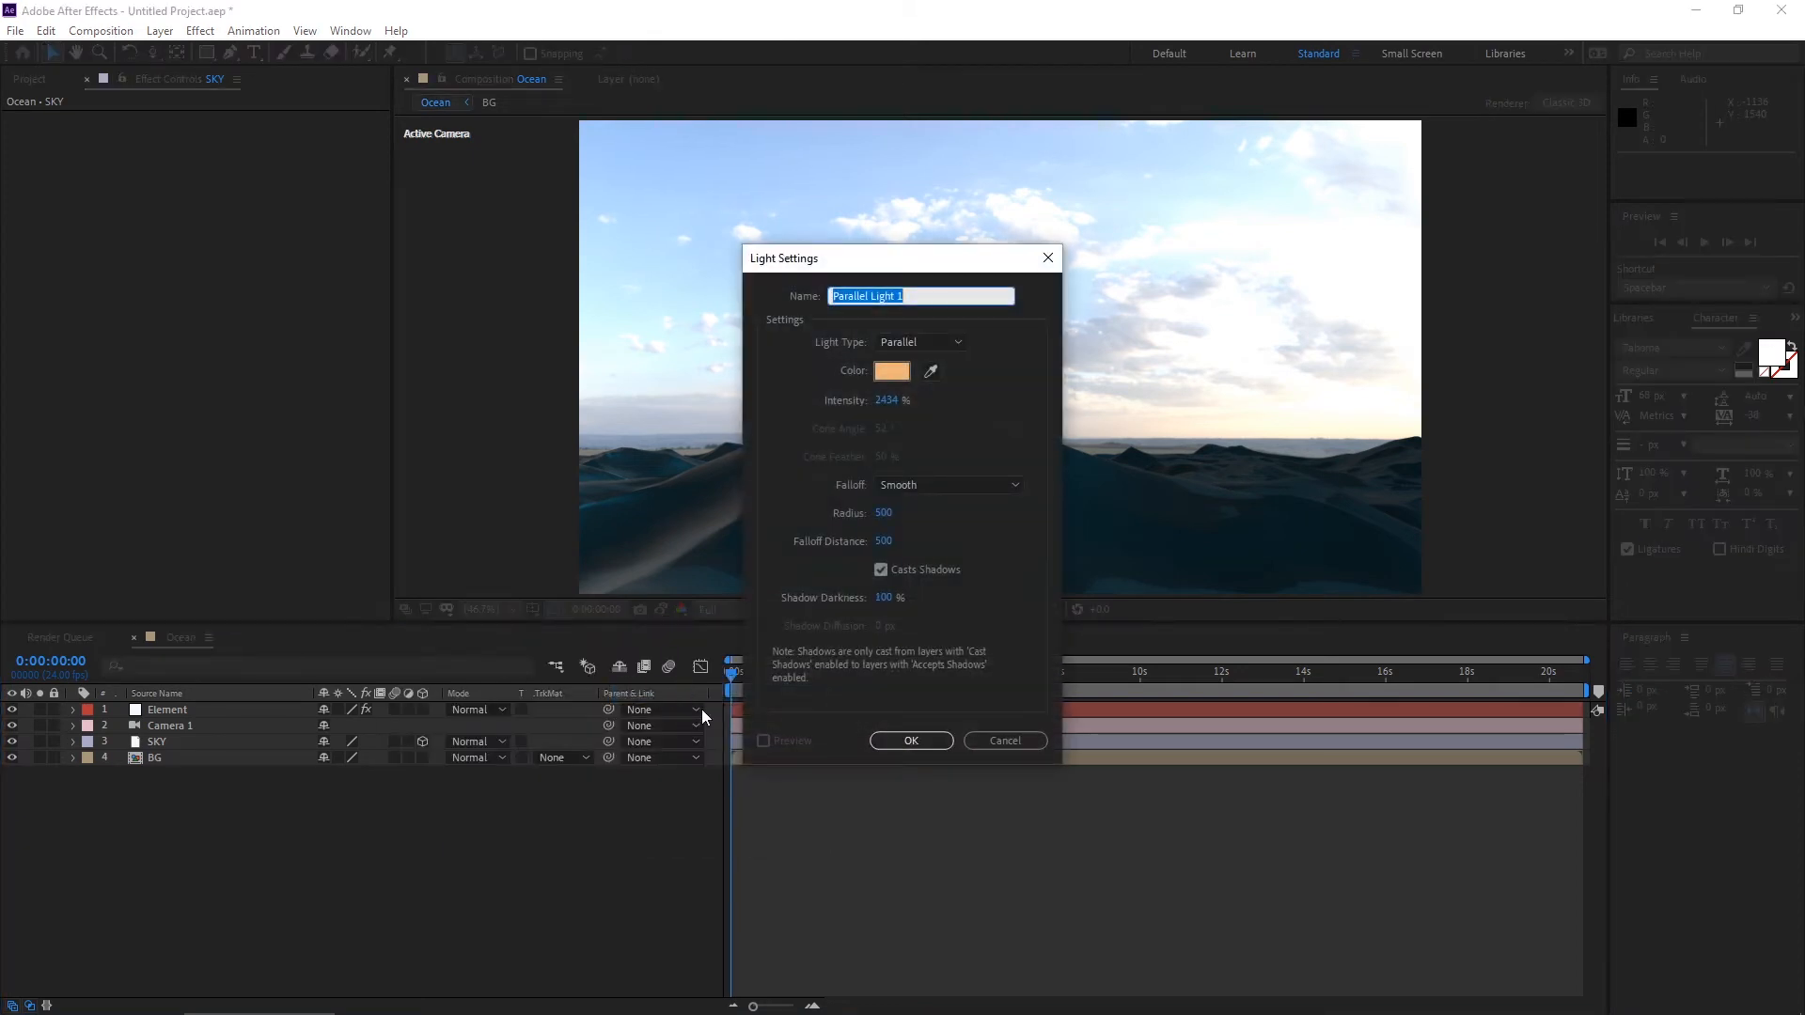
Create a Spot light at about 599% intensity with a 100° cone.
{"action": "left_click", "coordinate": [919, 342]}
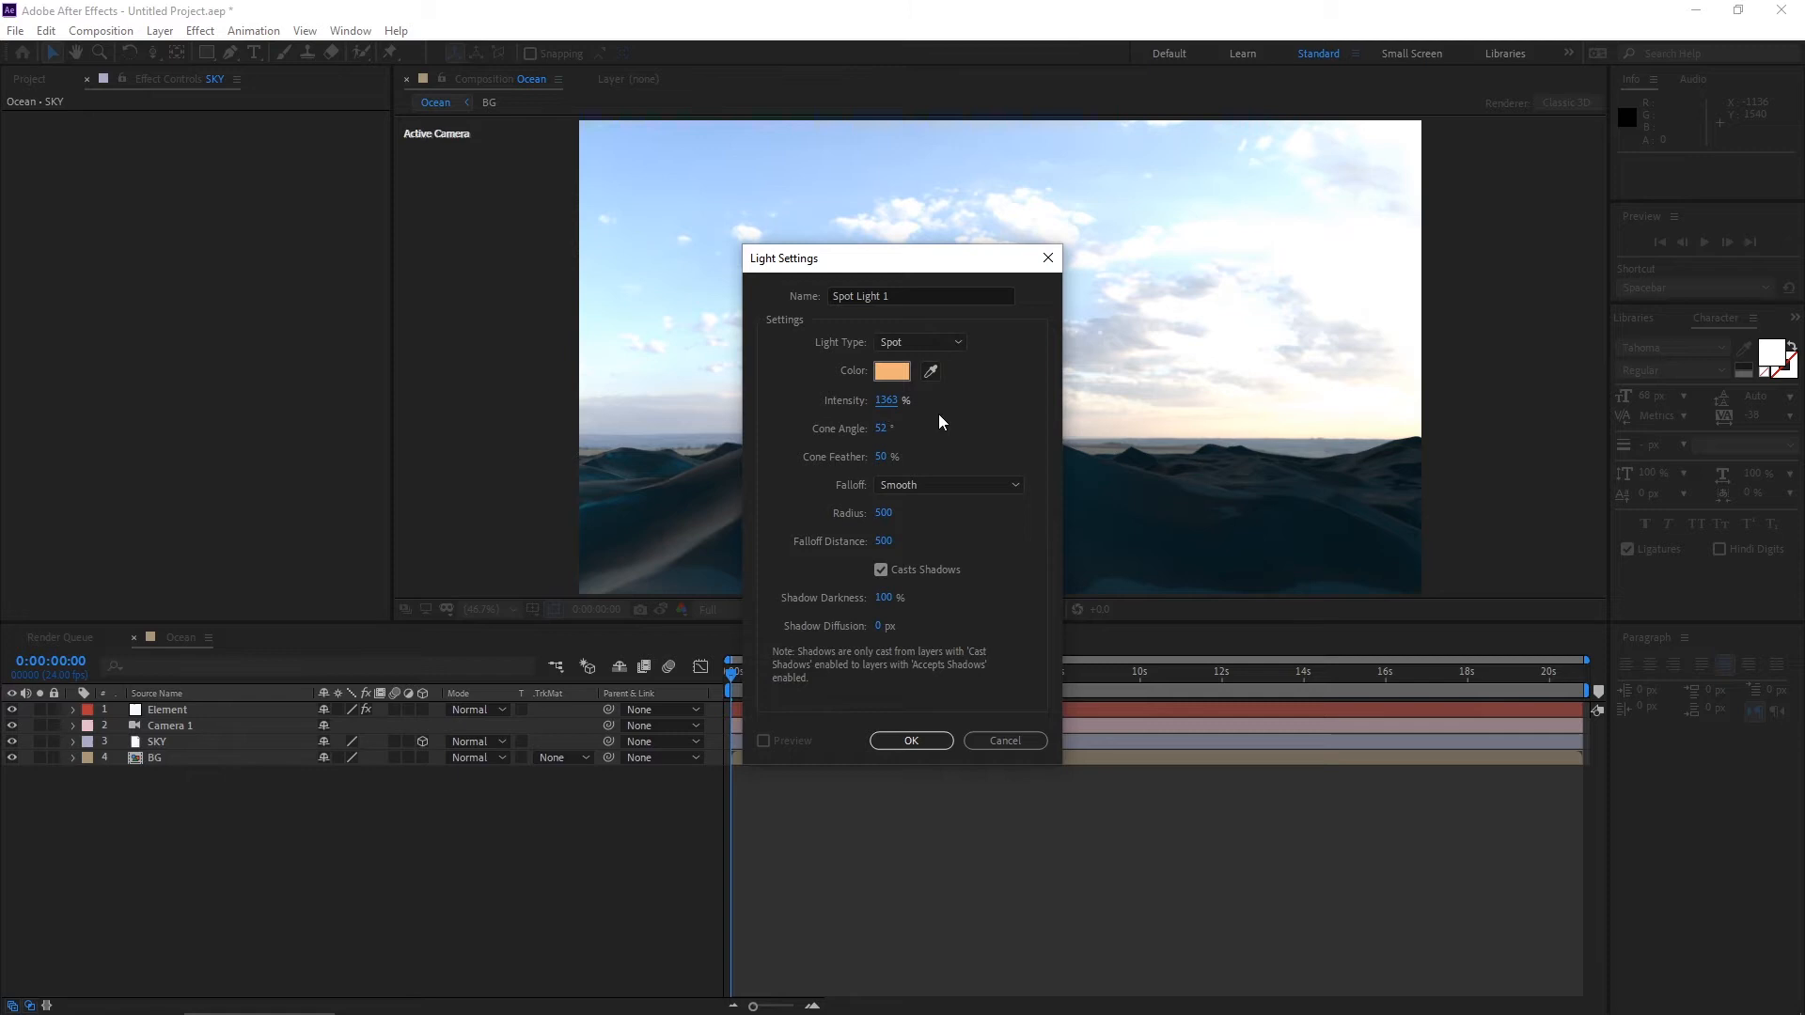
{"action": "left_click_drag", "start_coordinate": [886, 398], "coordinate": [829, 413]}
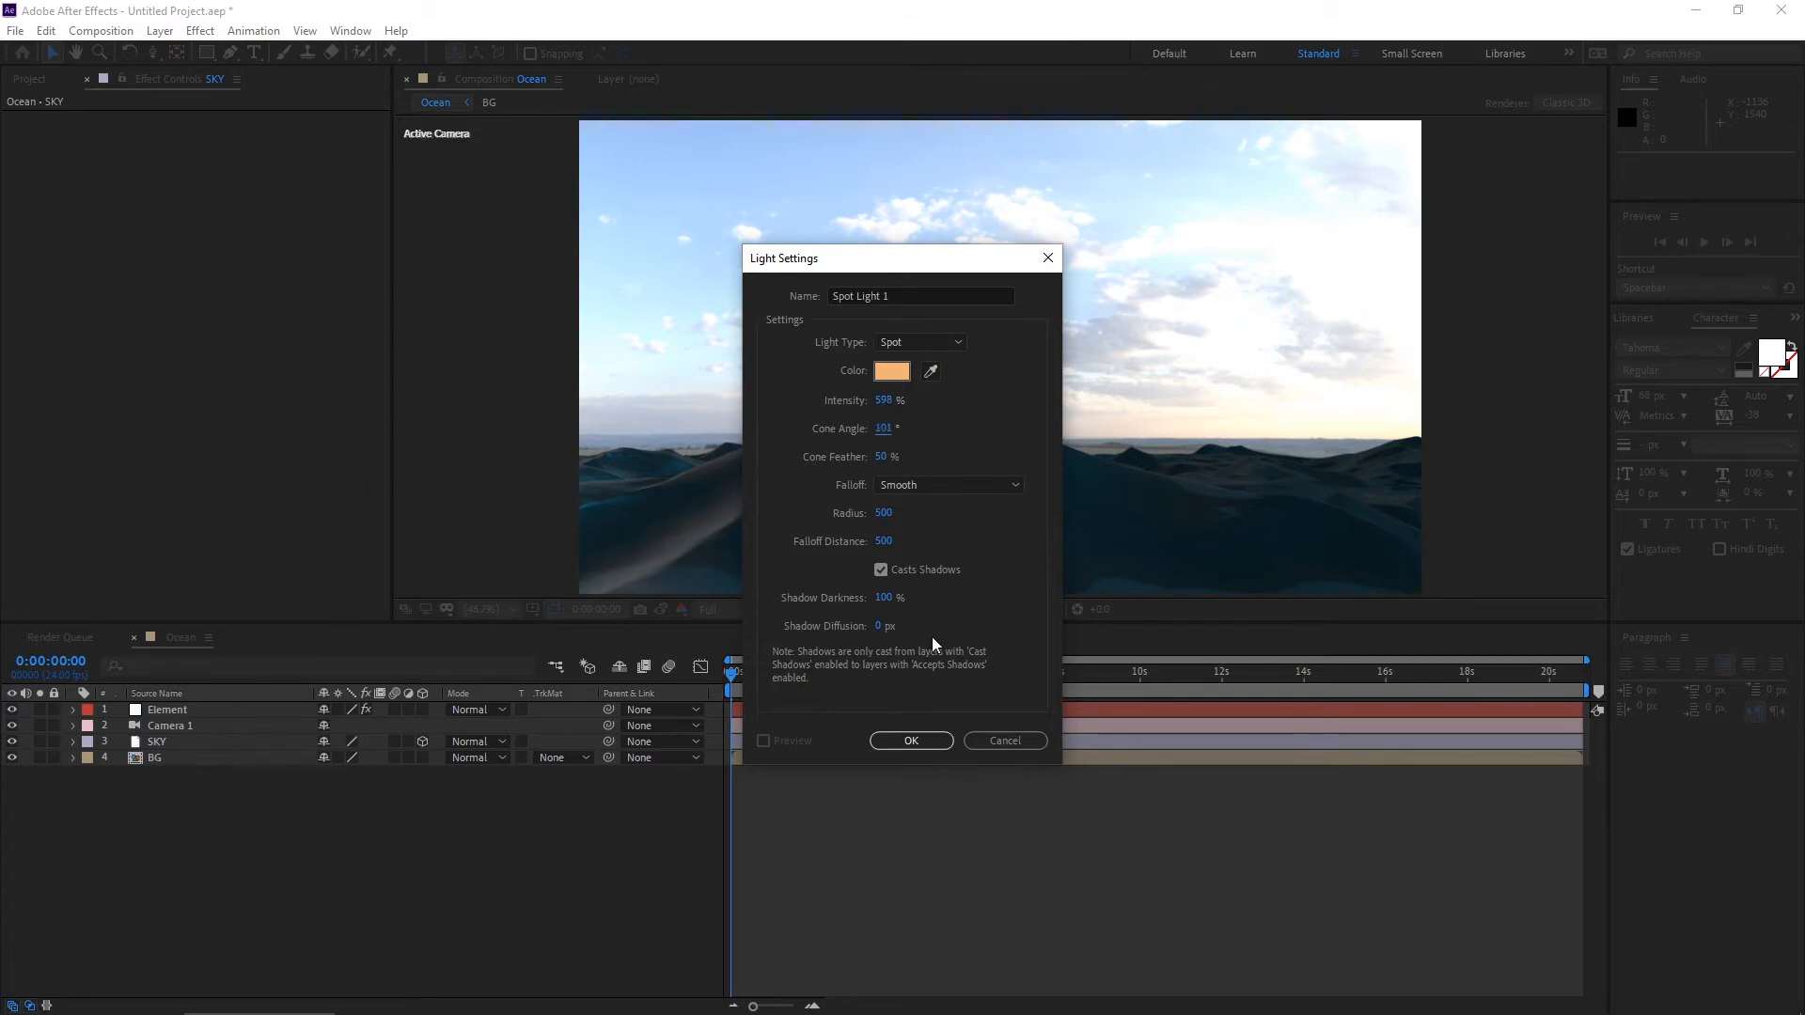
{"action": "left_click", "coordinate": [910, 741]}
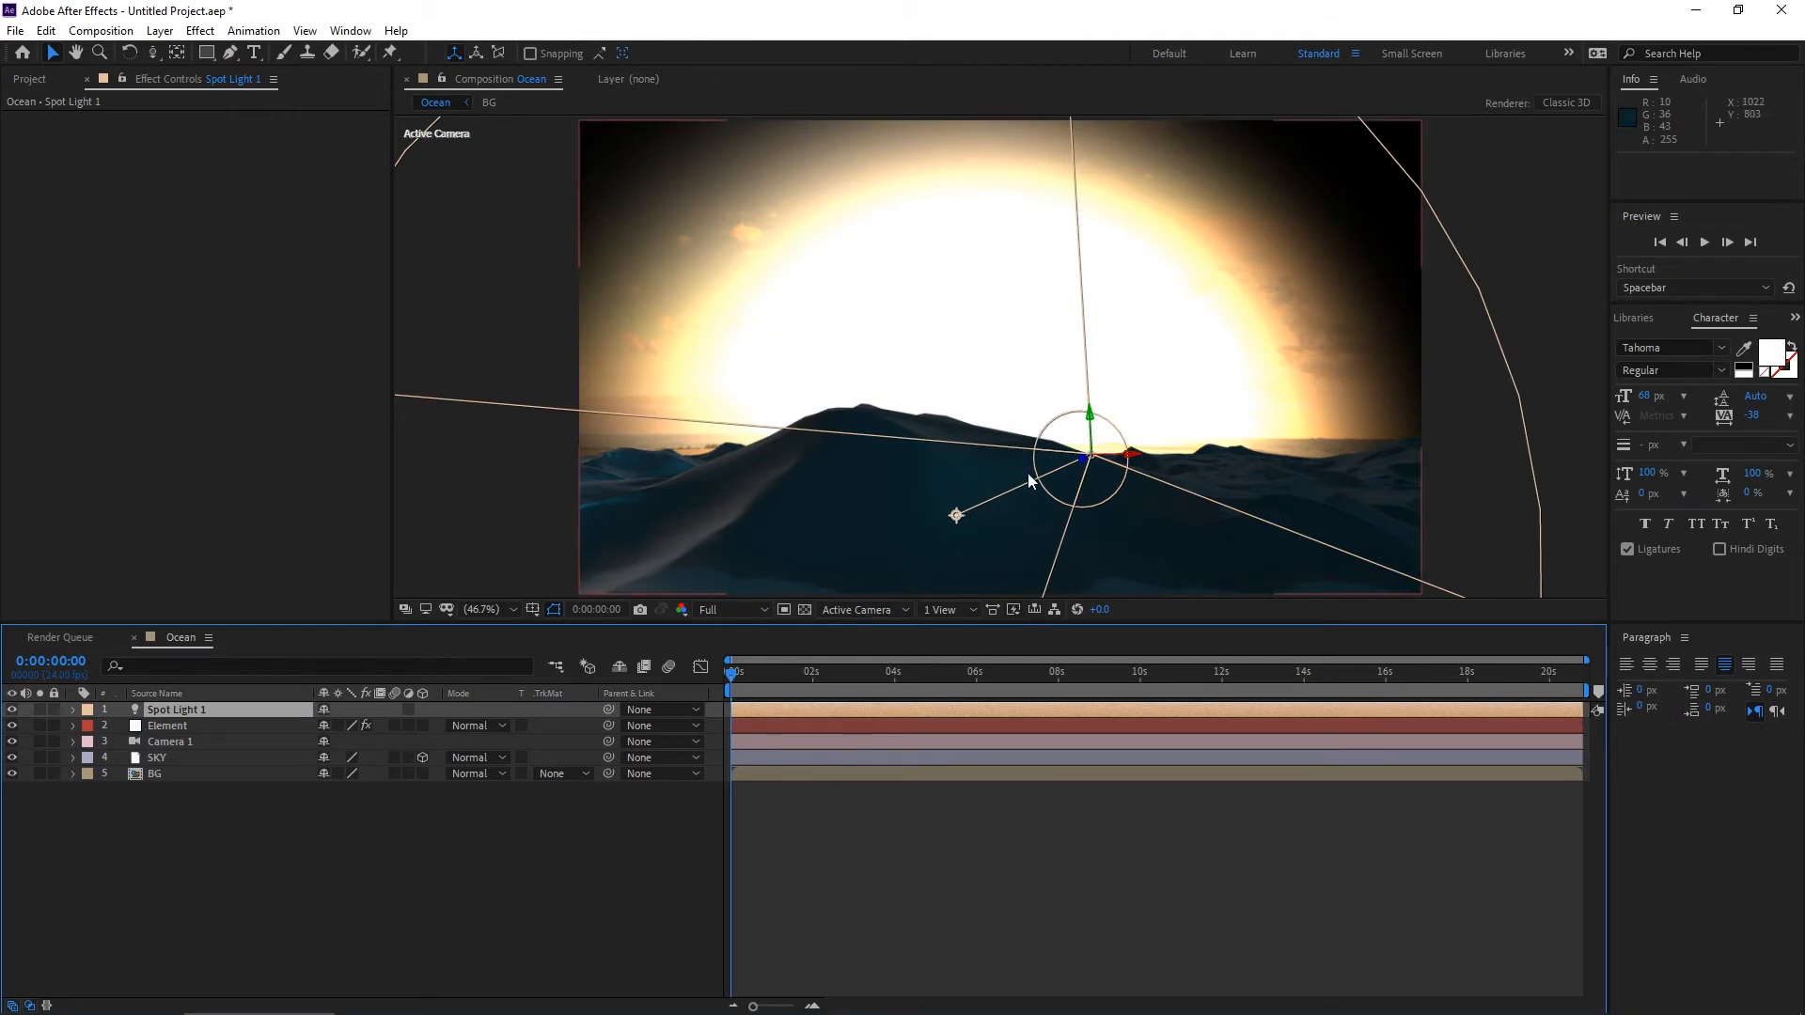
Raise the spot light above the waves and aim its point of interest over the ocean.
{"action": "left_click_drag", "start_coordinate": [1083, 449], "coordinate": [1059, 385]}
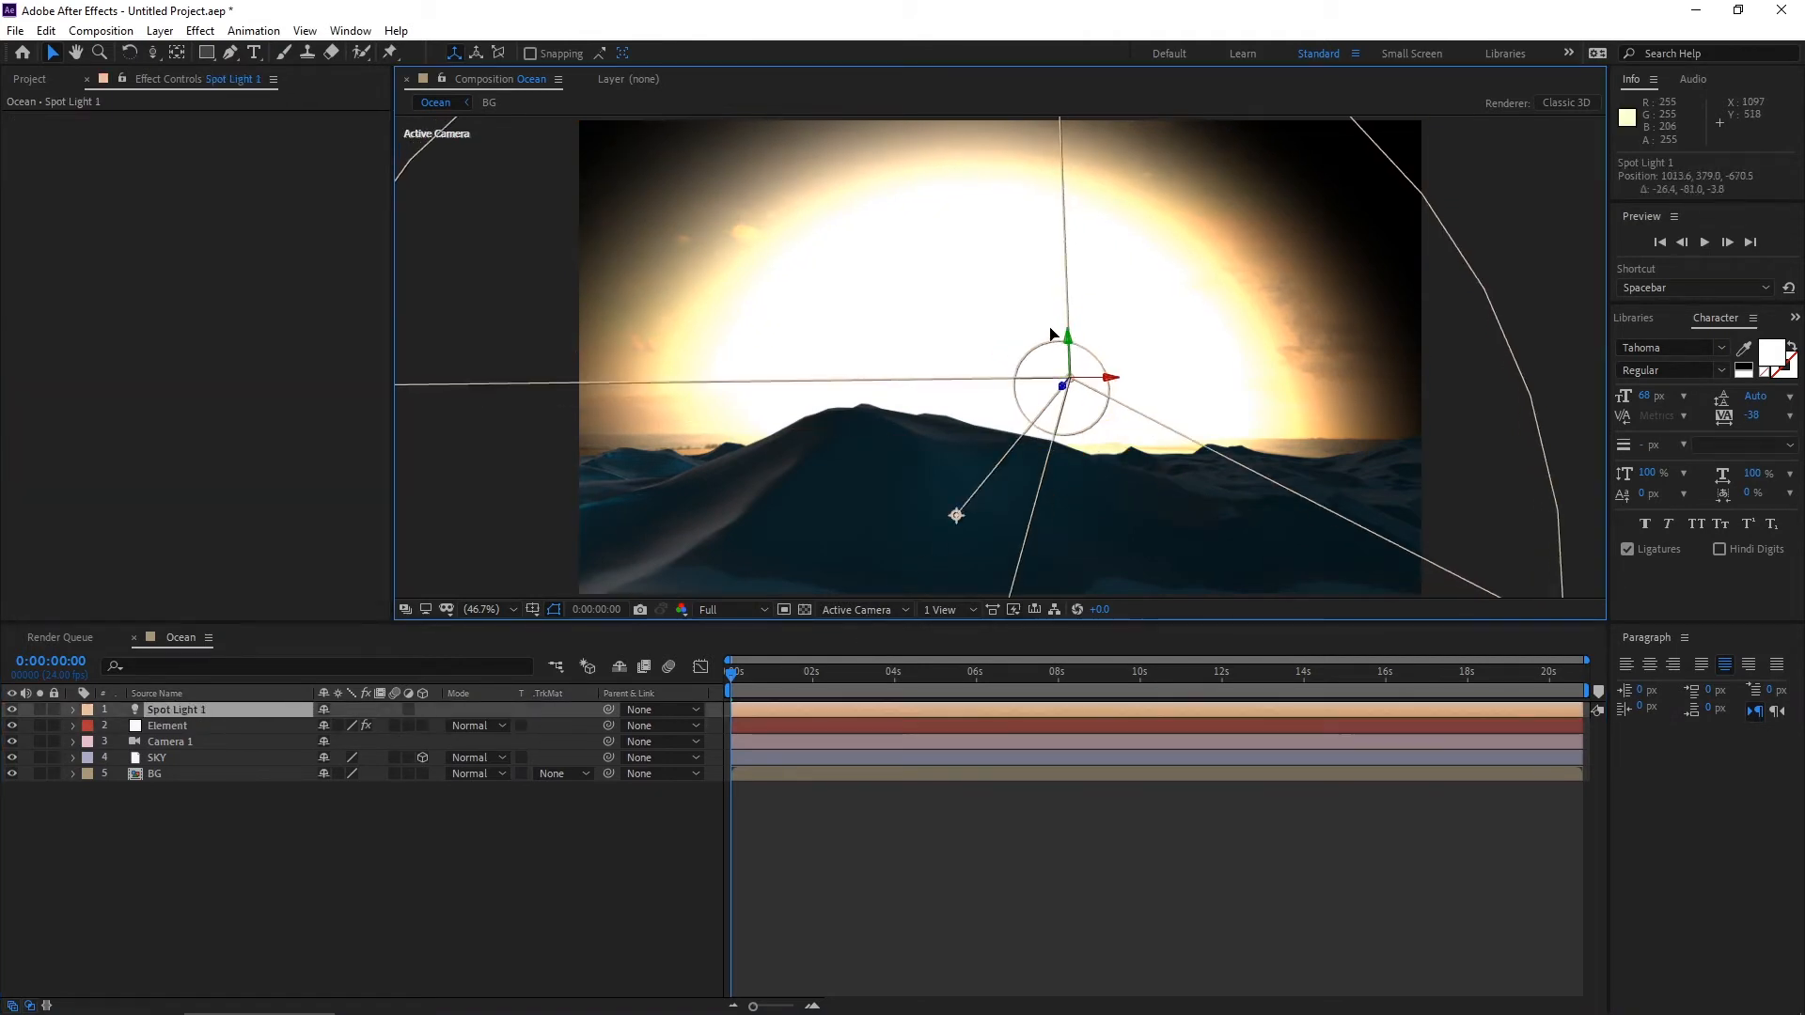
{"action": "left_click", "coordinate": [167, 726]}
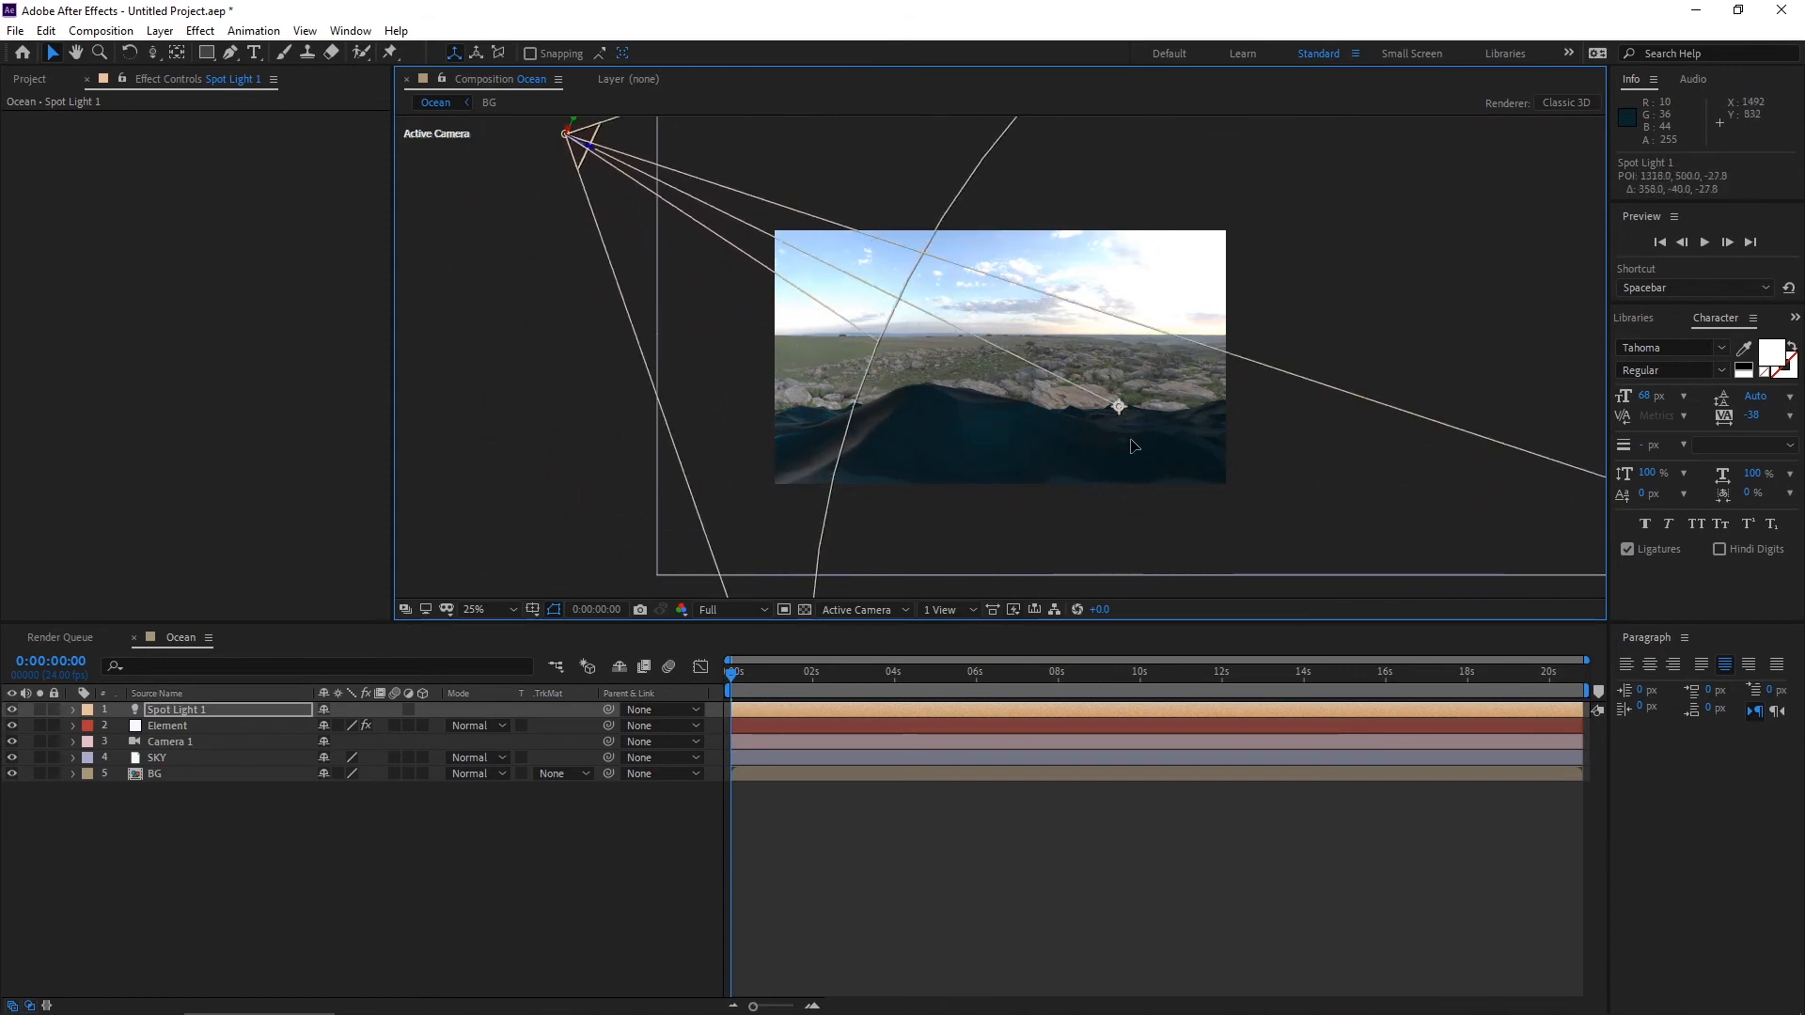
{"action": "left_click_drag", "start_coordinate": [1119, 408], "coordinate": [897, 452]}
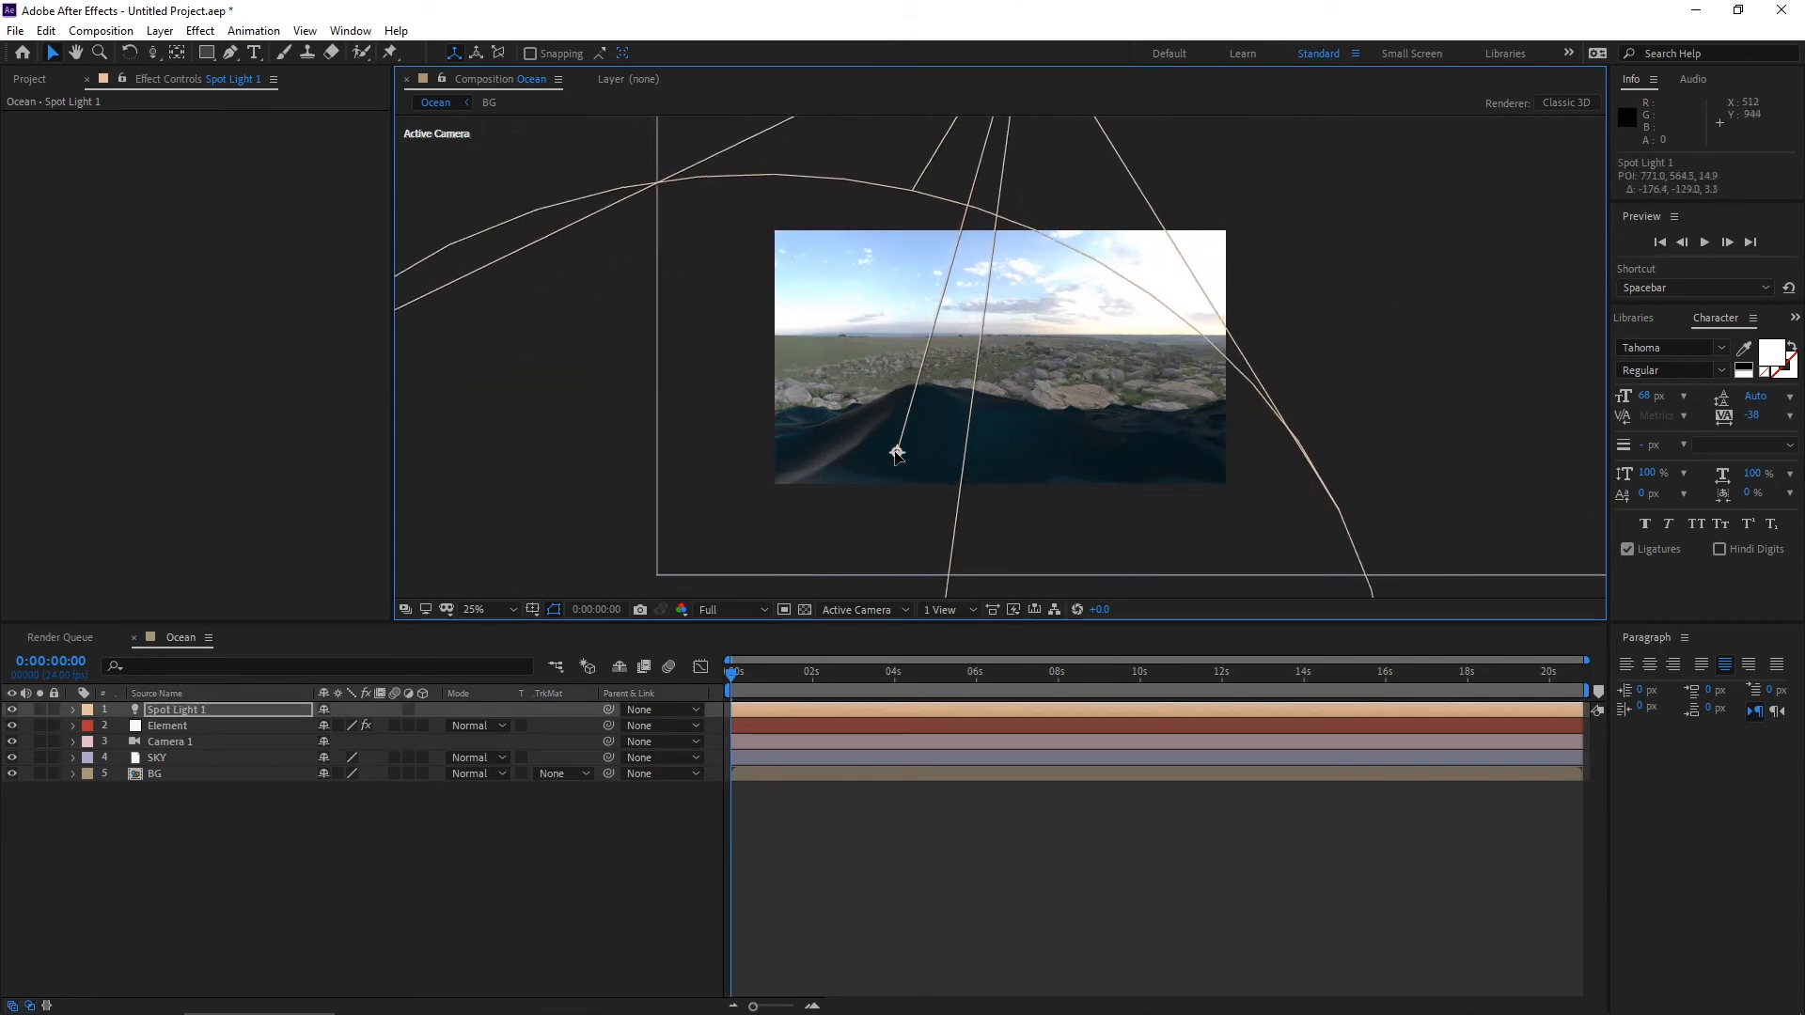
{"action": "left_click", "coordinate": [942, 609]}
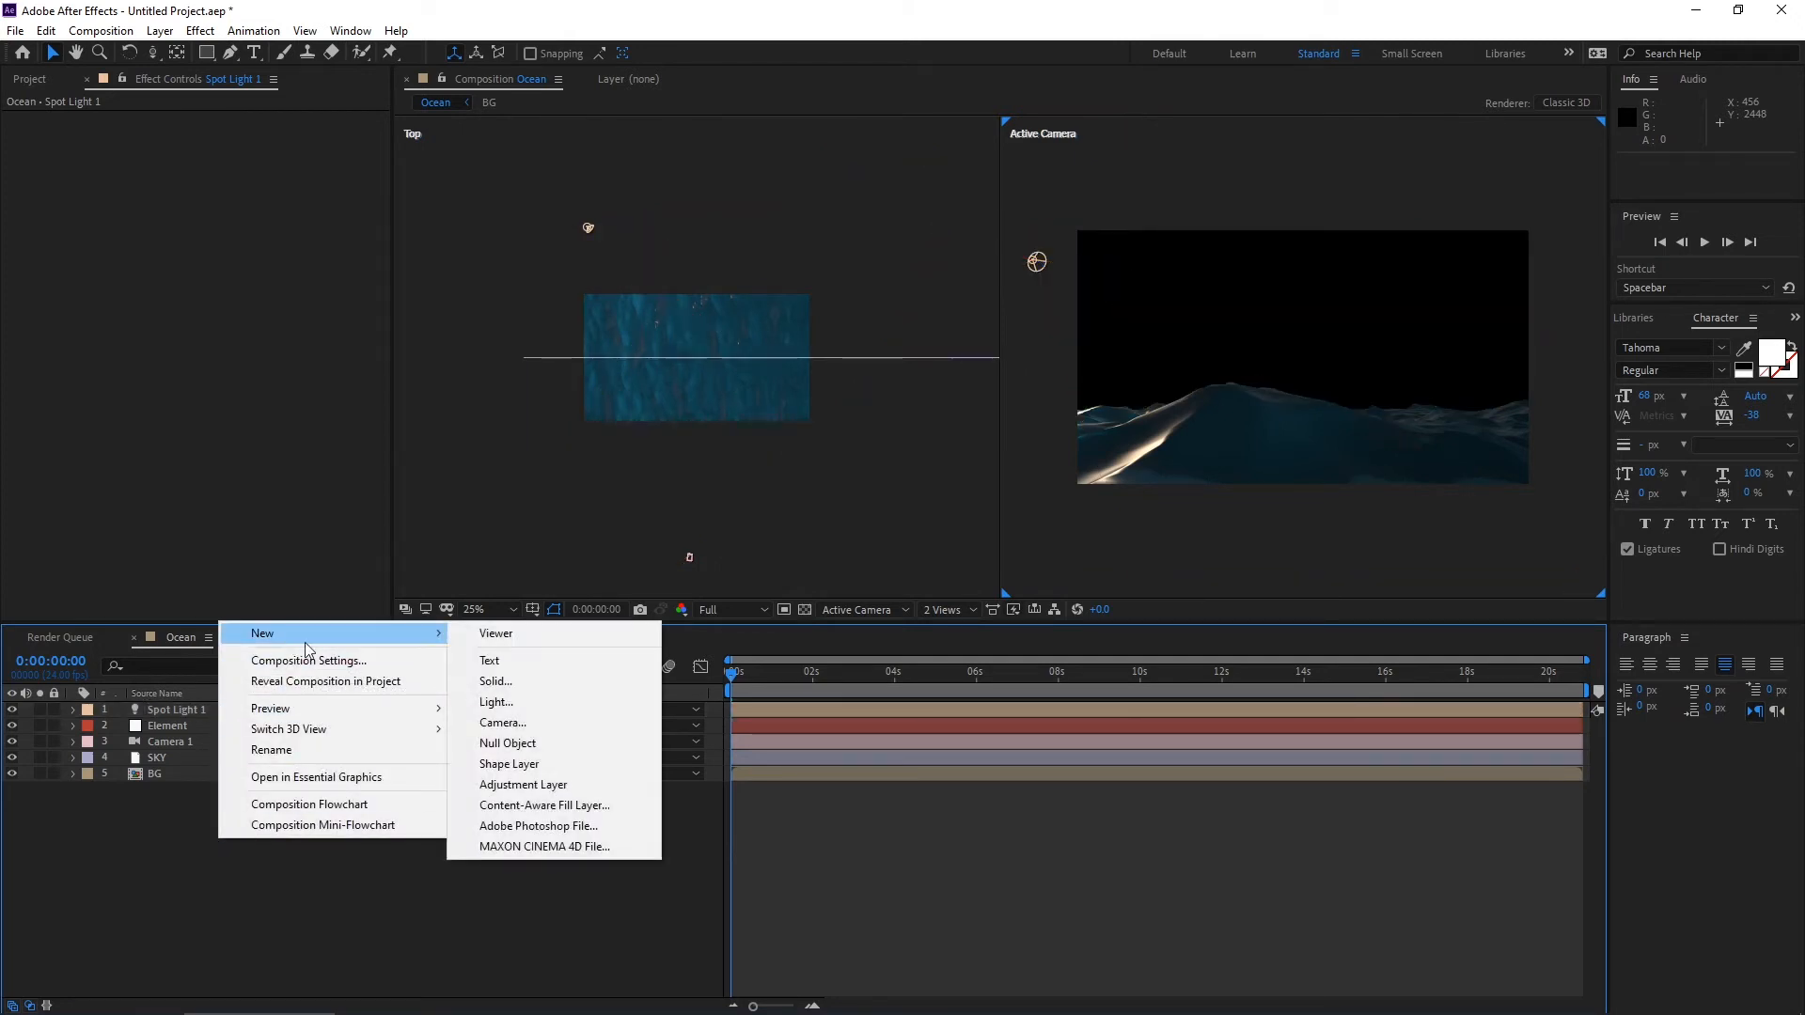
Add a warm Parallel light and adjust its direction over the waves.
{"action": "left_click", "coordinate": [497, 702]}
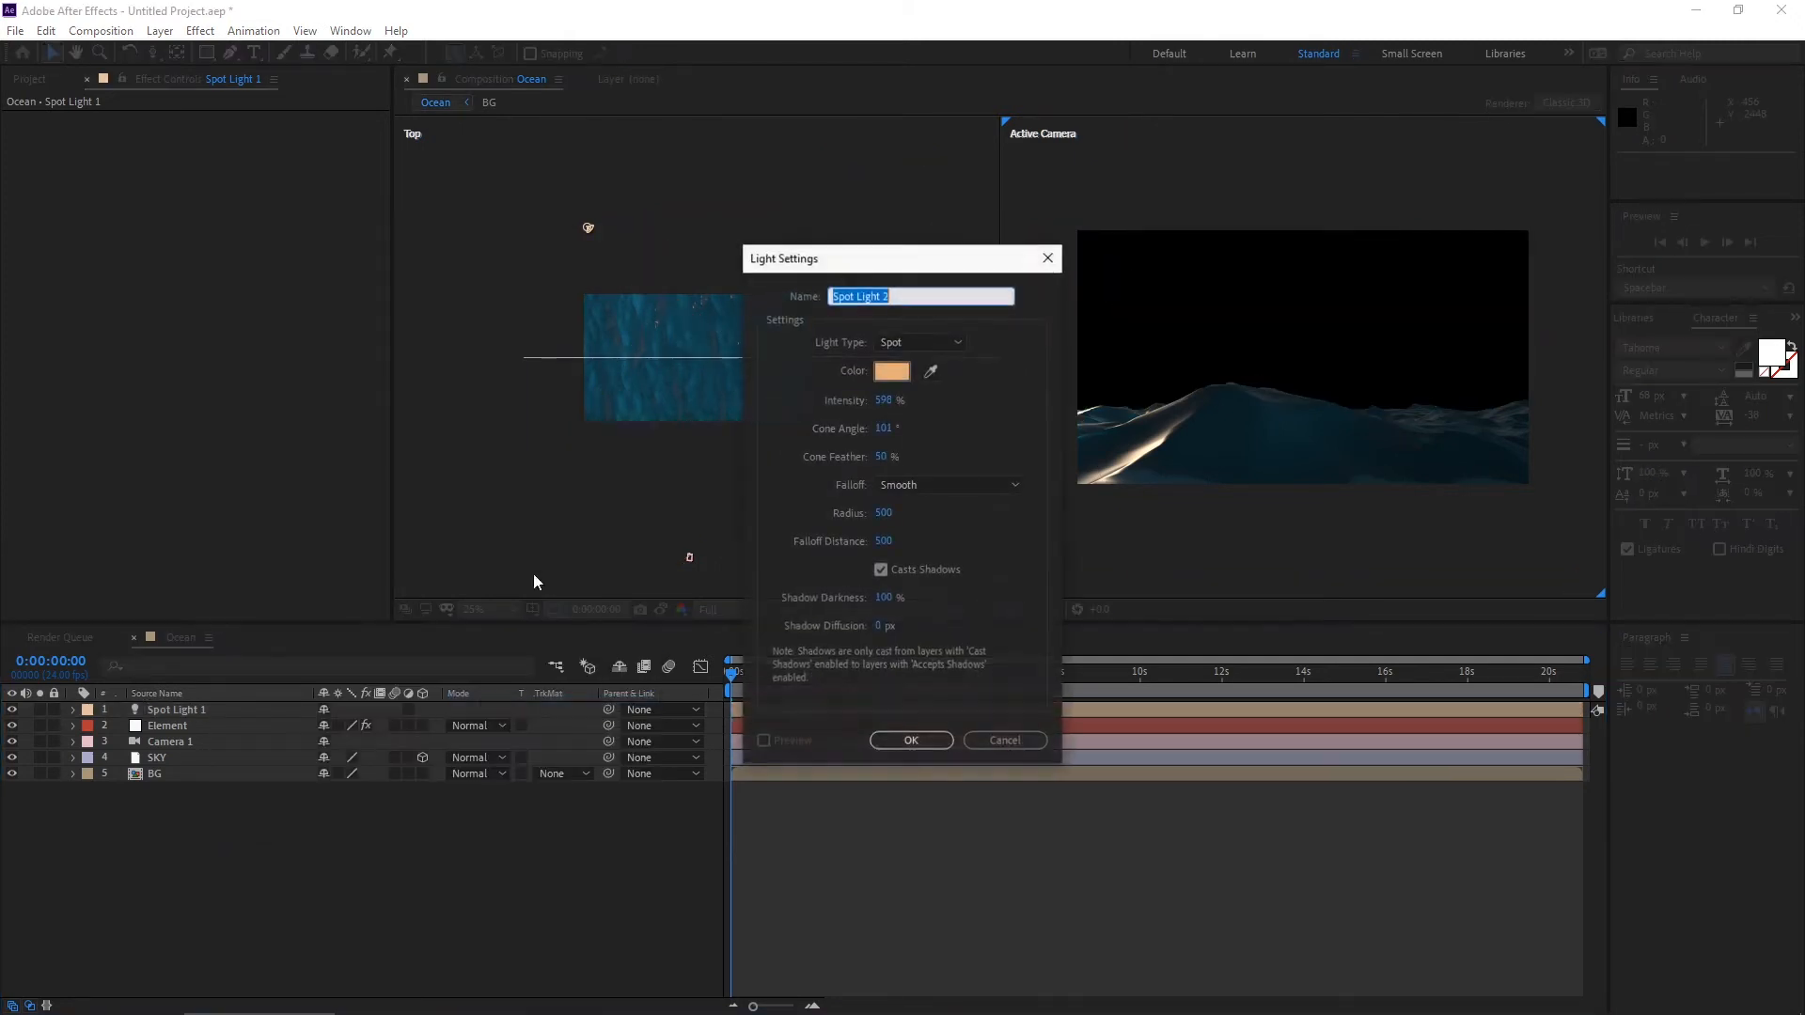
{"action": "left_click", "coordinate": [917, 342]}
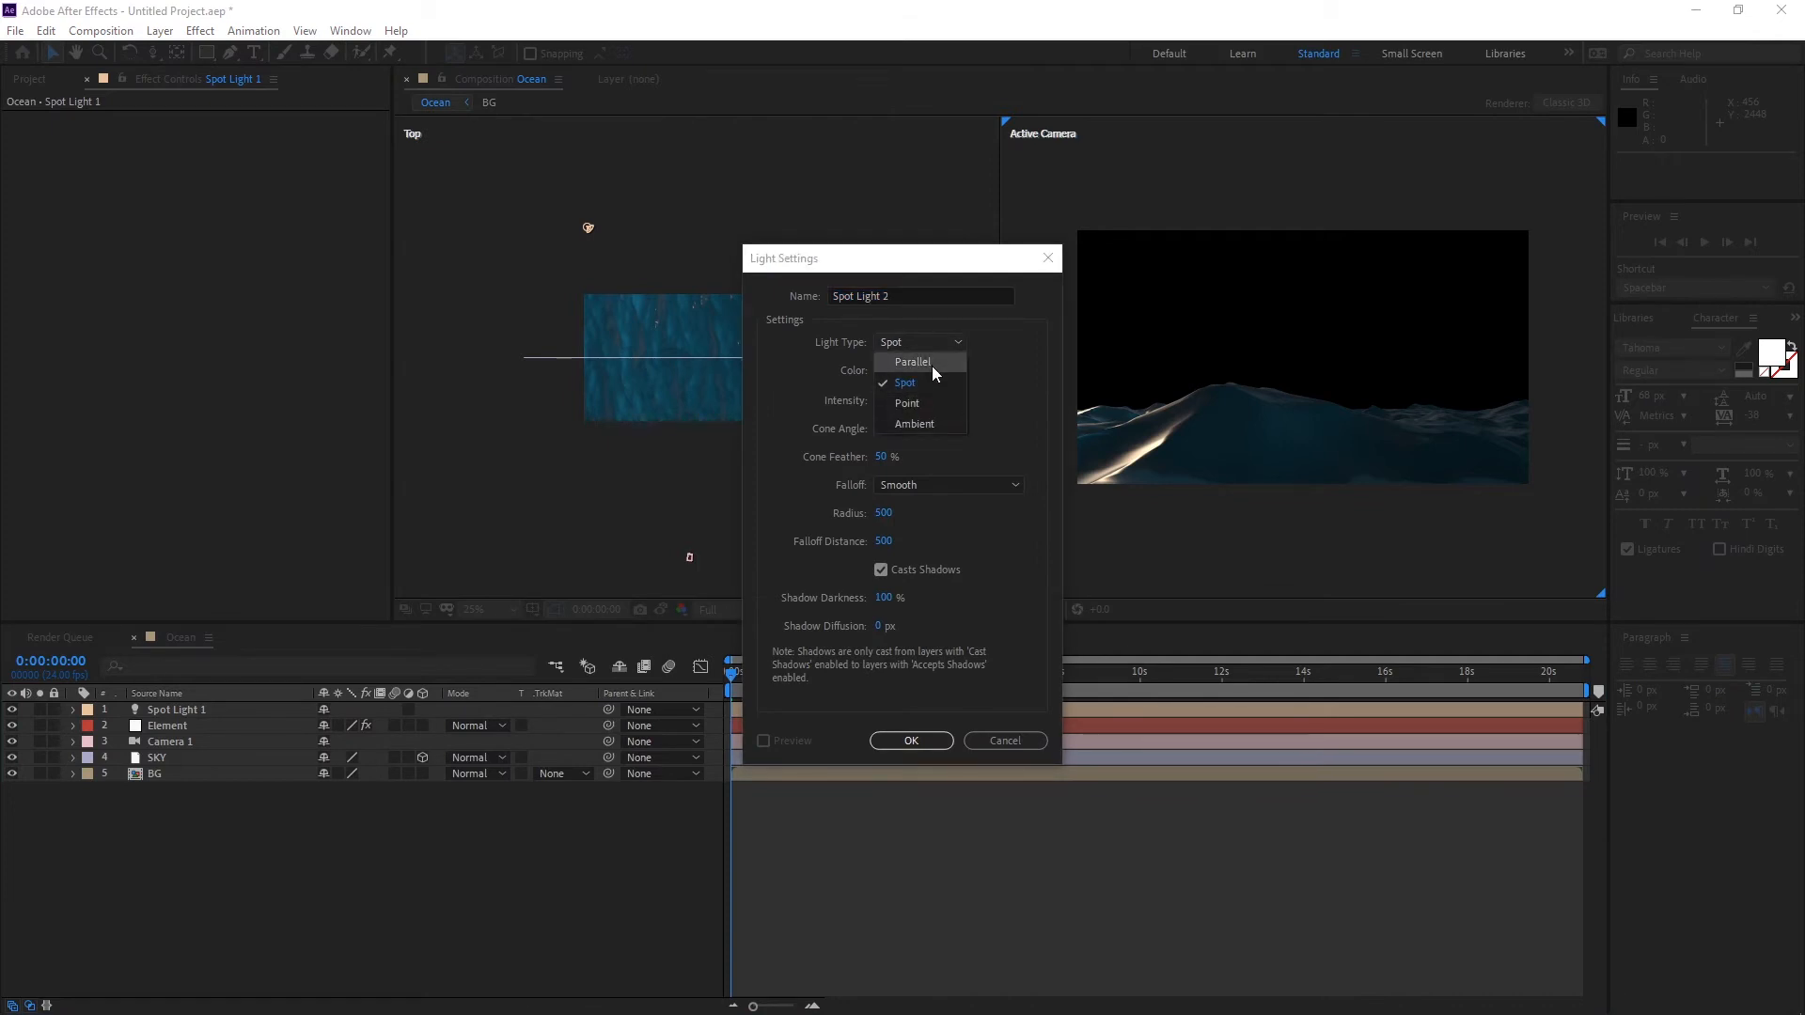
{"action": "left_click", "coordinate": [910, 361]}
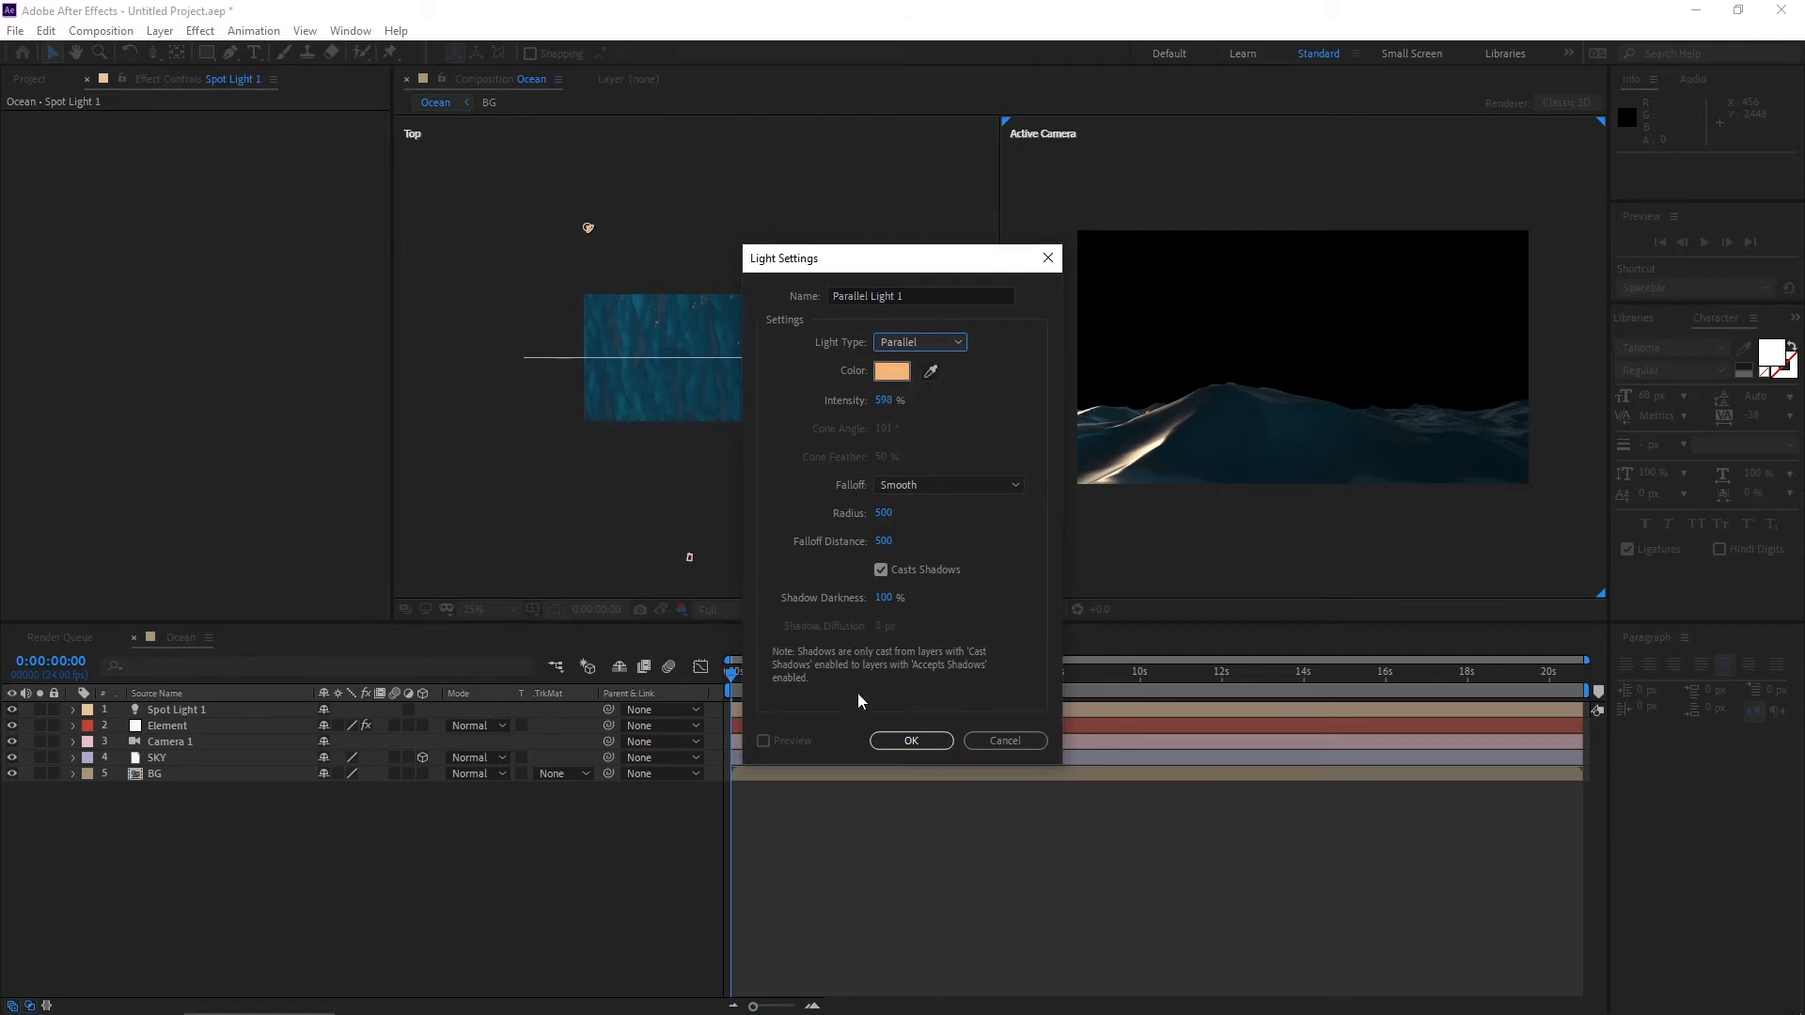
{"action": "left_click", "coordinate": [910, 741]}
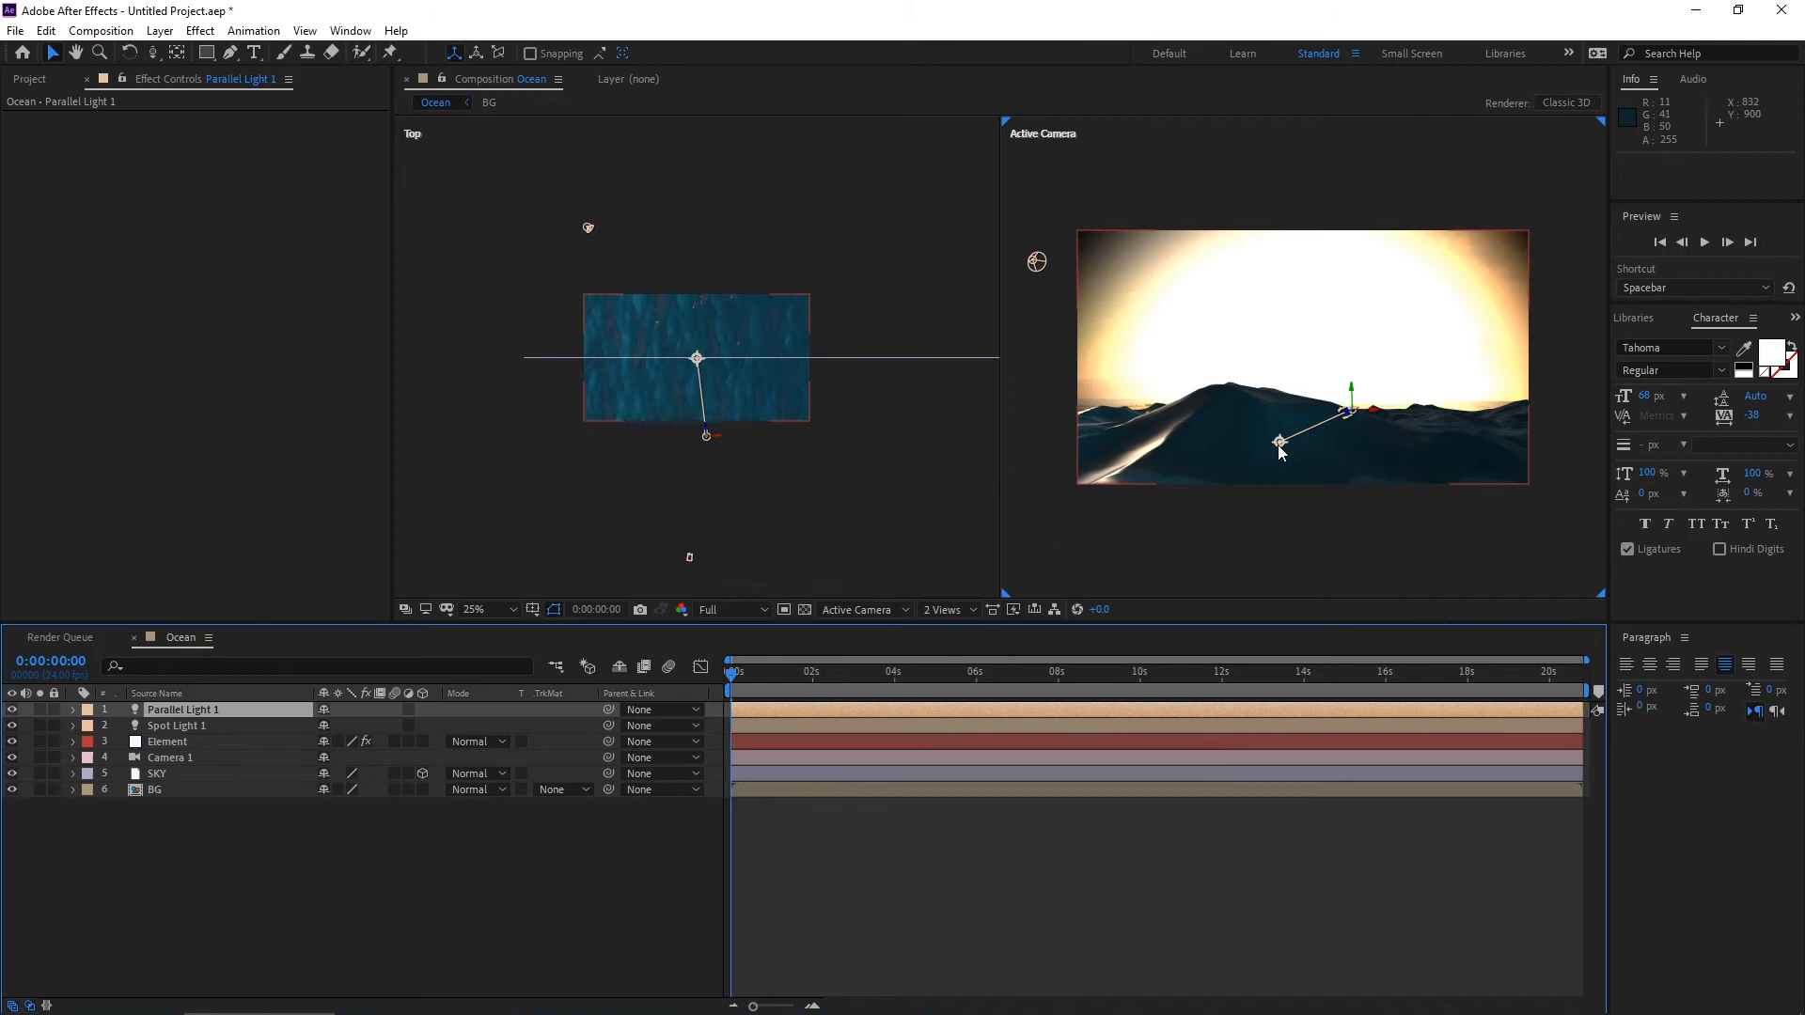
{"action": "left_click_drag", "start_coordinate": [1278, 440], "coordinate": [1286, 310]}
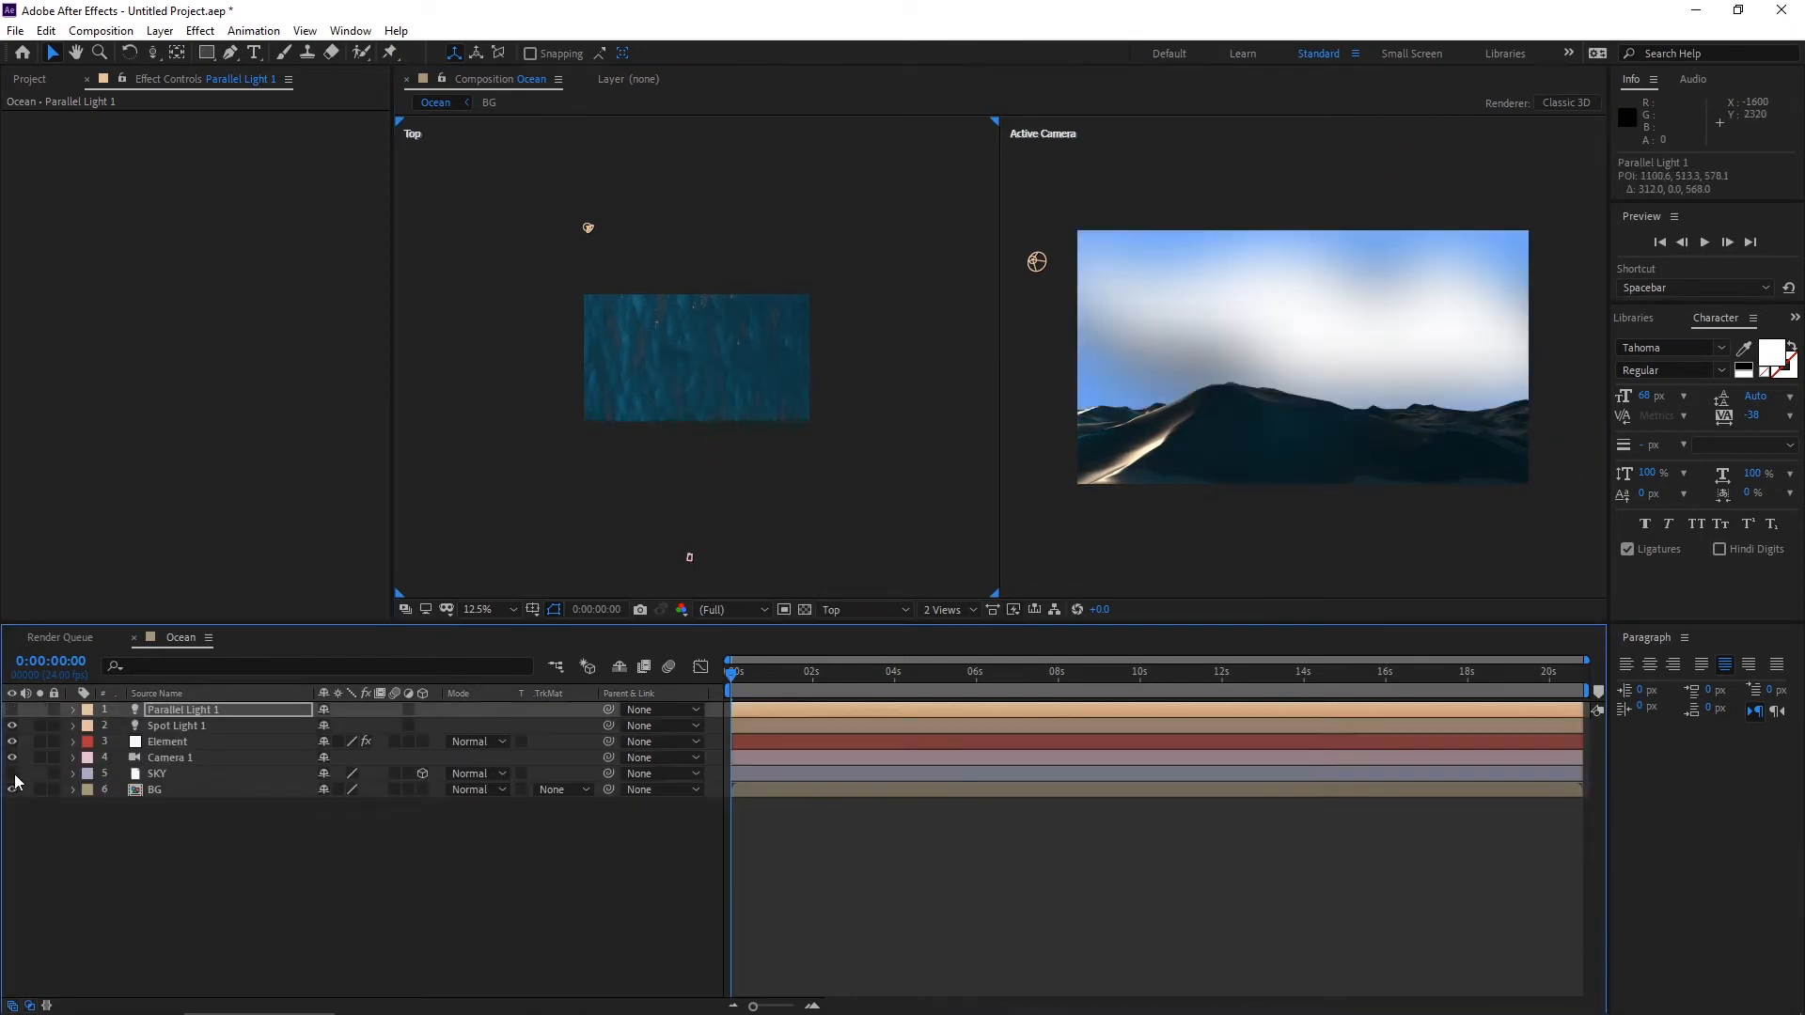
Hide the BG layer, set ocean Particle Size XYZ to 1.7/2.0/4.2 and SKY scale to 126%.
{"action": "left_click", "coordinate": [170, 758]}
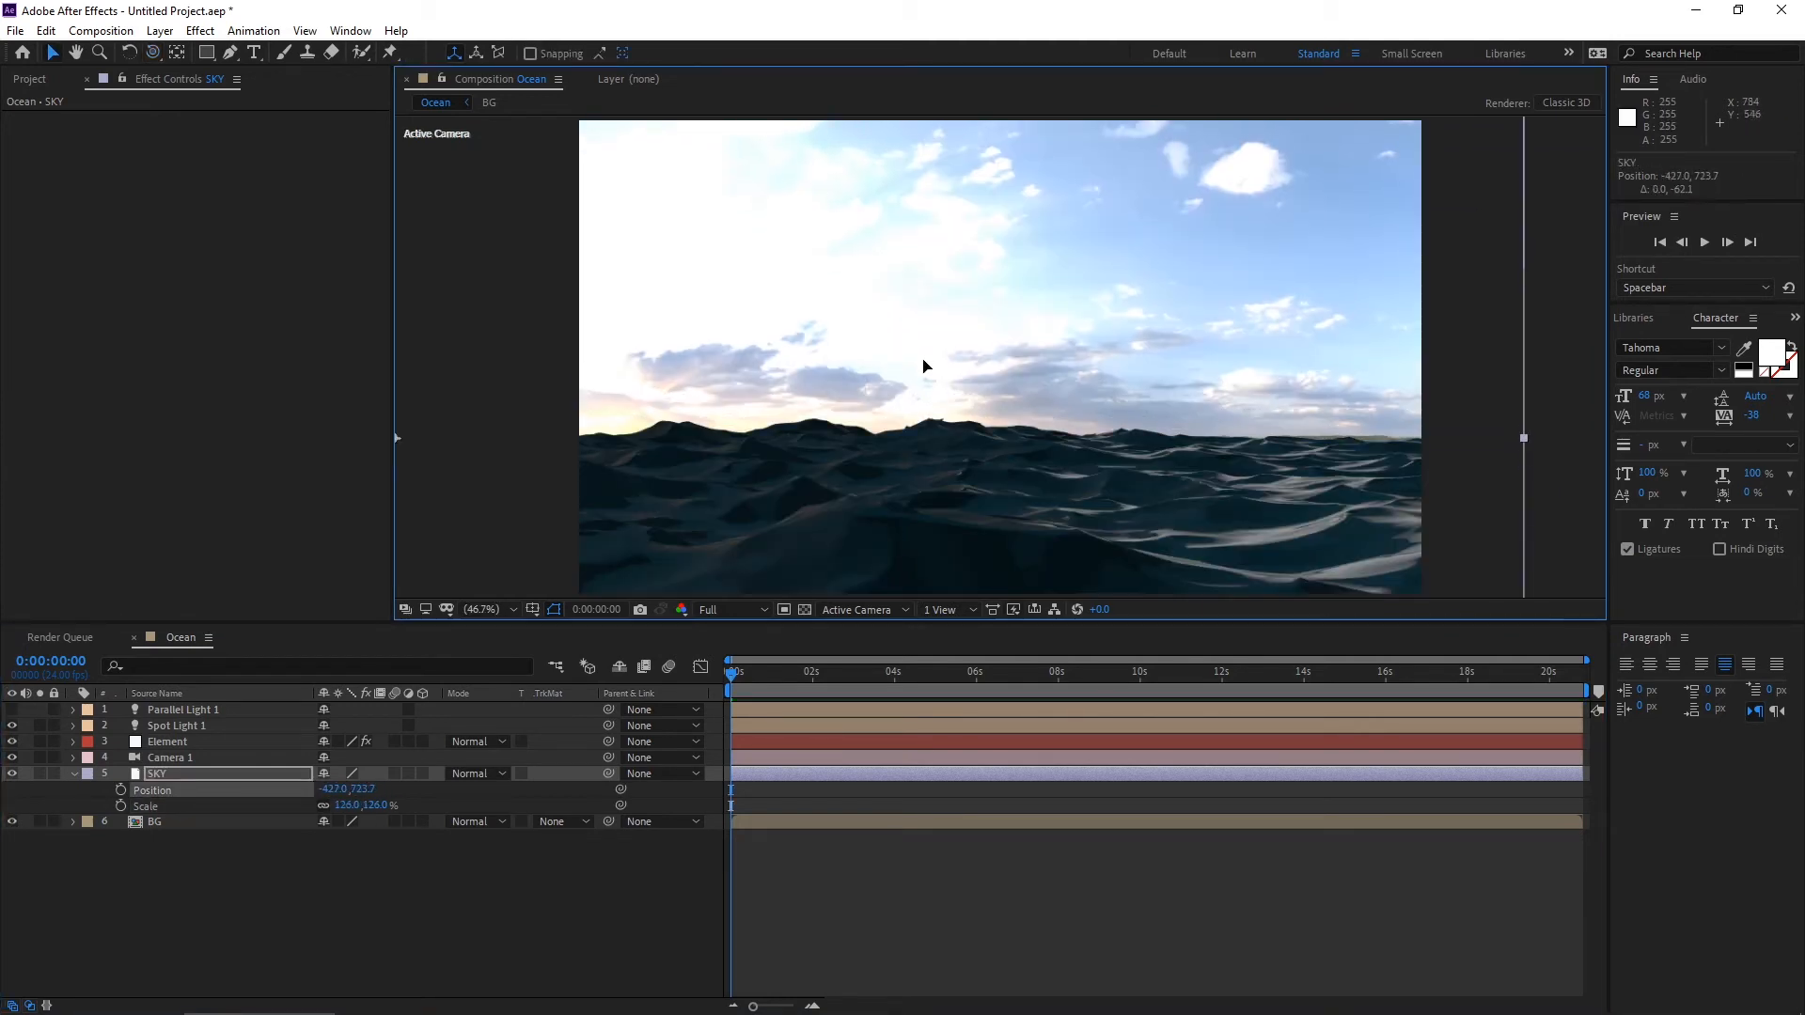
{"action": "left_click", "coordinate": [167, 740]}
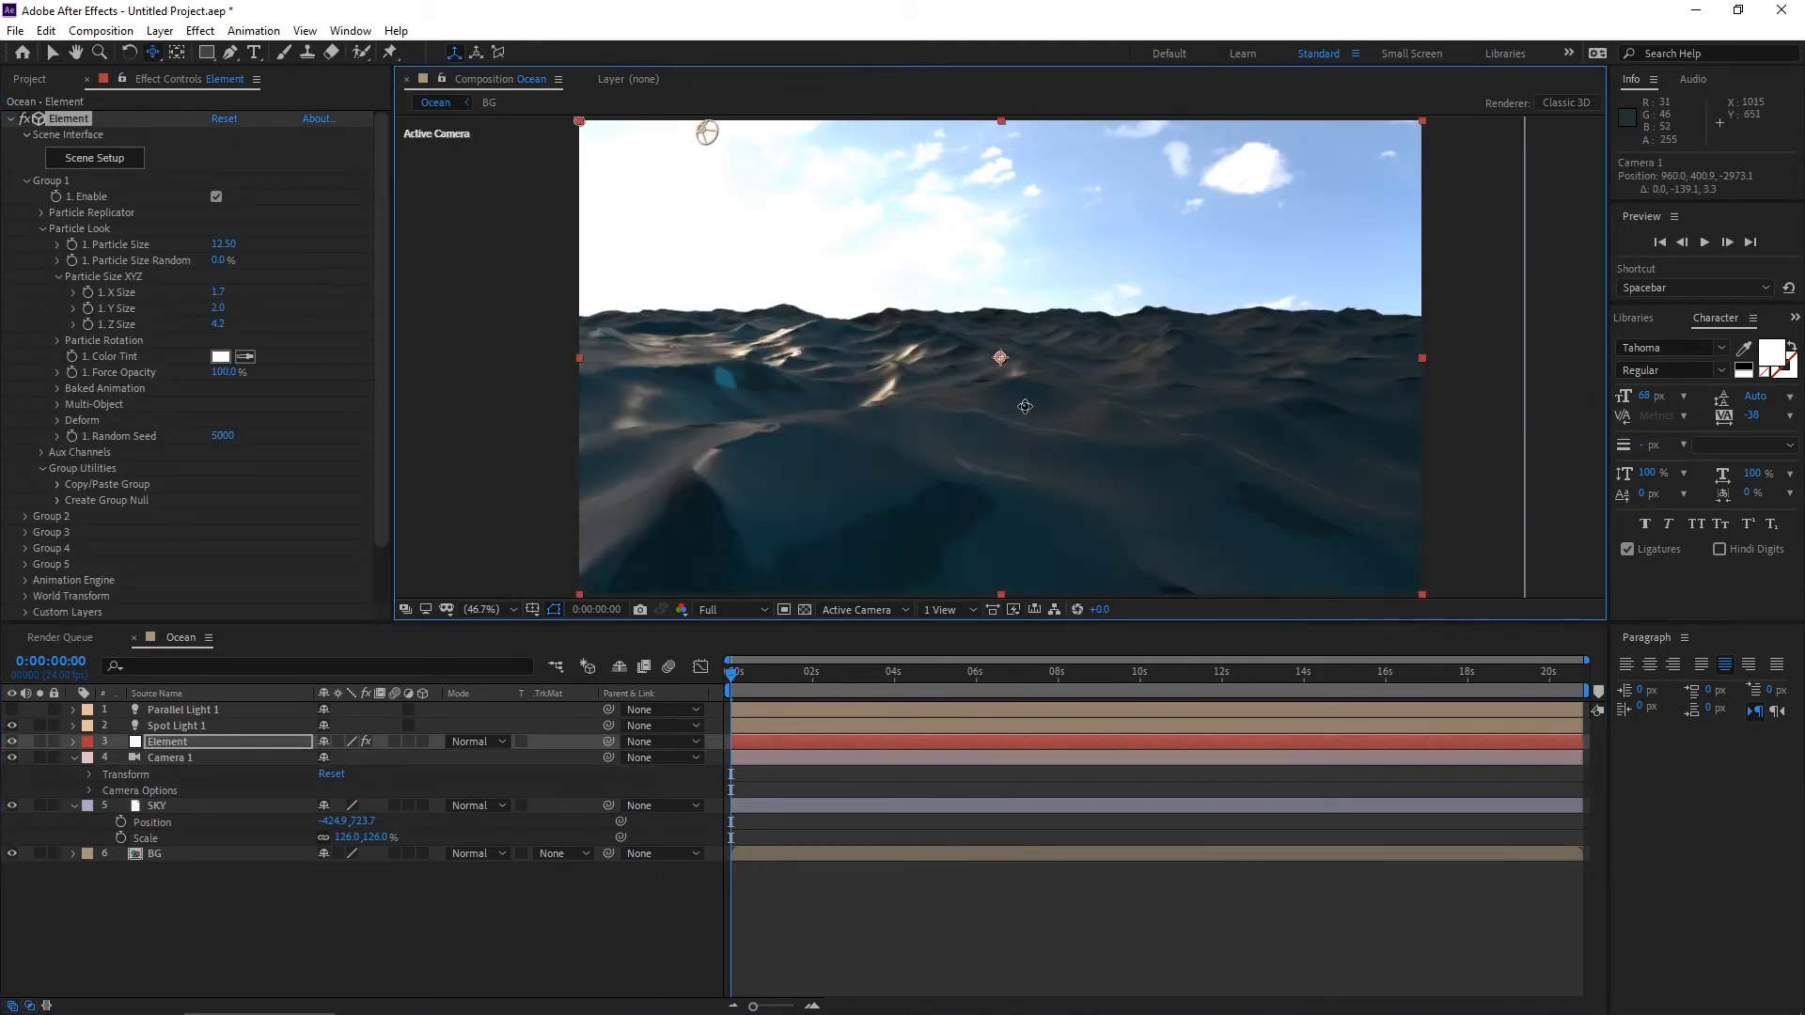
{"action": "left_click", "coordinate": [182, 709]}
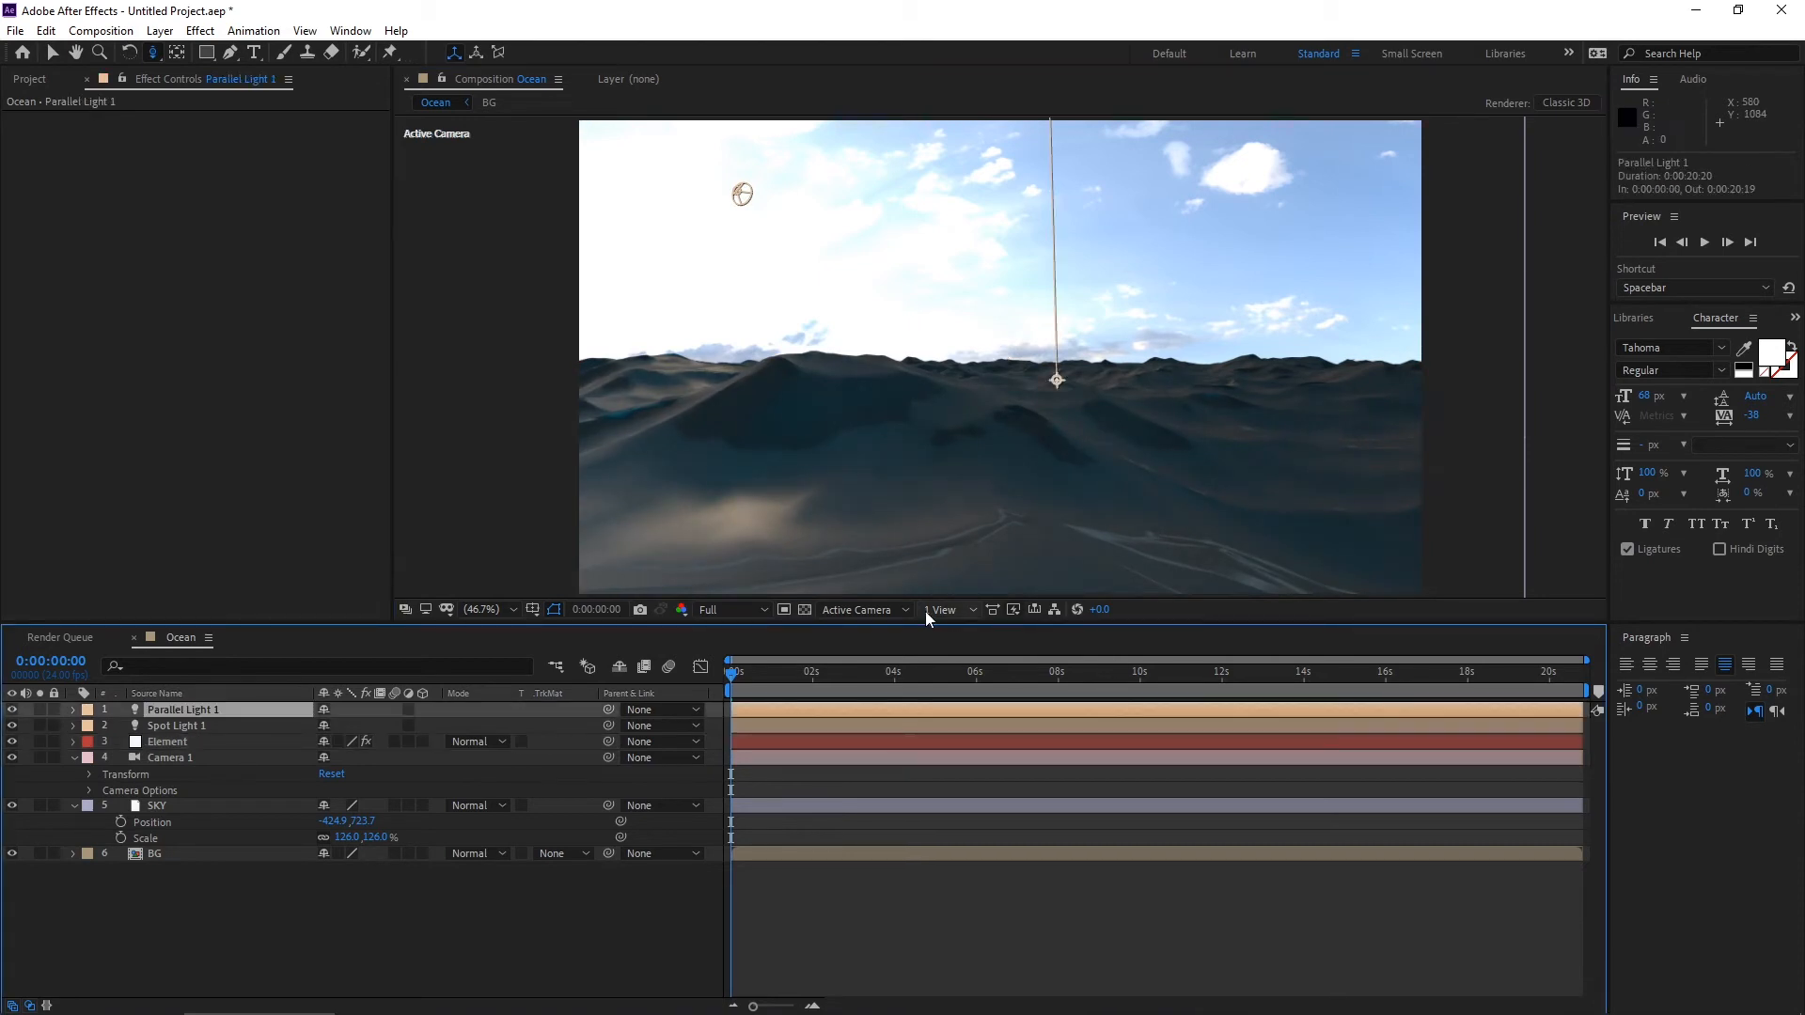
{"action": "left_click", "coordinate": [944, 609]}
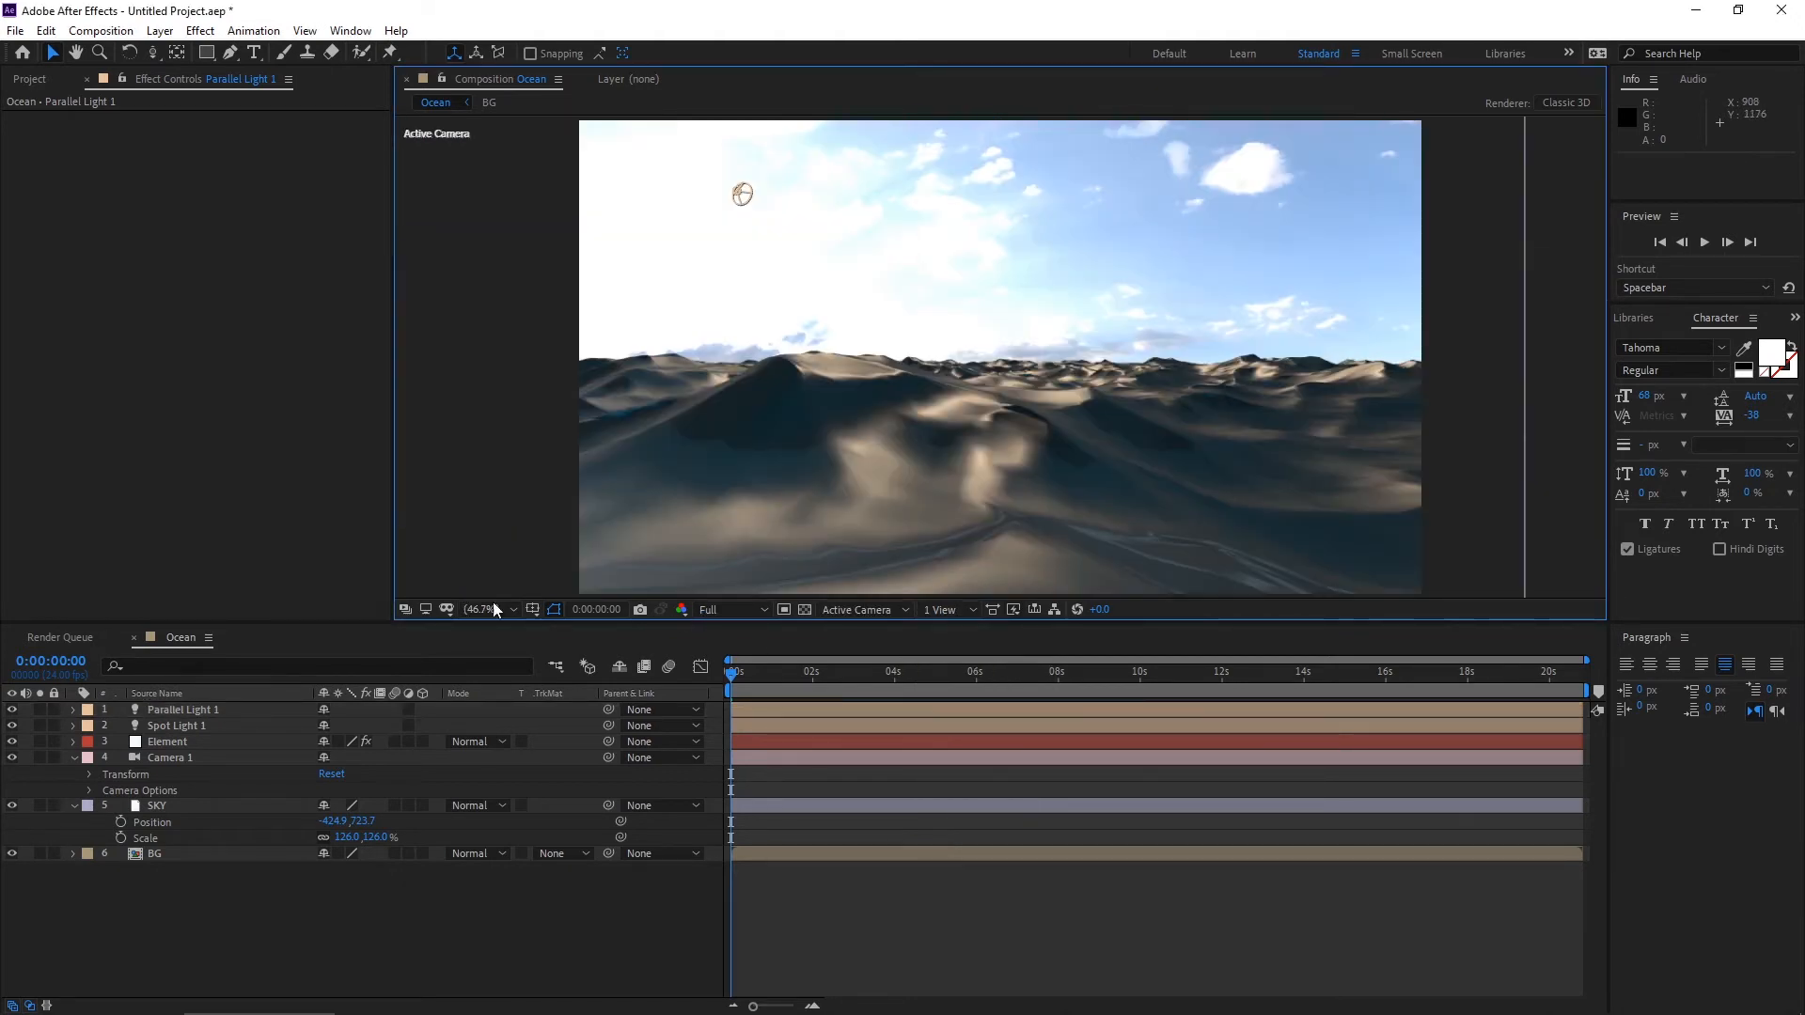
{"action": "mouse_move", "coordinate": [412, 809]}
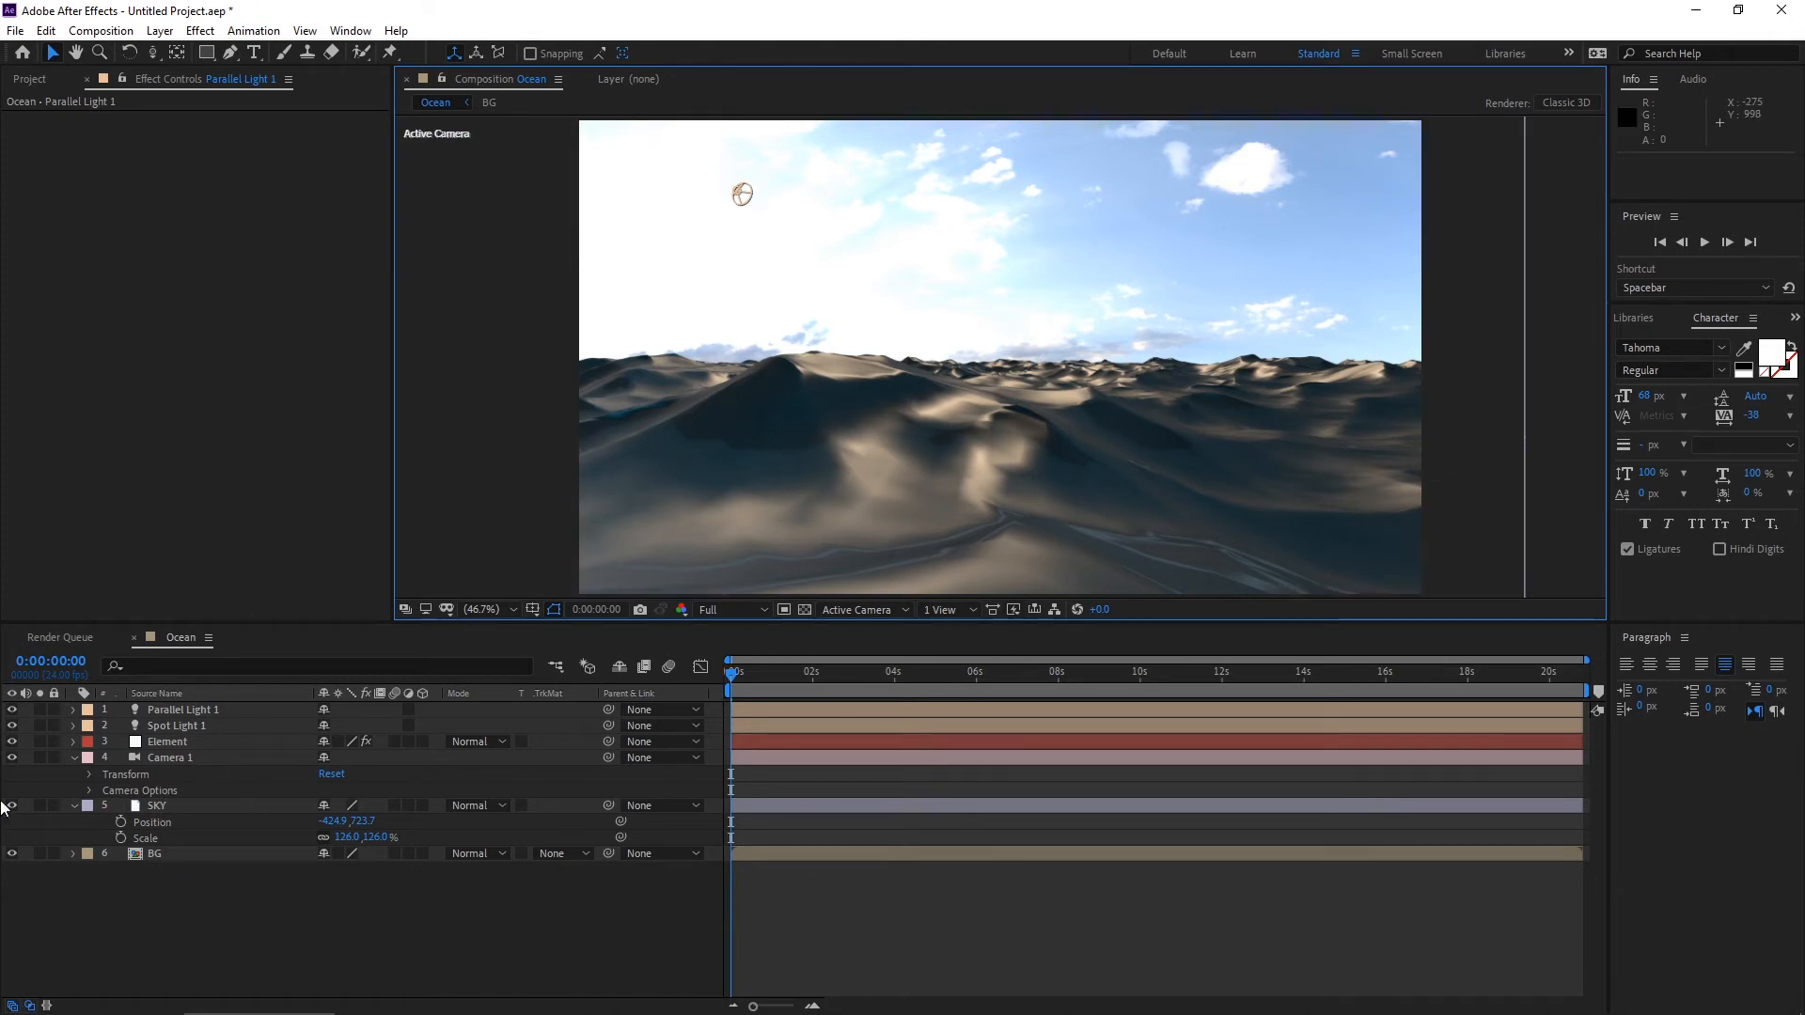
Select the SKY layer for colour adjustment.
{"action": "left_click", "coordinate": [158, 805]}
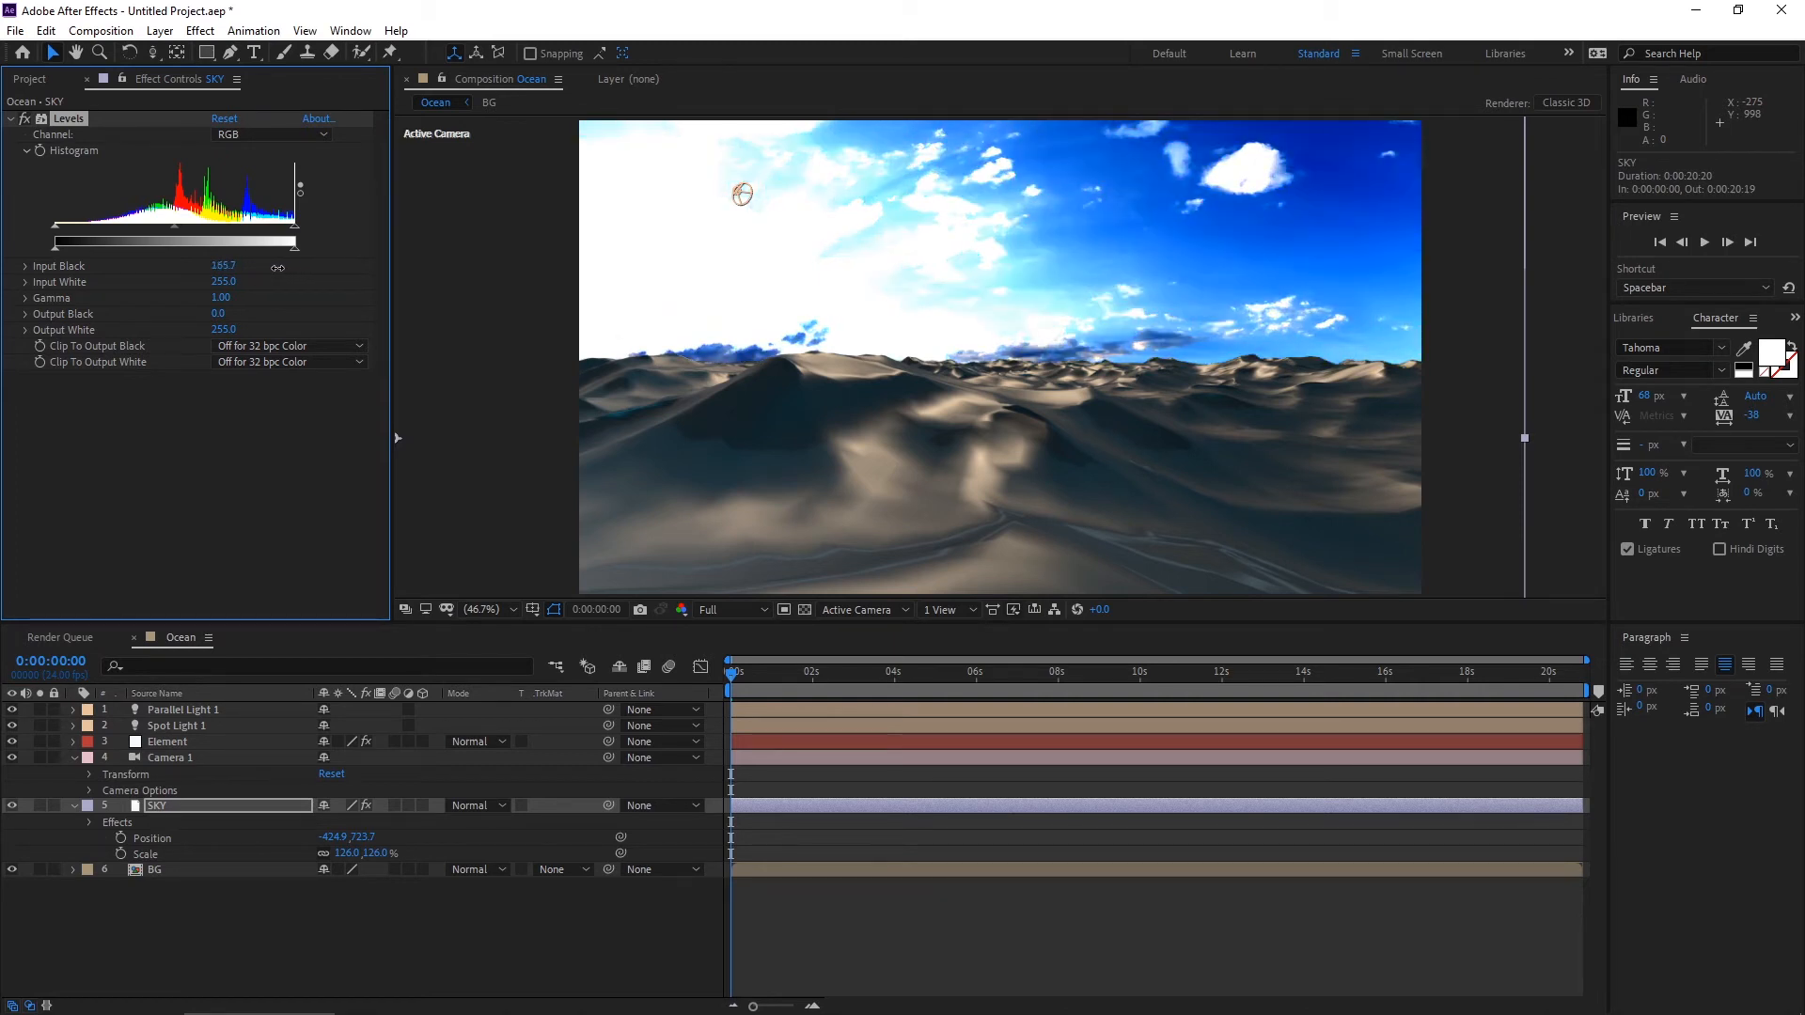
Raise the SKY layer's Levels Input Black to about 178 and fade its opacity to 51%.
{"action": "left_click_drag", "start_coordinate": [276, 267], "coordinate": [297, 267]}
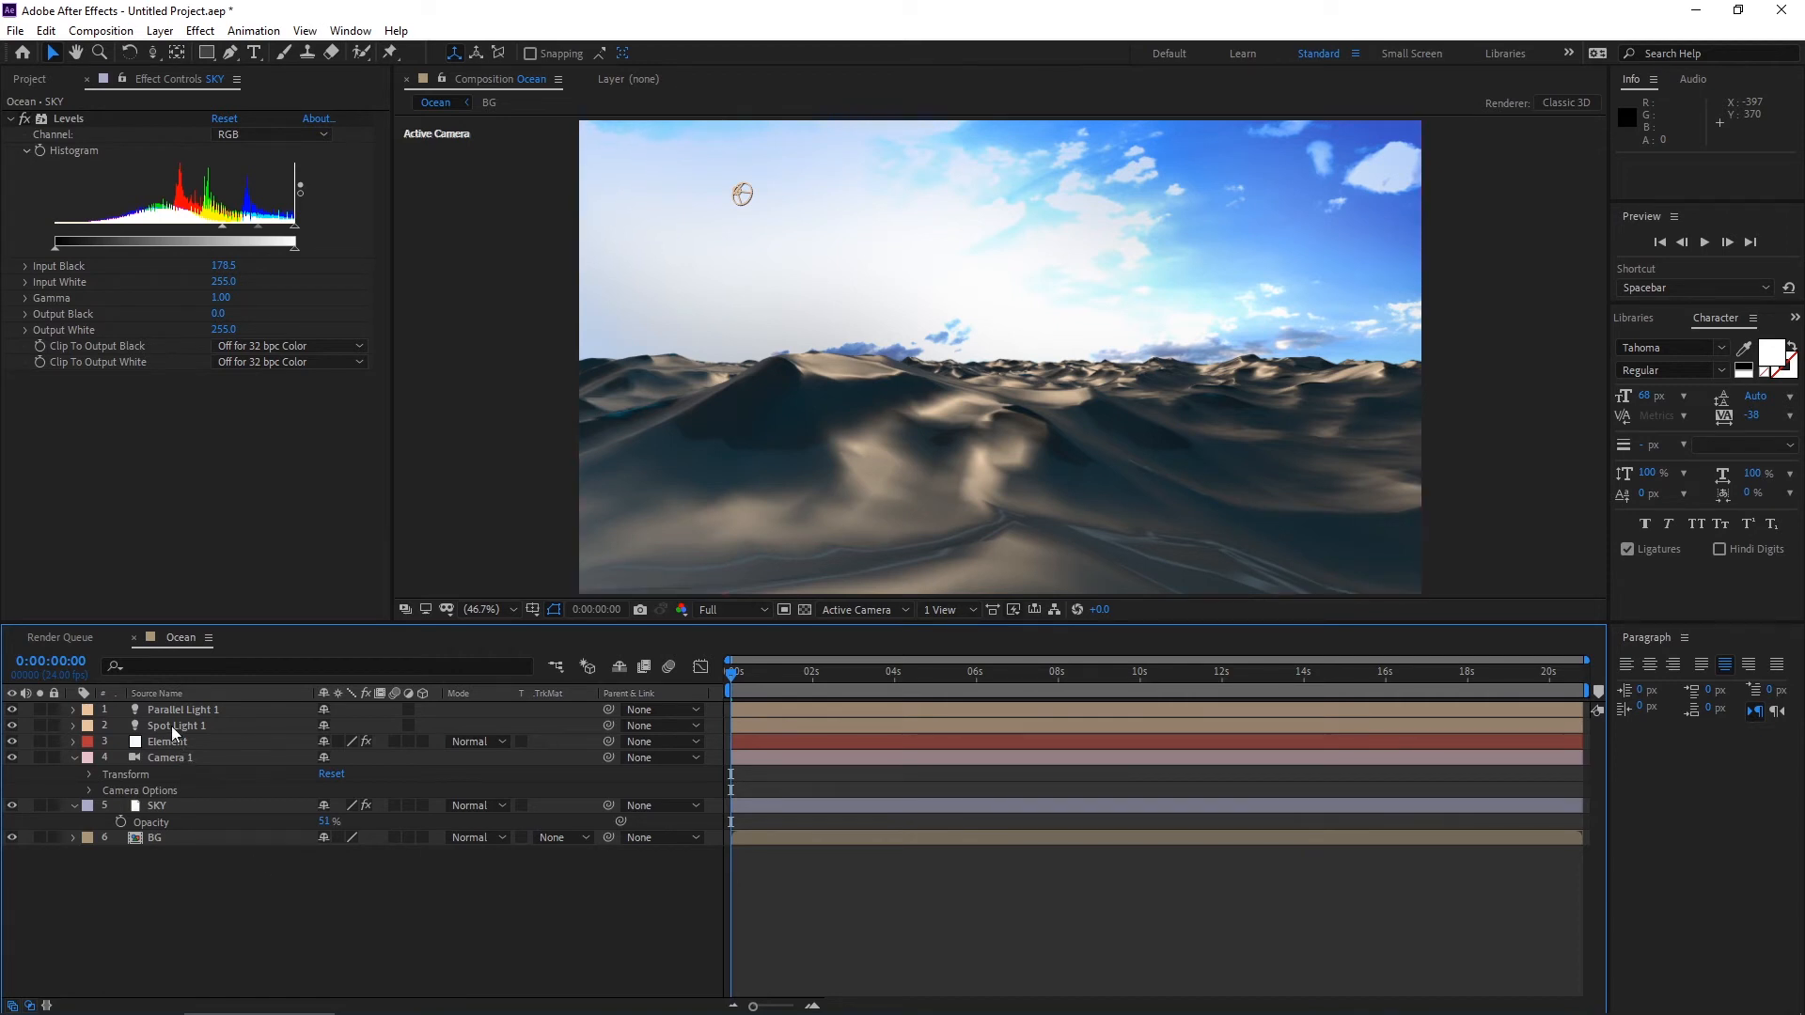
{"action": "left_click", "coordinate": [167, 741]}
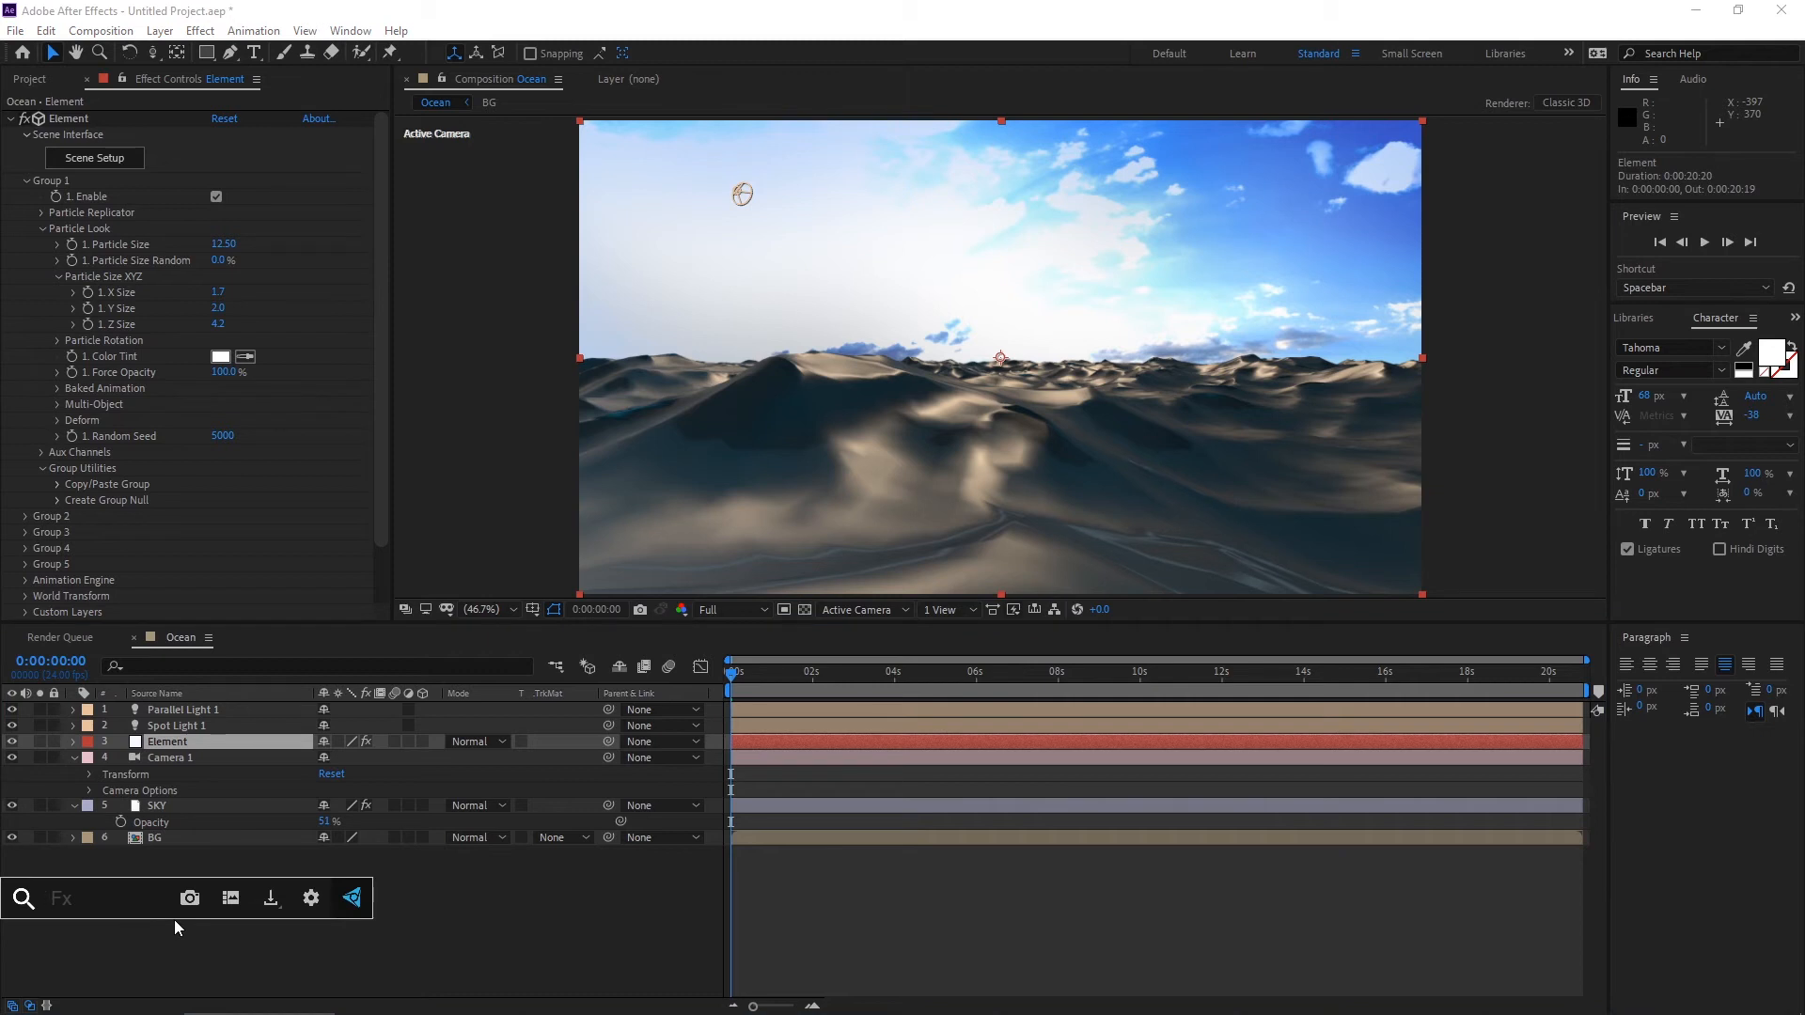
Apply an Unsharp Mask to the Element ocean with Amount 251 and Radius 1.0.
{"action": "type", "text": "un"}
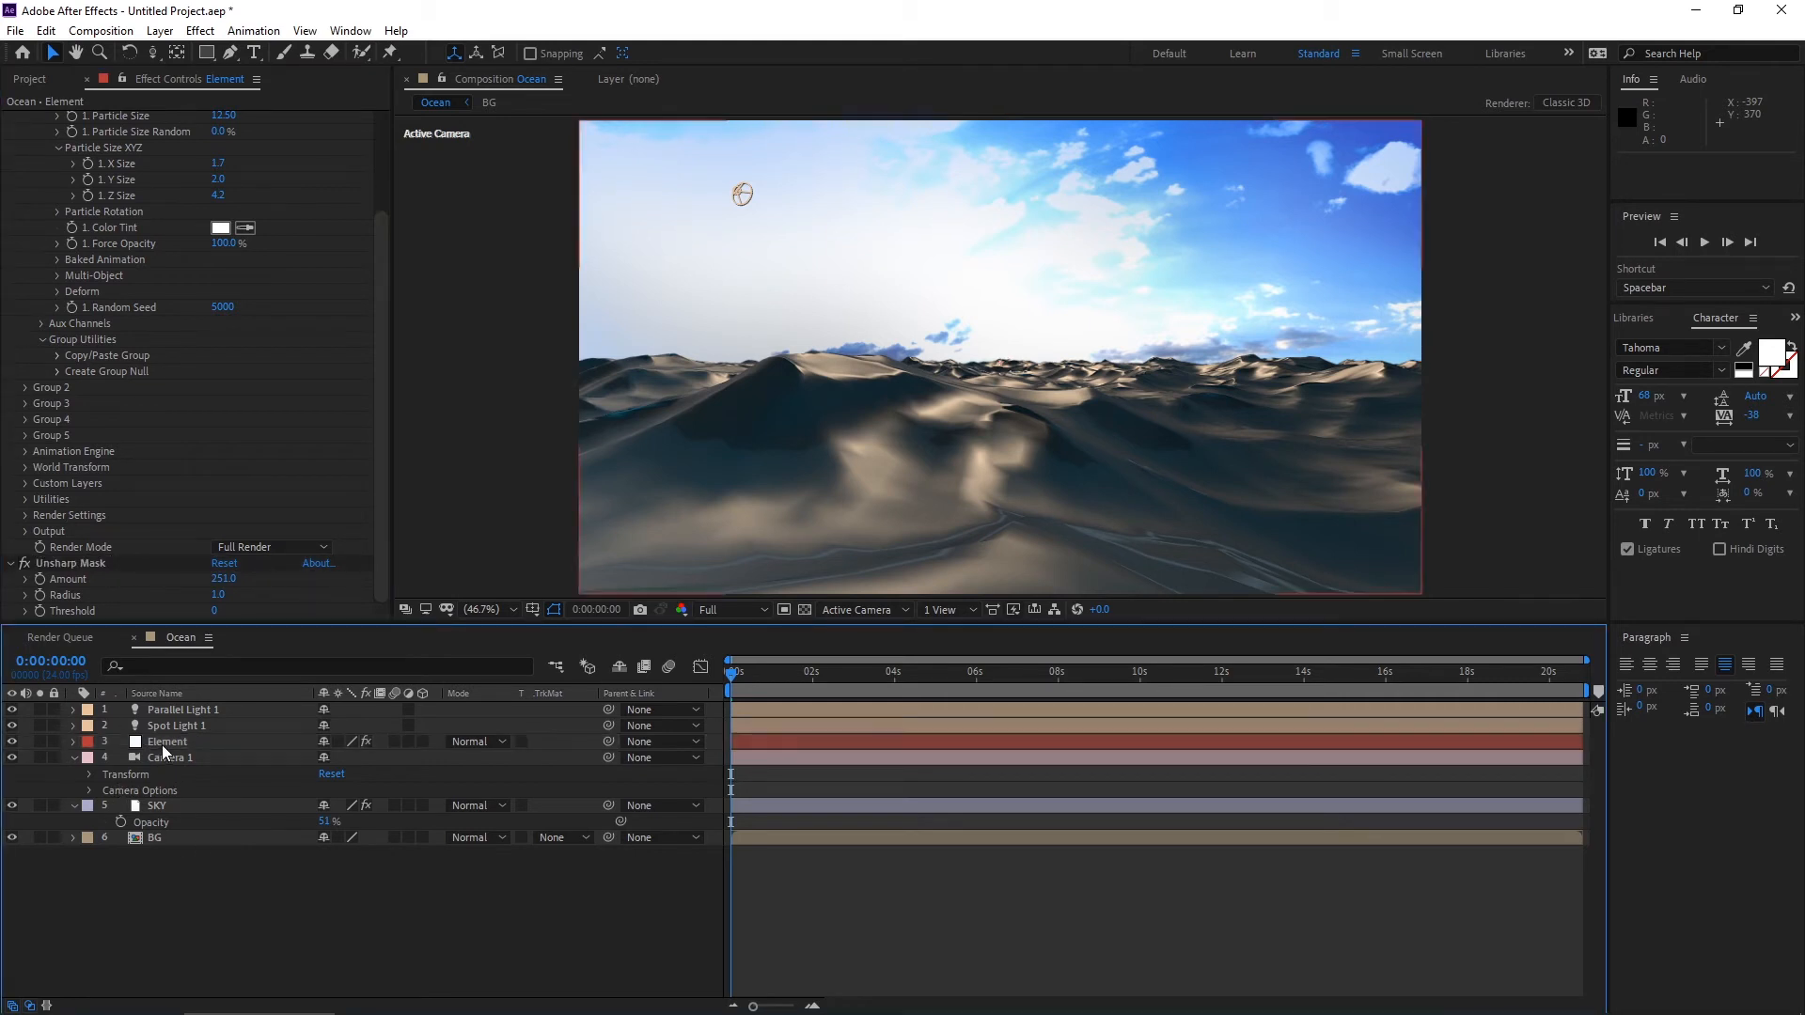
{"action": "left_click", "coordinate": [168, 741]}
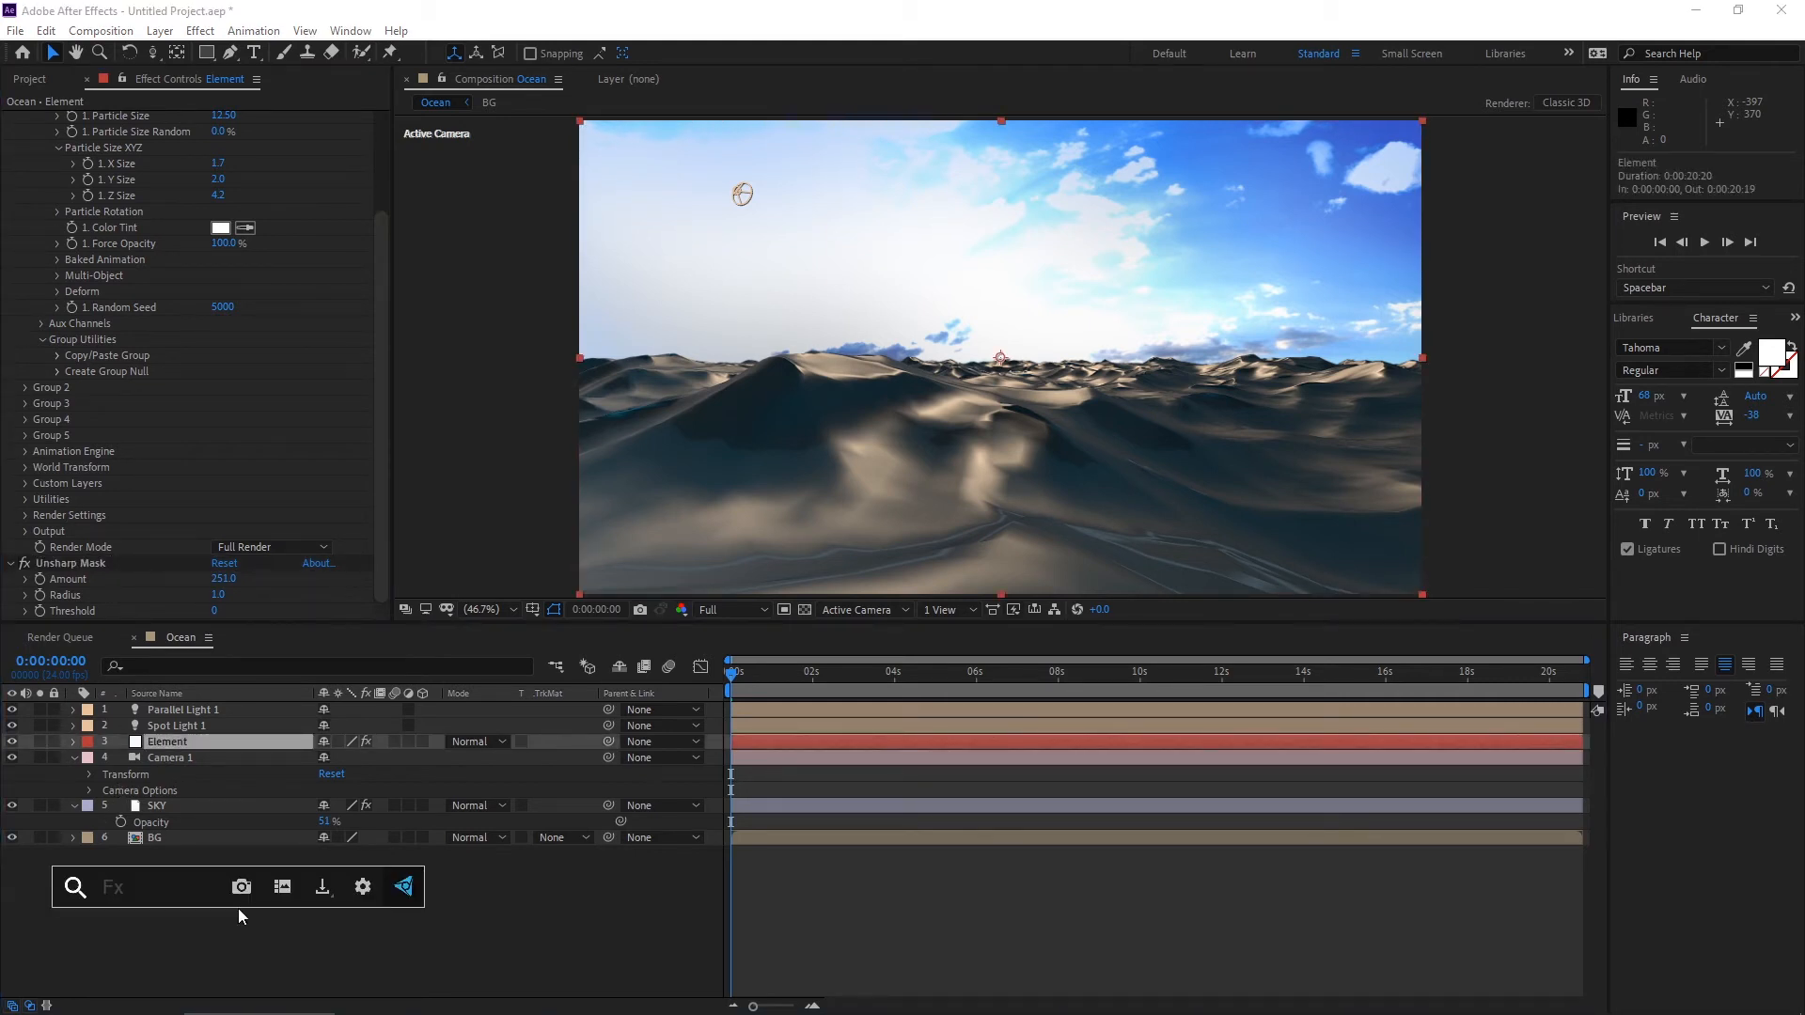
Apply a Glow effect to the ocean and raise its threshold to tame hotspots.
{"action": "type", "text": "glow"}
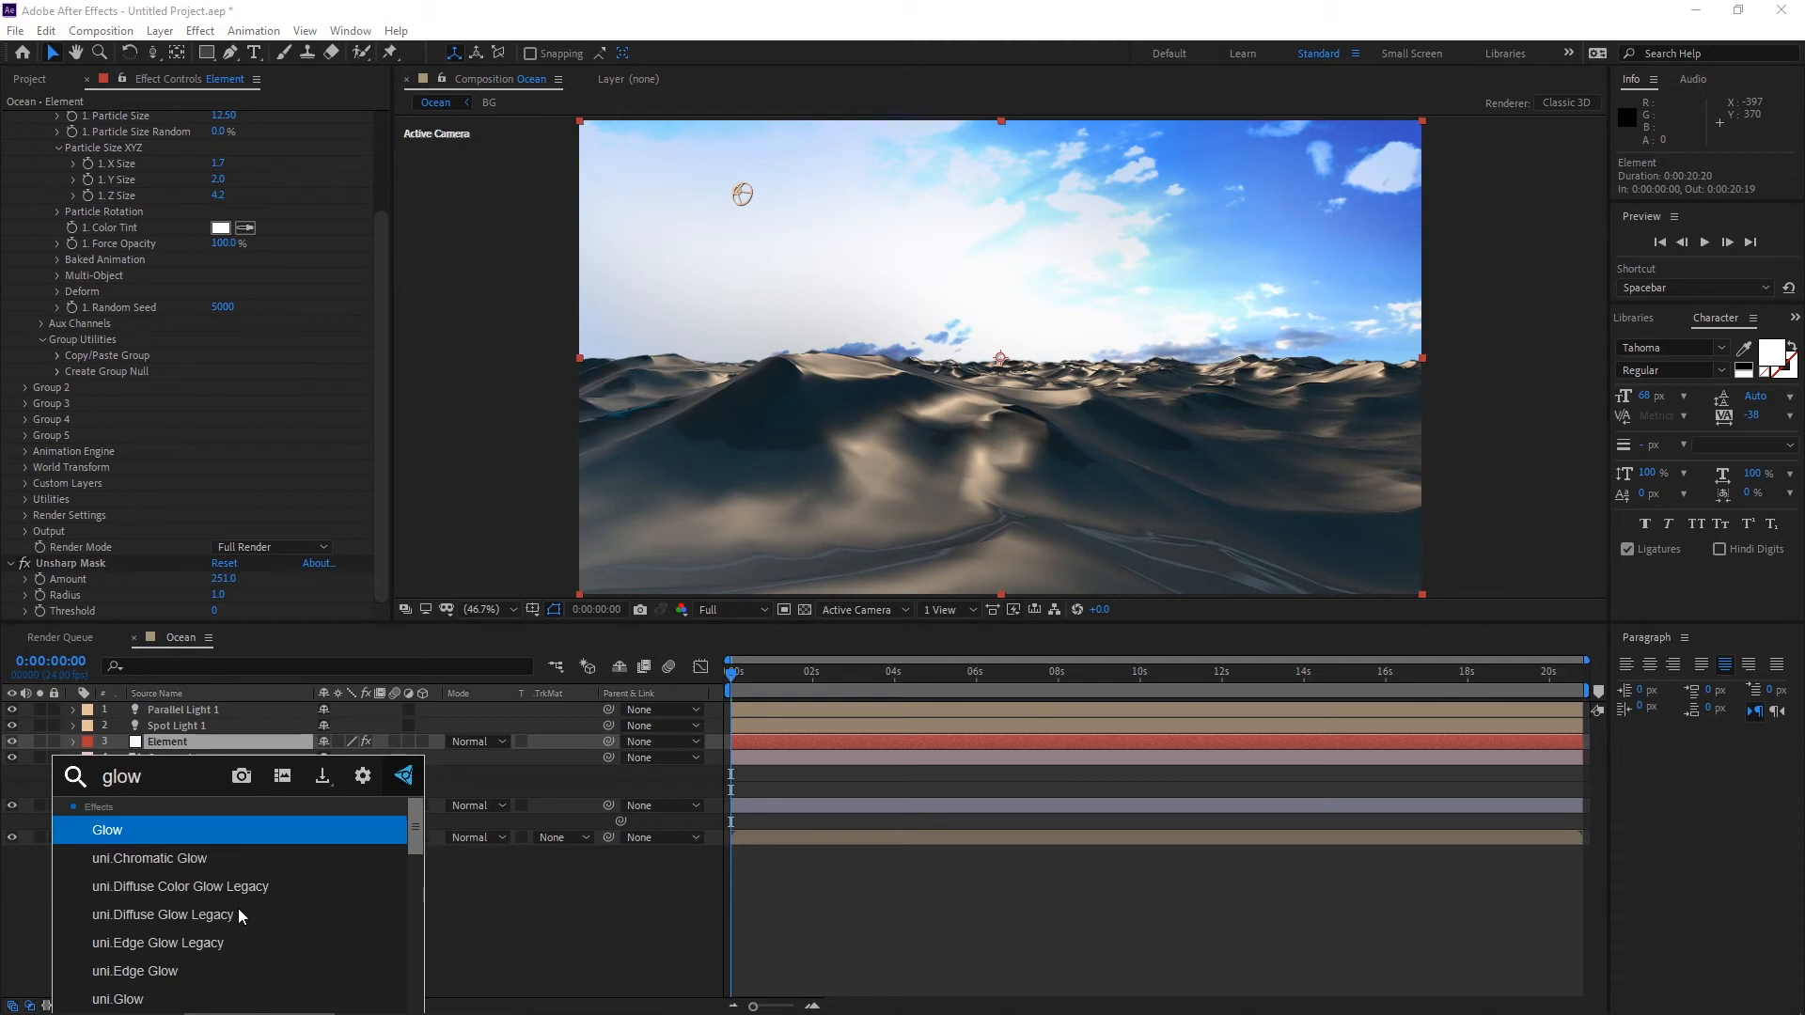
{"action": "double_click", "coordinate": [107, 829]}
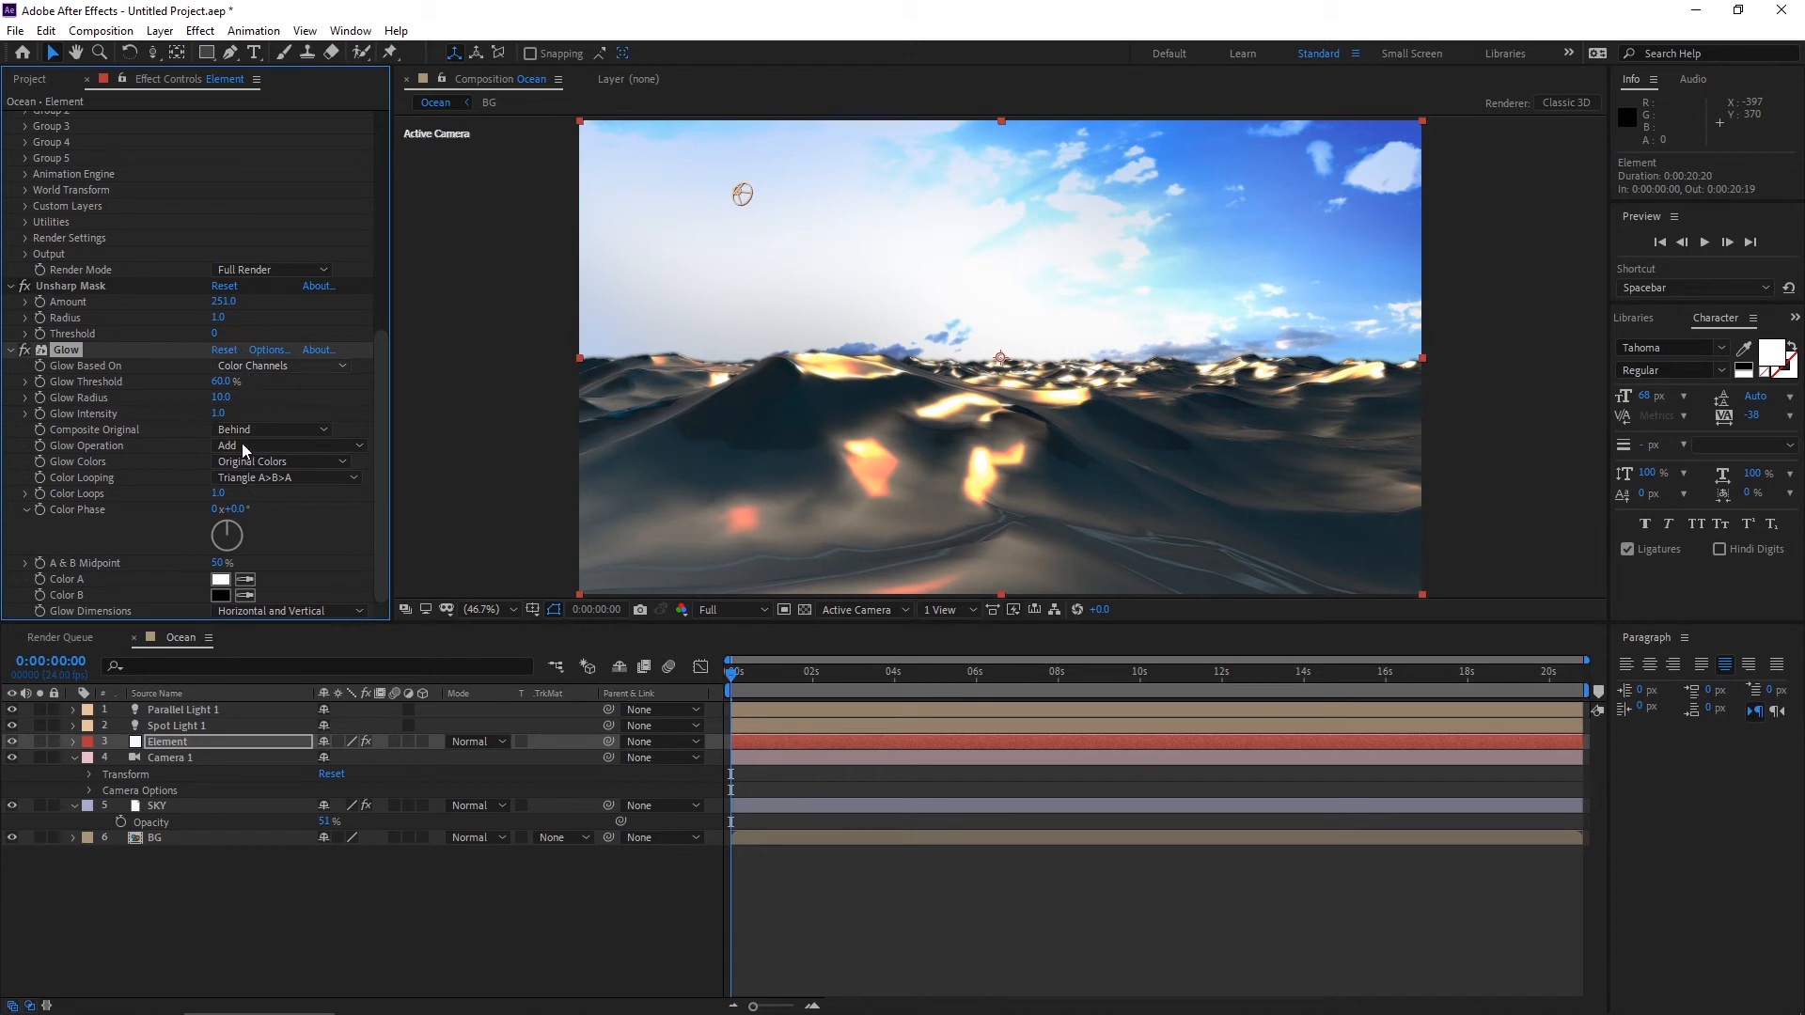
{"action": "left_click_drag", "start_coordinate": [226, 381], "coordinate": [260, 381]}
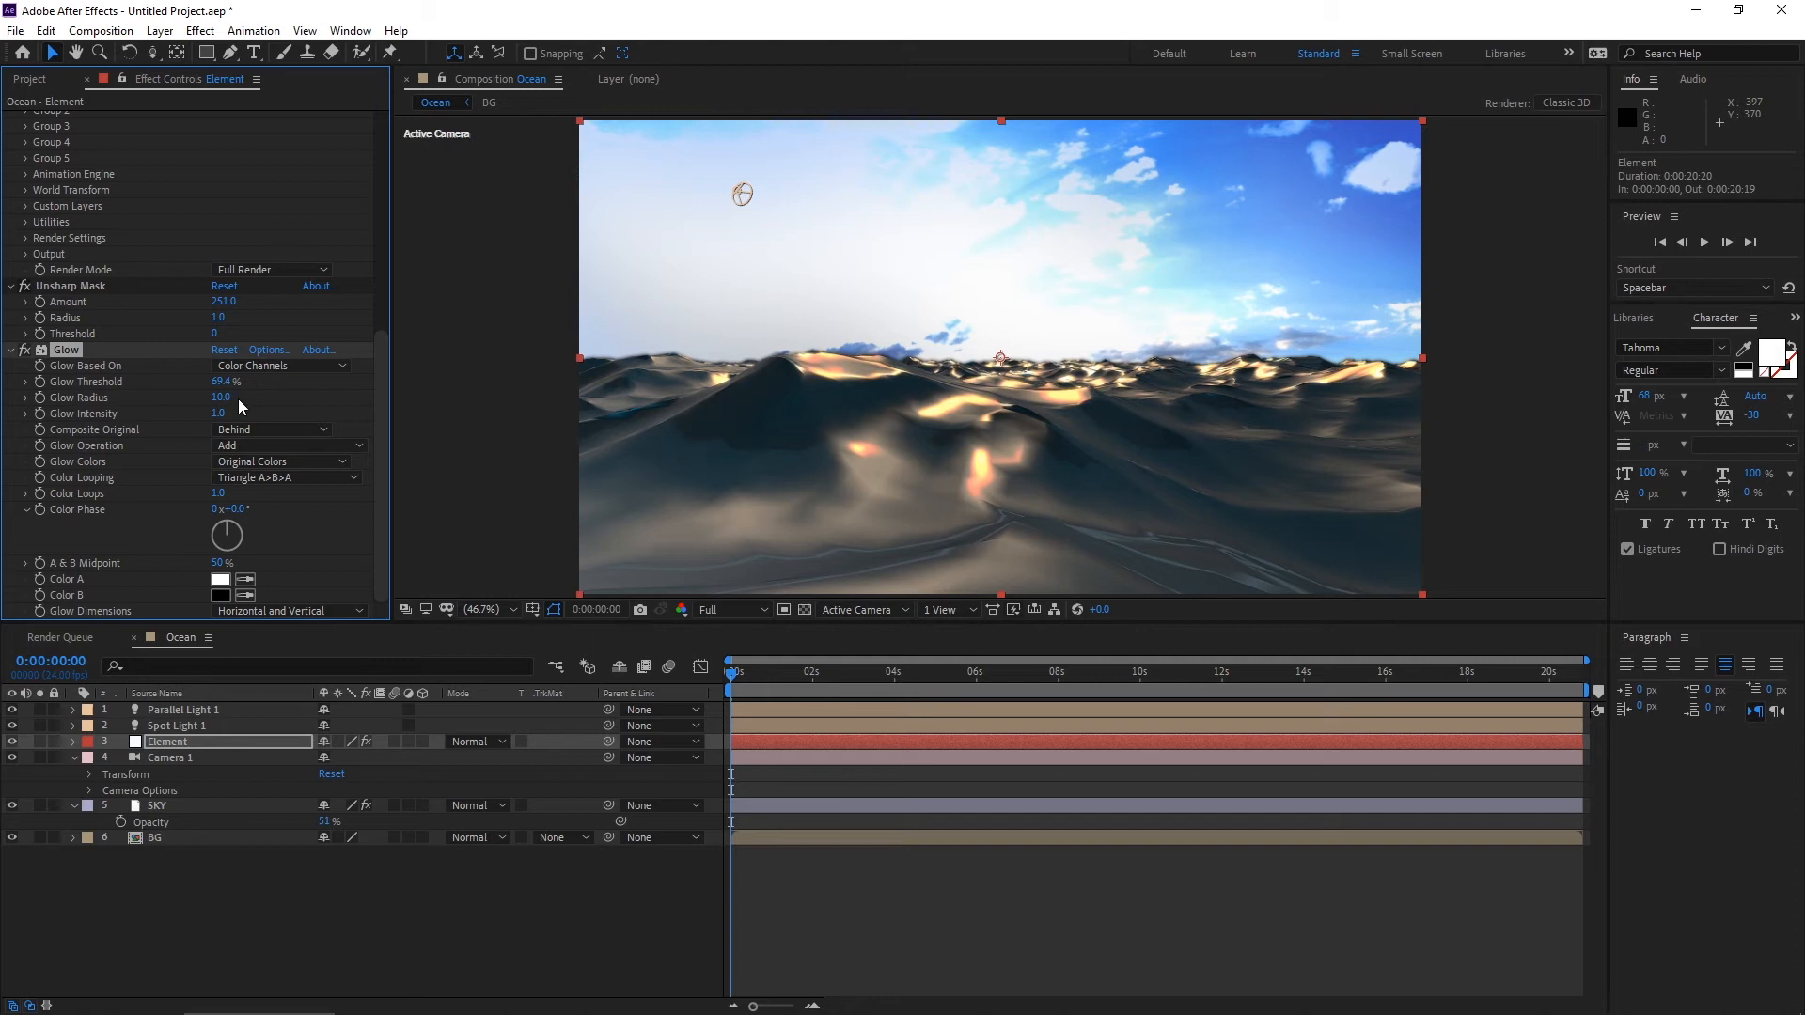
Set both Glow colours A and B to a warm orange.
{"action": "left_click", "coordinate": [222, 579]}
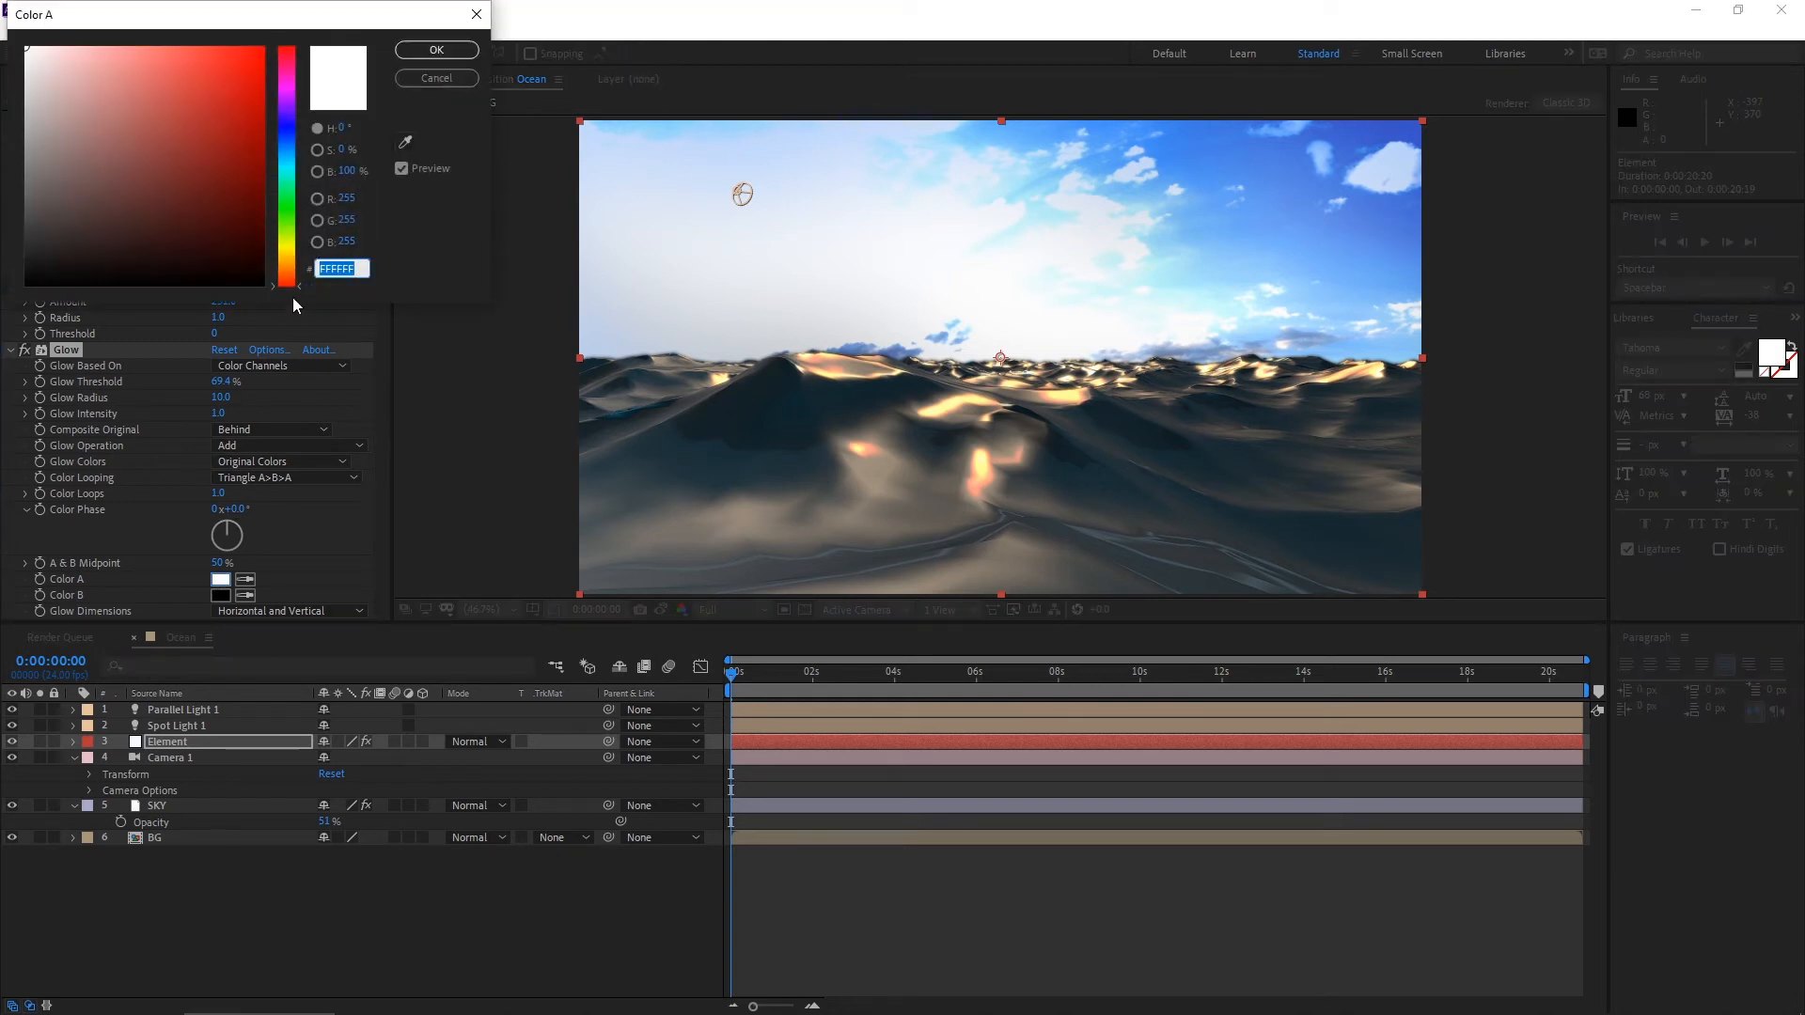
{"action": "left_click", "coordinate": [224, 67]}
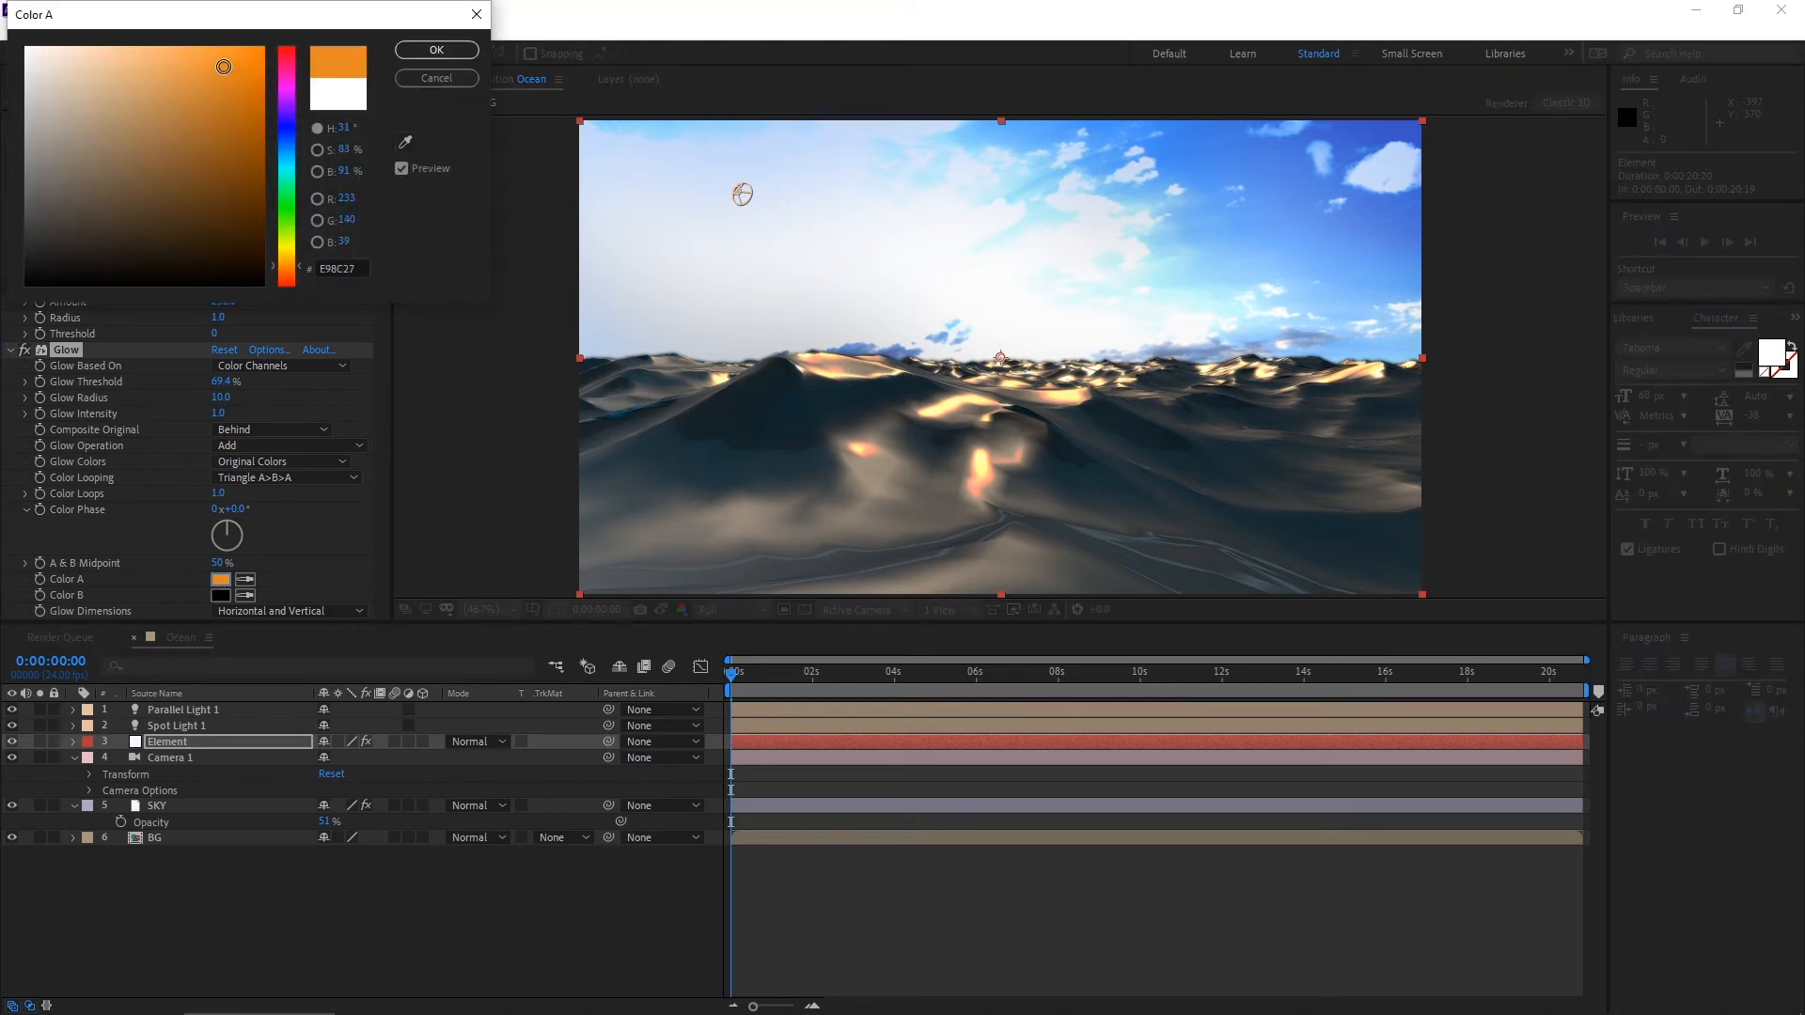
{"action": "left_click", "coordinate": [225, 73]}
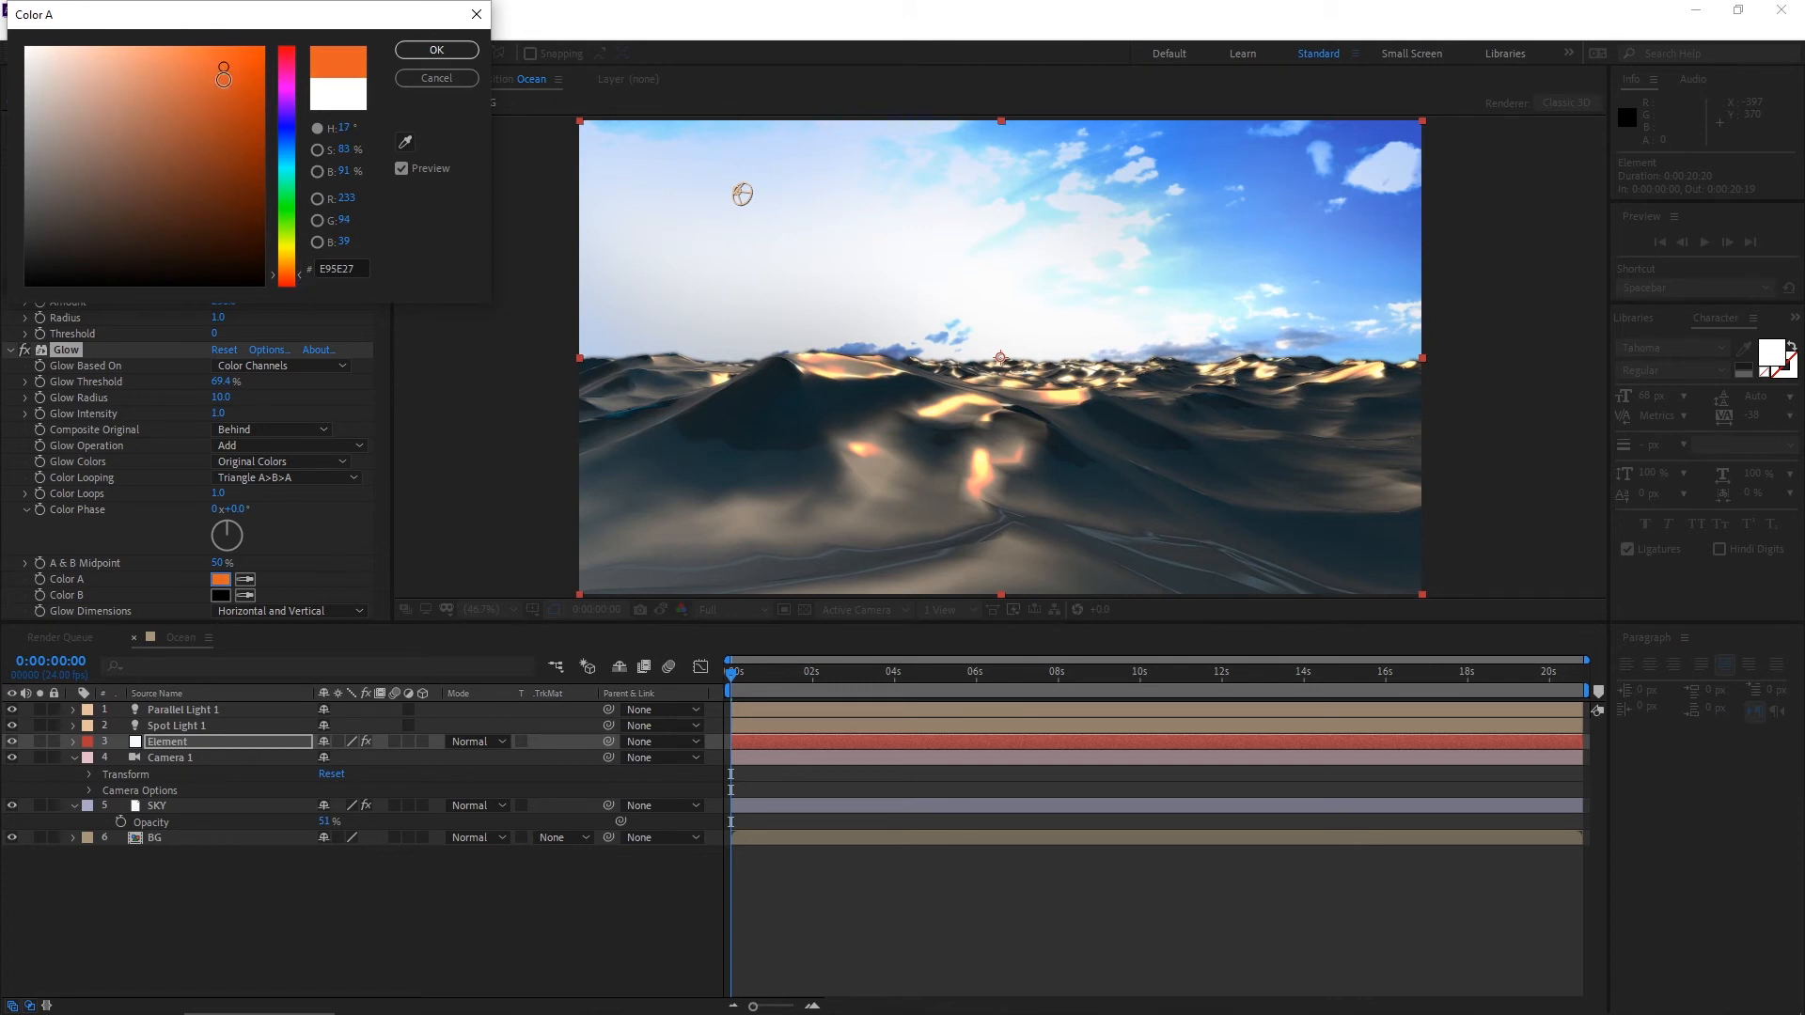
{"action": "left_click", "coordinate": [434, 49]}
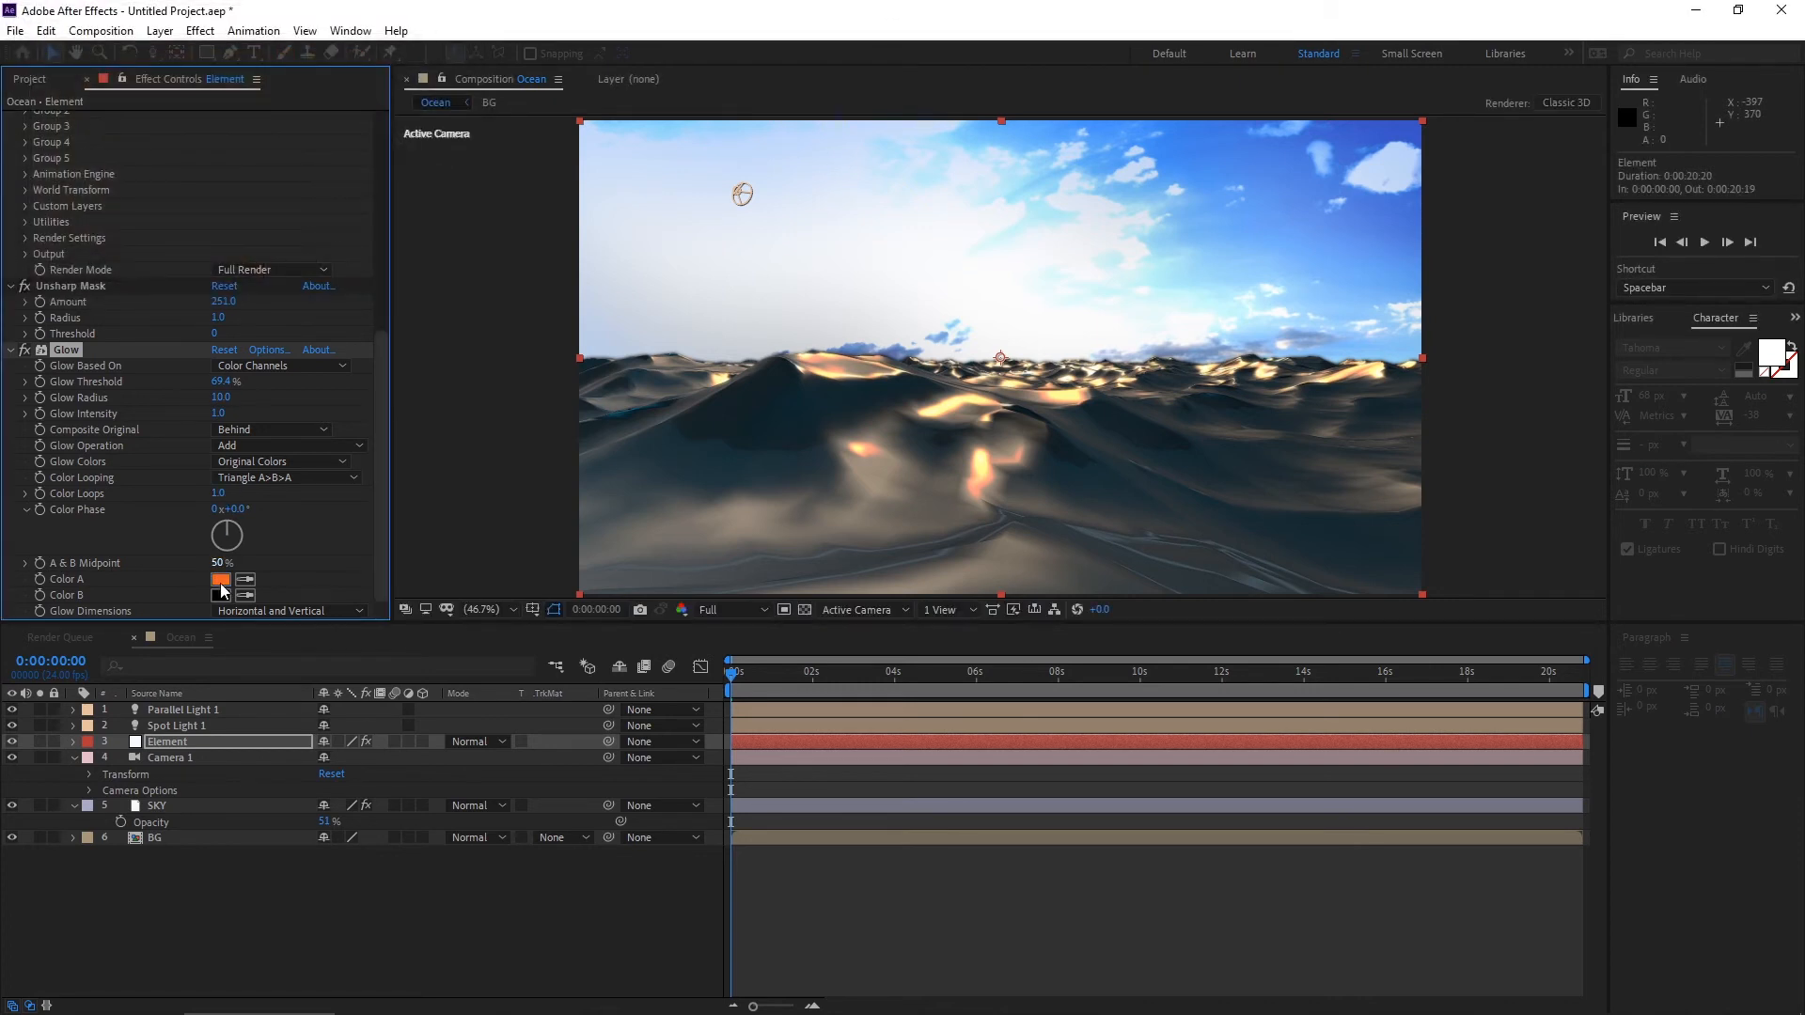
{"action": "left_click", "coordinate": [220, 579]}
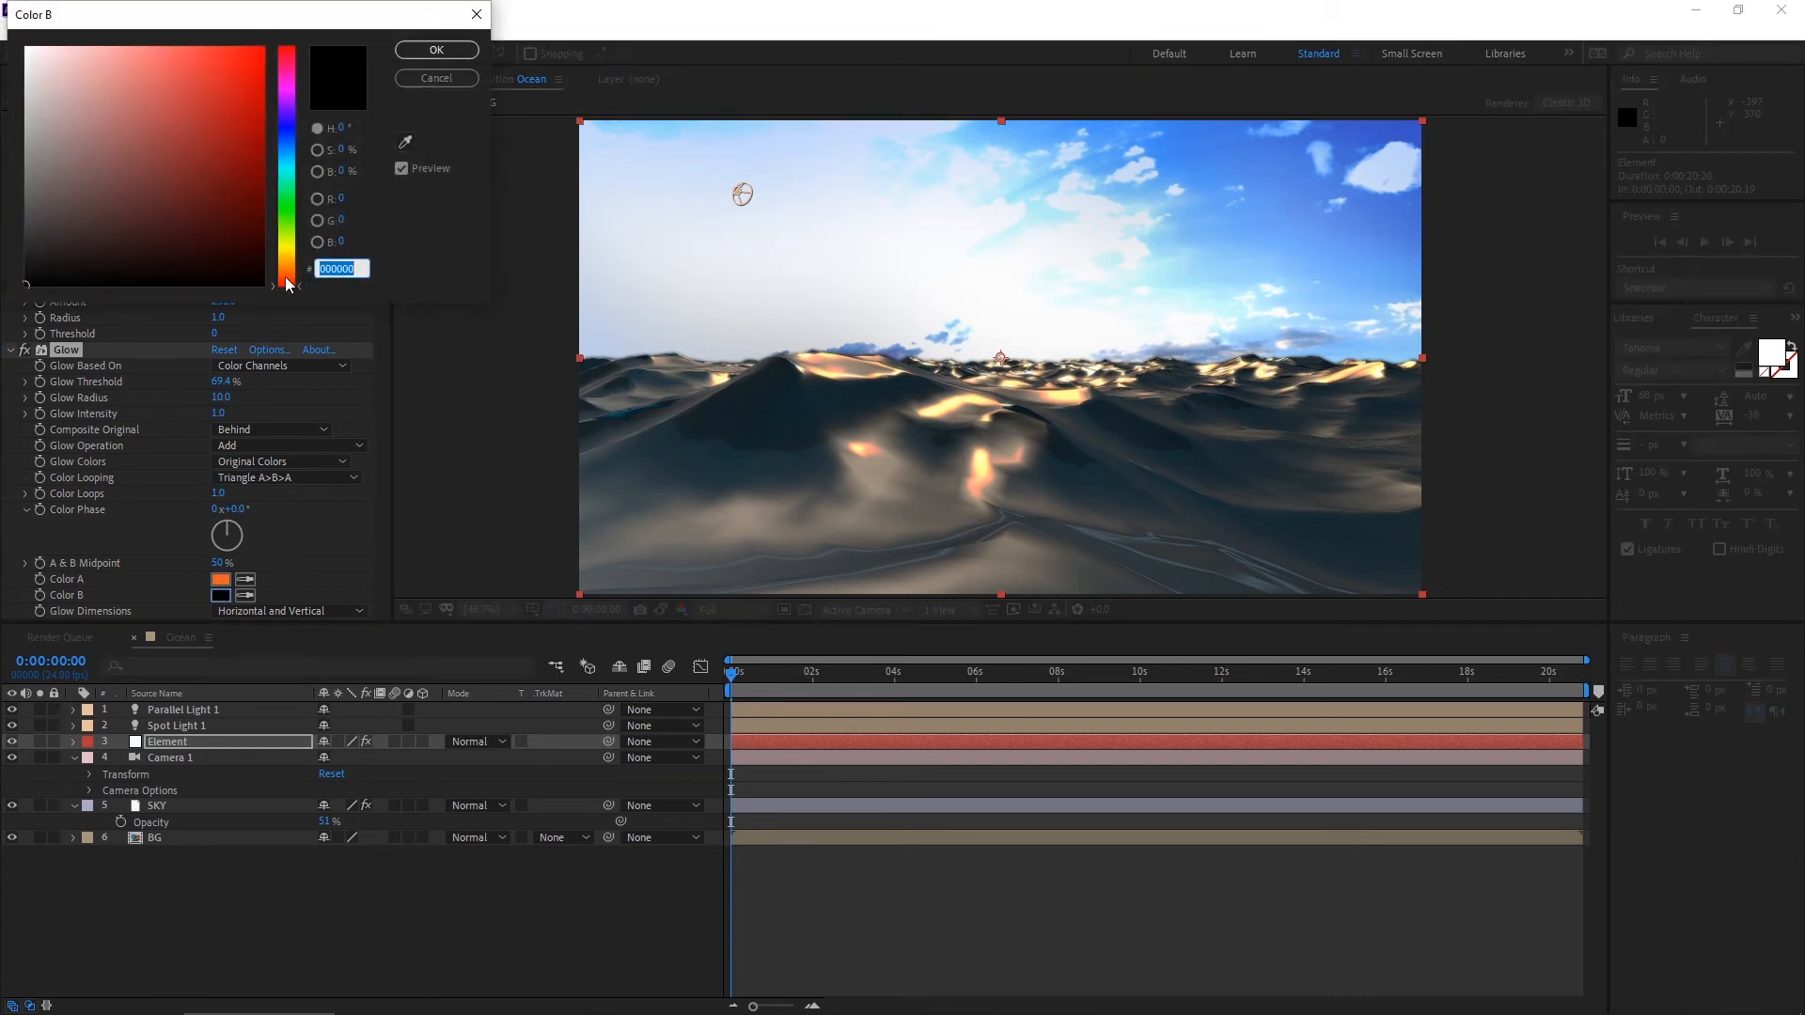
{"action": "left_click", "coordinate": [115, 59]}
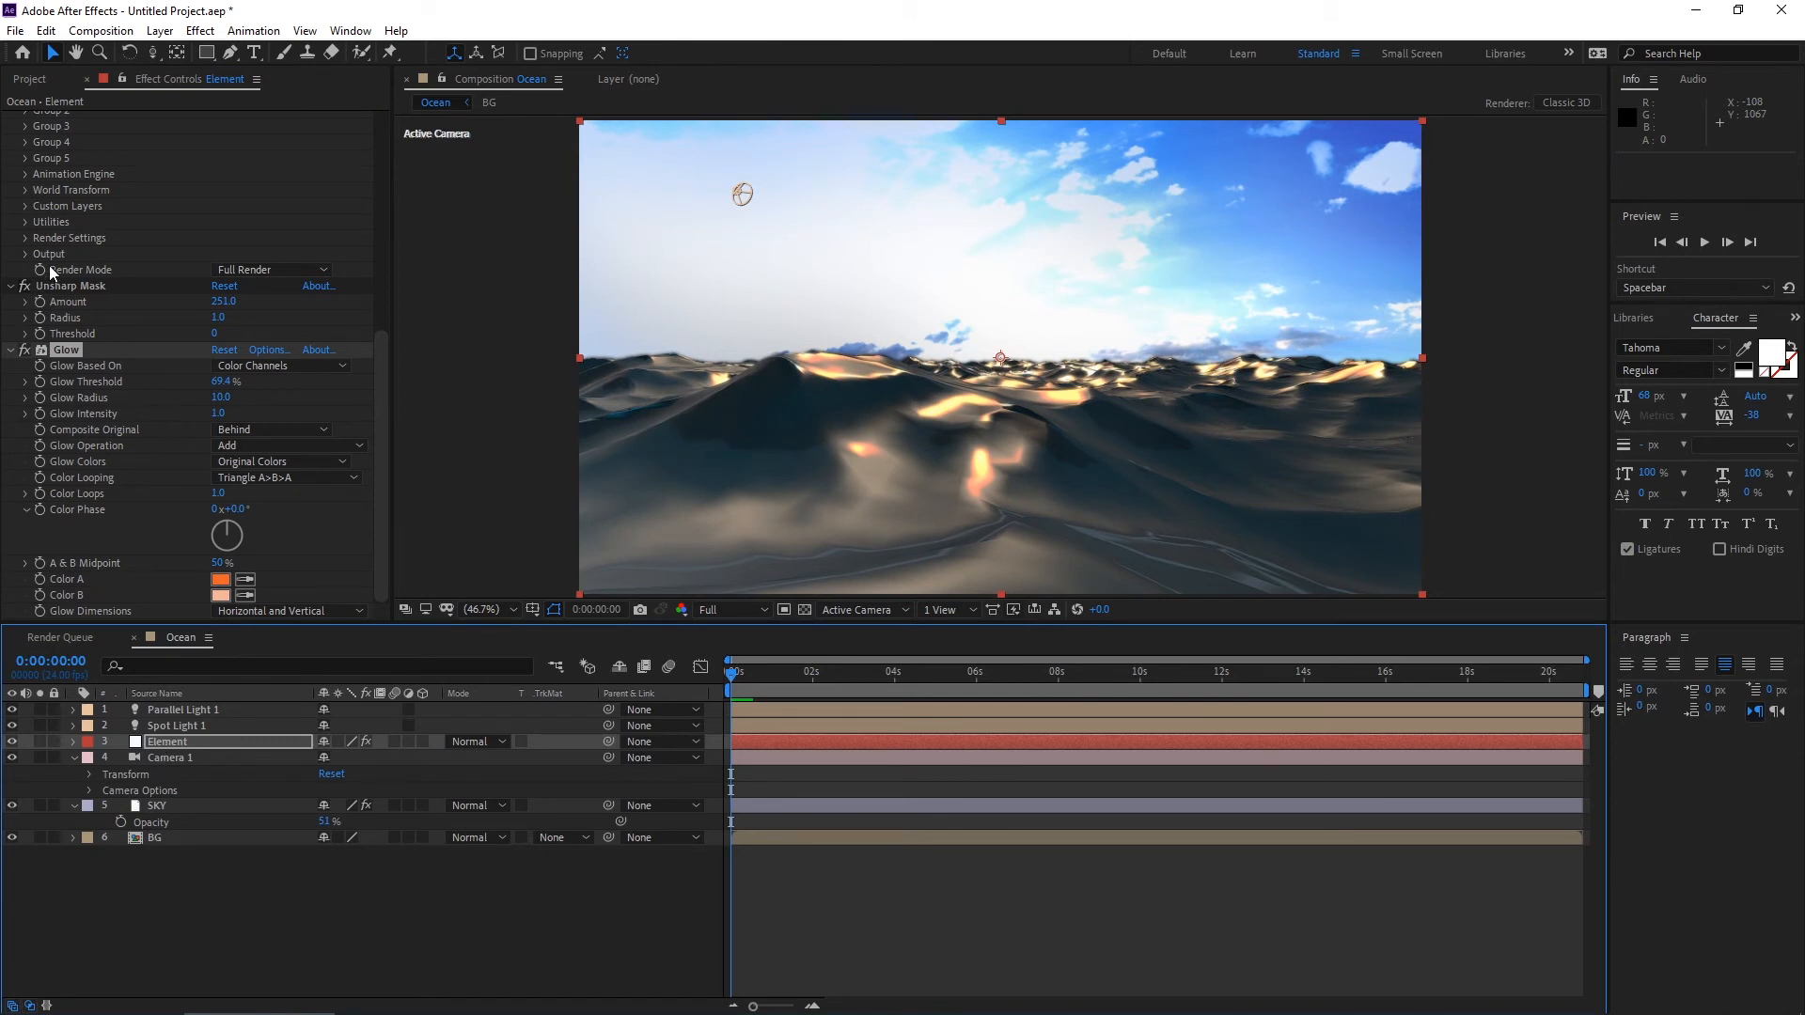
{"action": "left_click", "coordinate": [25, 237]}
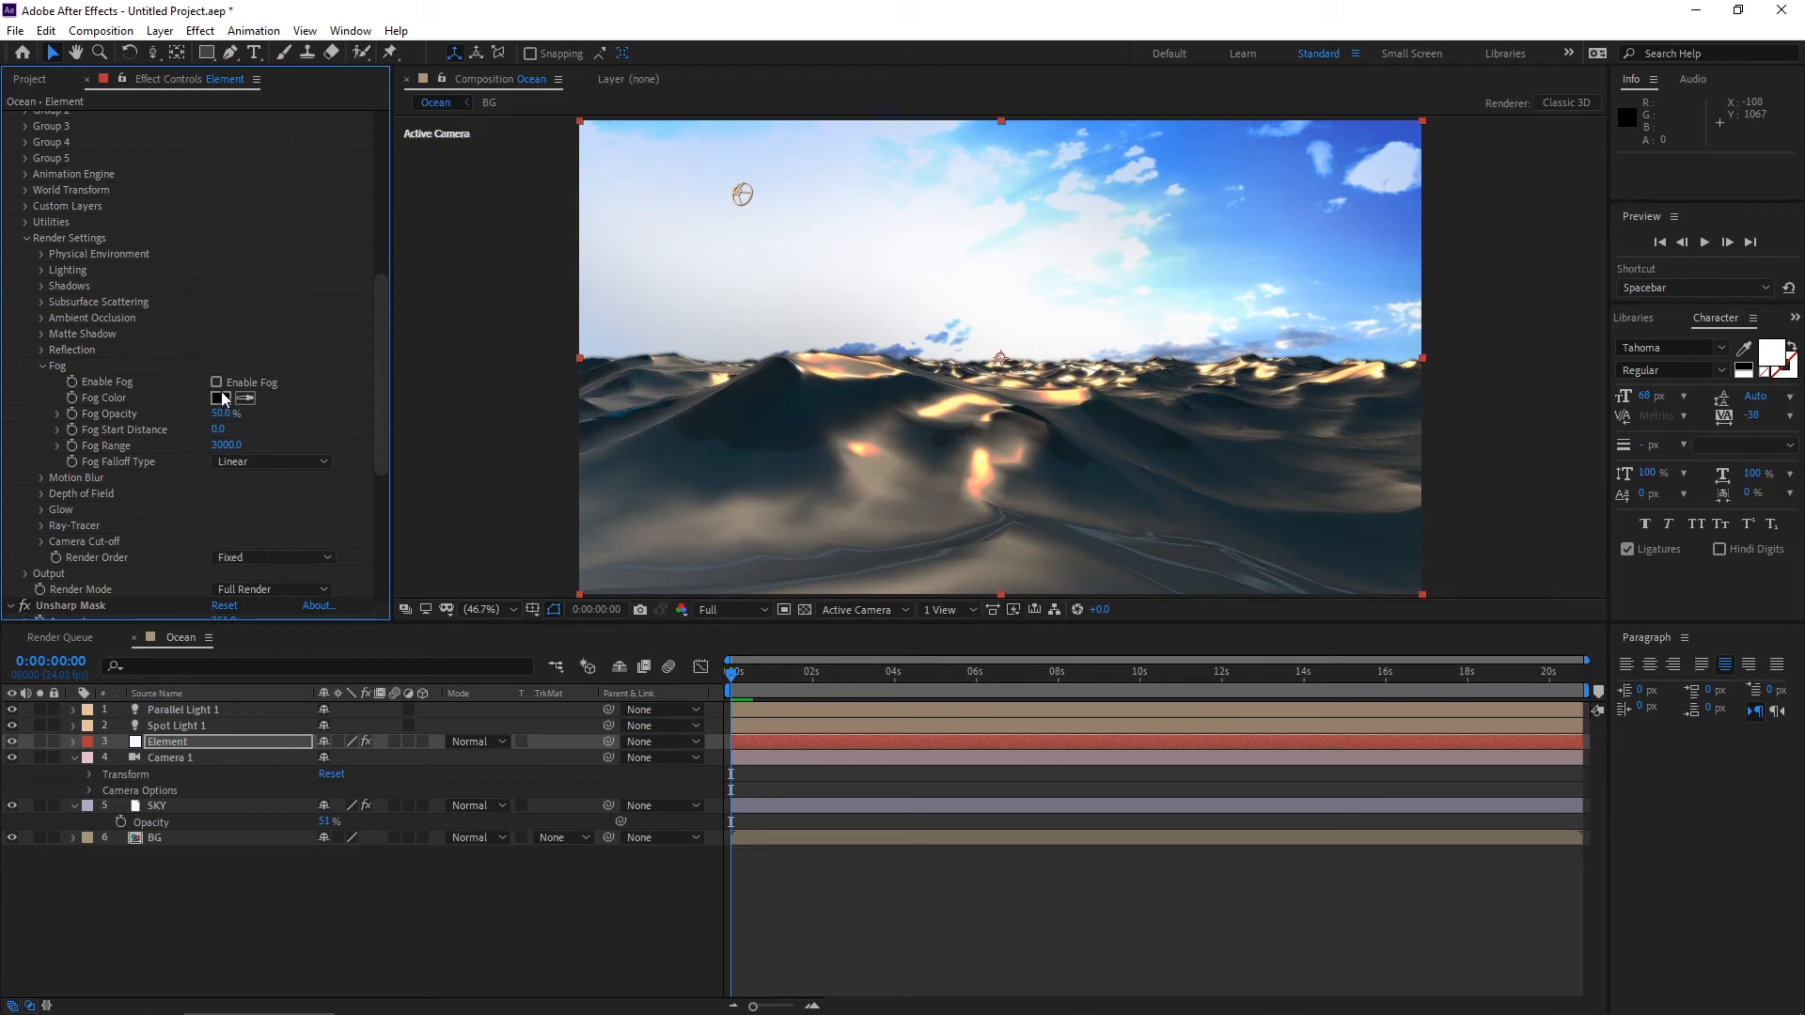
Enable Element fog with a light blue colour, 13% opacity and a negative start distance.
{"action": "left_click", "coordinate": [214, 382]}
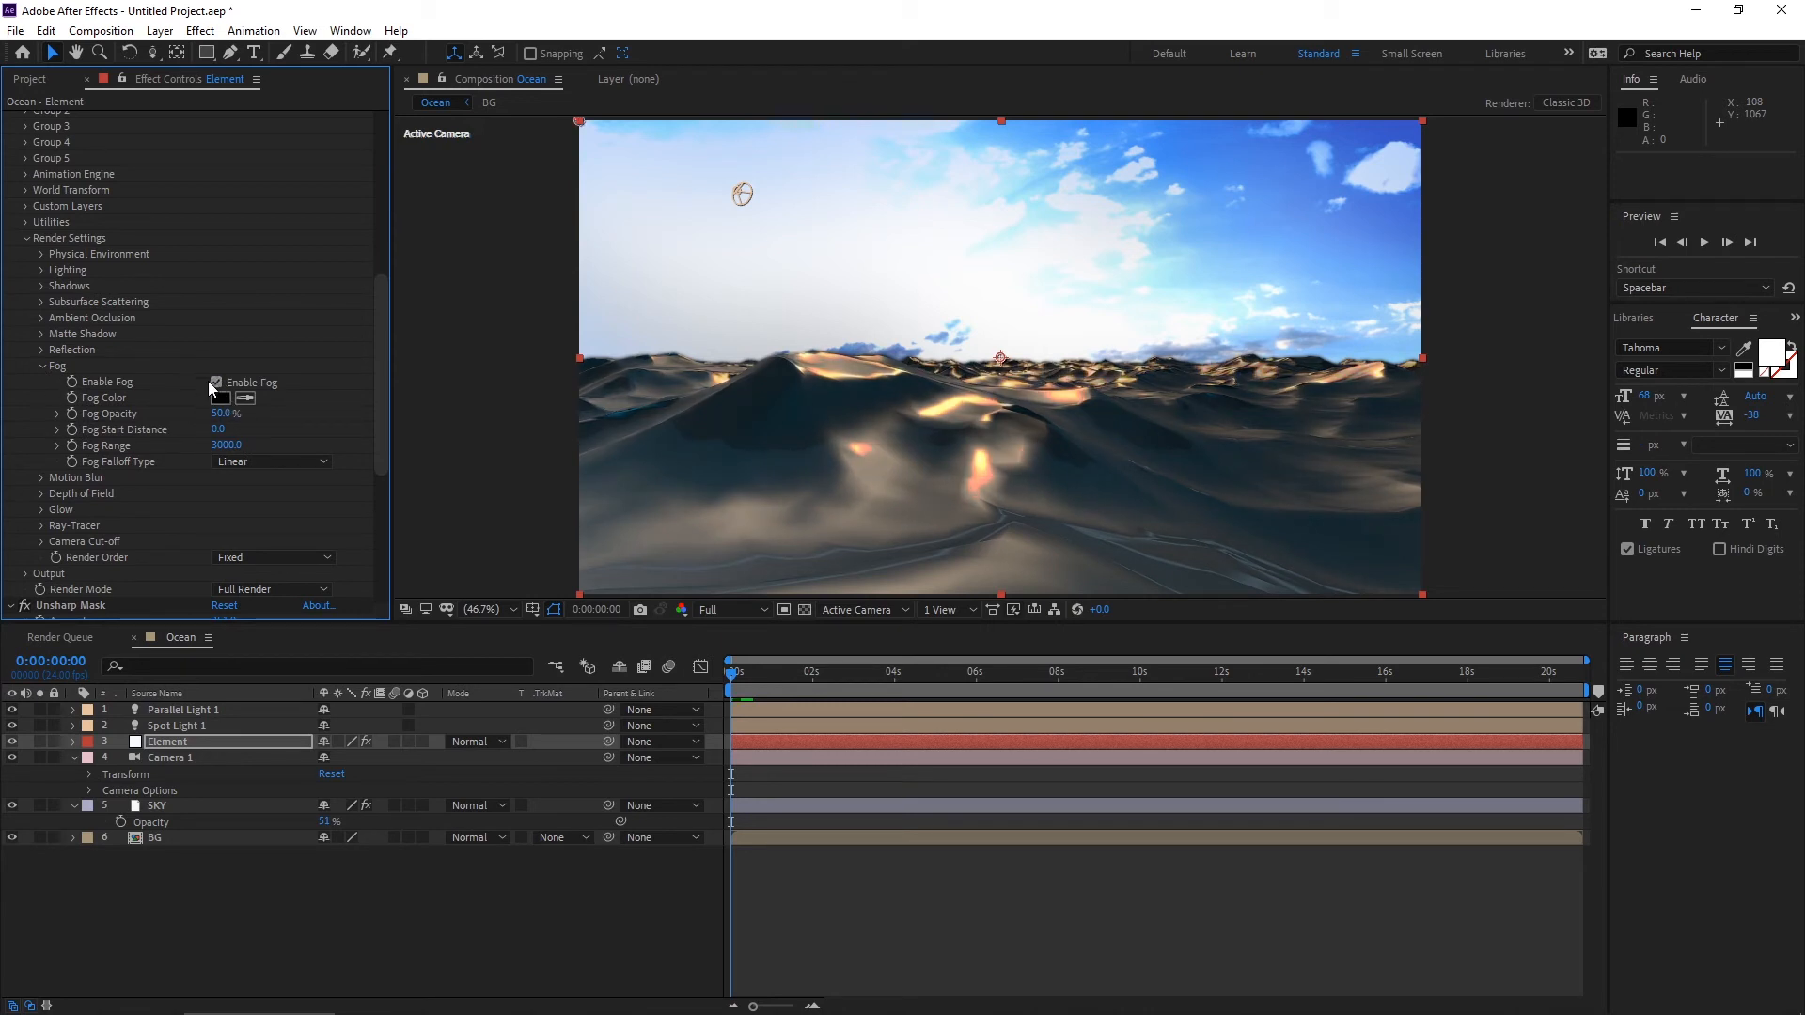
{"action": "left_click", "coordinate": [224, 397]}
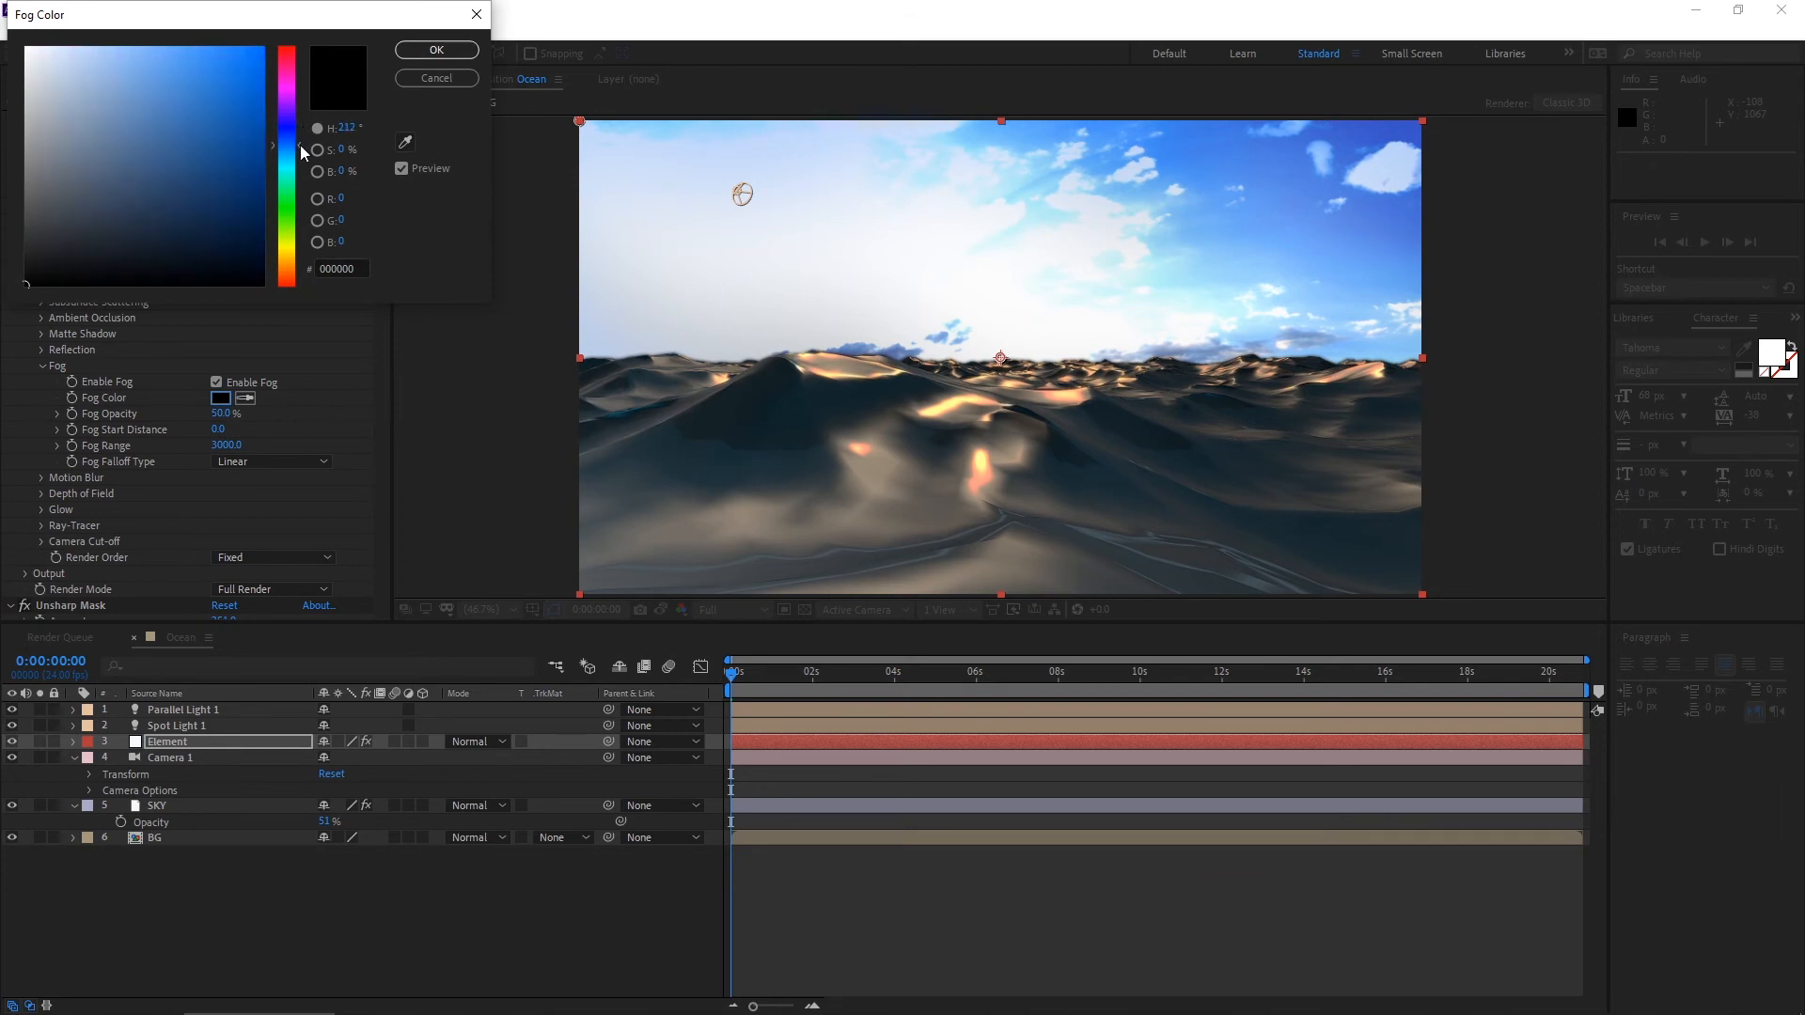
{"action": "left_click", "coordinate": [177, 60]}
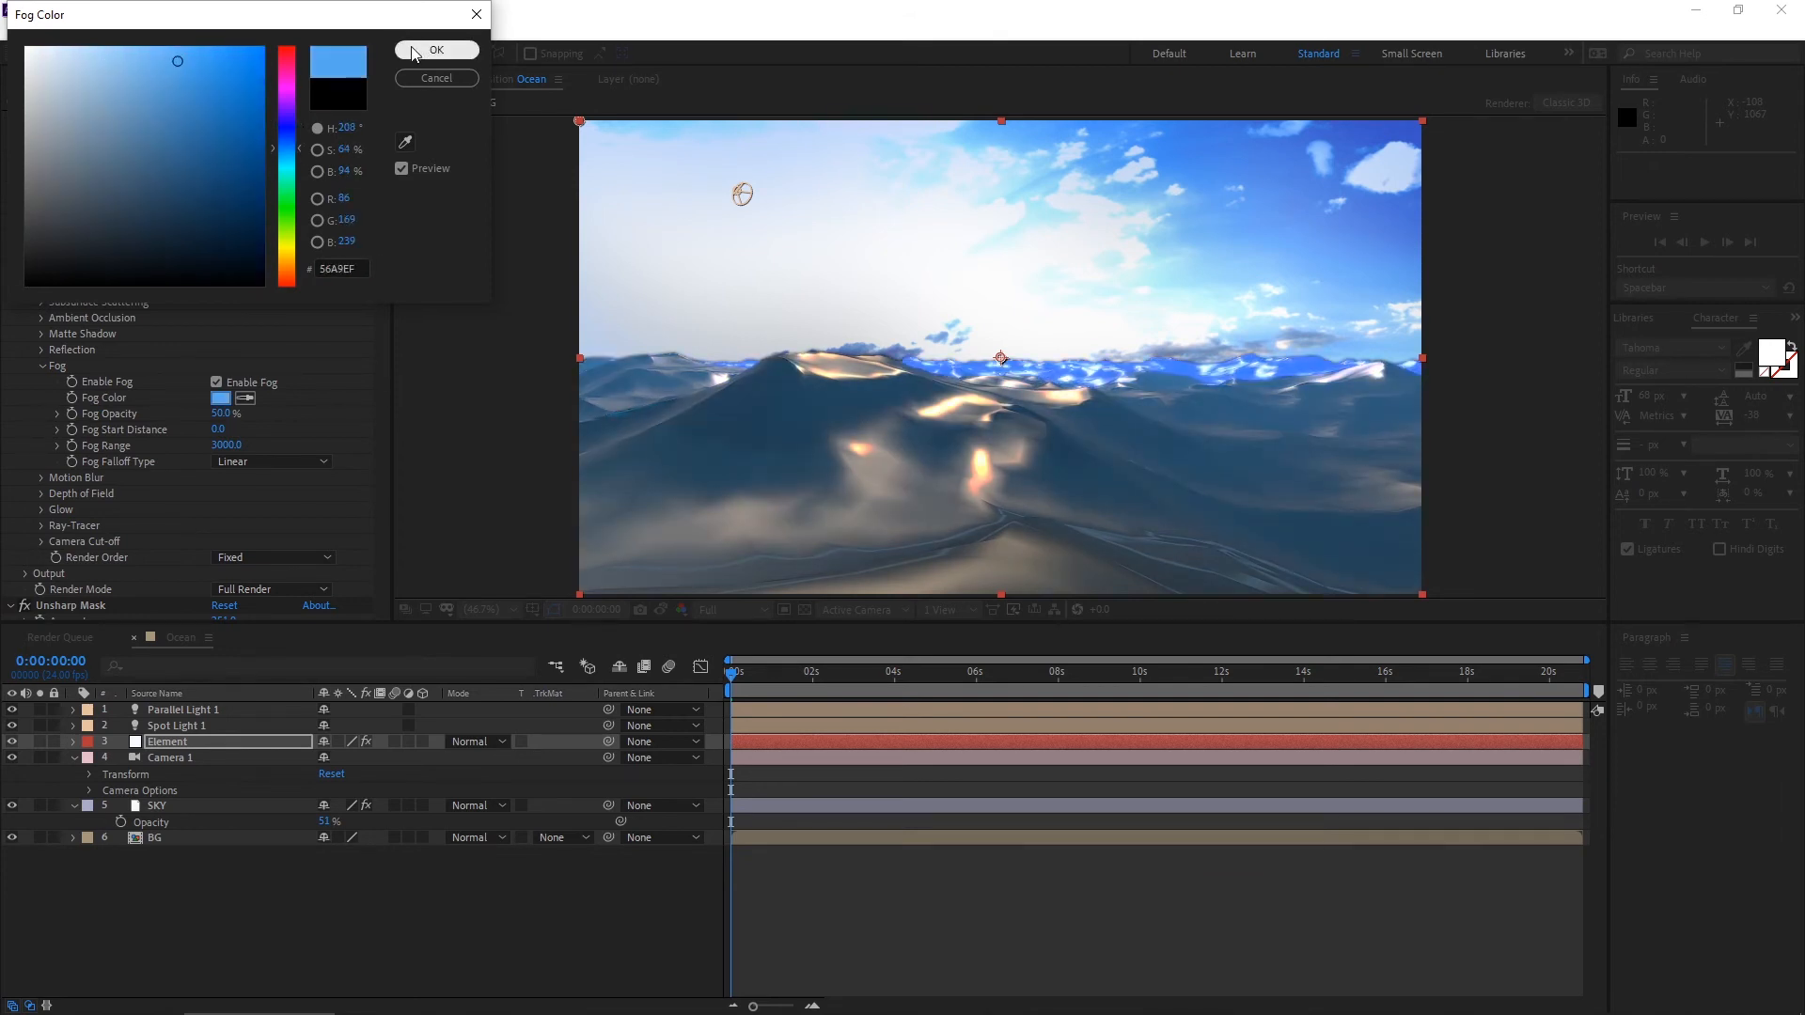
{"action": "left_click", "coordinate": [434, 49]}
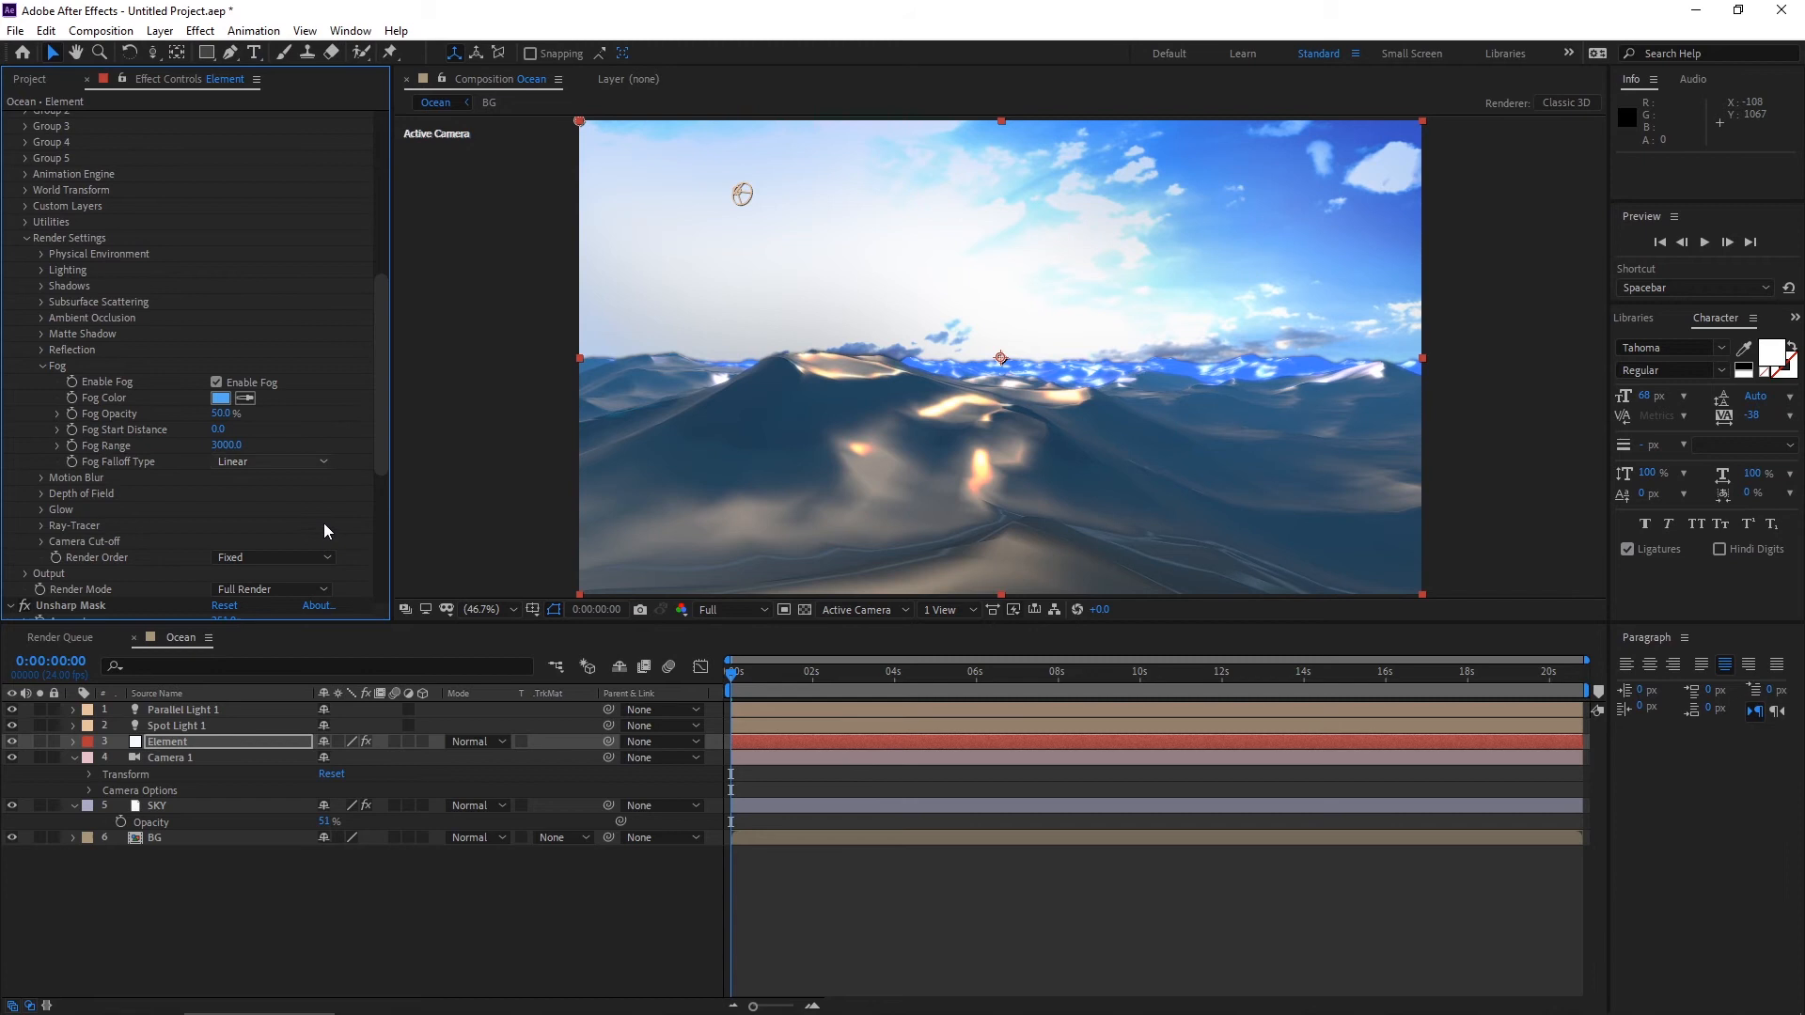
{"action": "mouse_move", "coordinate": [292, 455]}
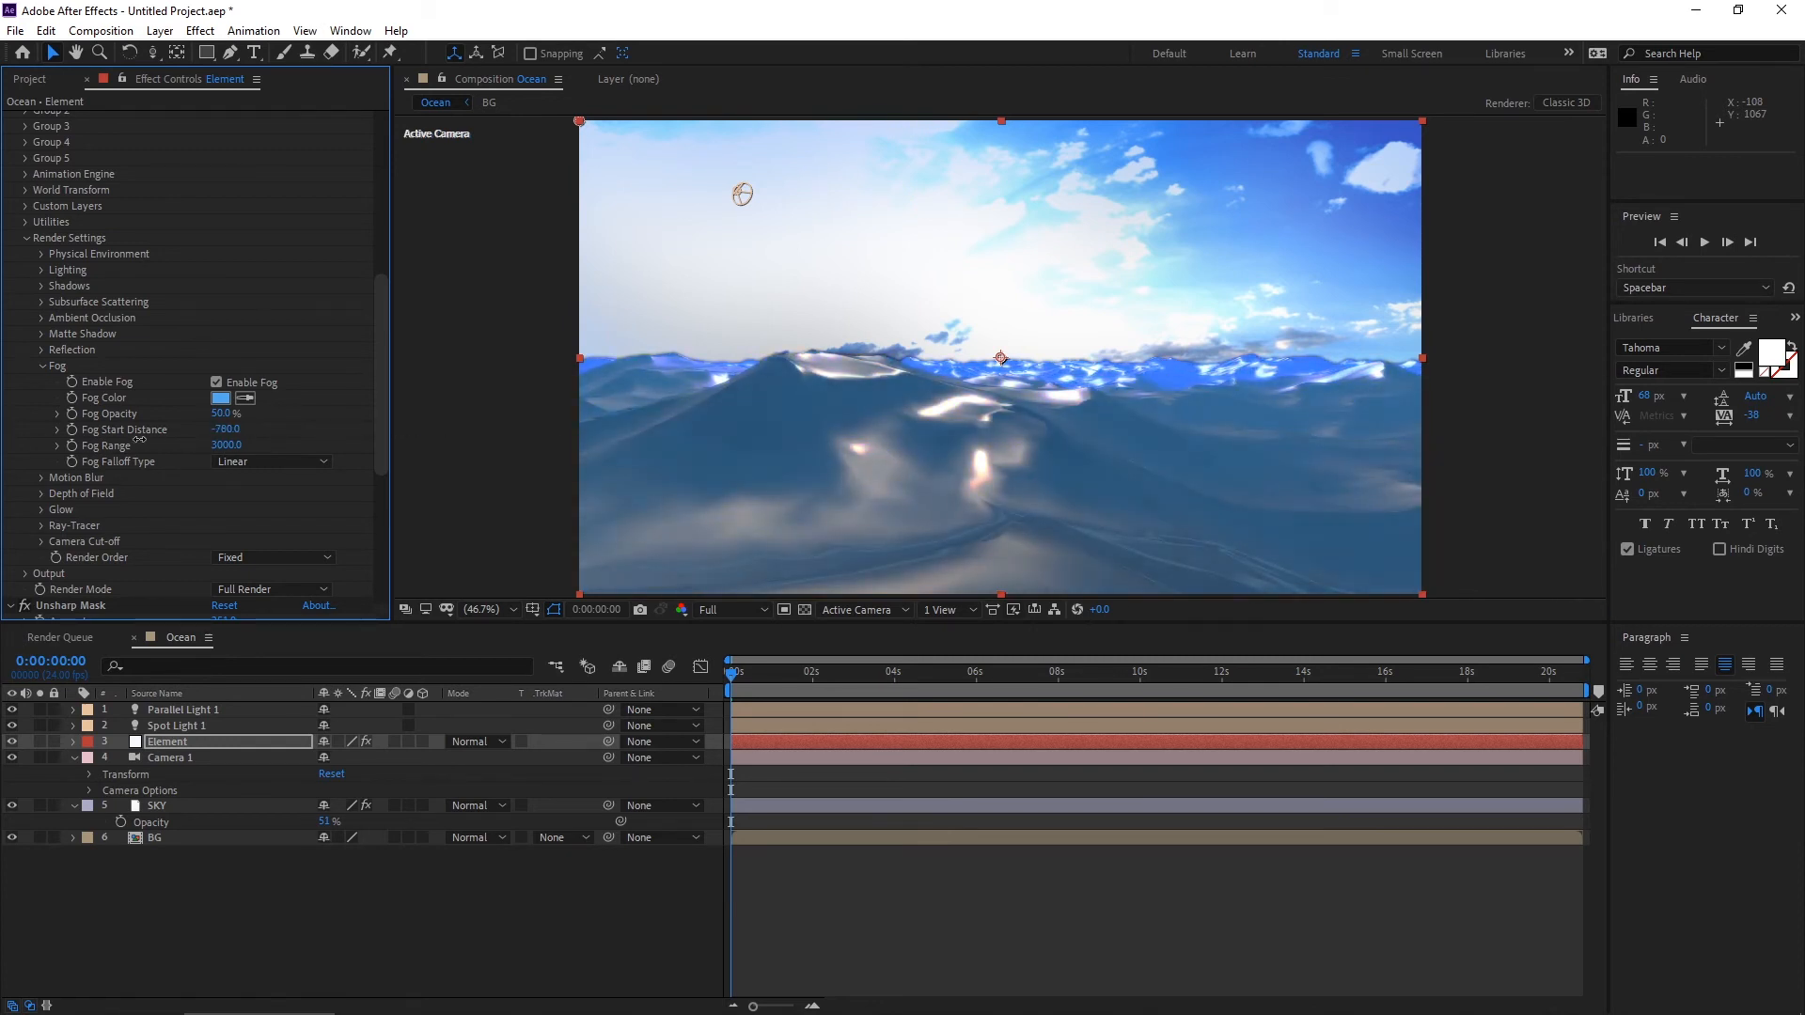
{"action": "left_click_drag", "start_coordinate": [228, 429], "coordinate": [227, 428]}
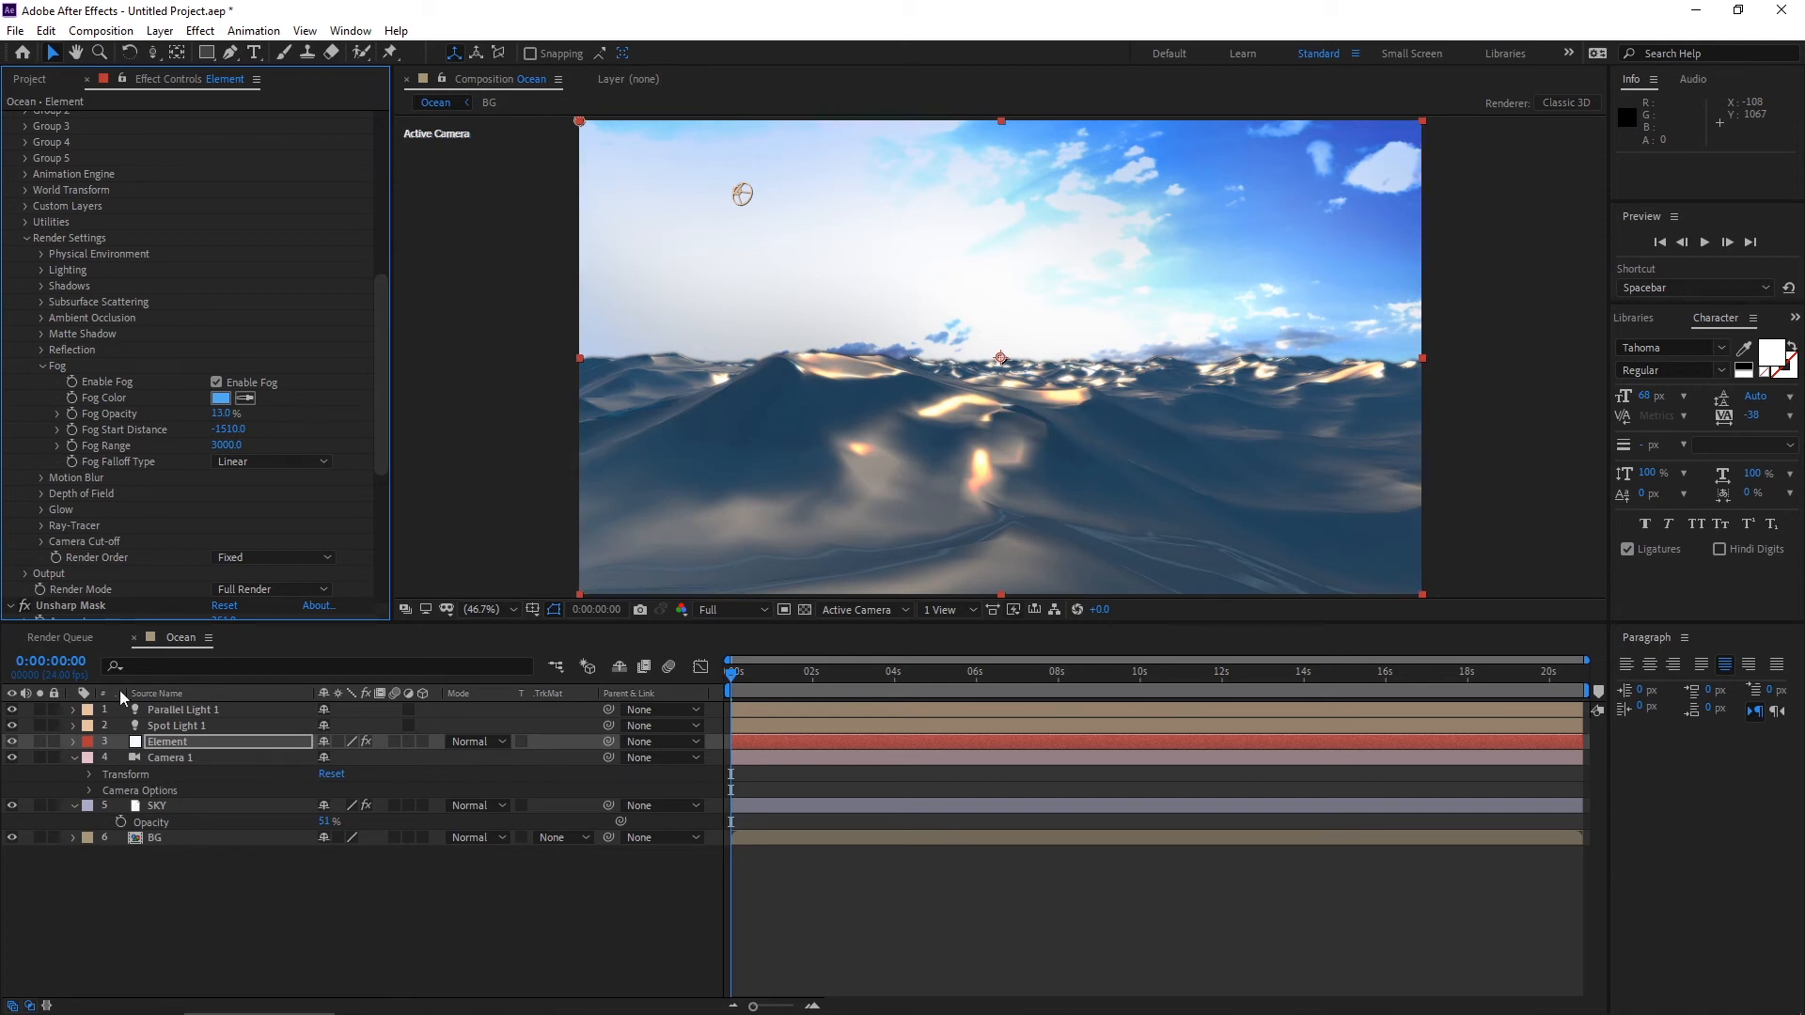
{"action": "mouse_move", "coordinate": [1025, 532]}
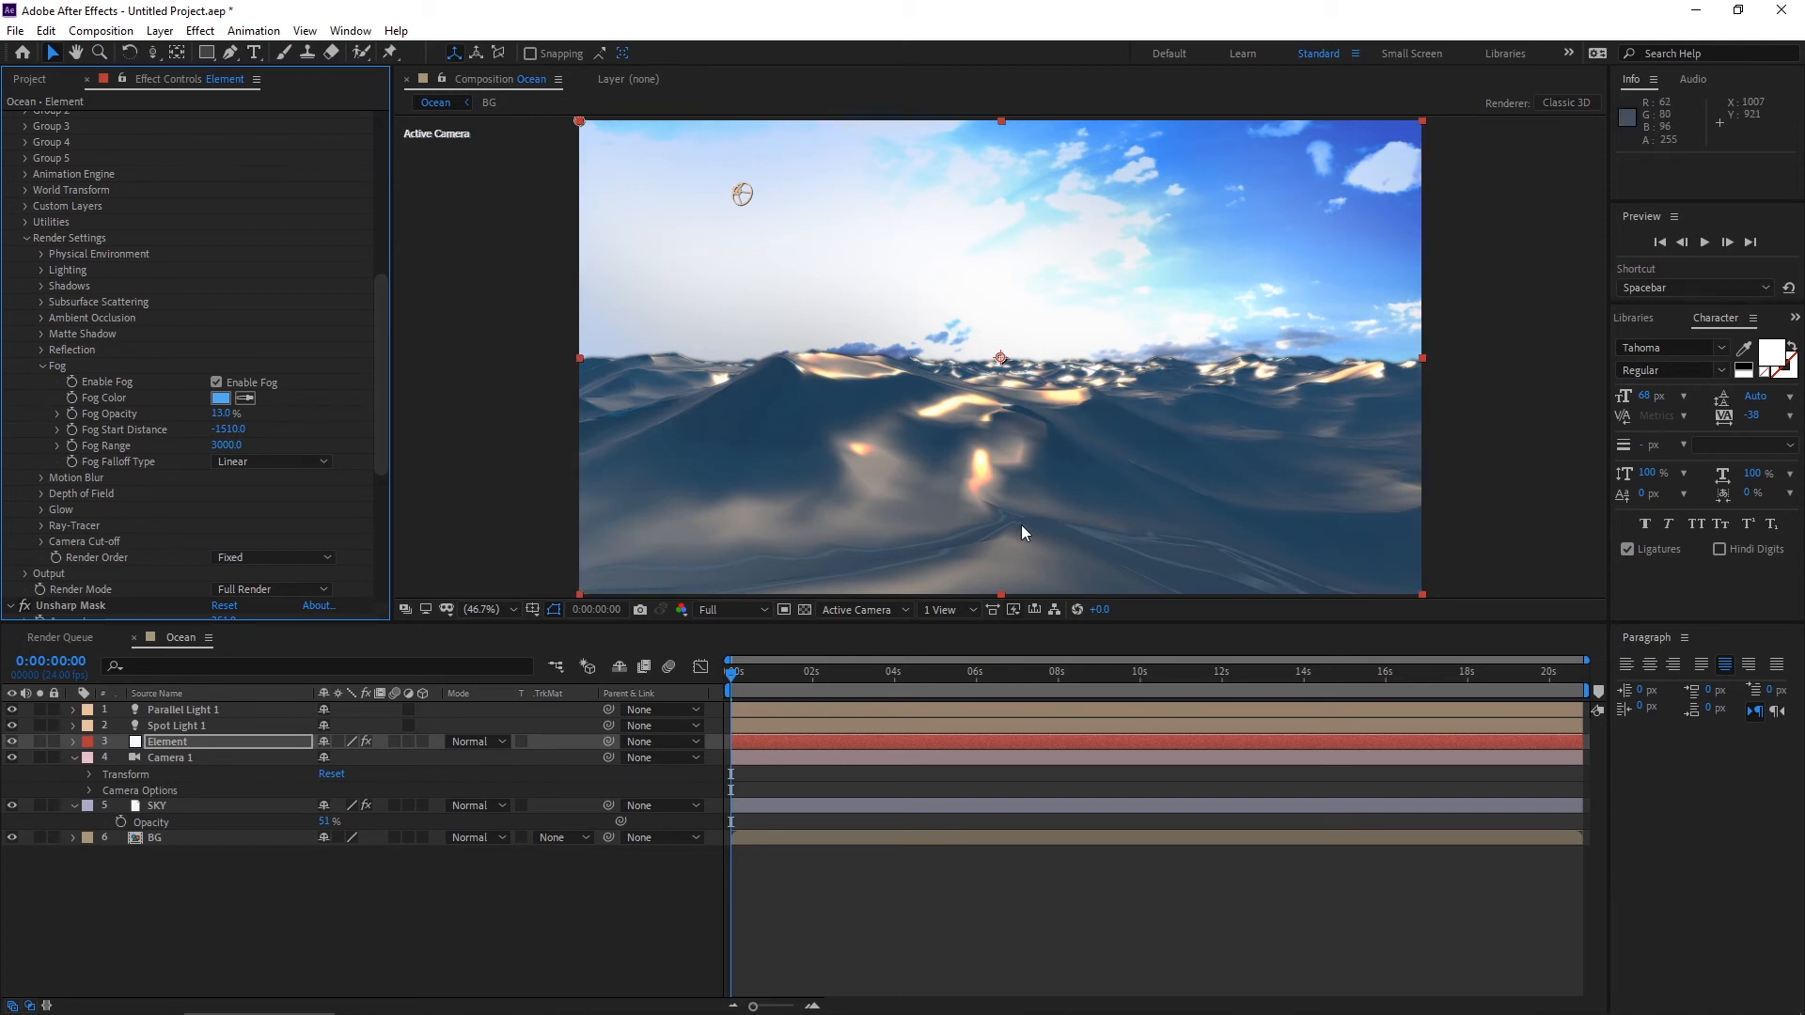
{"action": "mouse_move", "coordinate": [176, 886]}
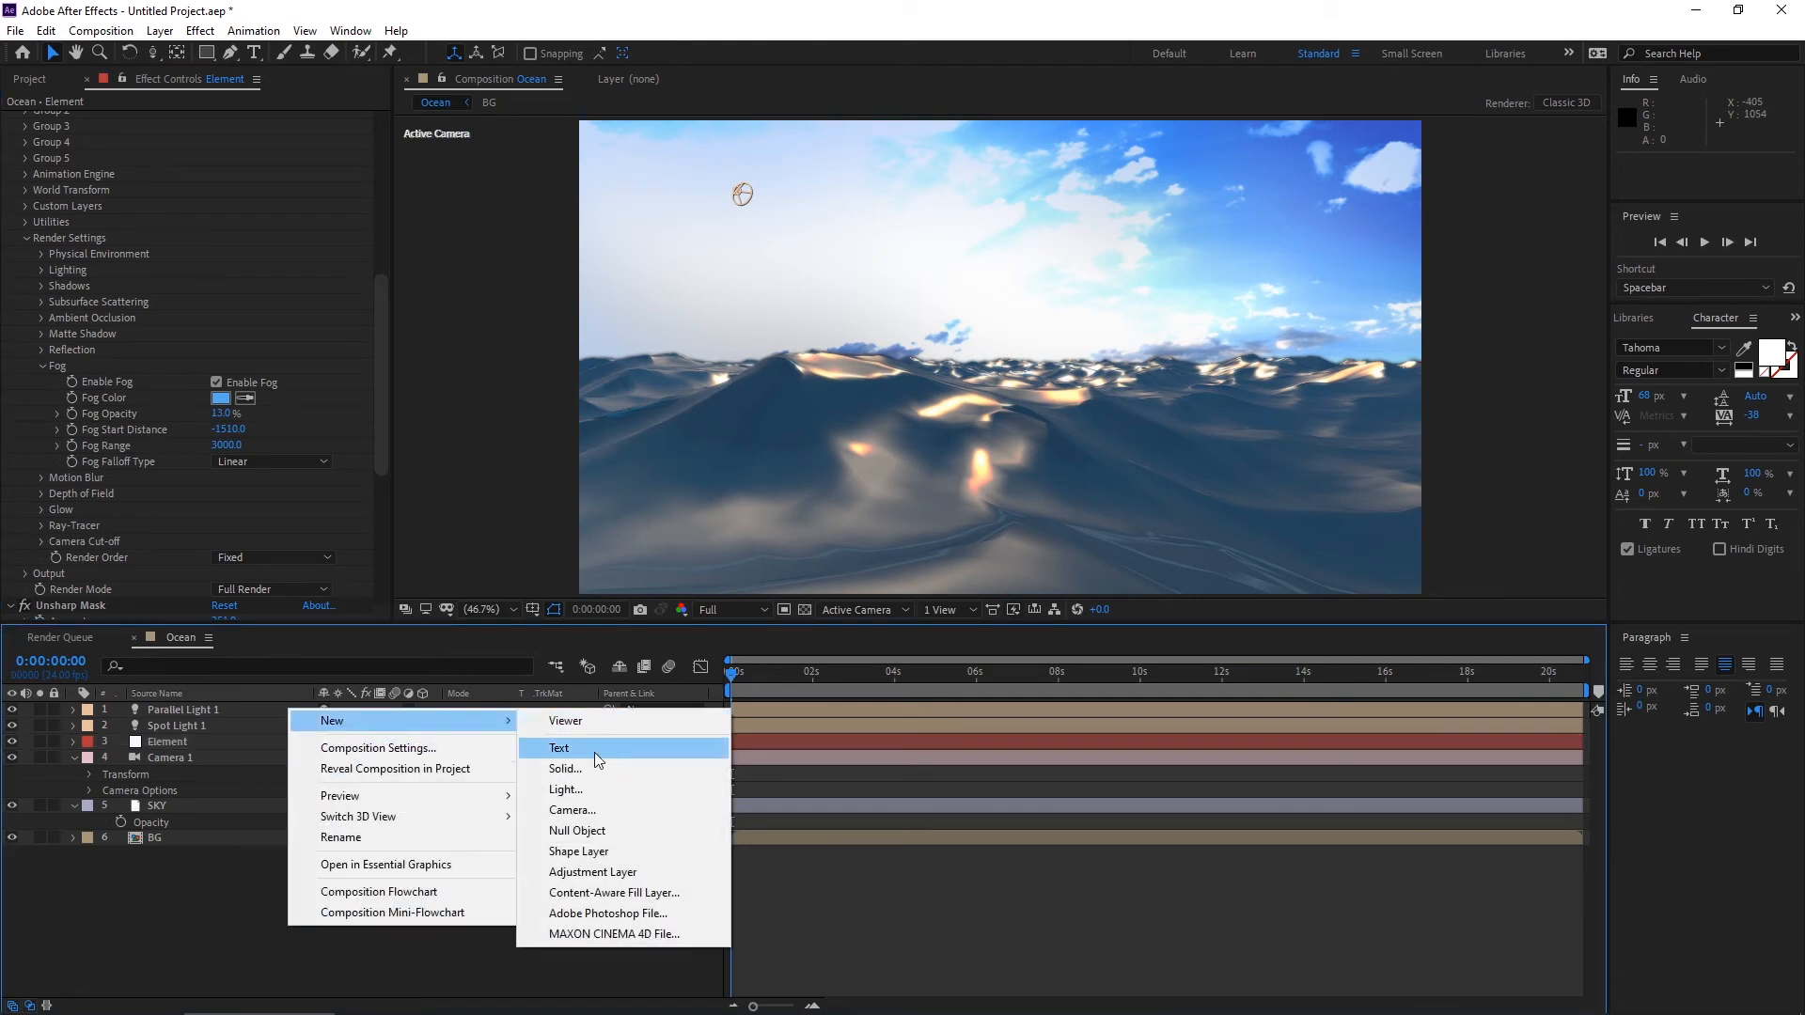
Create a new solid layer named 'Optical flare' at the top of the Ocean composition.
{"action": "left_click", "coordinate": [562, 767]}
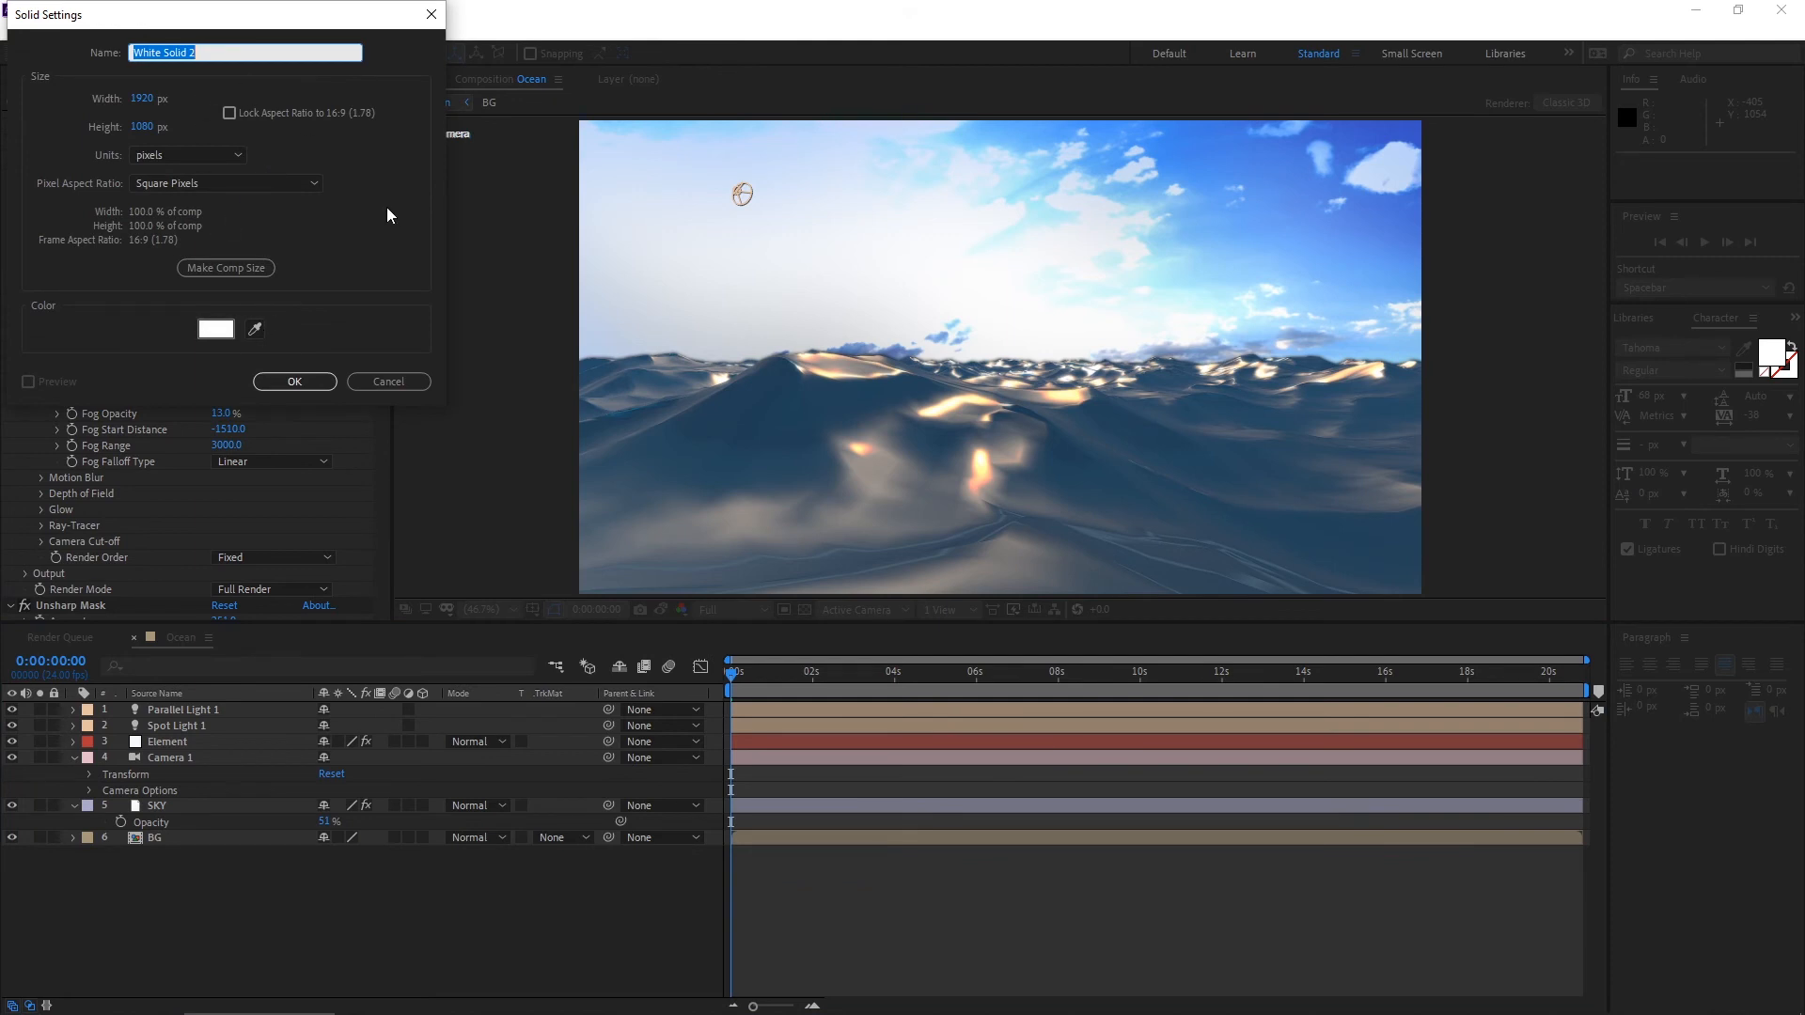
{"action": "type", "text": "Opti"}
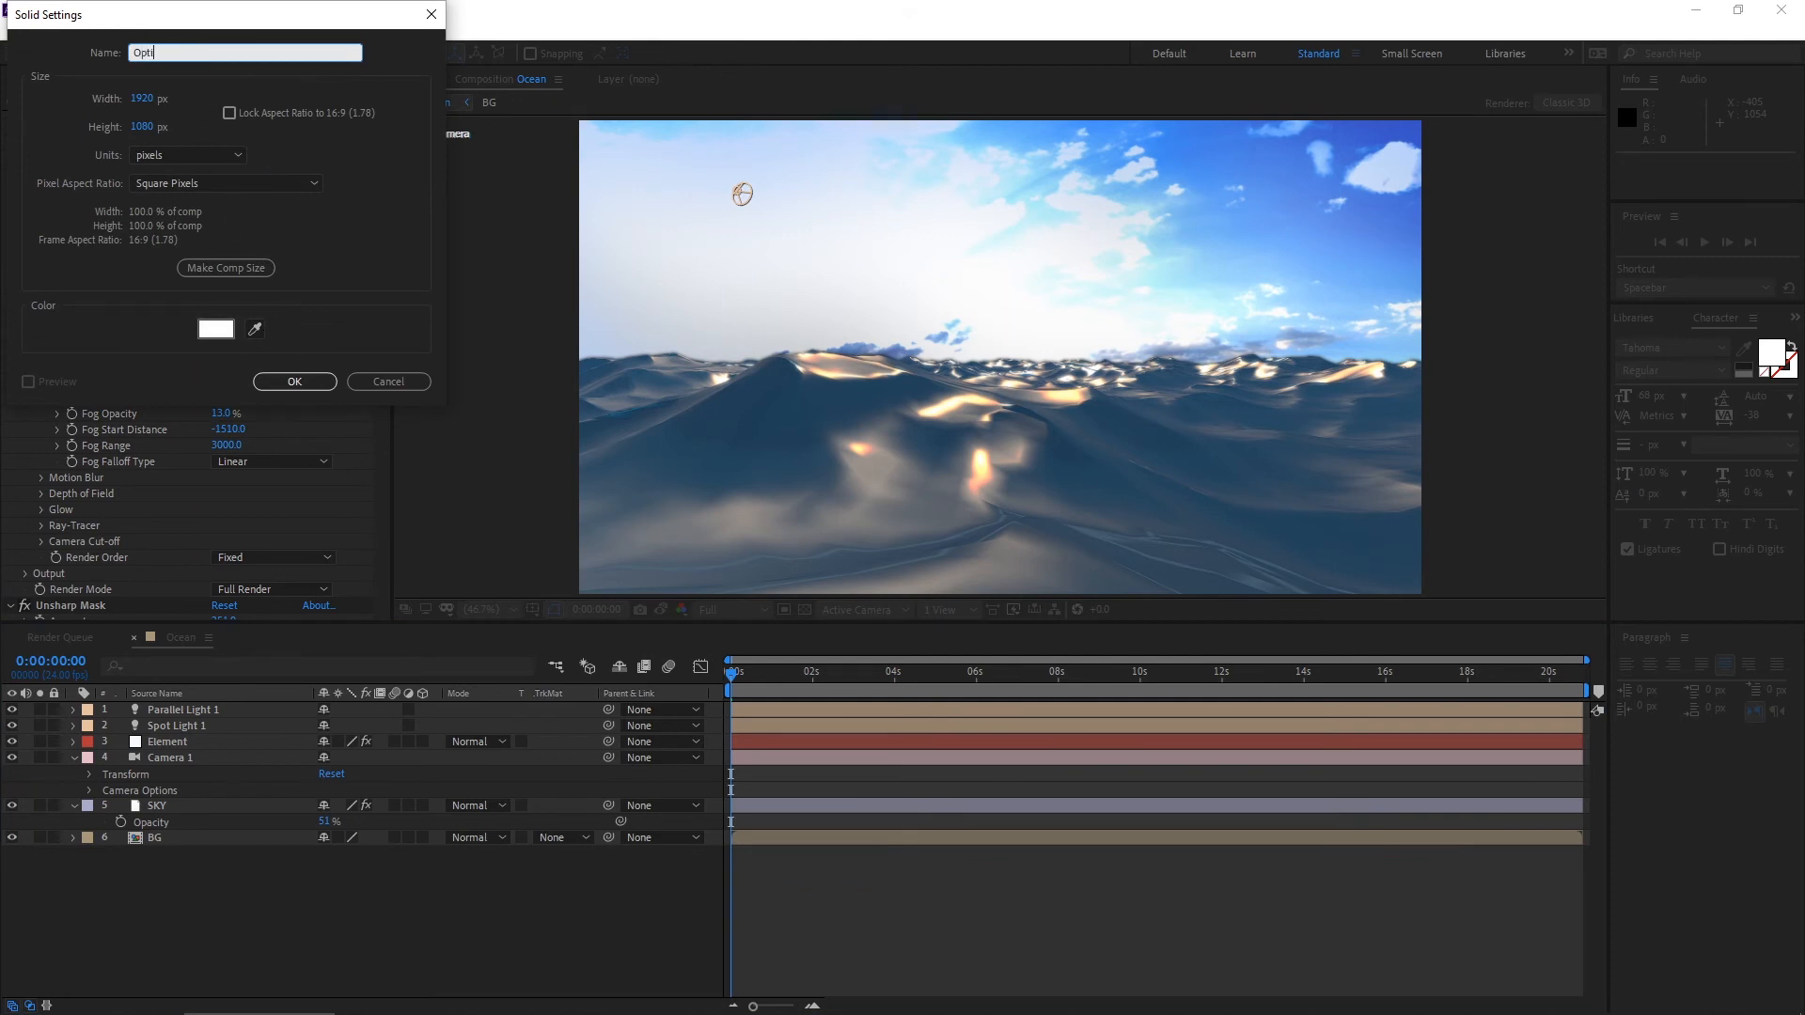
{"action": "type", "text": "cal"}
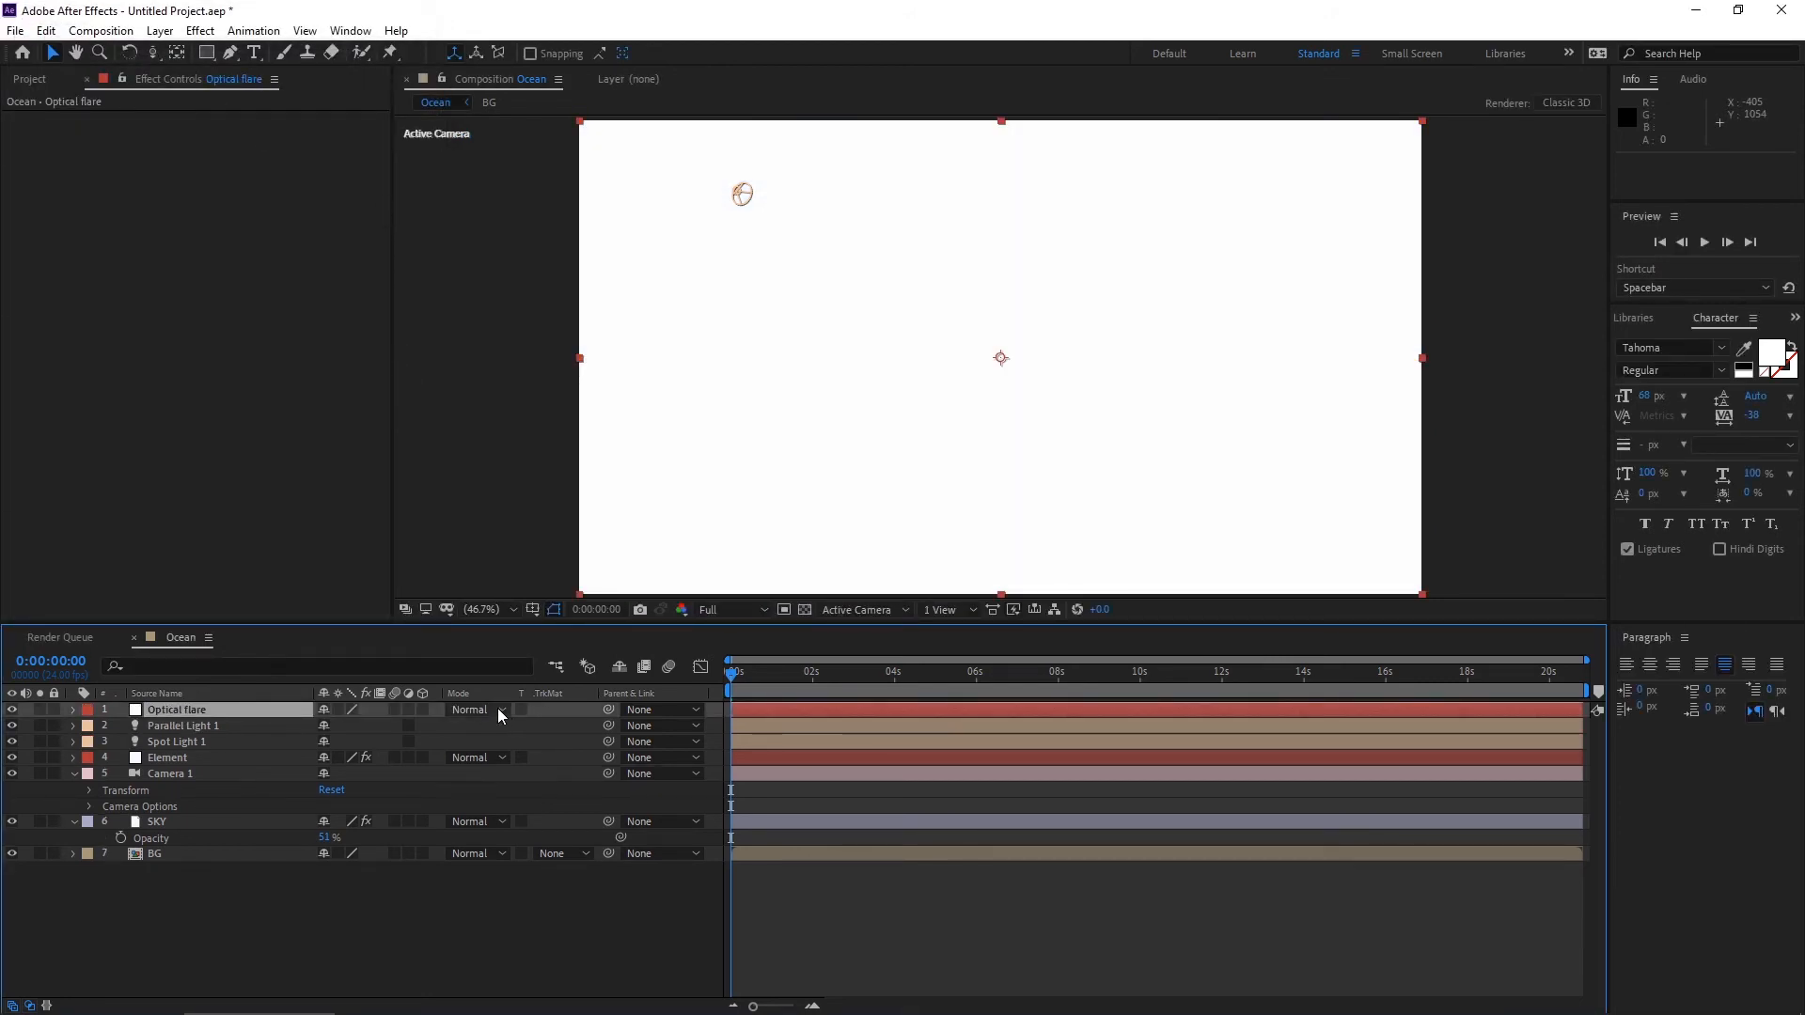
Blend the flare layer in Screen mode and apply the Optical Flares effect to it.
{"action": "left_click", "coordinate": [469, 709]}
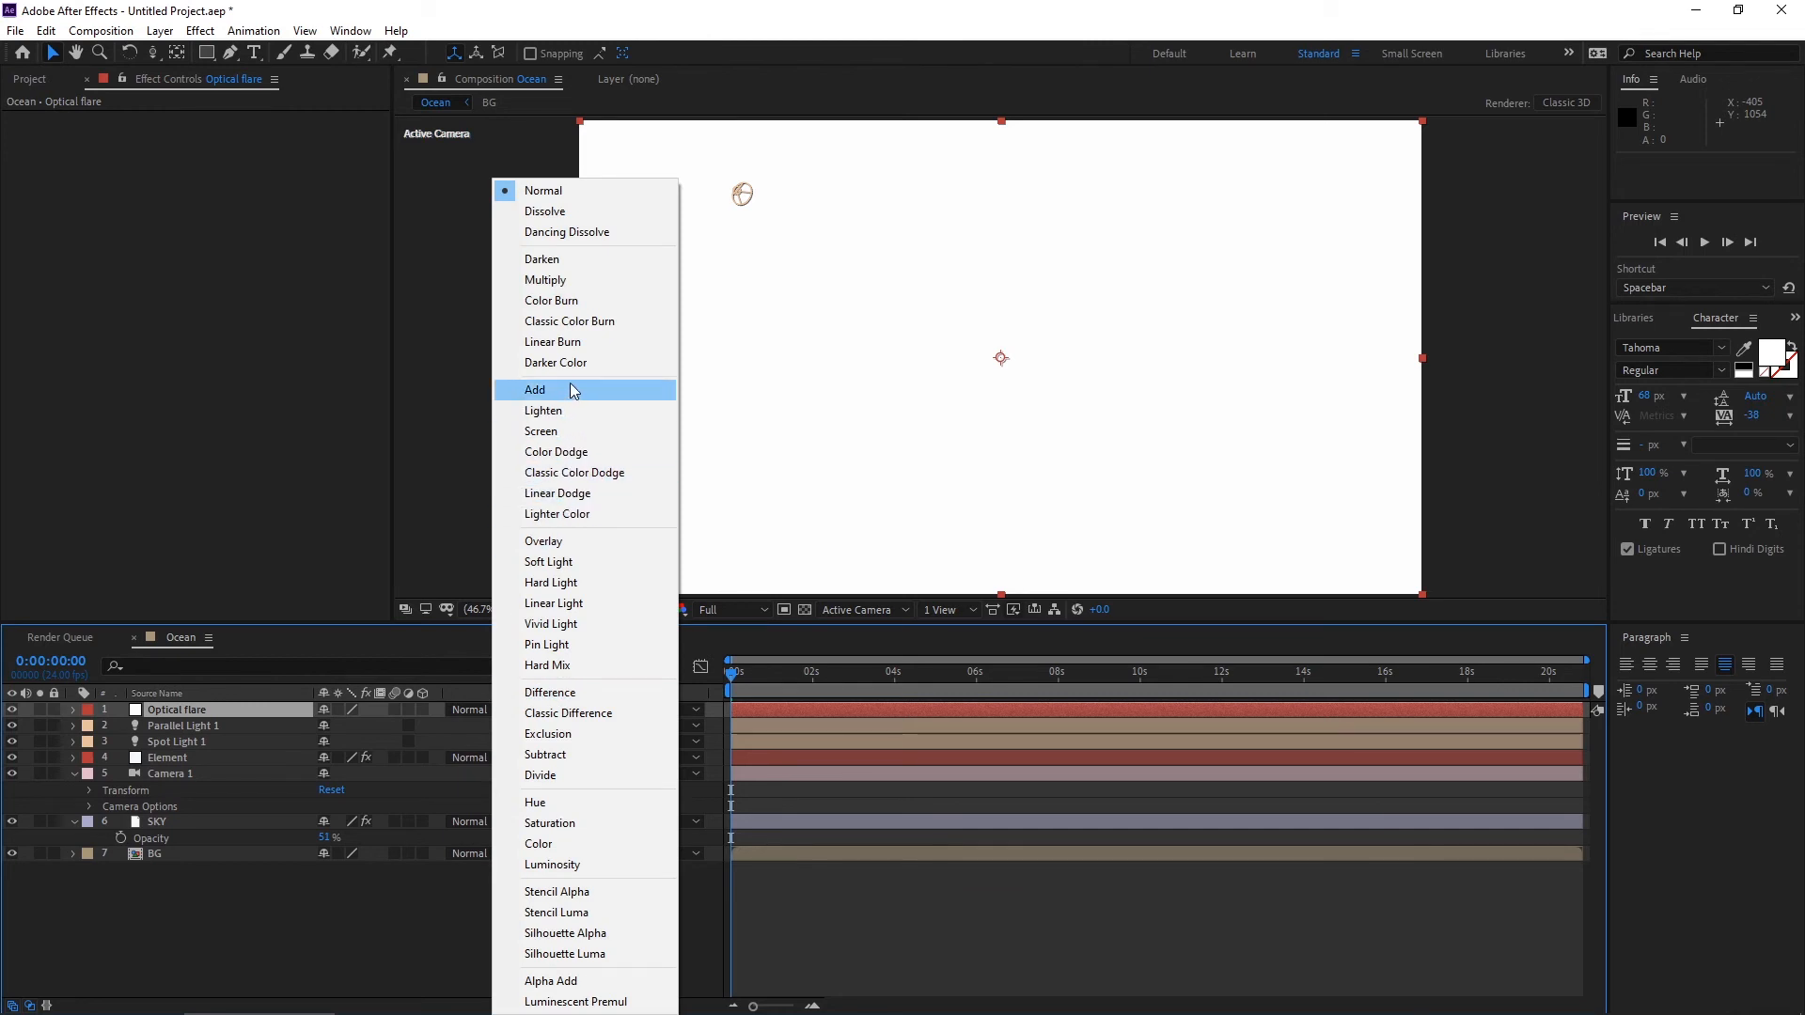
{"action": "mouse_move", "coordinate": [598, 756]}
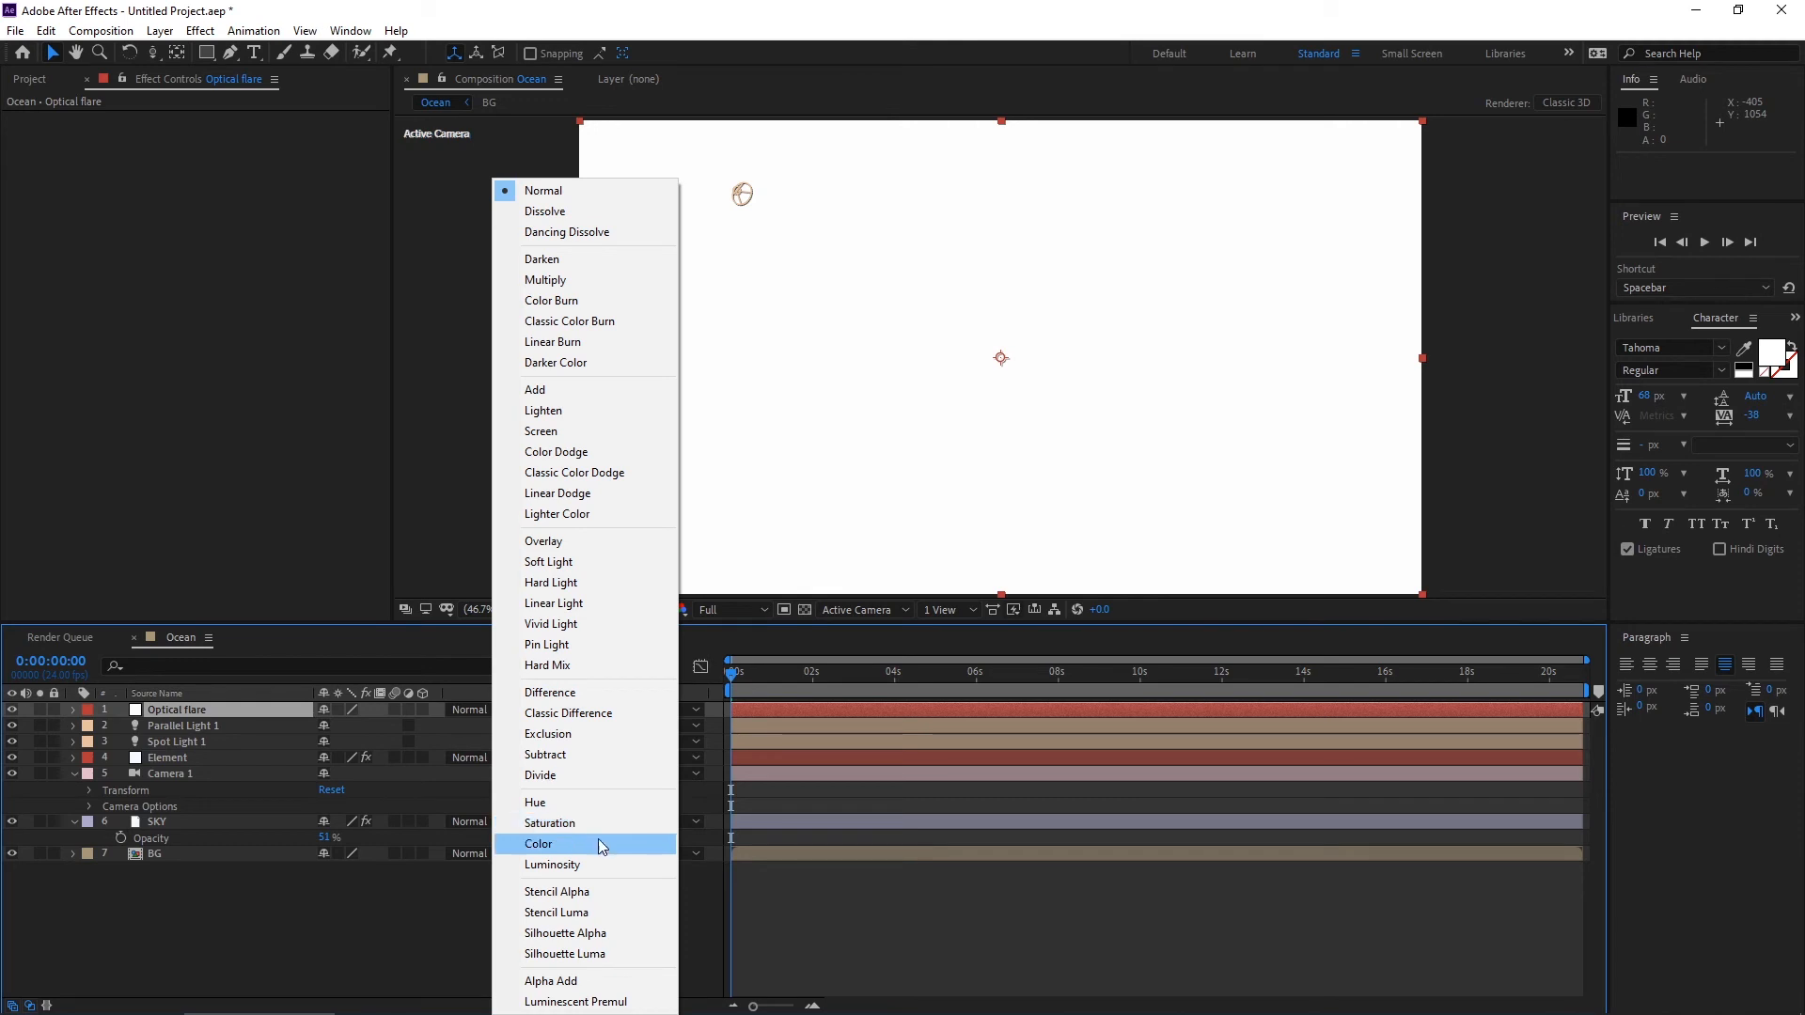
{"action": "mouse_move", "coordinate": [557, 513]}
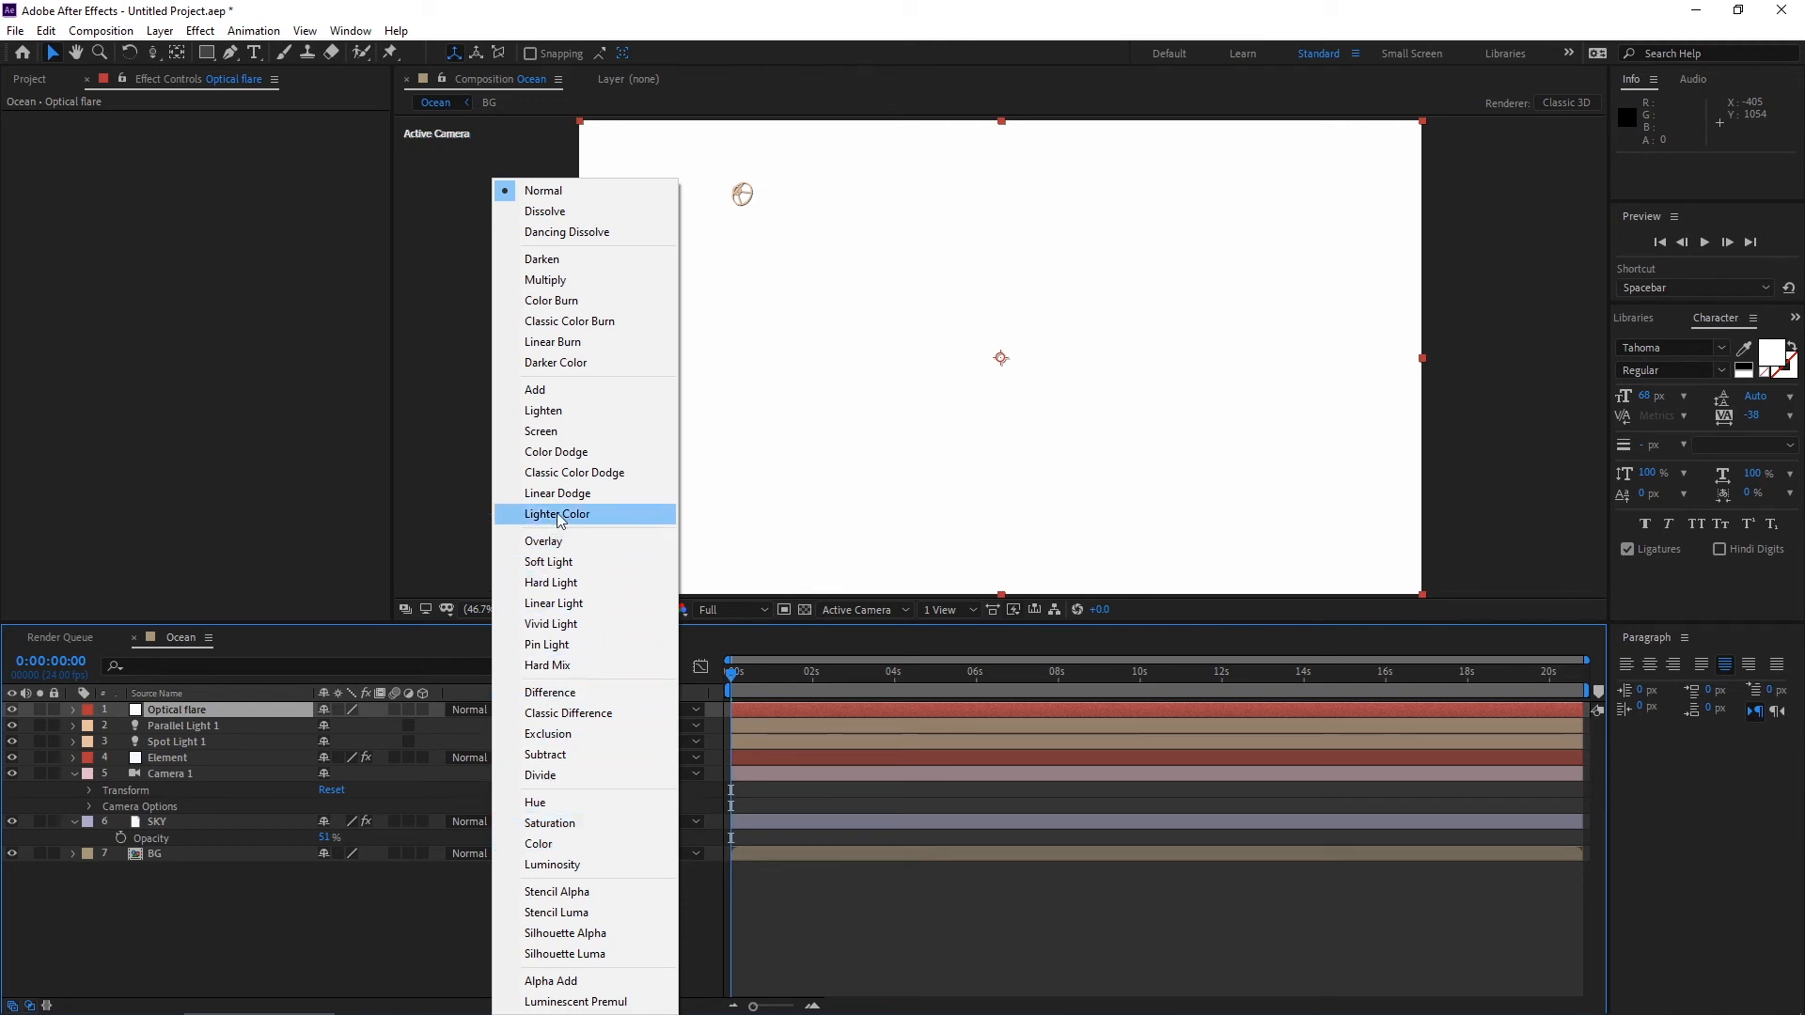
{"action": "left_click", "coordinate": [540, 431]}
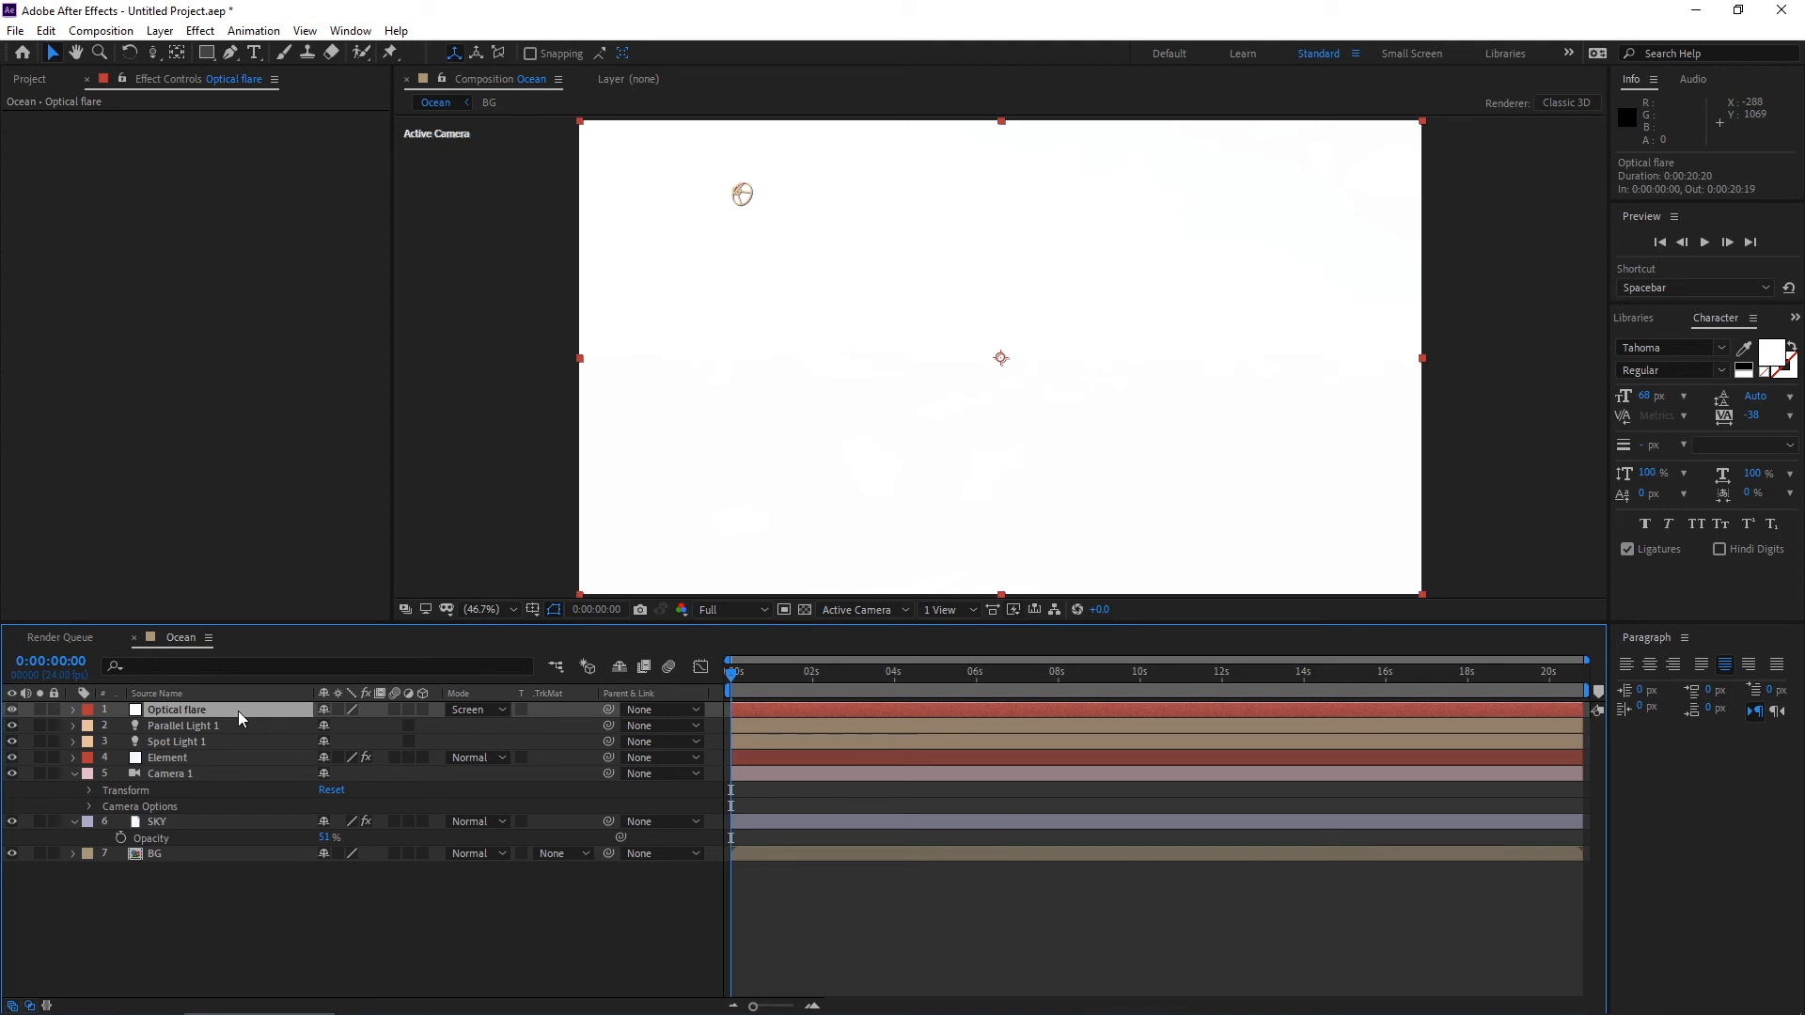
{"action": "type", "text": "op"}
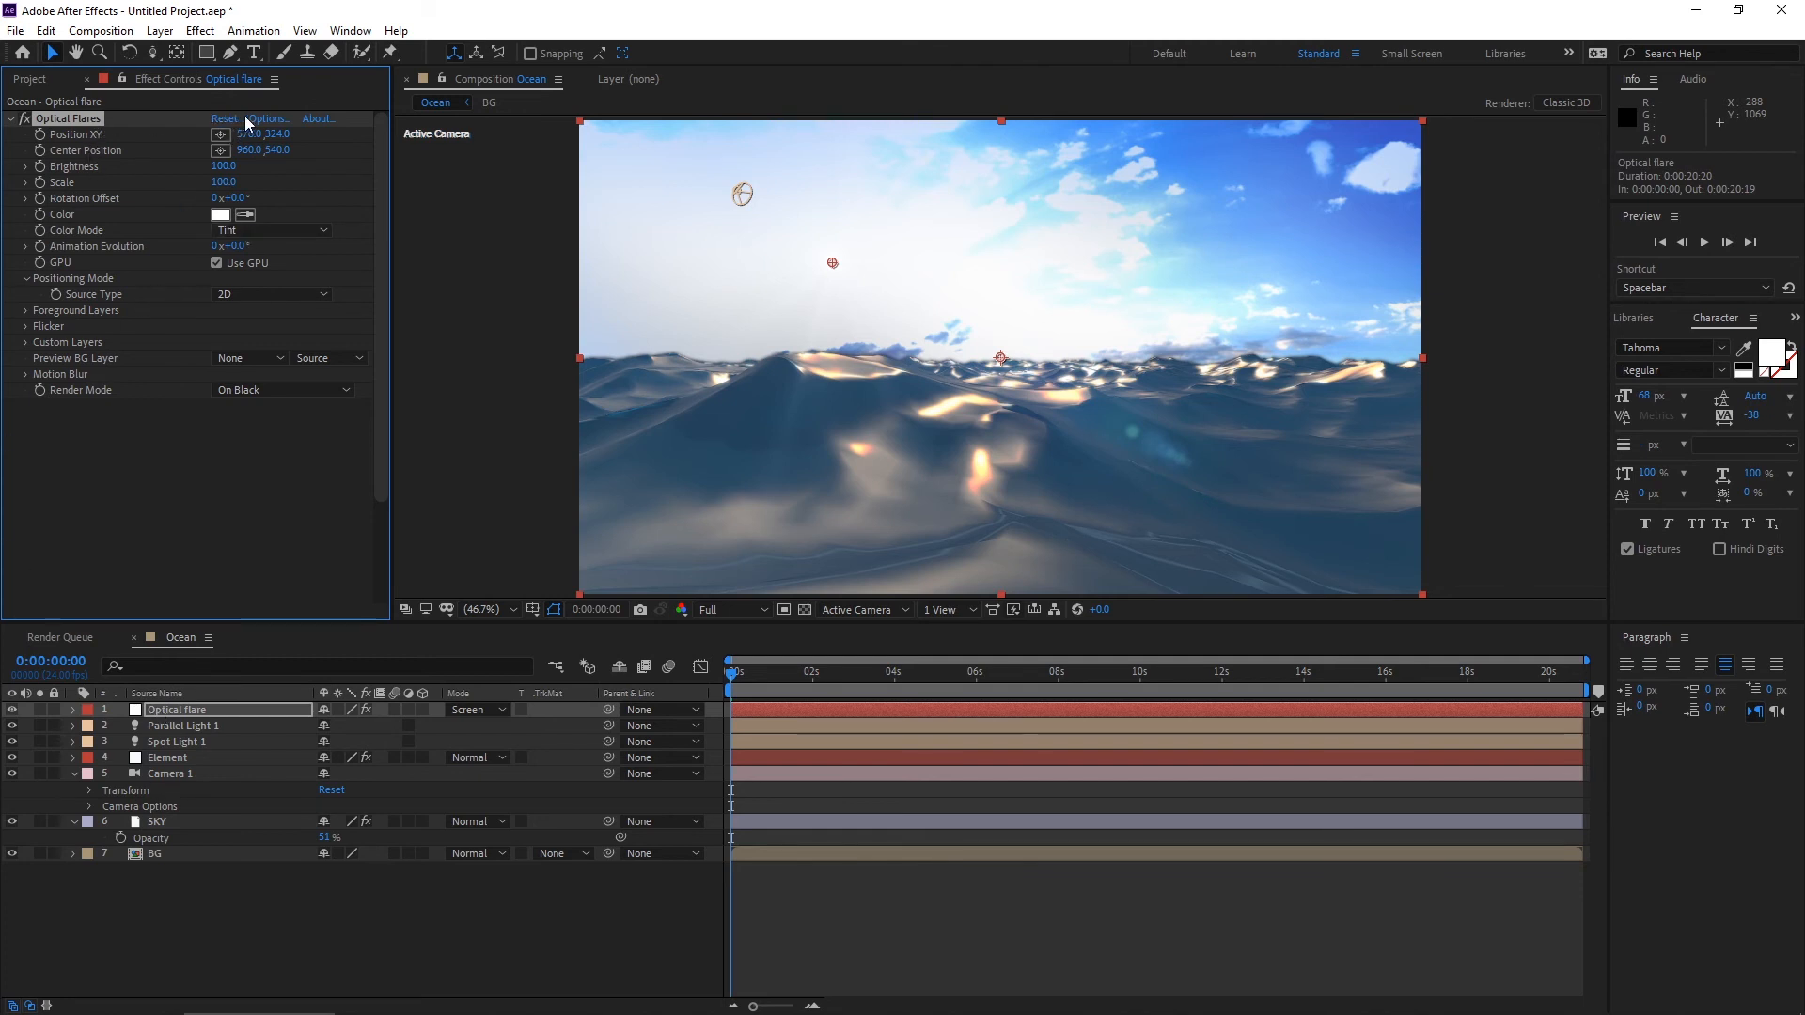
Apply the Blue Moon flare preset from Motion Graphics and move its streak up into the sky.
{"action": "left_click", "coordinate": [266, 118]}
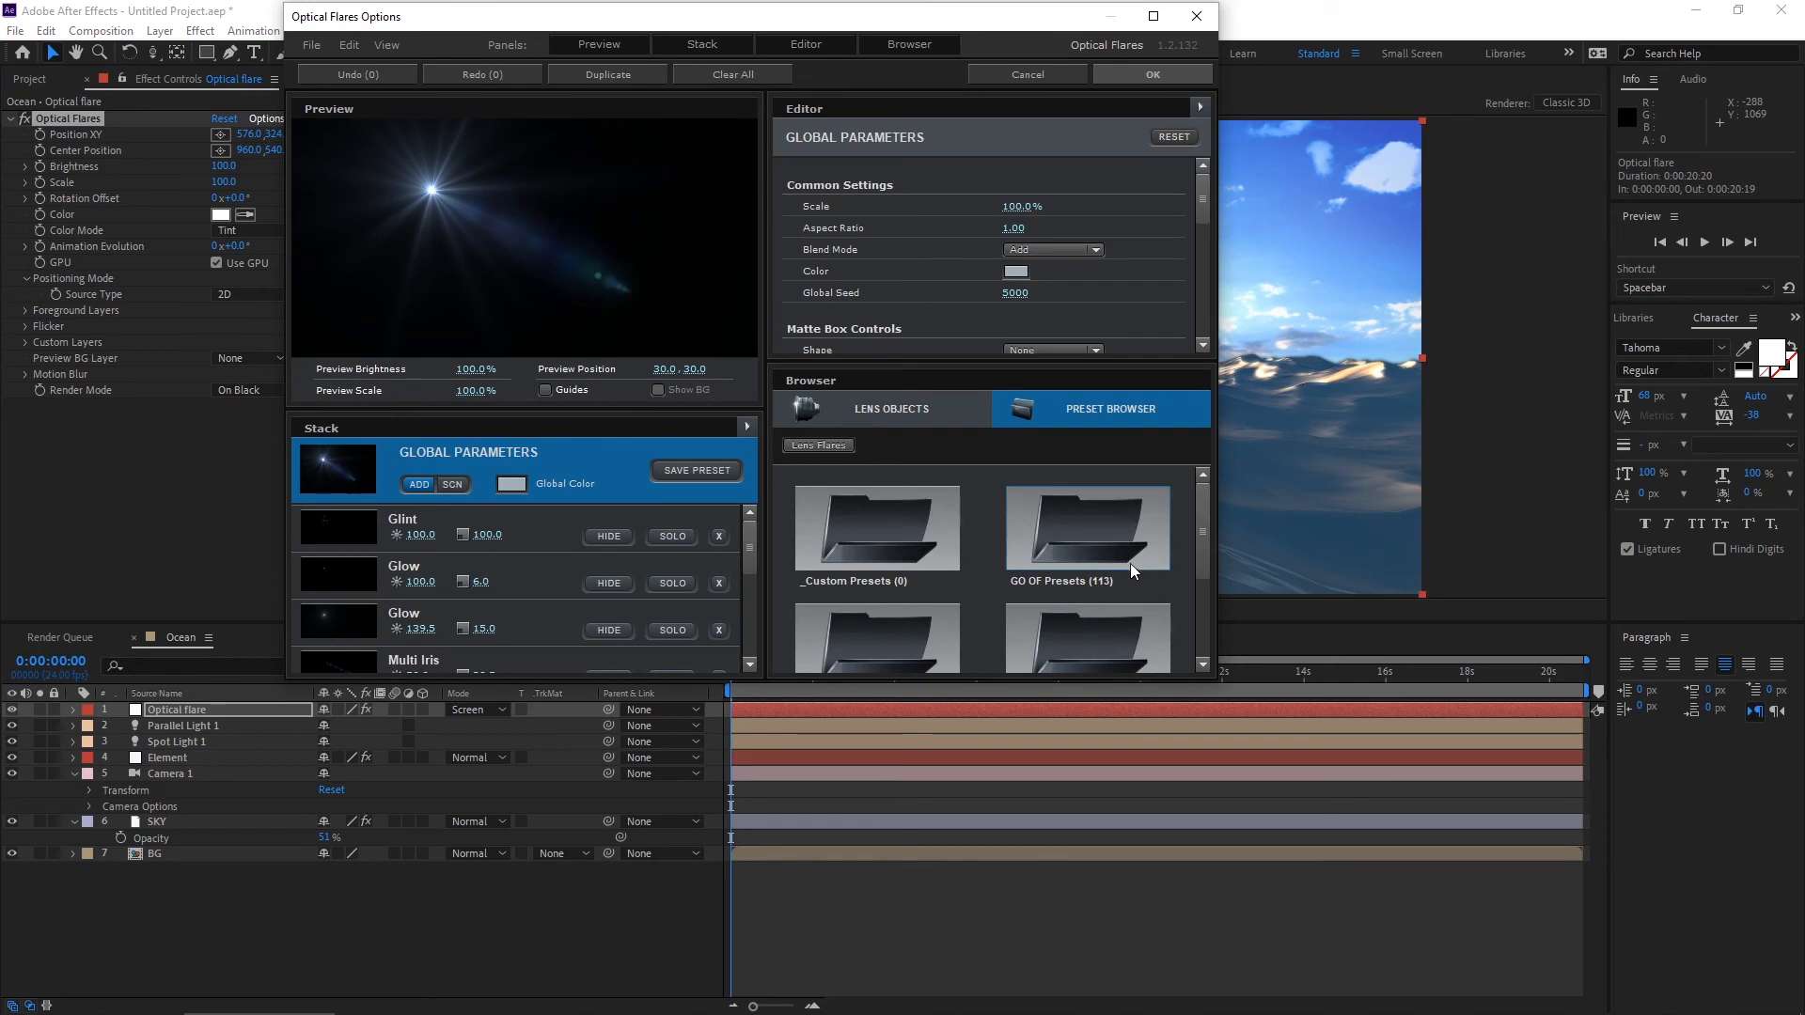
{"action": "double_click", "coordinate": [1085, 529]}
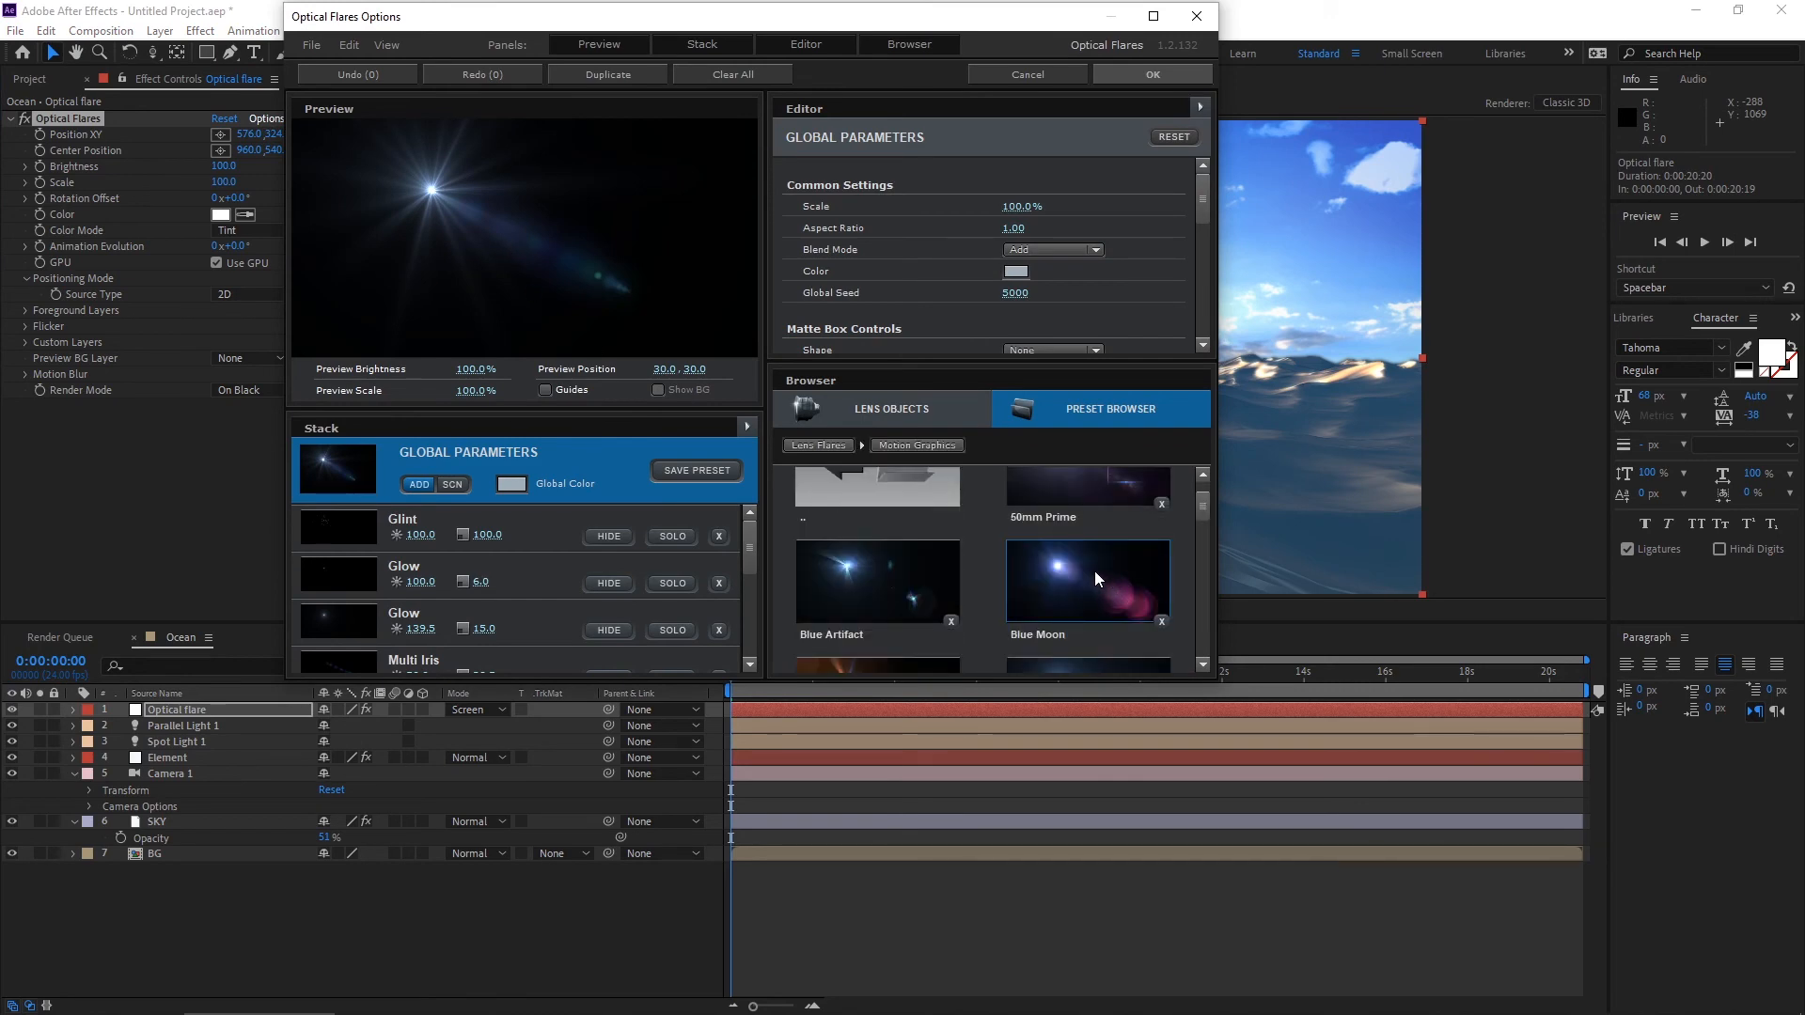
{"action": "left_click", "coordinate": [1151, 73]}
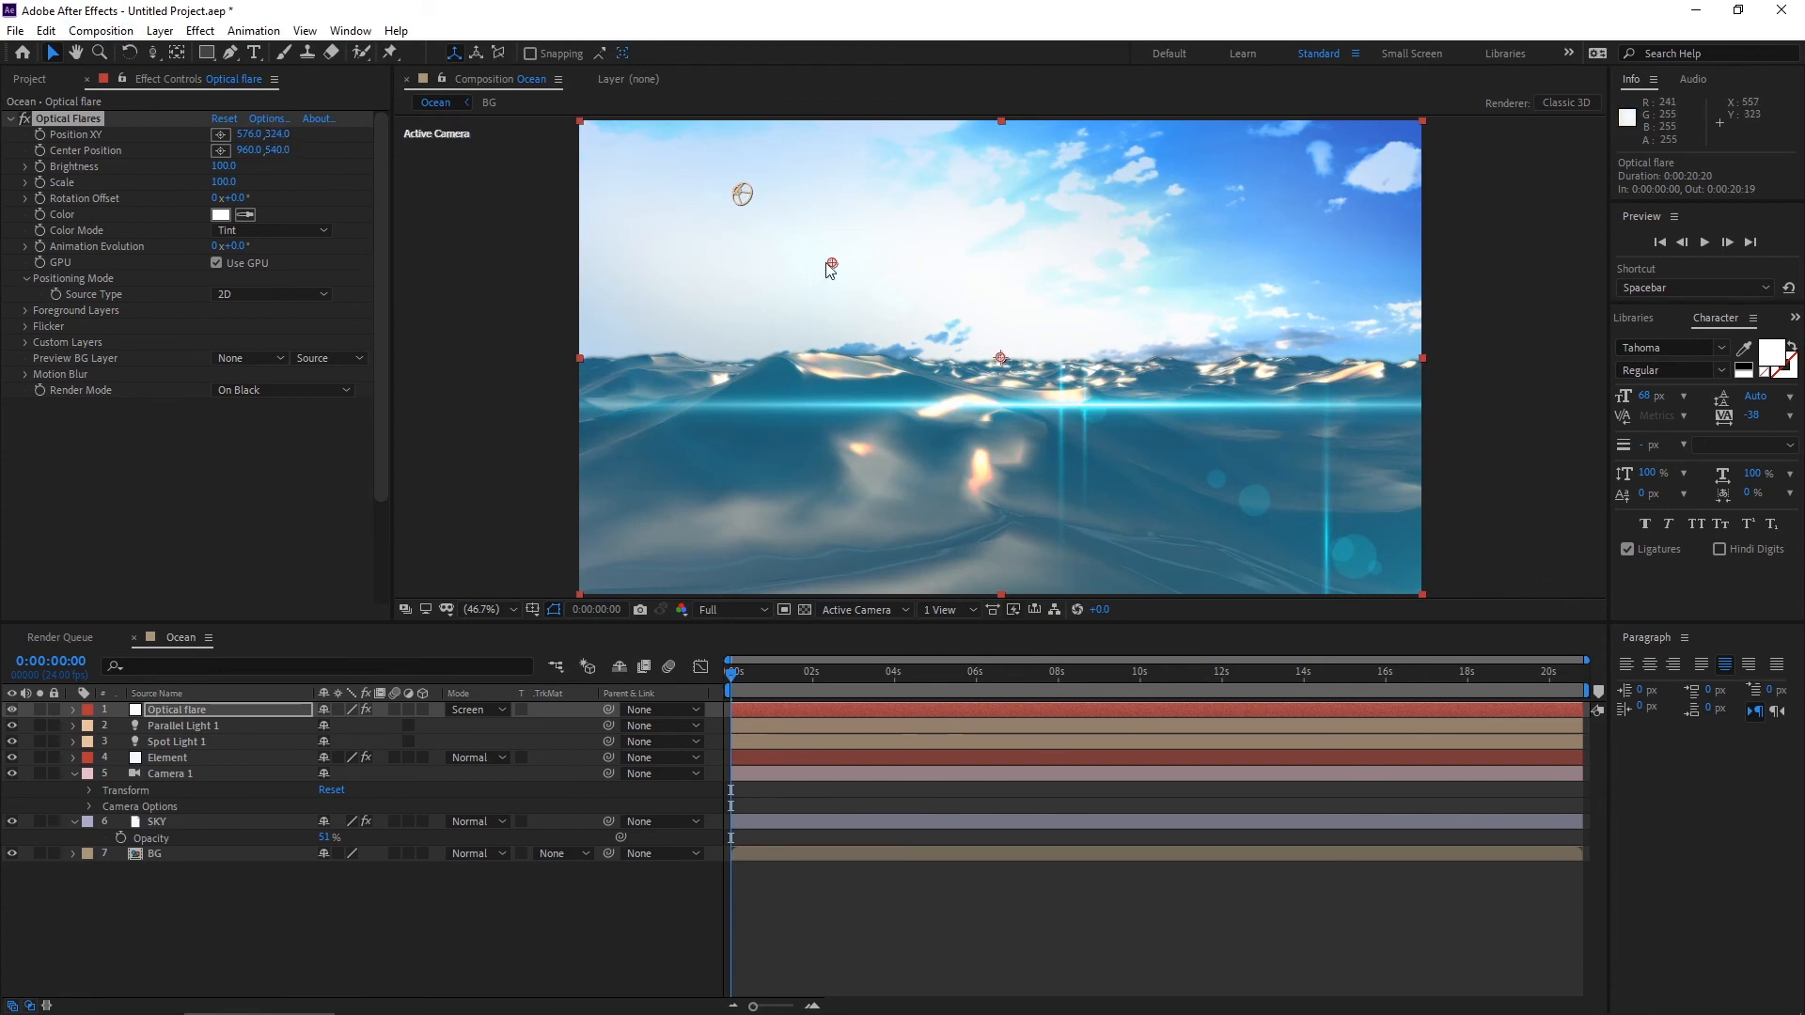
{"action": "left_click_drag", "start_coordinate": [830, 265], "coordinate": [1013, 284]}
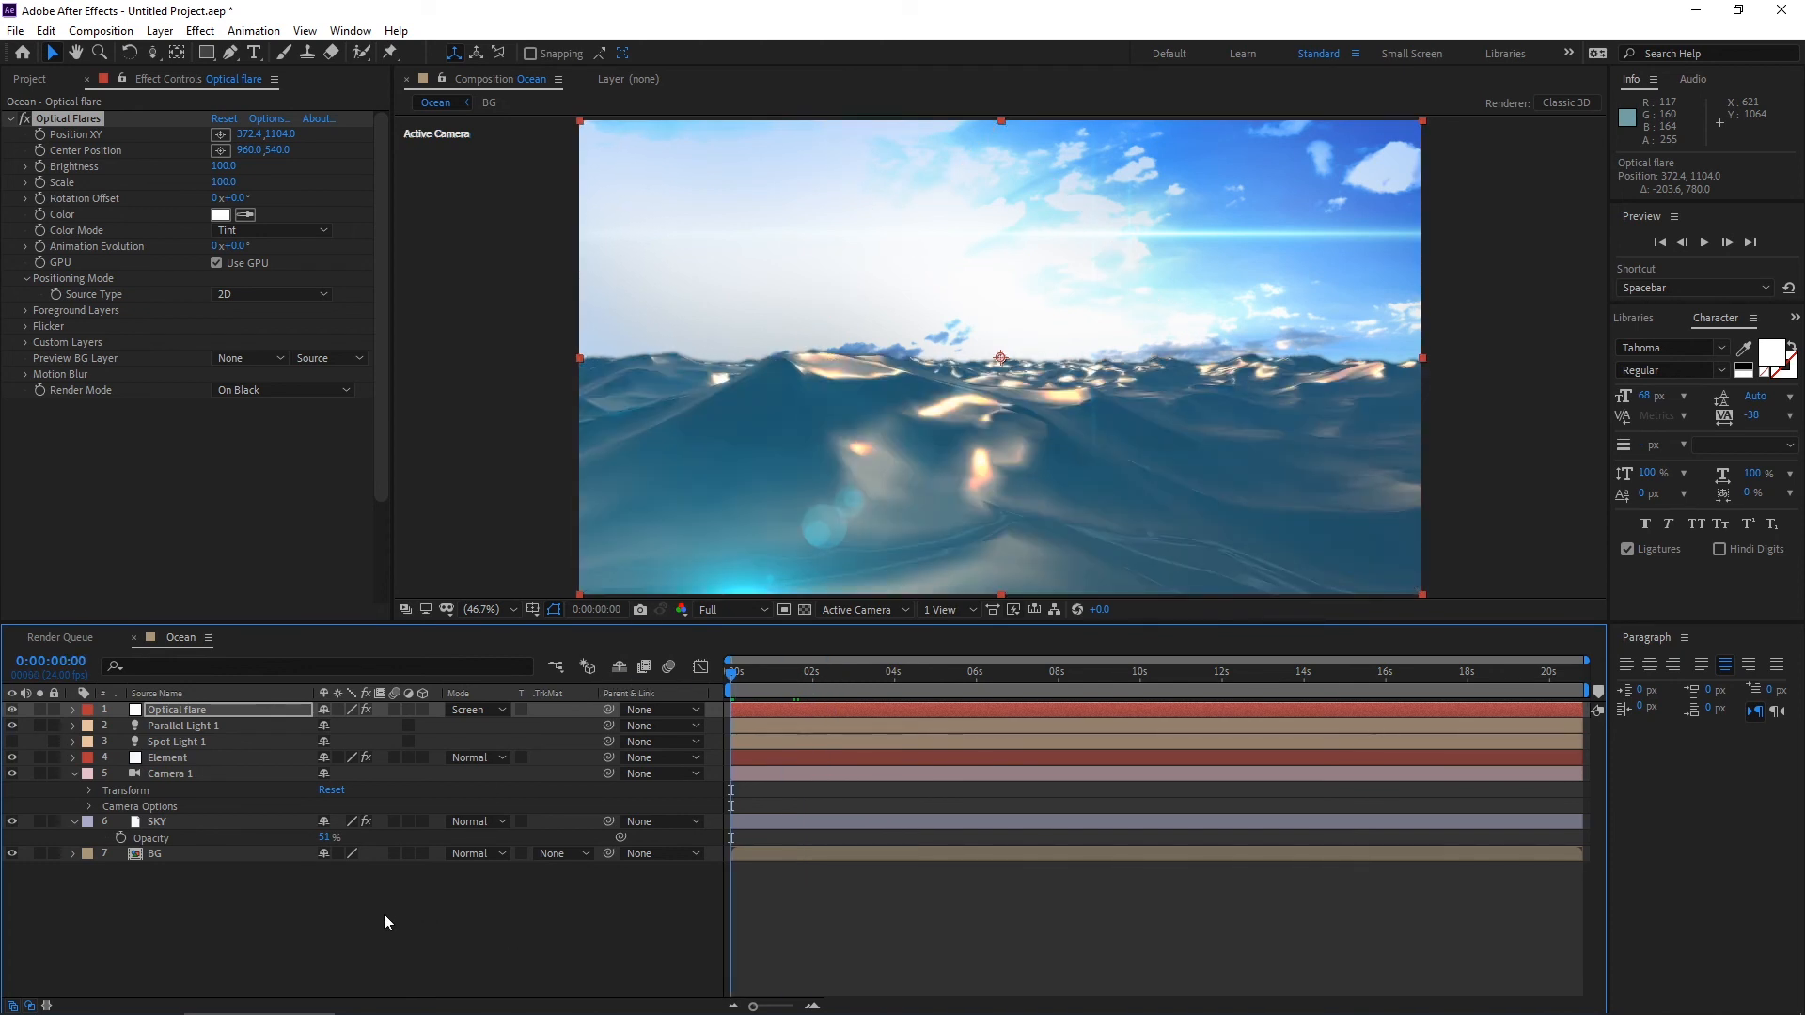
Enable Camera 1 depth of field with zoom 851.4, focus distance 376.7 and blur level 76%.
{"action": "left_click", "coordinate": [1726, 243]}
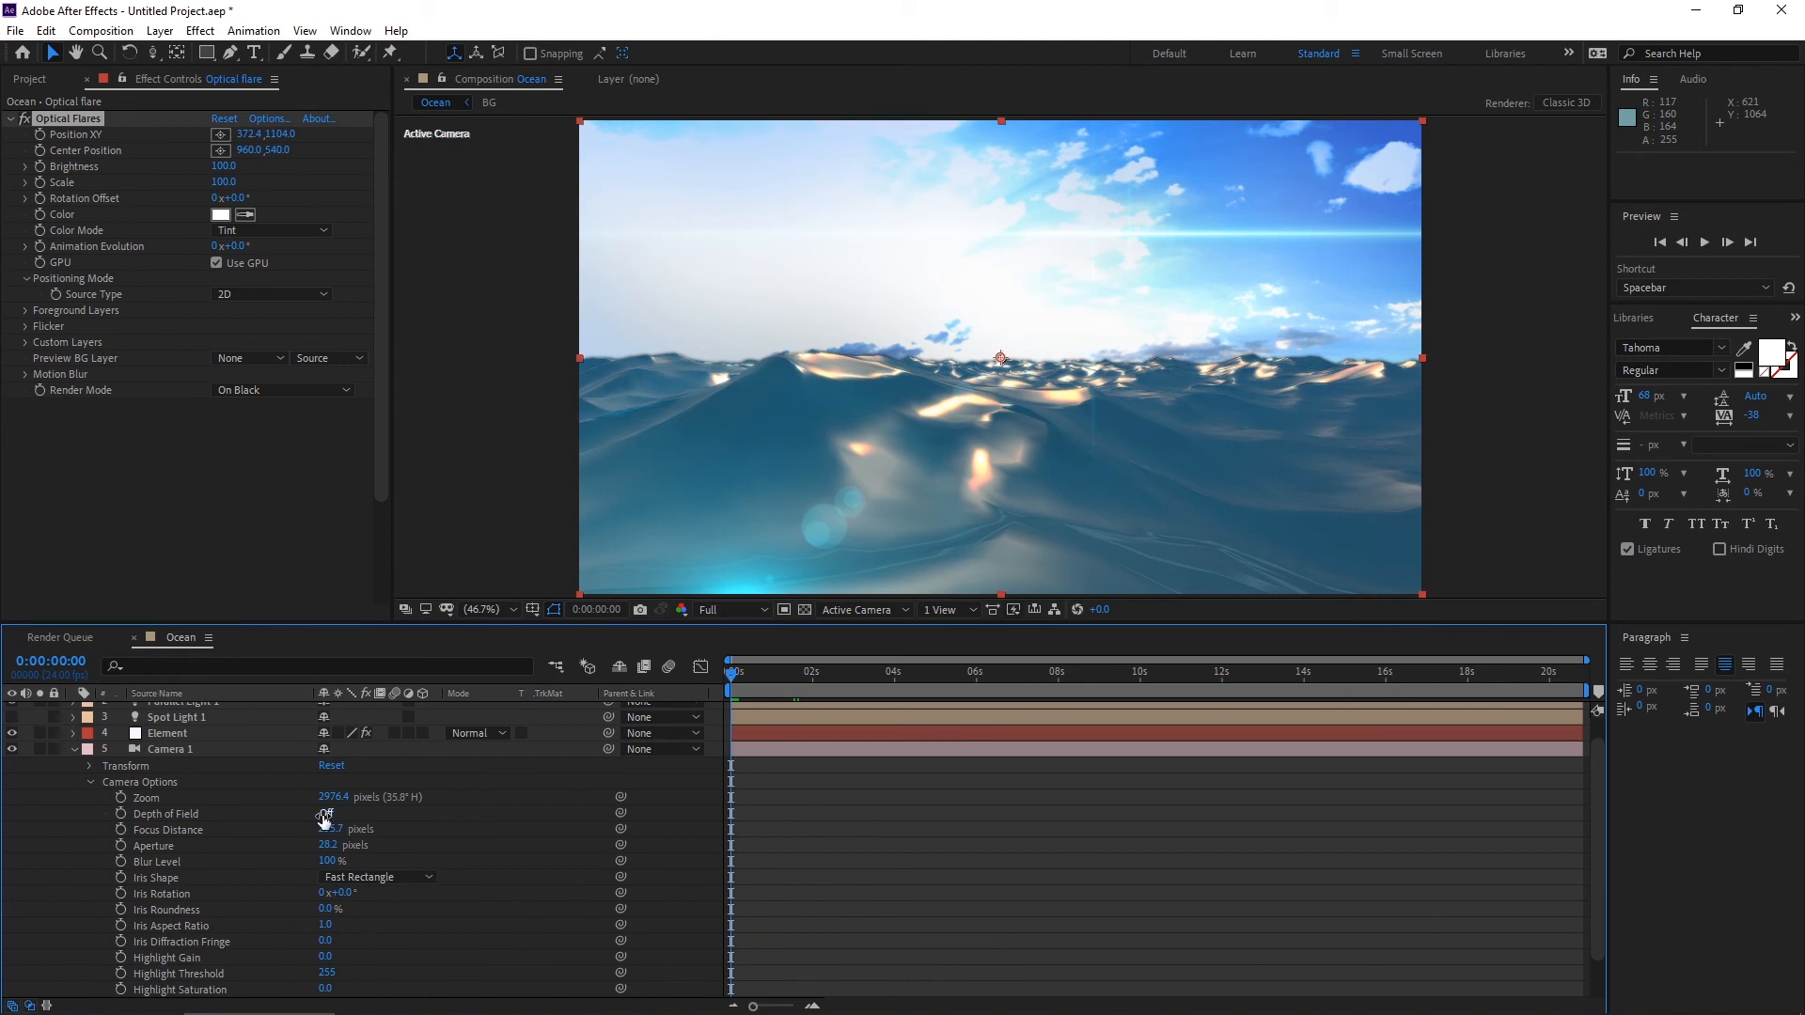
{"action": "left_click", "coordinate": [325, 814]}
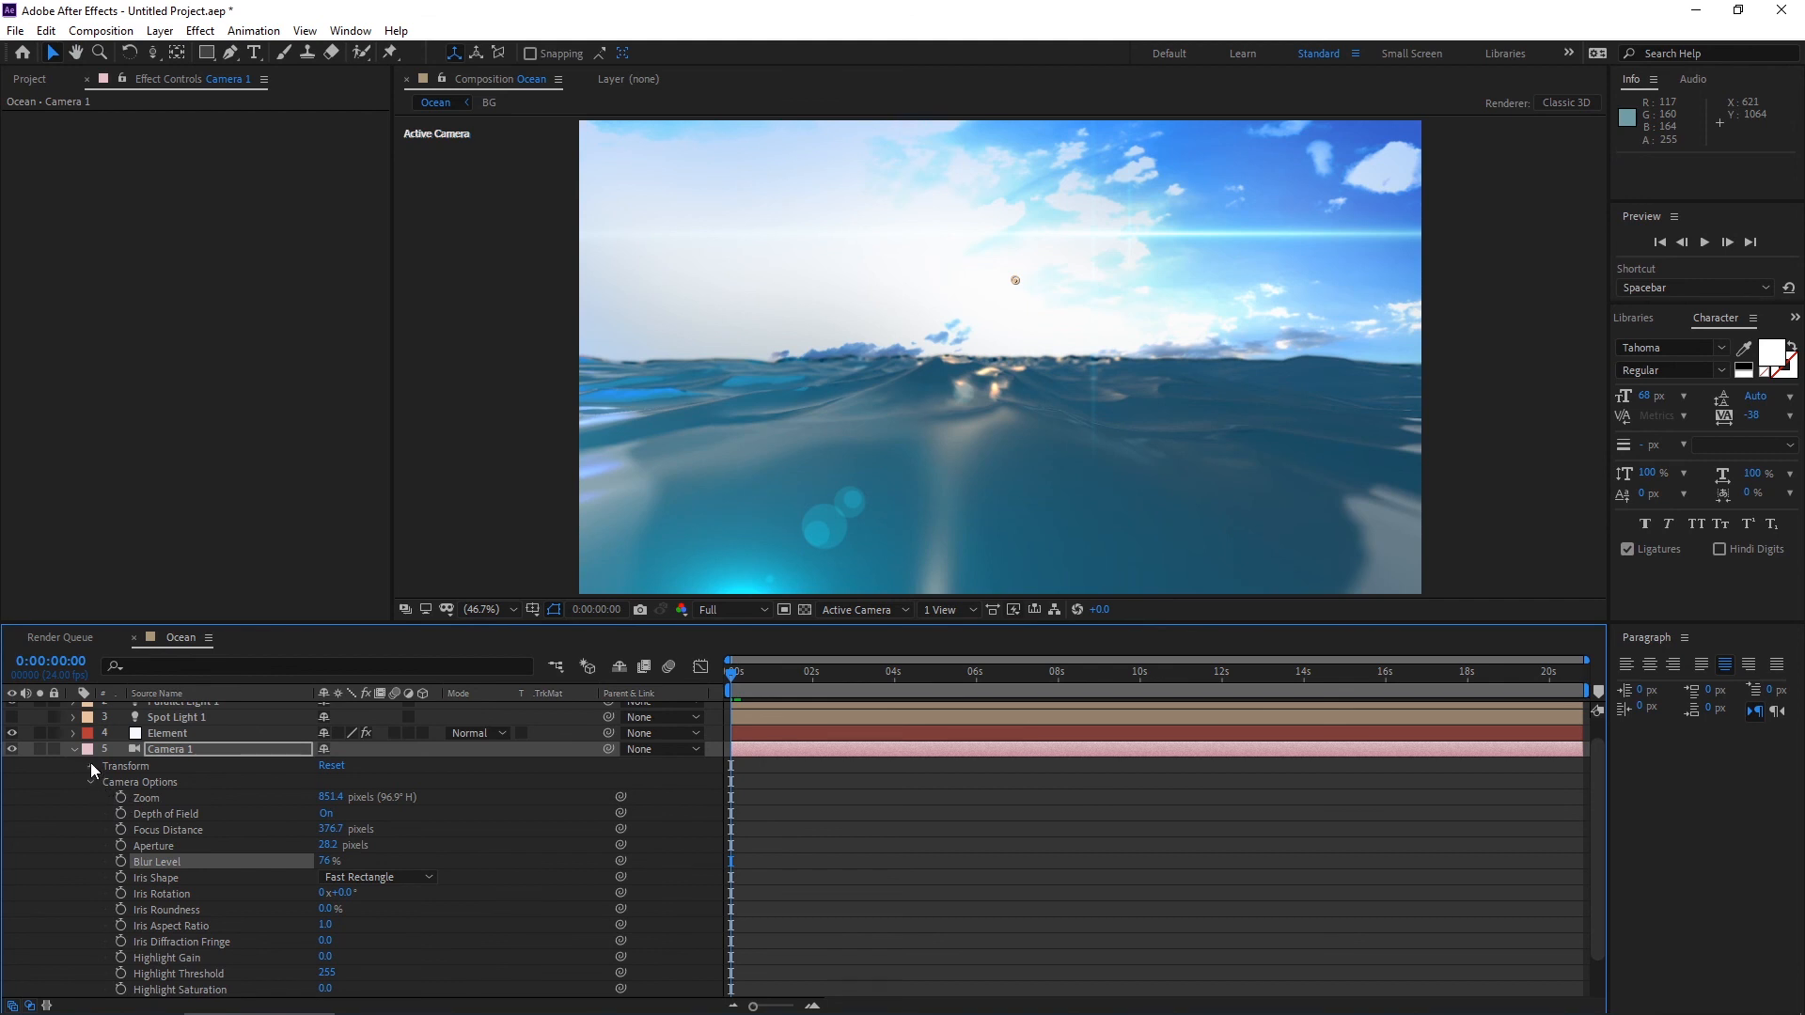
Keyframe Camera 1 Position and Point of Interest from 0s to 5s and preview the forward move.
{"action": "left_click", "coordinate": [91, 765]}
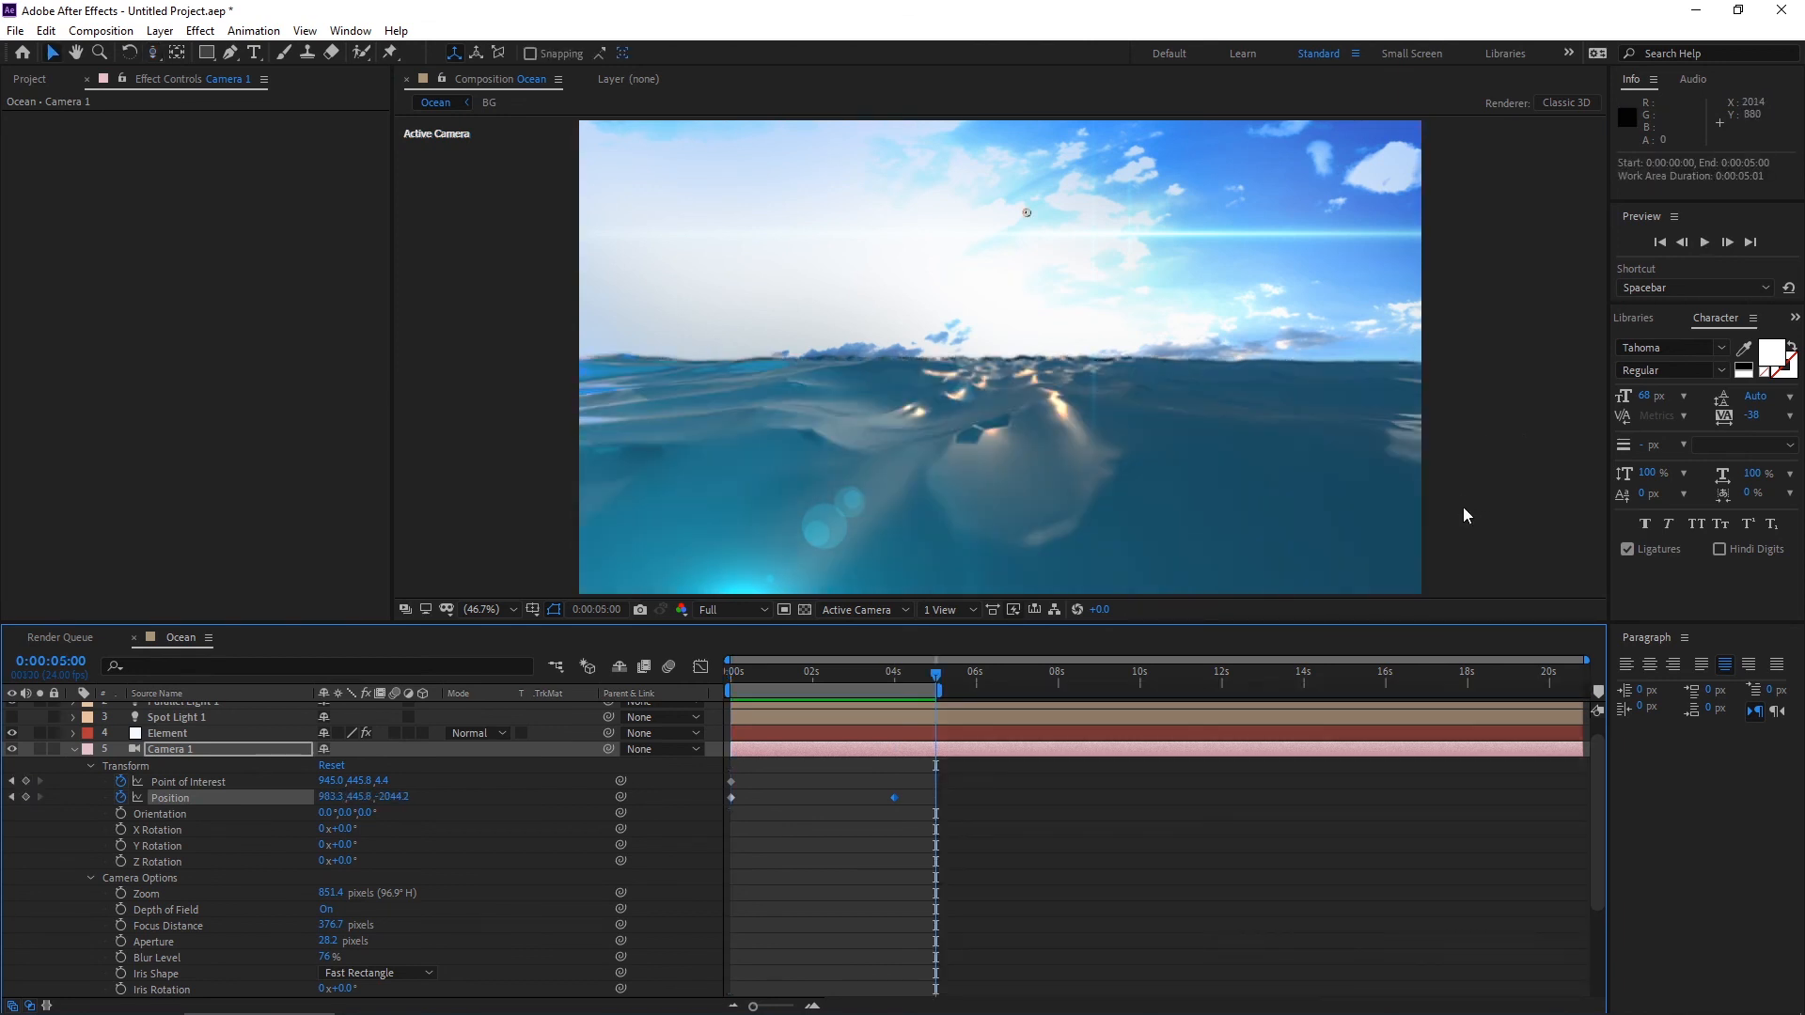
{"action": "left_click", "coordinate": [1703, 243]}
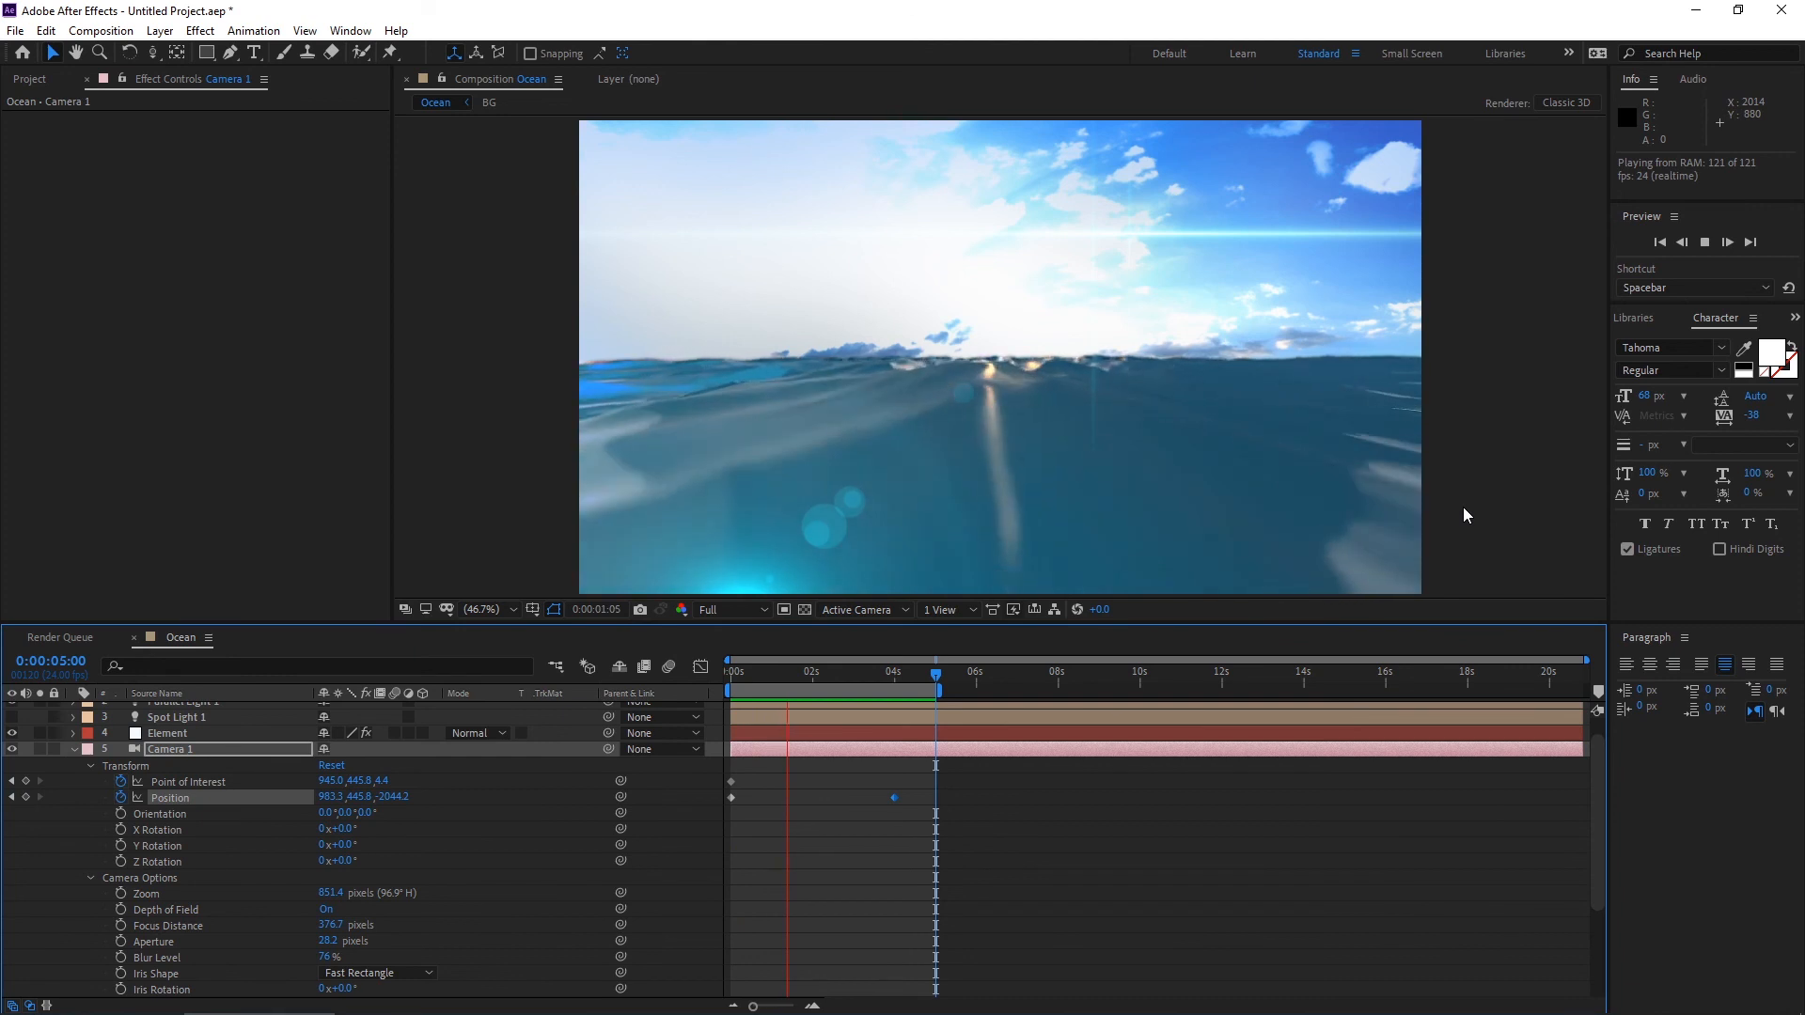